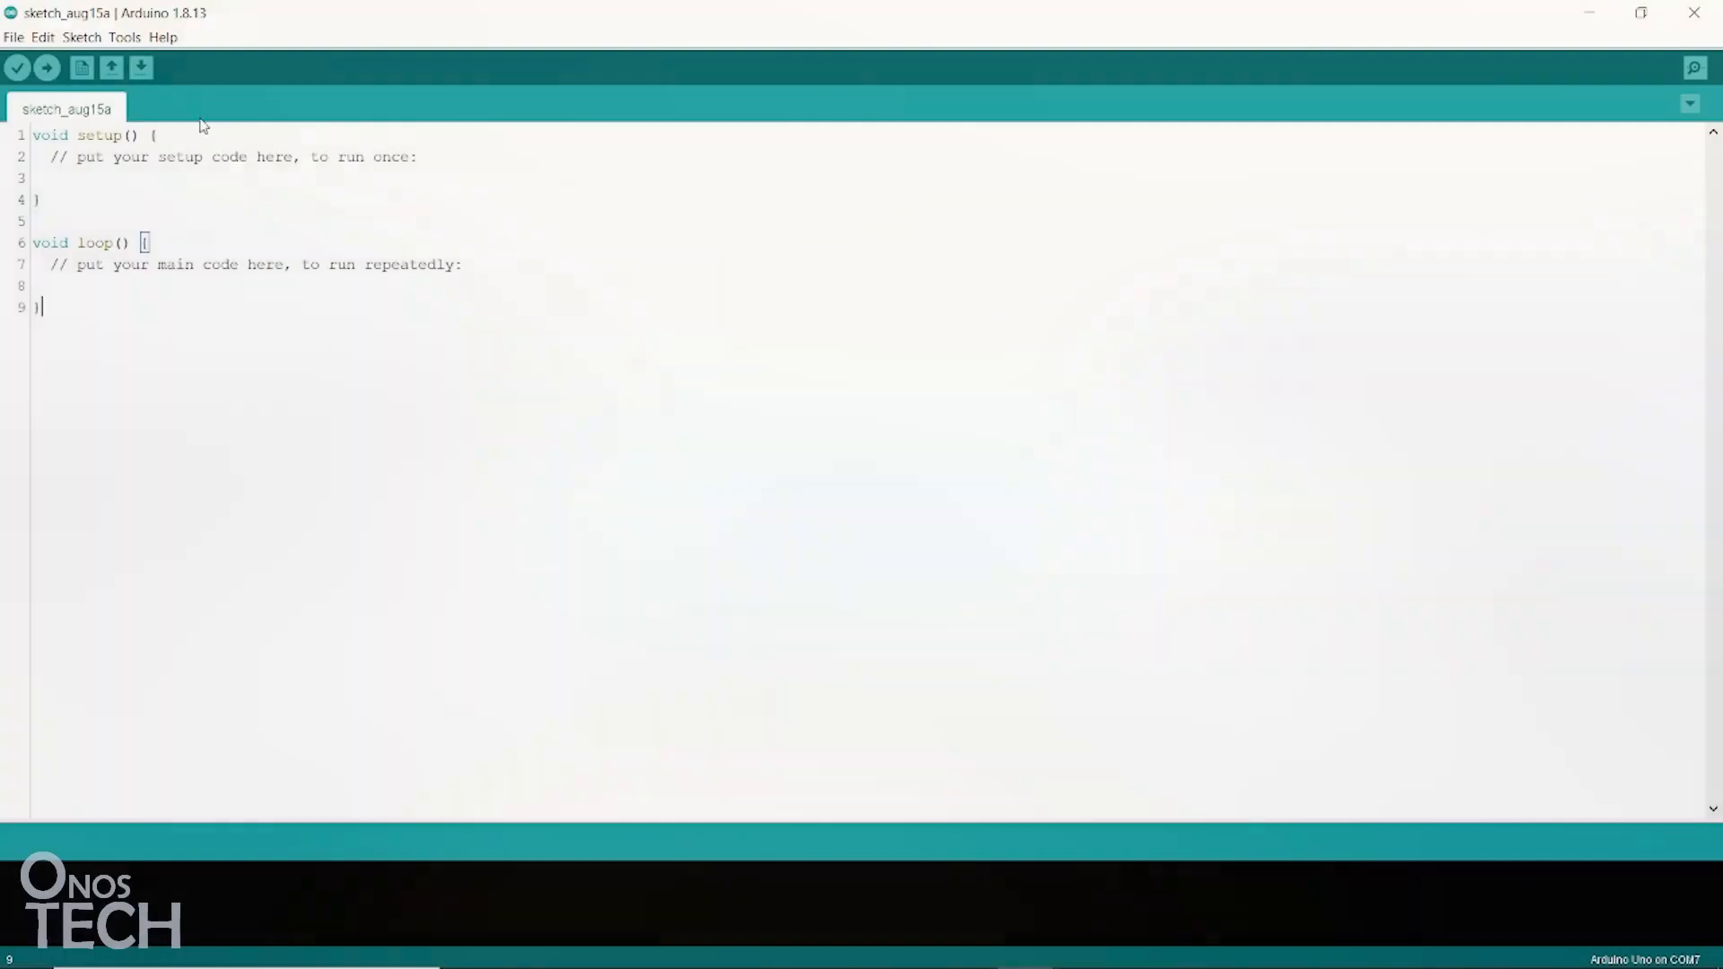
# Step: Download the Visual C++ Redistributable for Visual Studio 2012 Update 4 in English
pyautogui.click(124, 35)
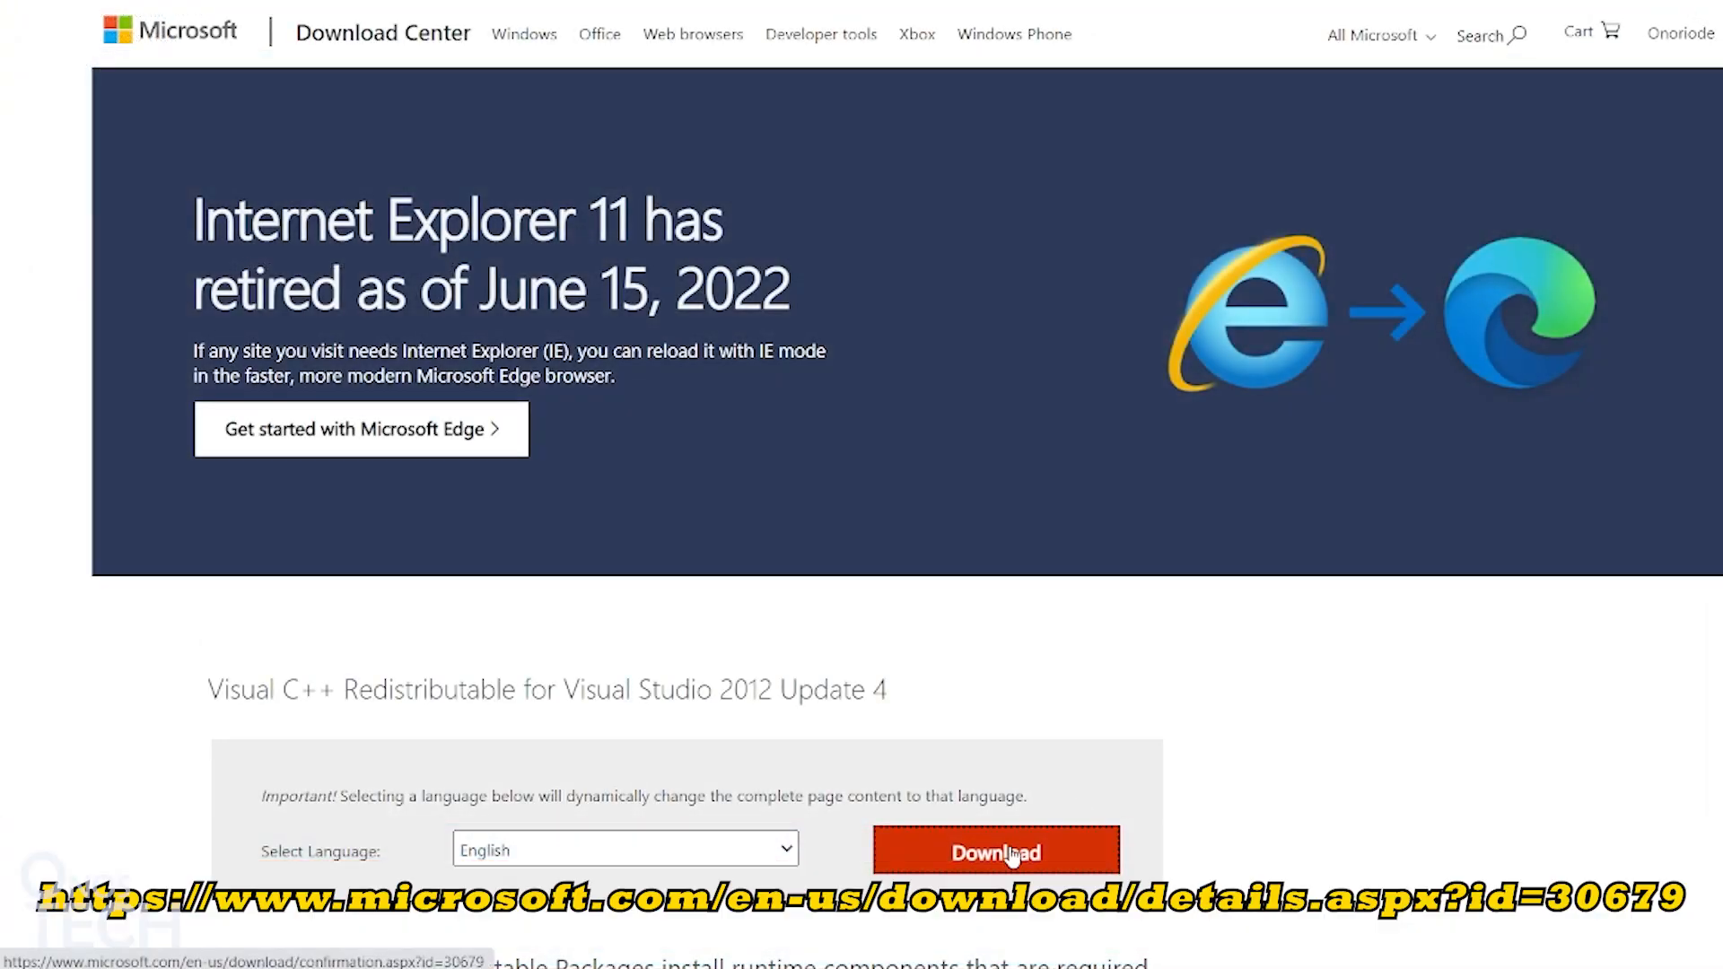
pyautogui.click(995, 850)
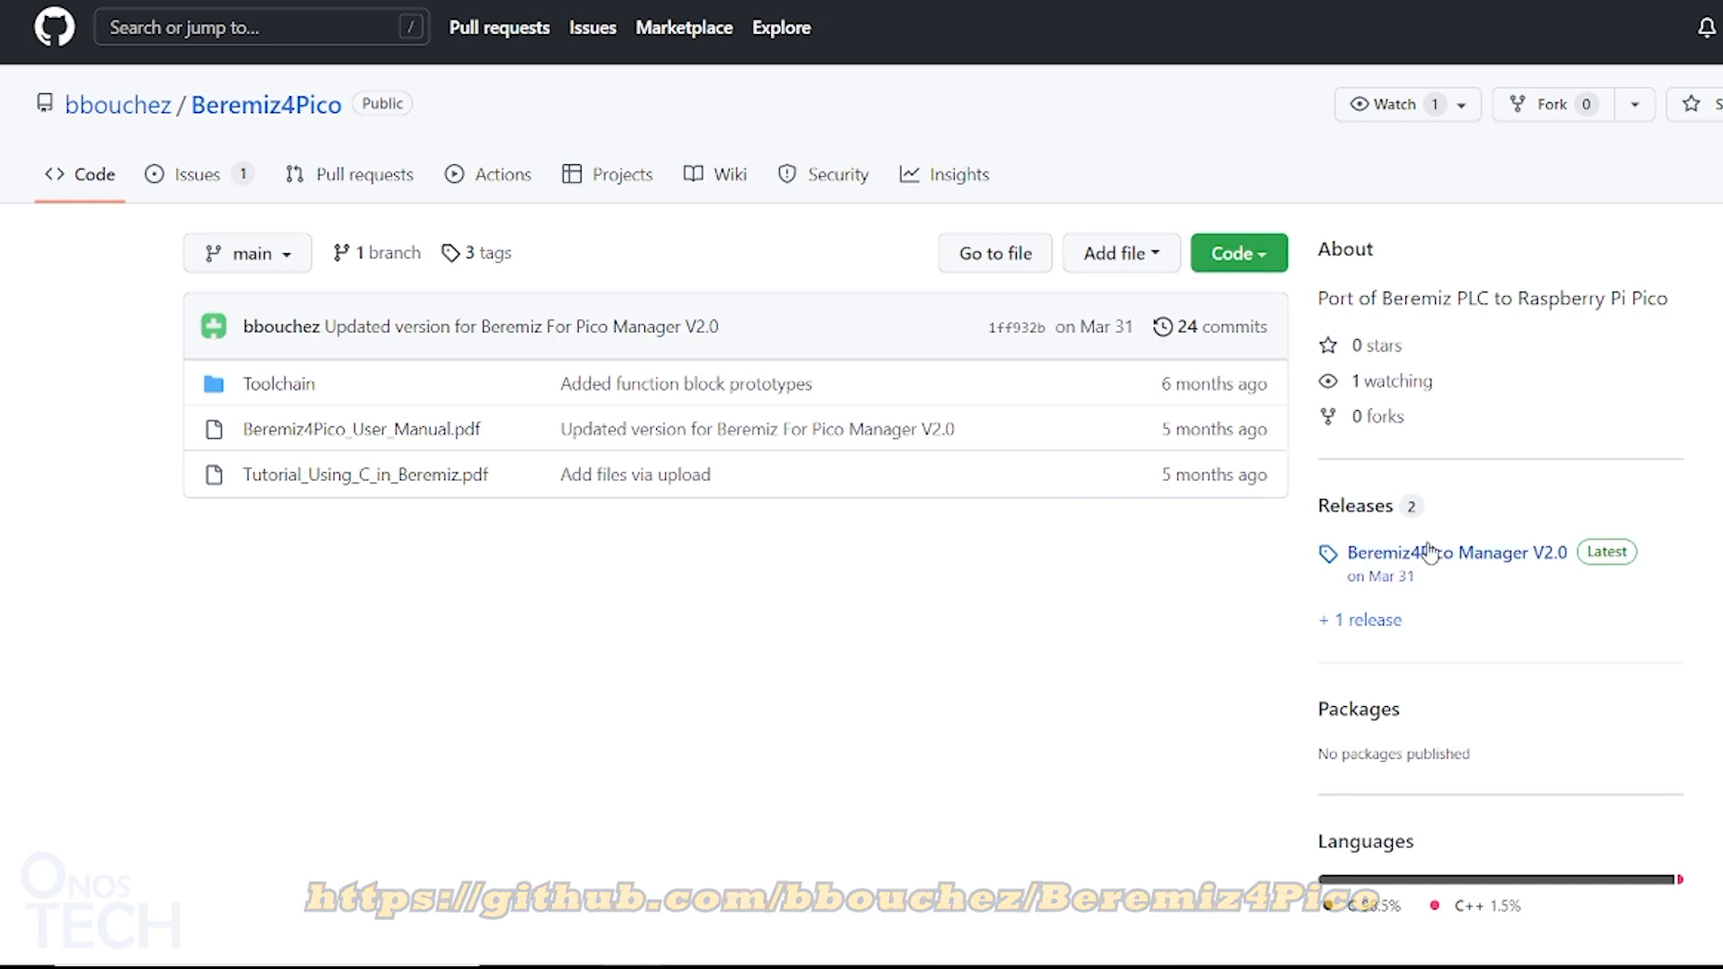
# Step: From the Manager V2.0 release, download Beremiz4PicoManager.exe and the source code zip
pyautogui.click(1450, 551)
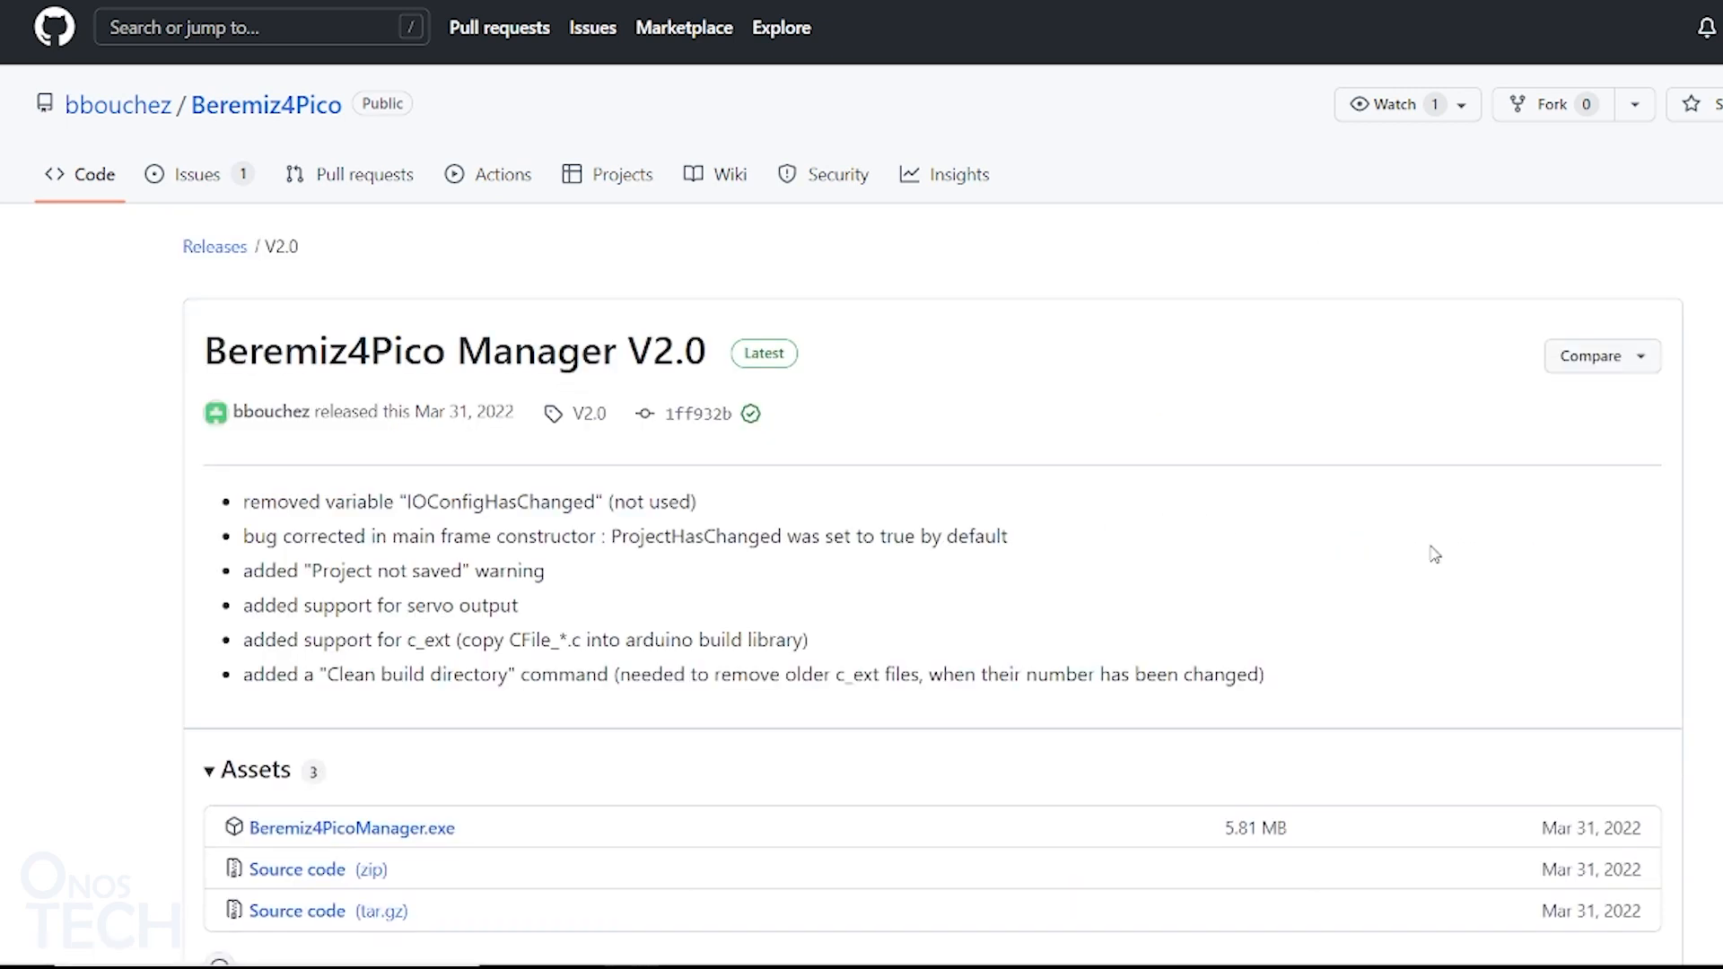
pyautogui.click(350, 827)
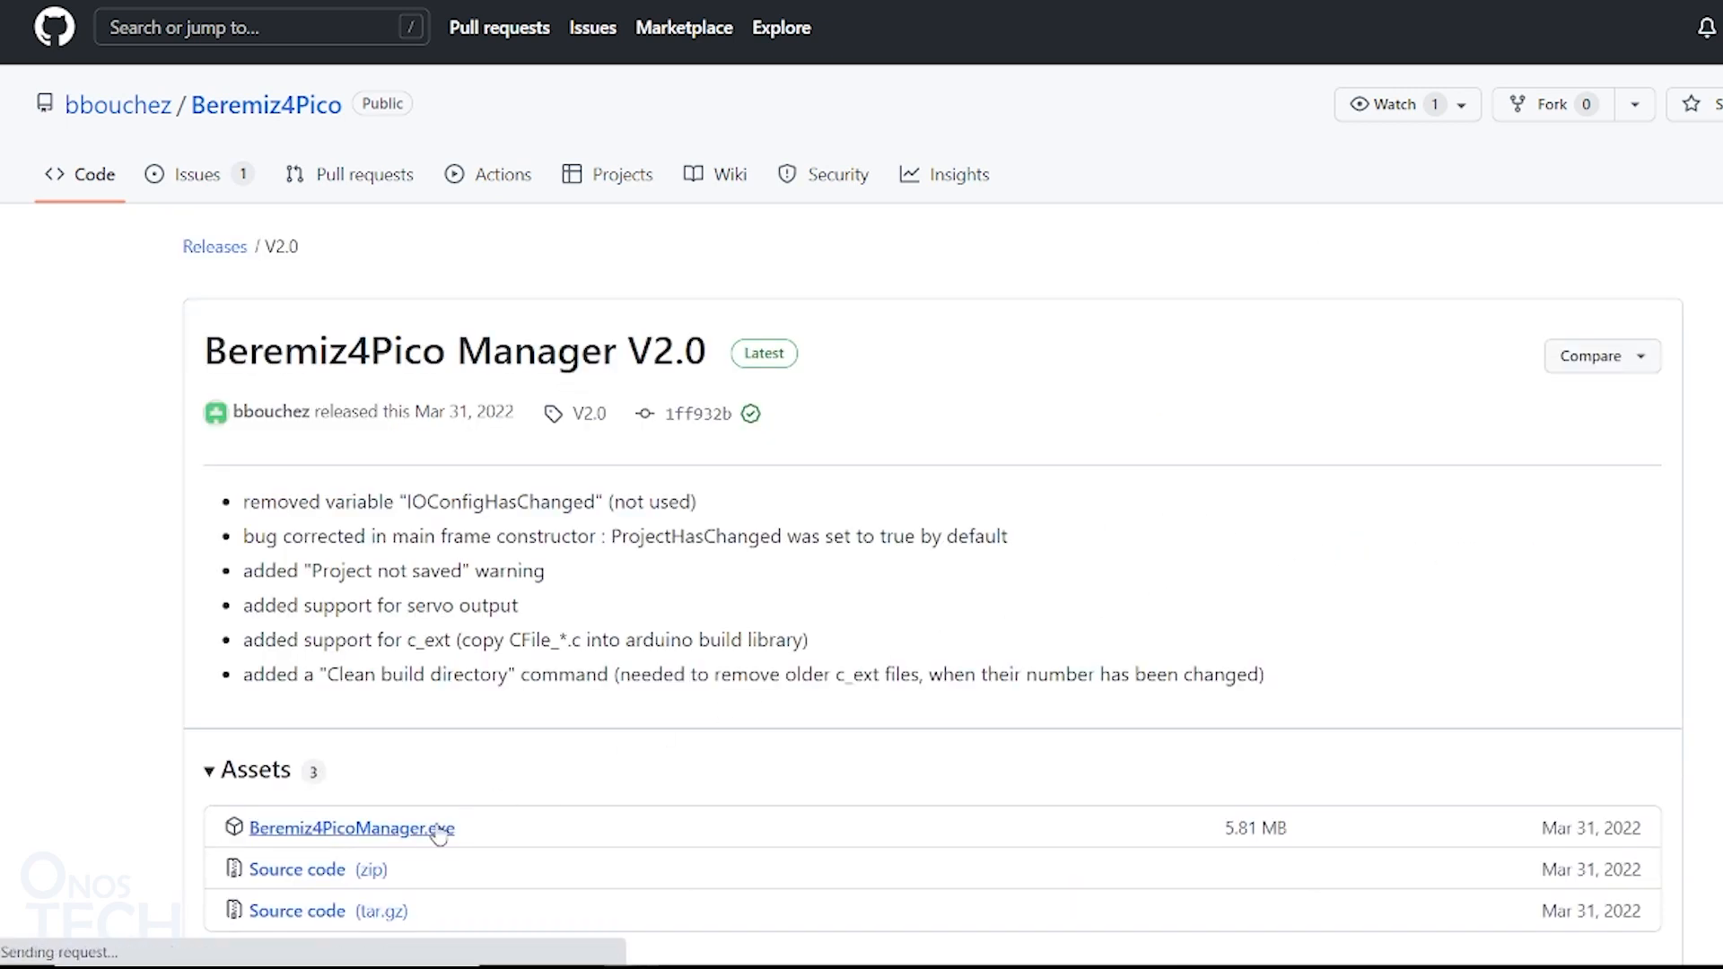
pyautogui.click(350, 827)
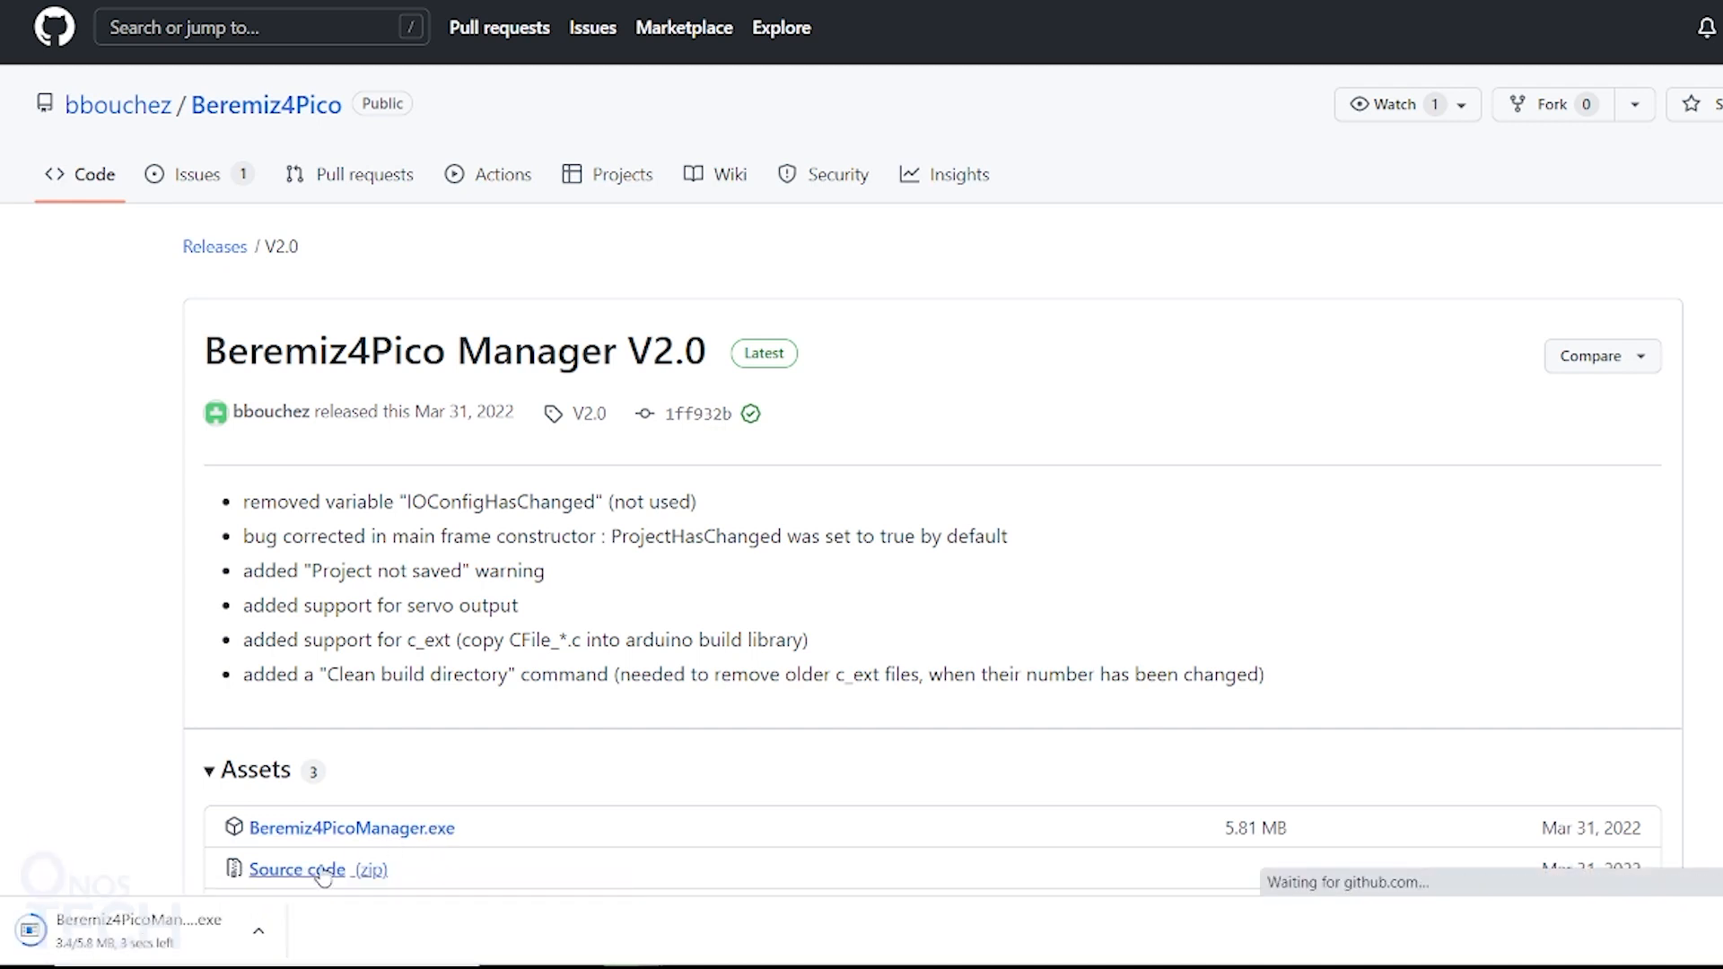
pyautogui.click(296, 869)
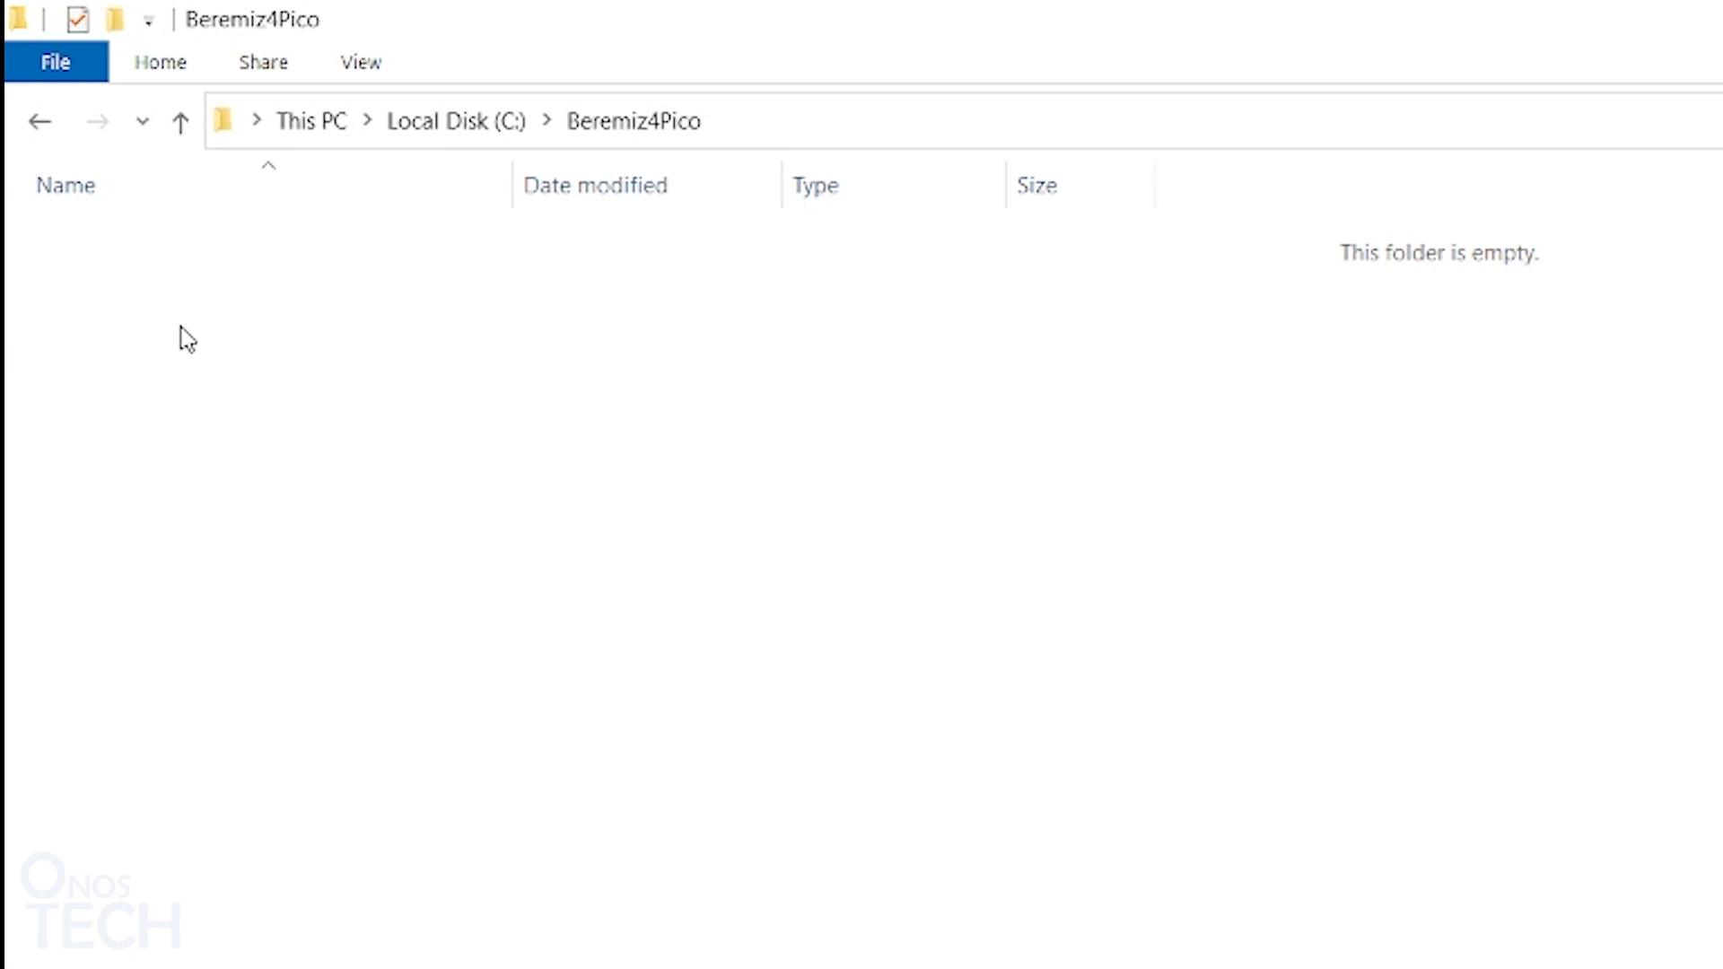
# Step: Paste the manager executable into C:\Beremiz4Pico and extract Beremiz4Pico-2.0.zip into its own folder
pyautogui.rightClick(184, 335)
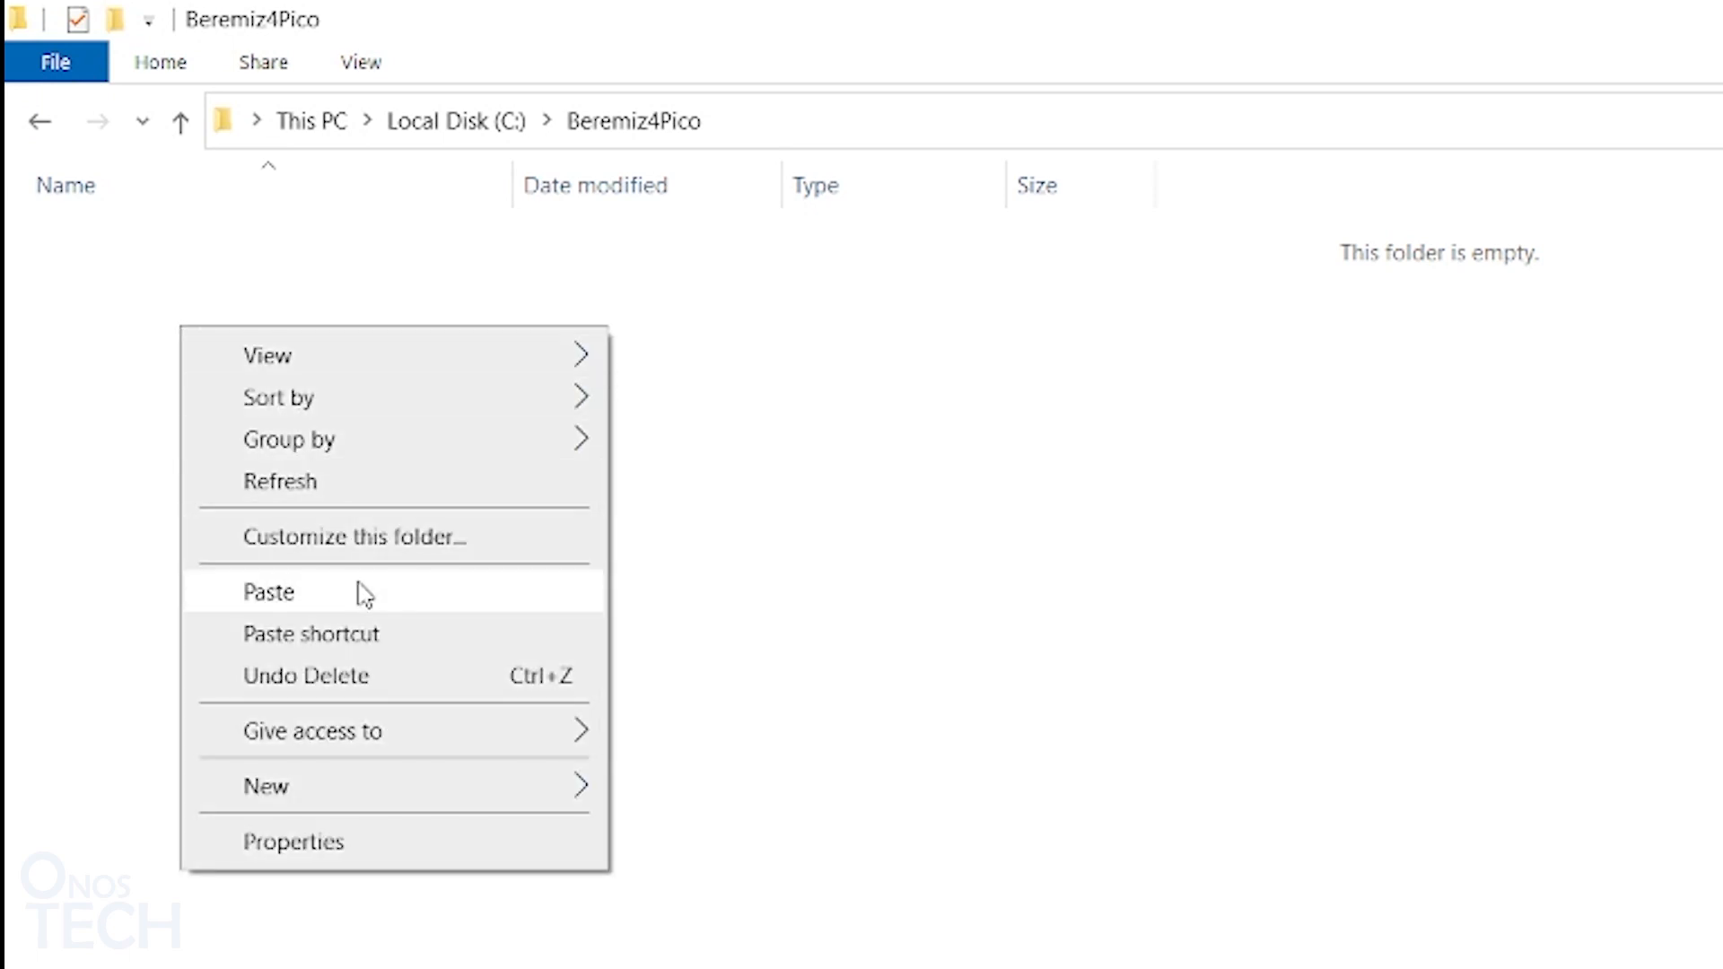
pyautogui.click(268, 590)
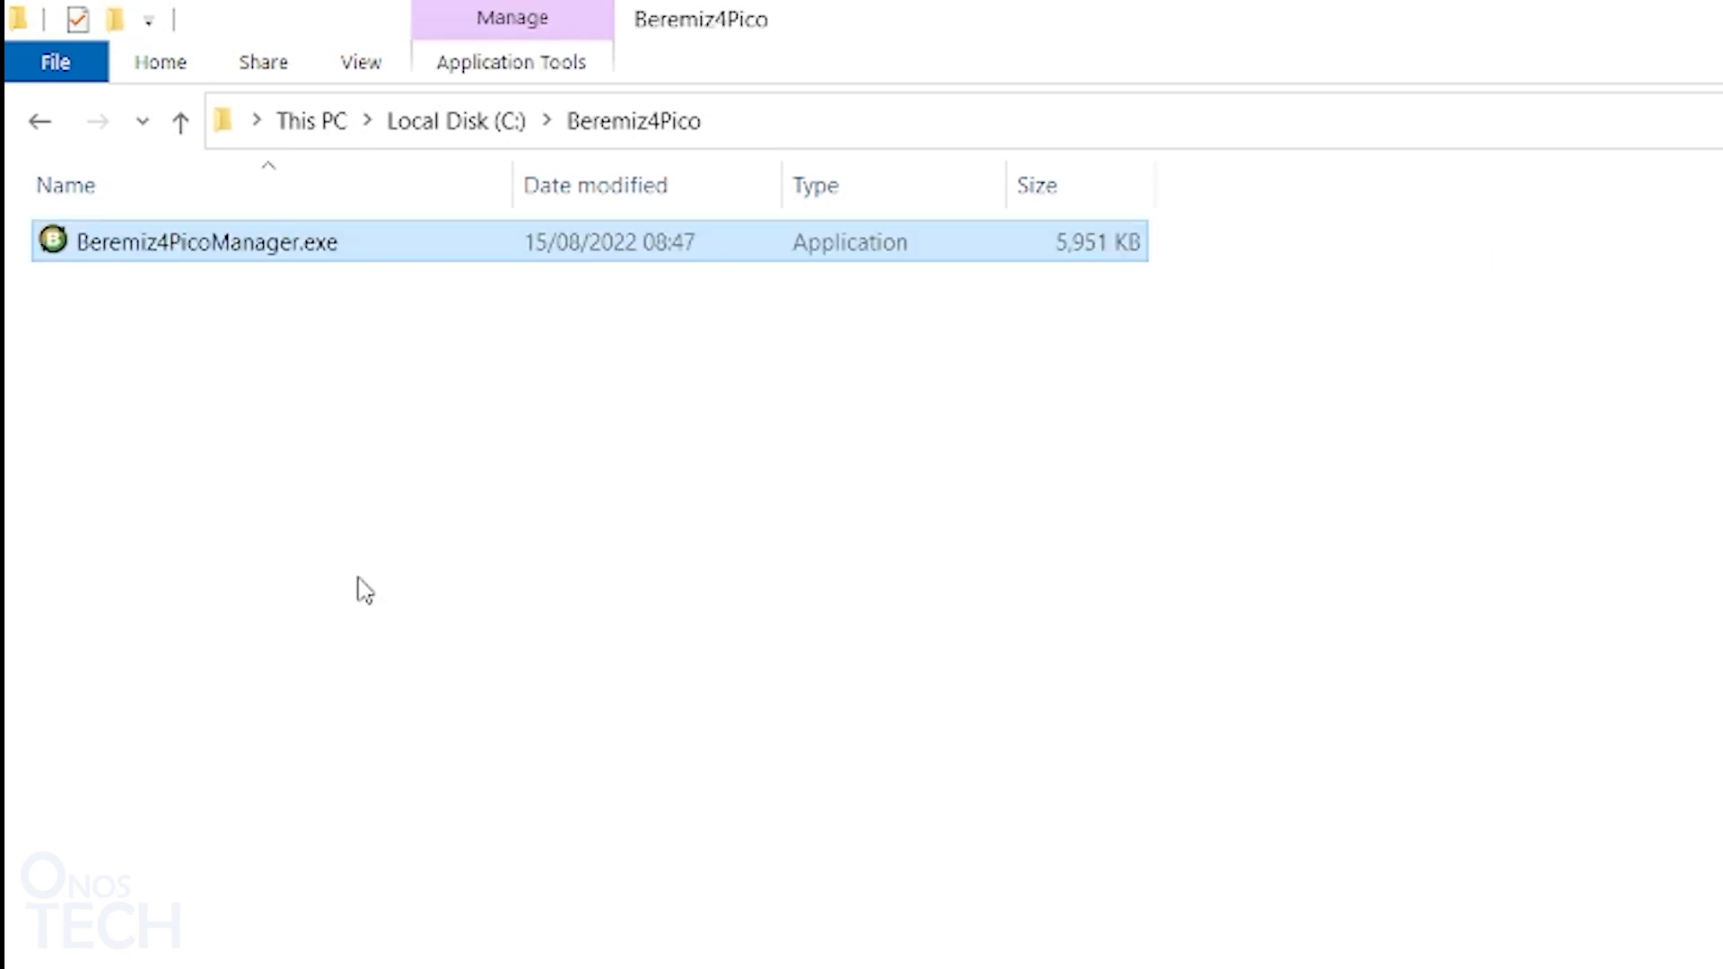
pyautogui.rightClick(176, 242)
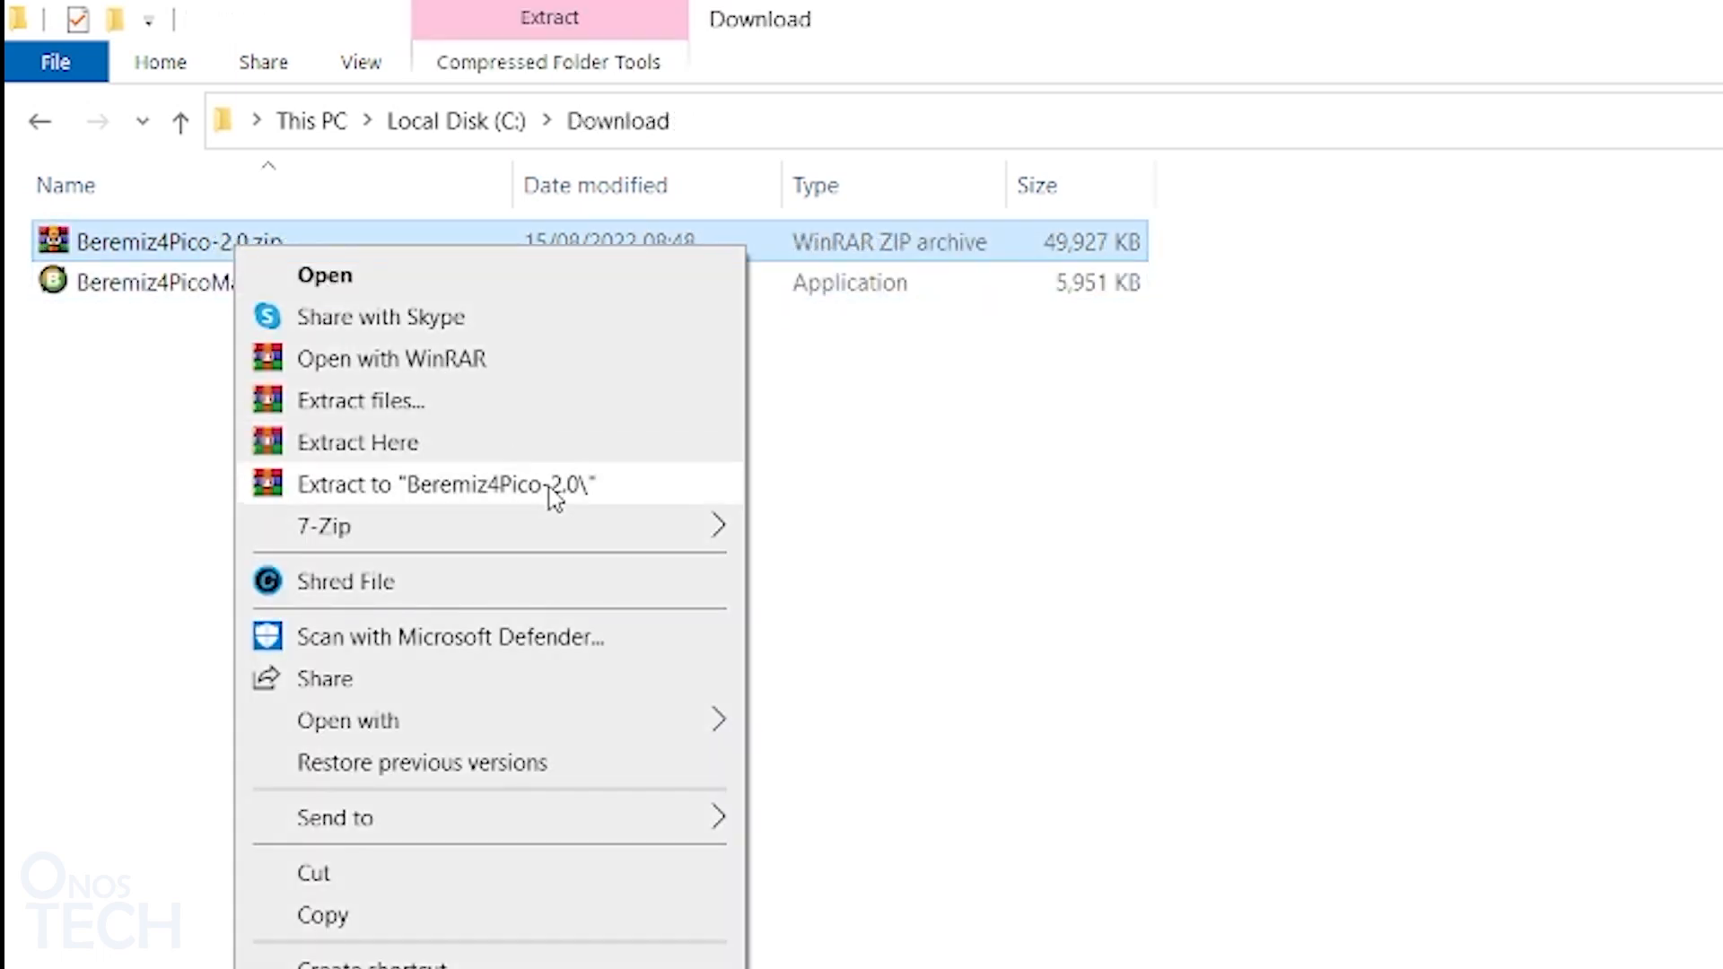
pyautogui.click(436, 483)
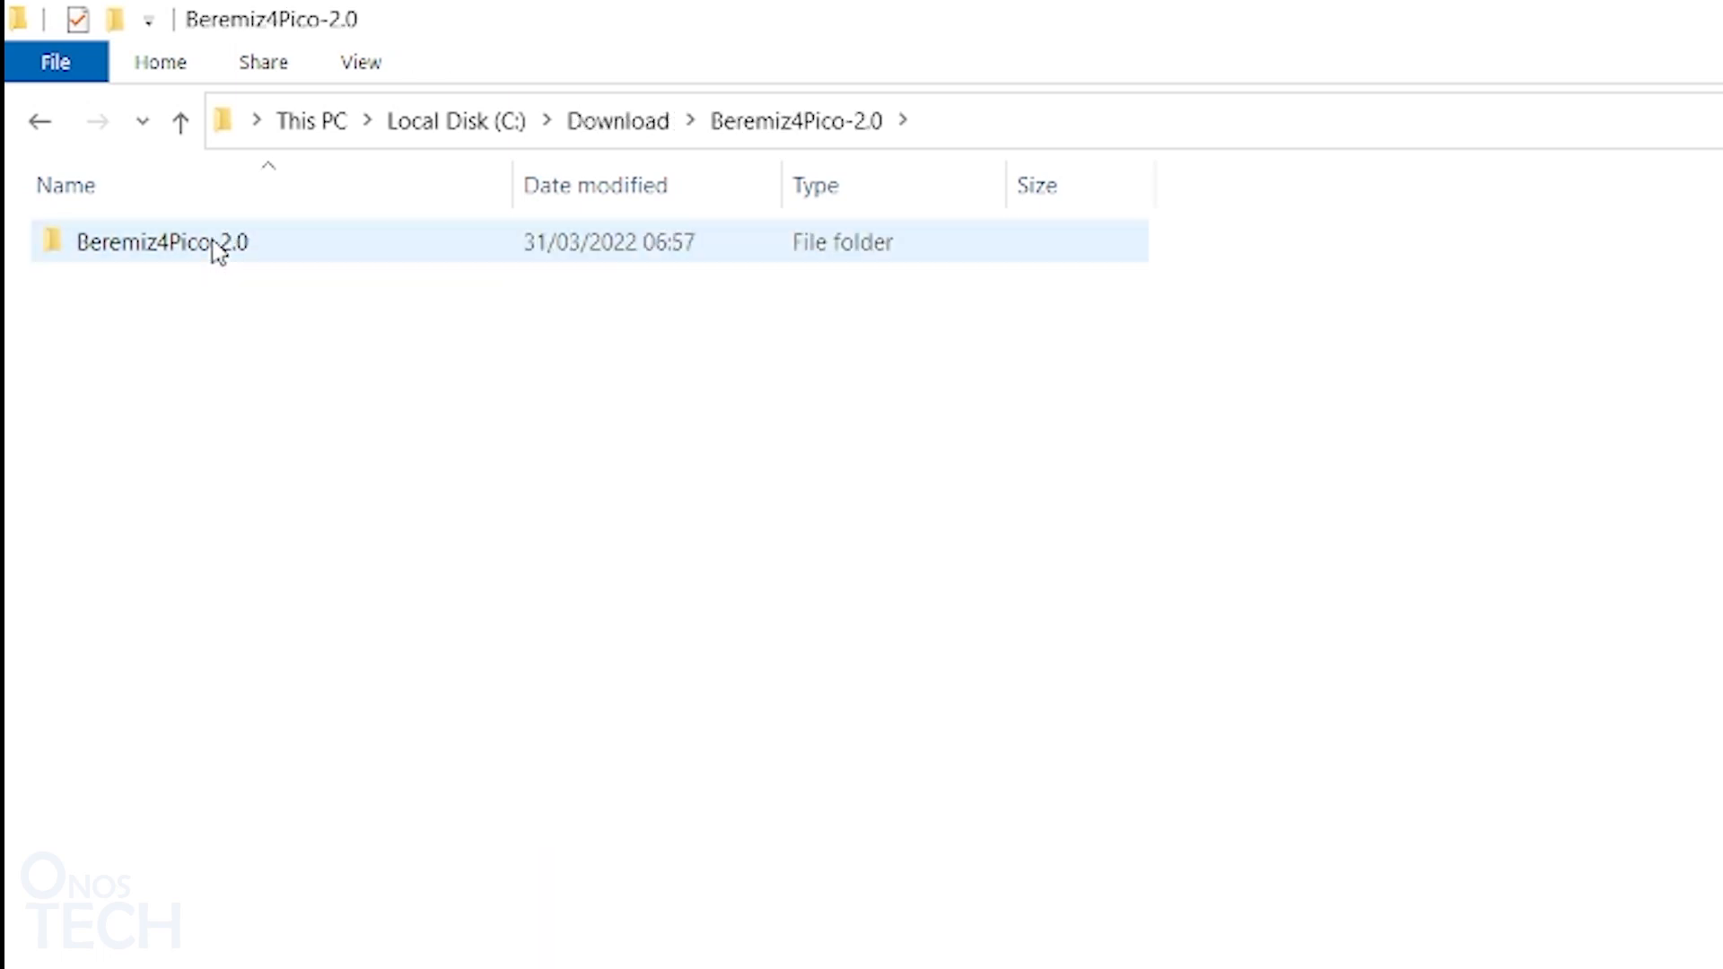
pyautogui.doubleClick(163, 241)
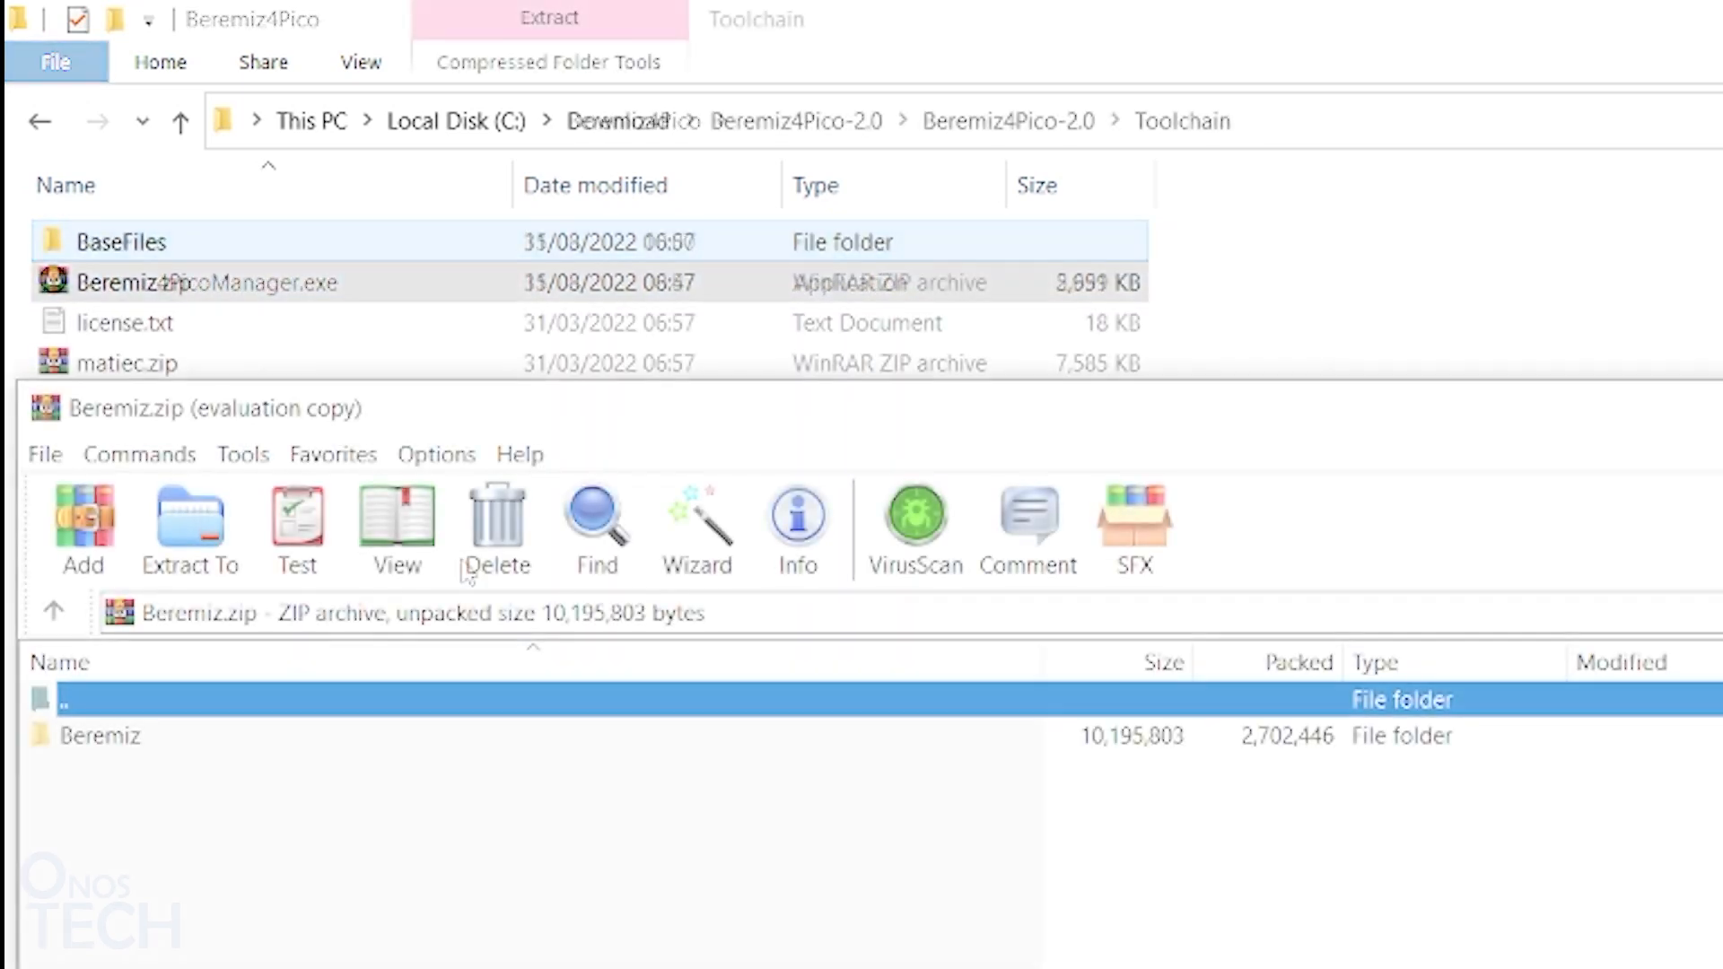
pyautogui.click(188, 528)
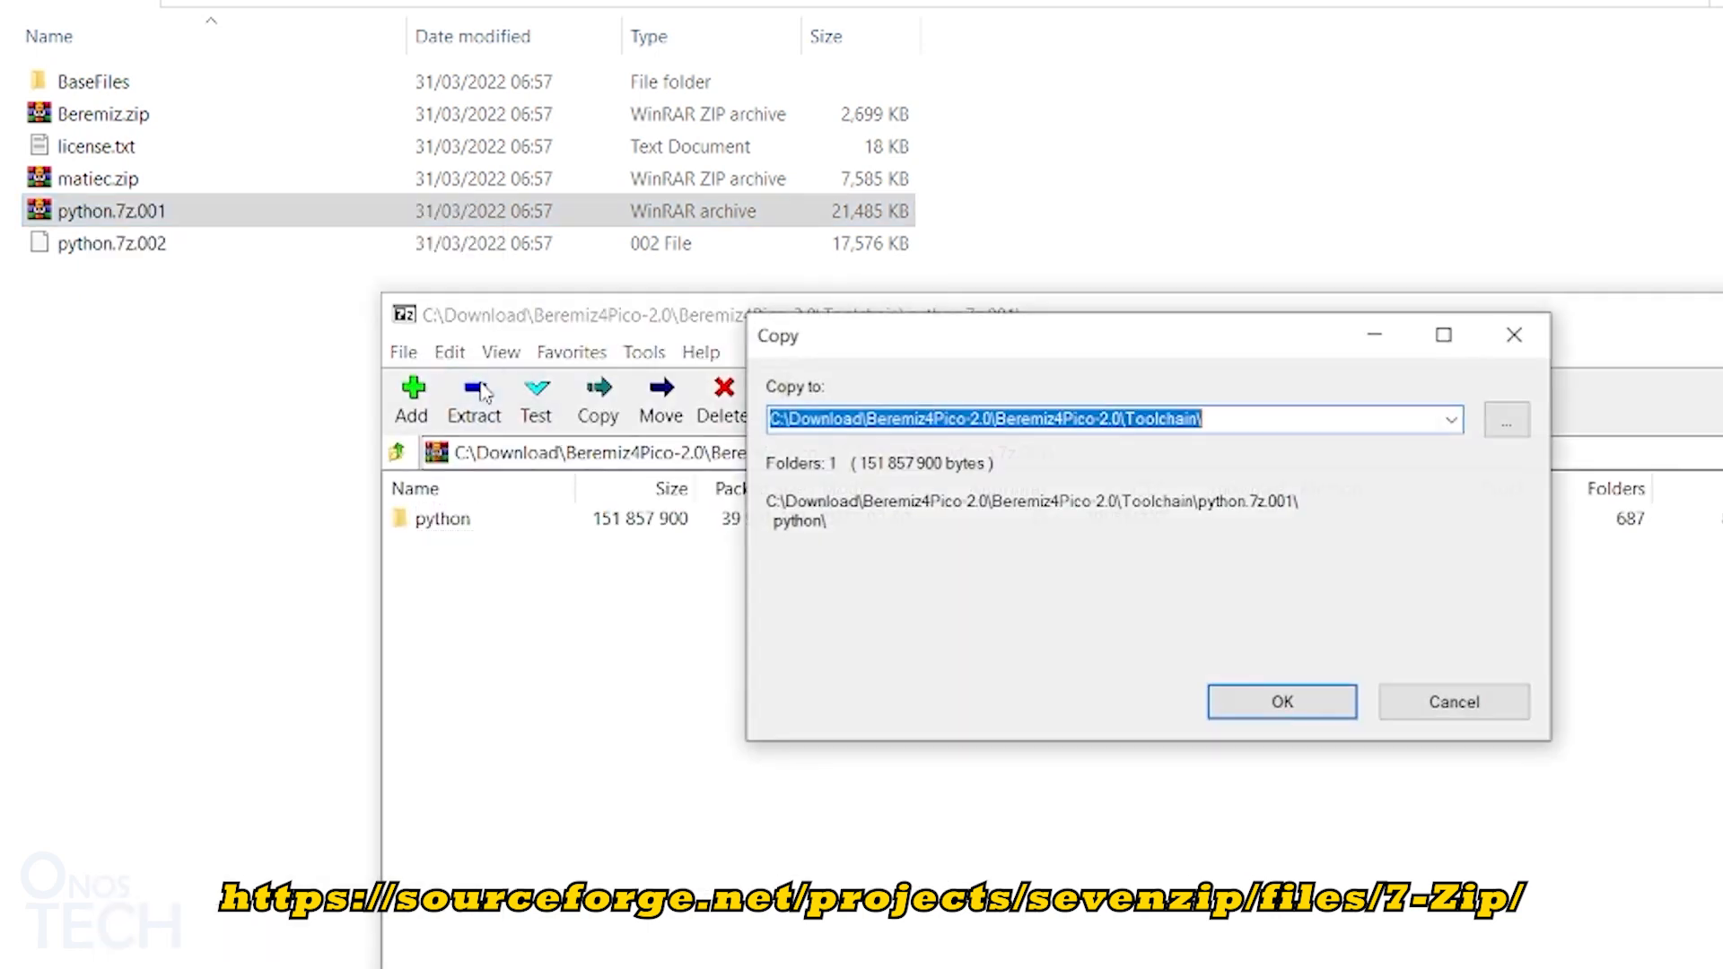
# Step: Extract the python folder from python.7z.001 into C:\Beremiz4Pico
pyautogui.click(1506, 419)
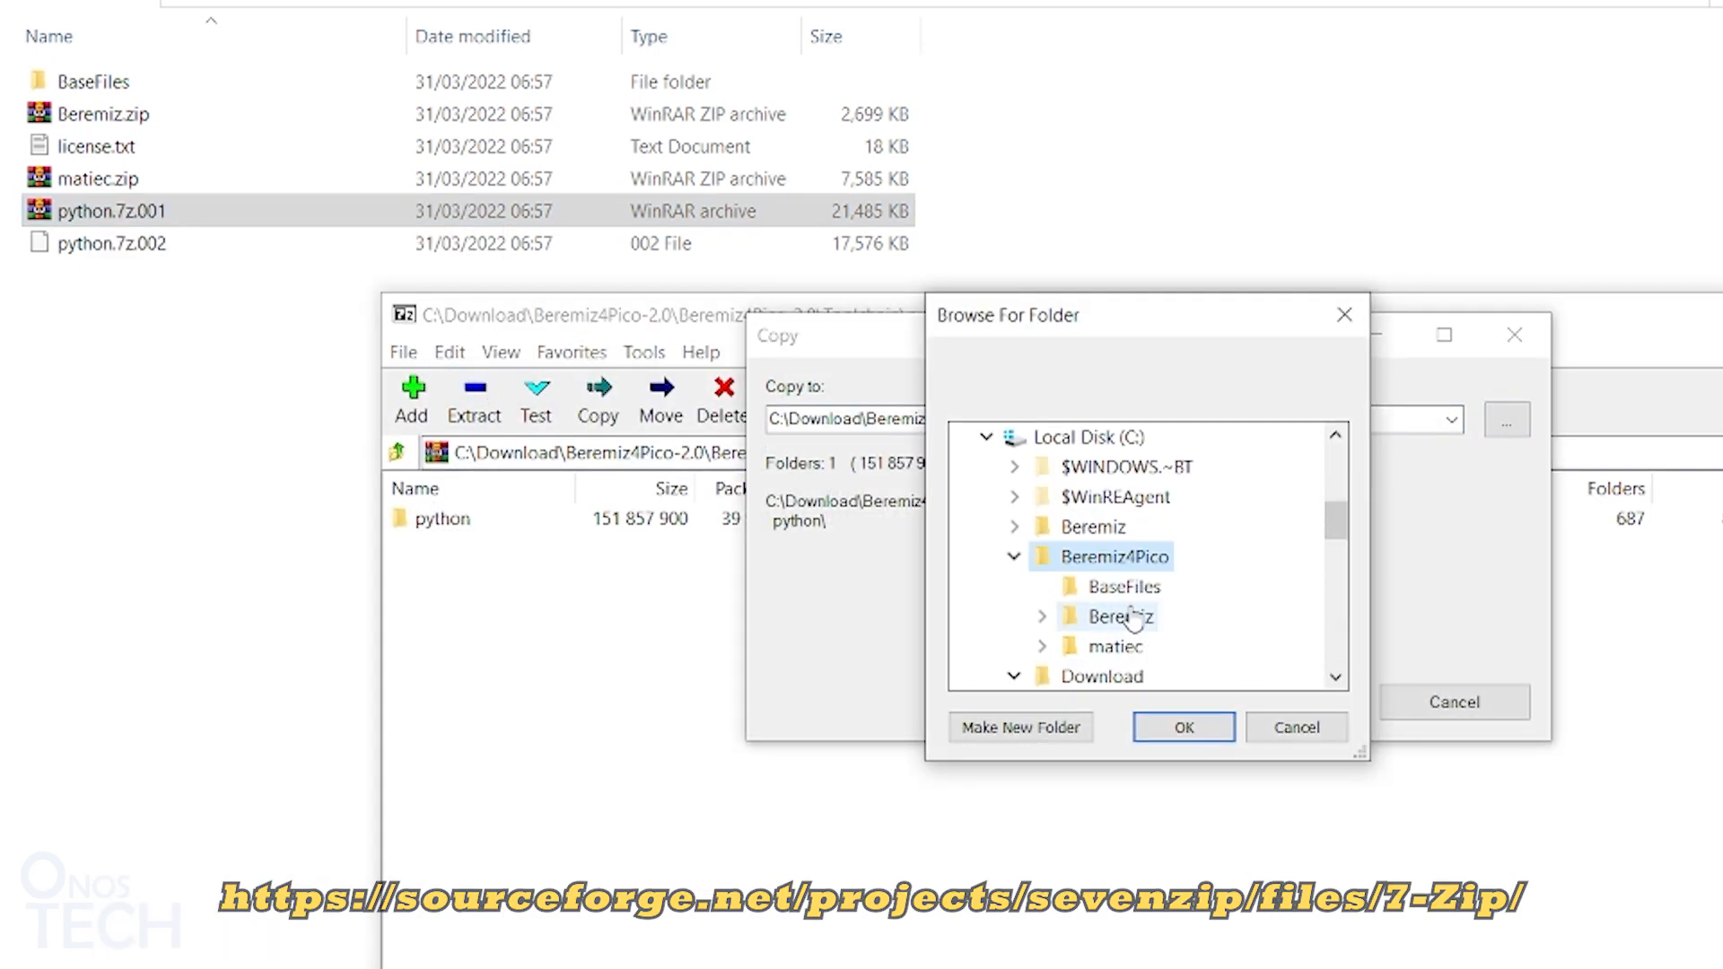
pyautogui.click(1183, 727)
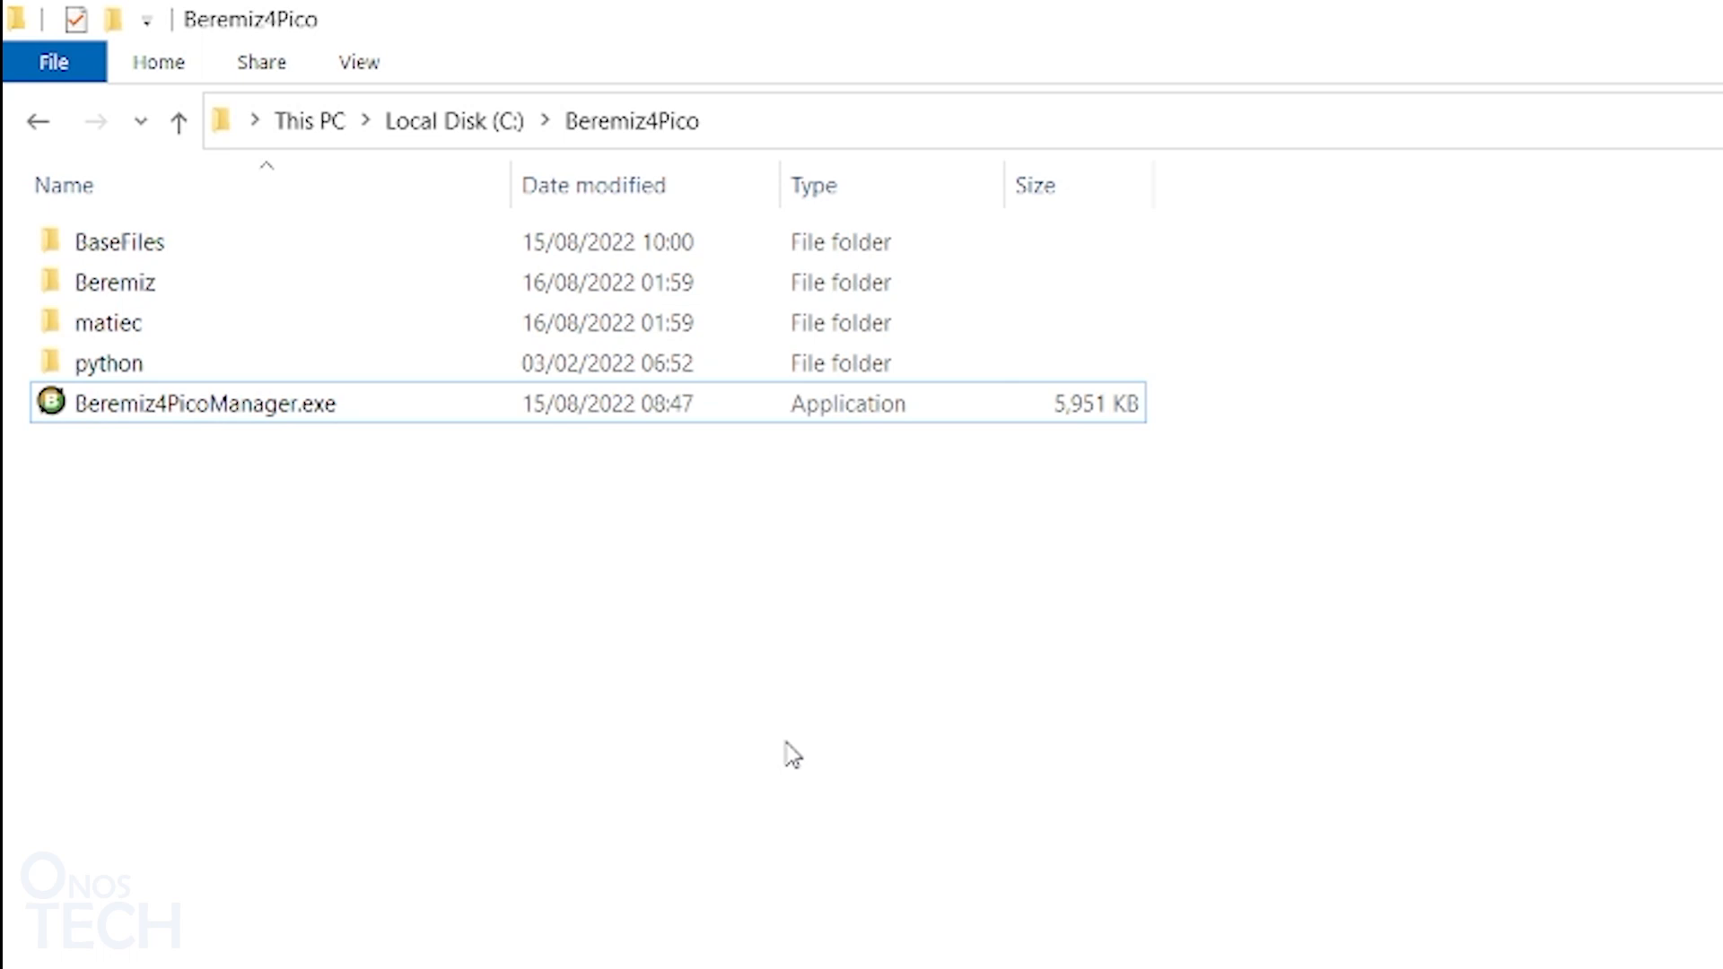
pyautogui.moveTo(319, 429)
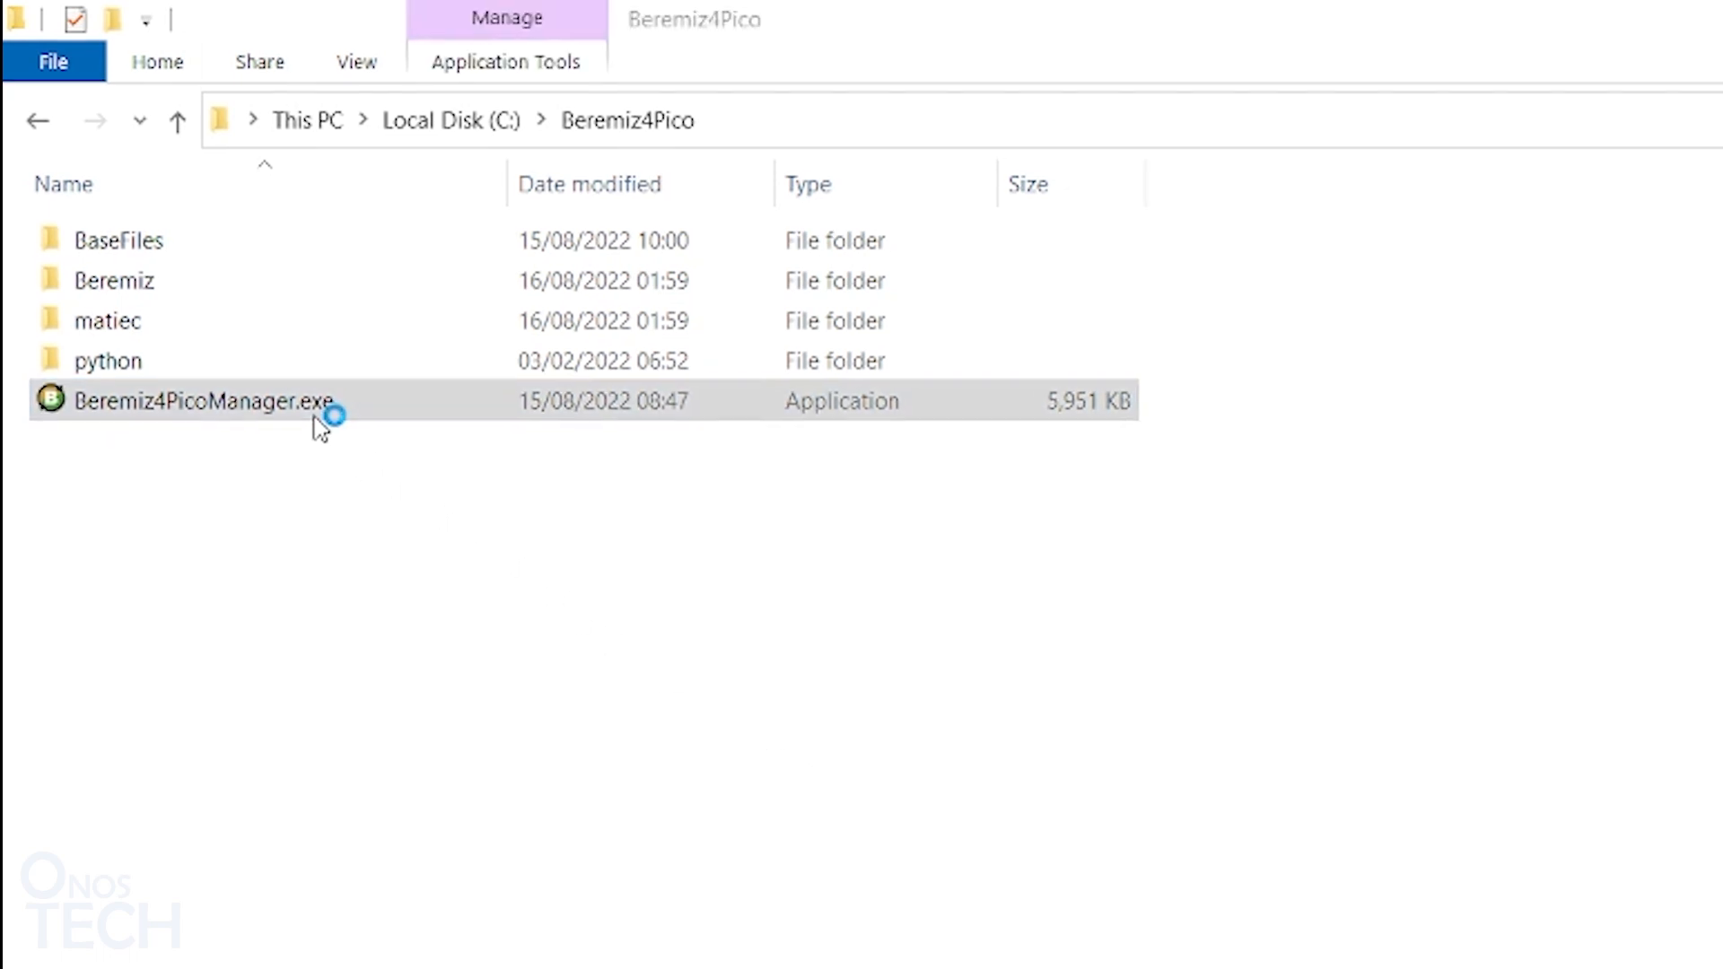
# Step: Run Beremiz4PicoManager.exe past the SmartScreen warning and dismiss the Configuration needed notice
pyautogui.doubleClick(203, 401)
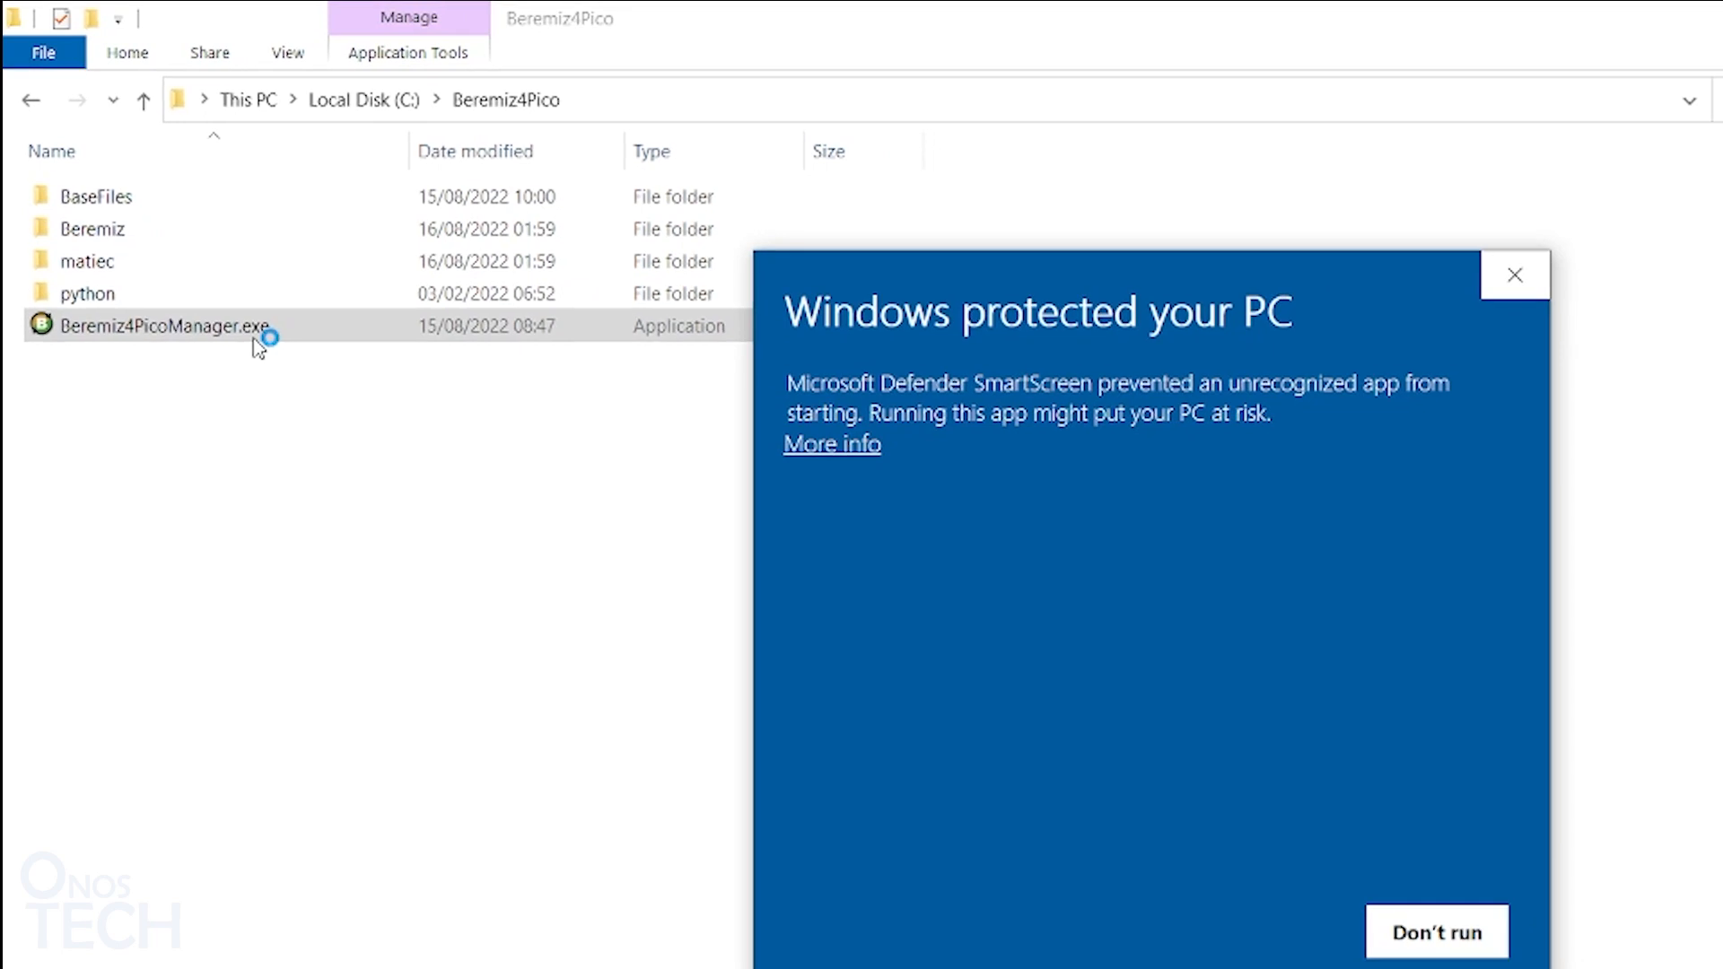
pyautogui.moveTo(278, 338)
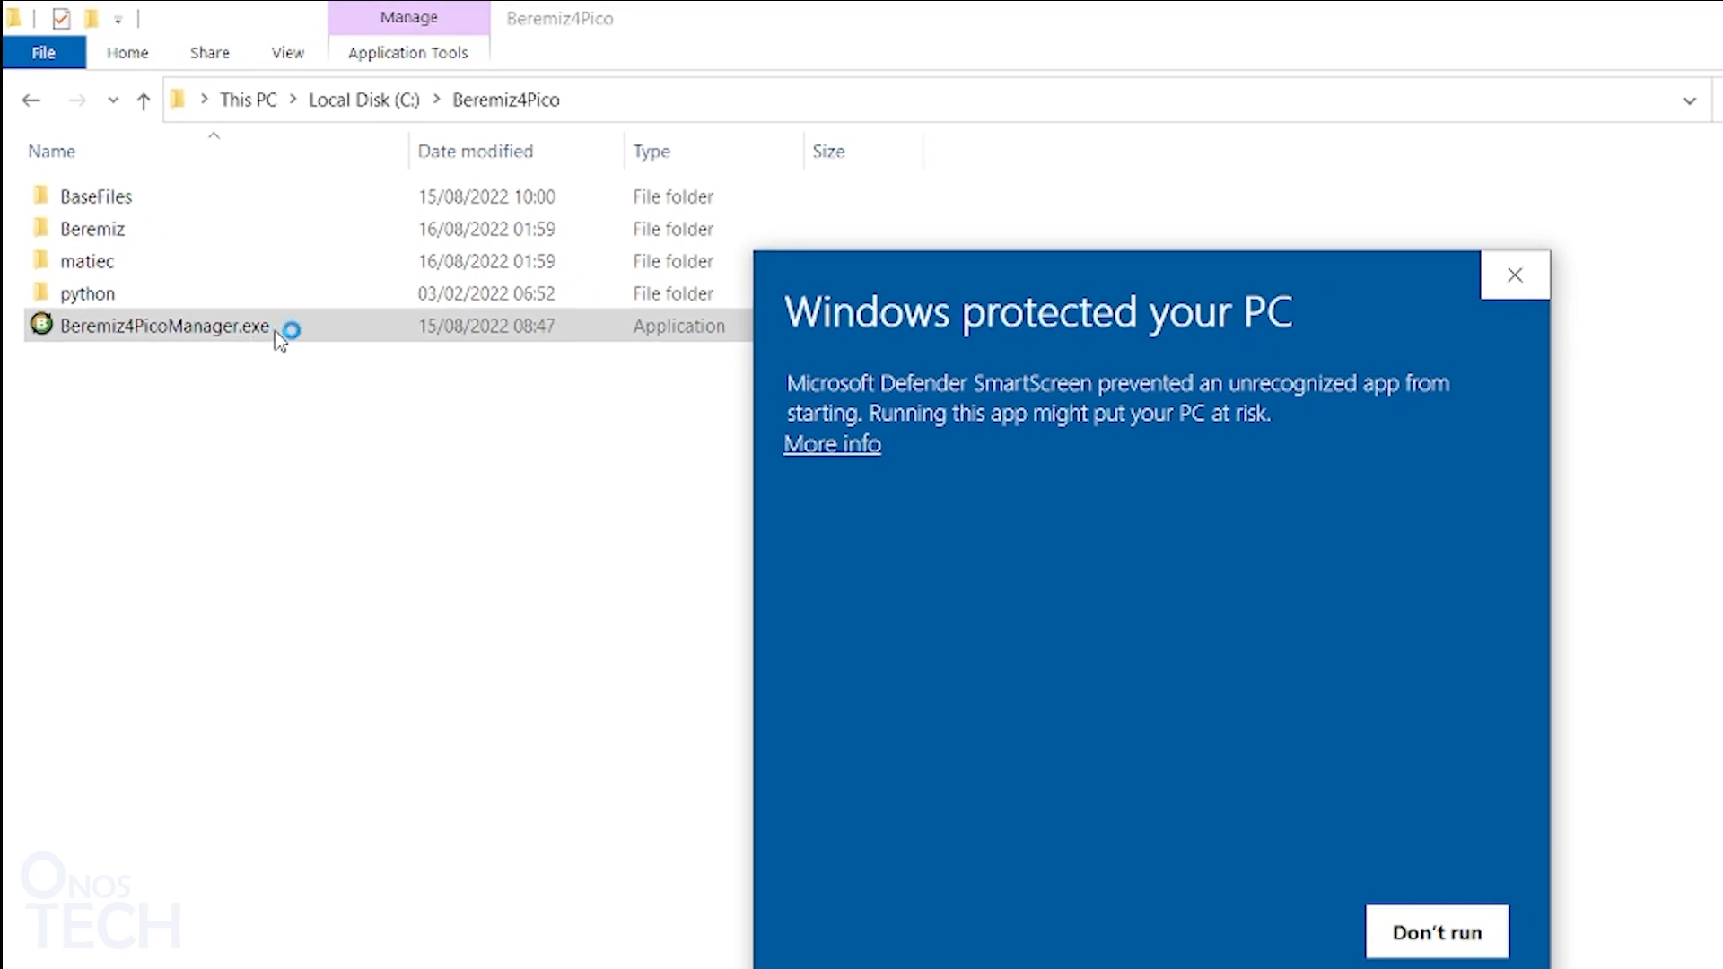
pyautogui.click(831, 443)
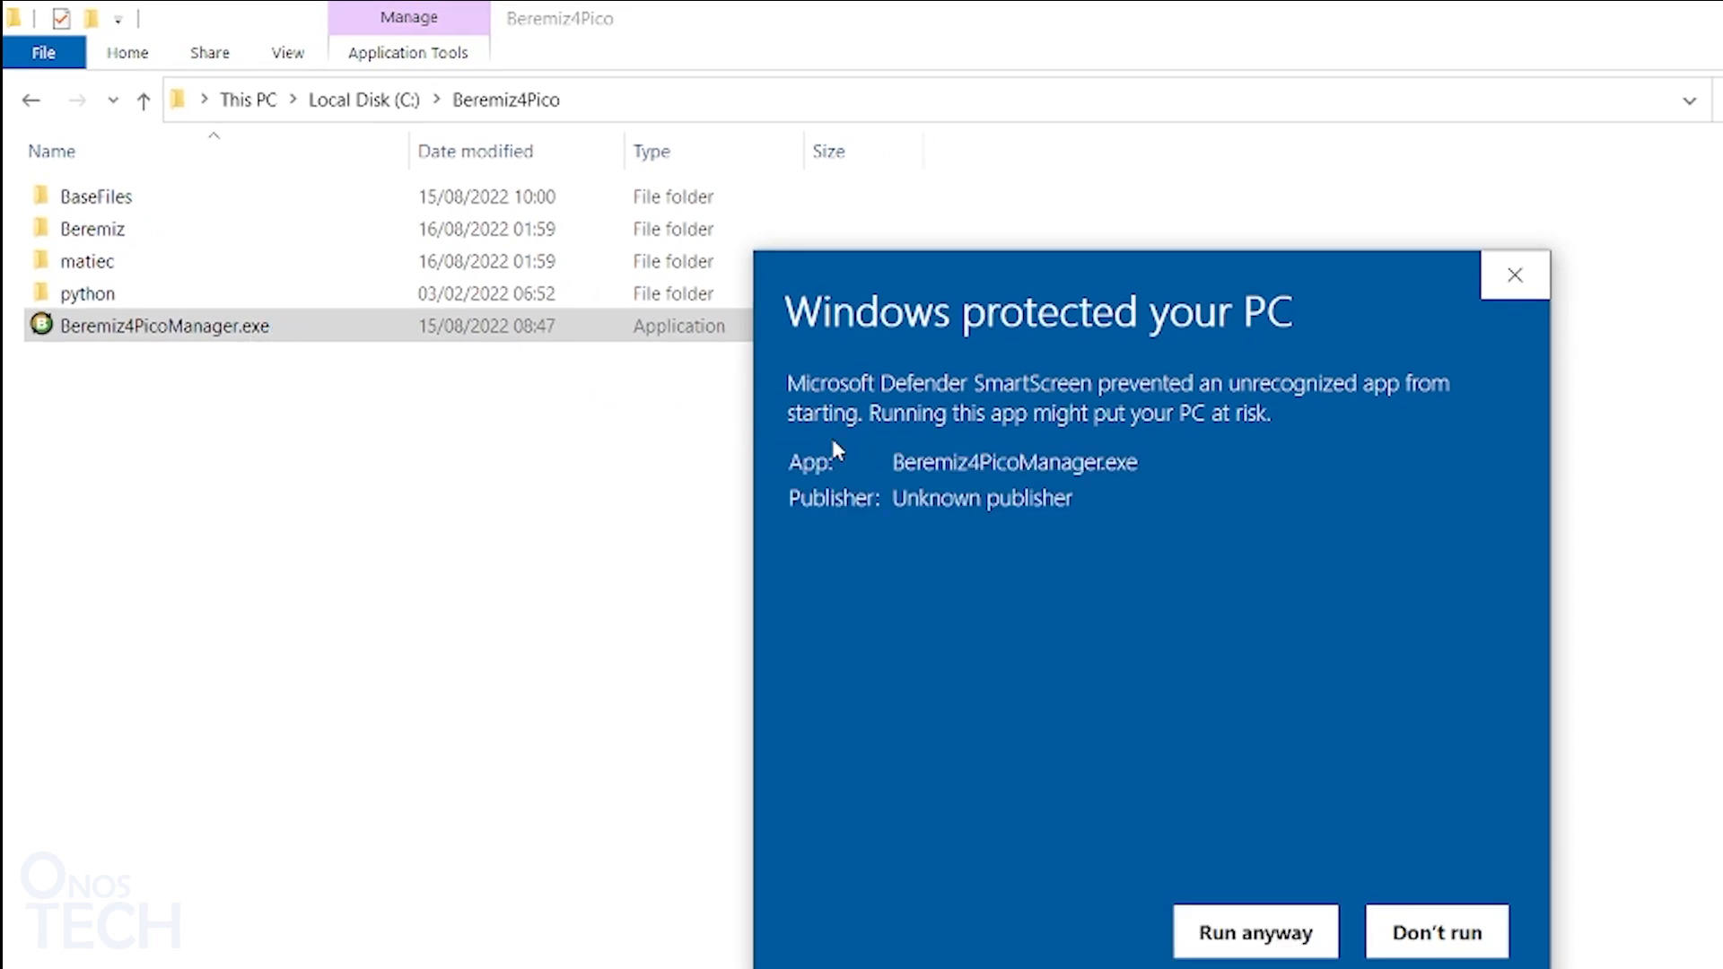
pyautogui.click(1254, 932)
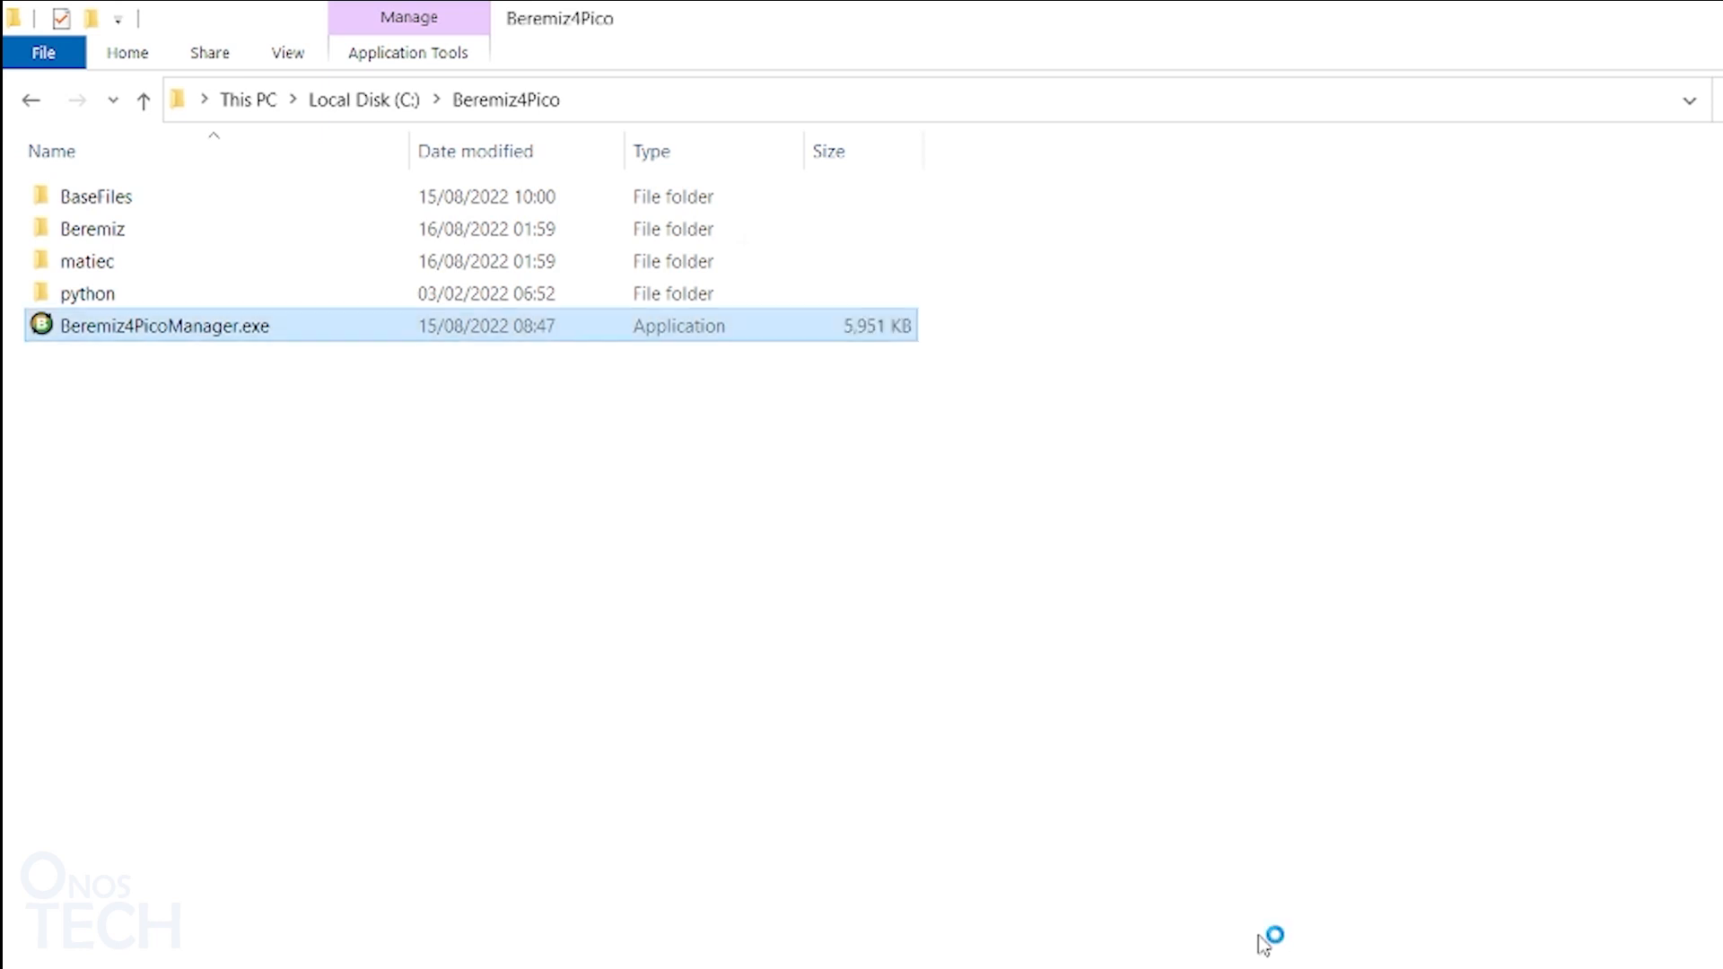
pyautogui.doubleClick(163, 325)
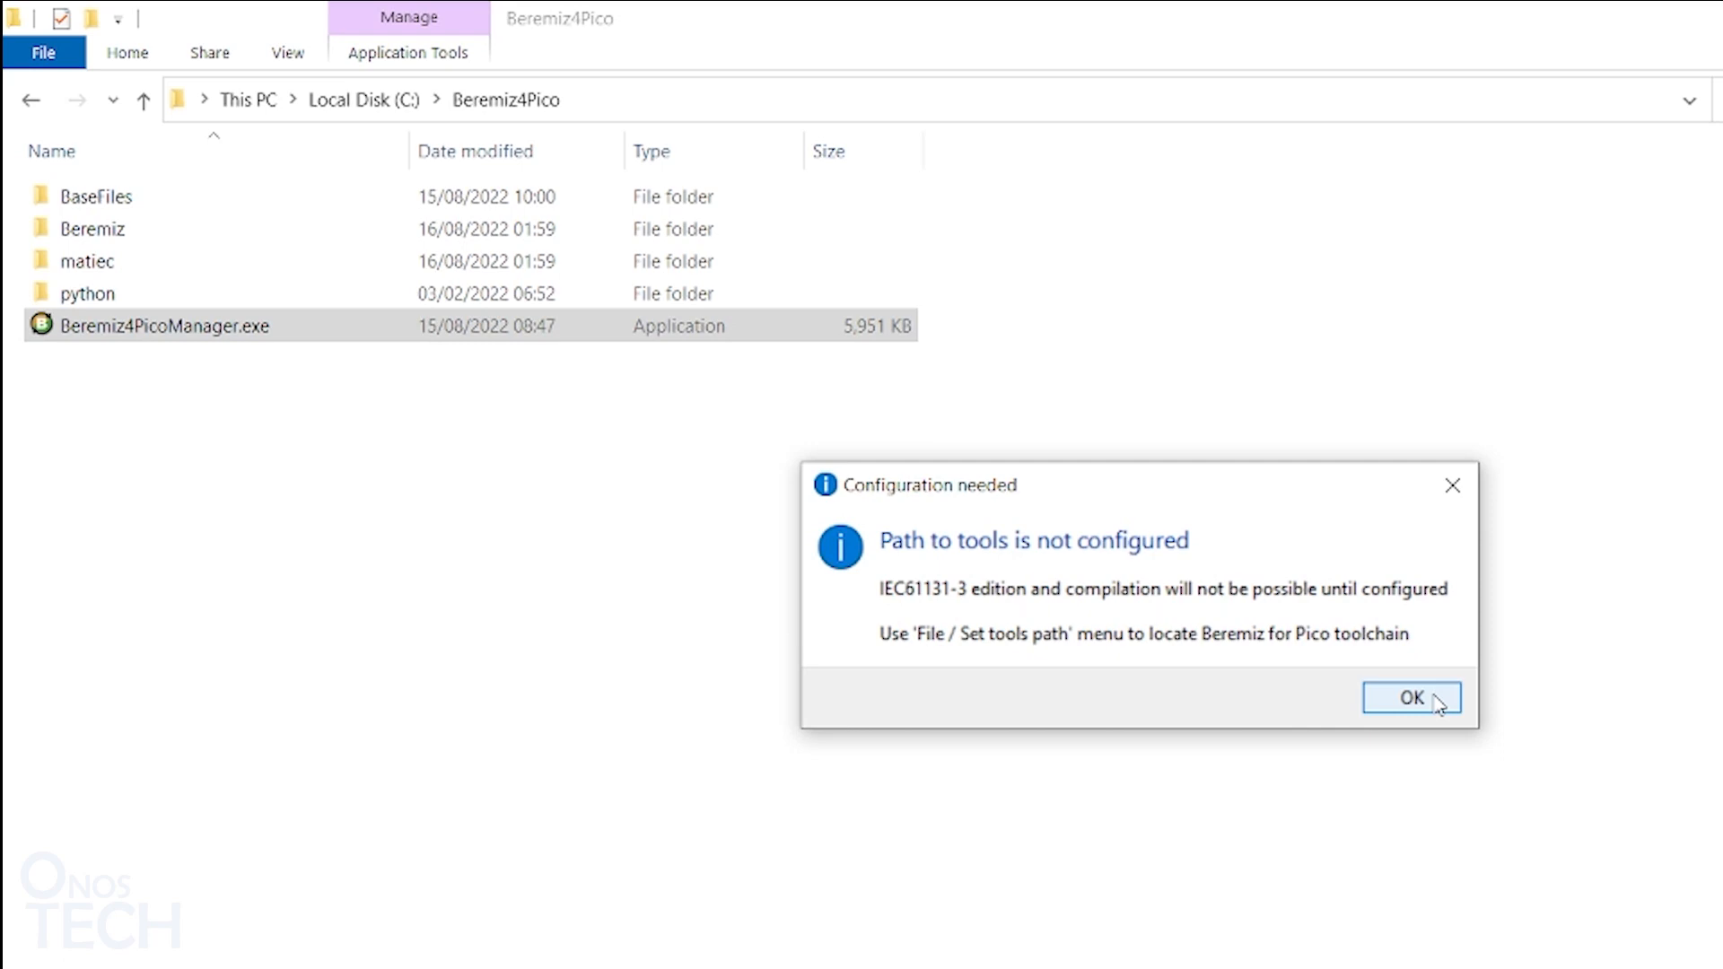
pyautogui.click(1413, 698)
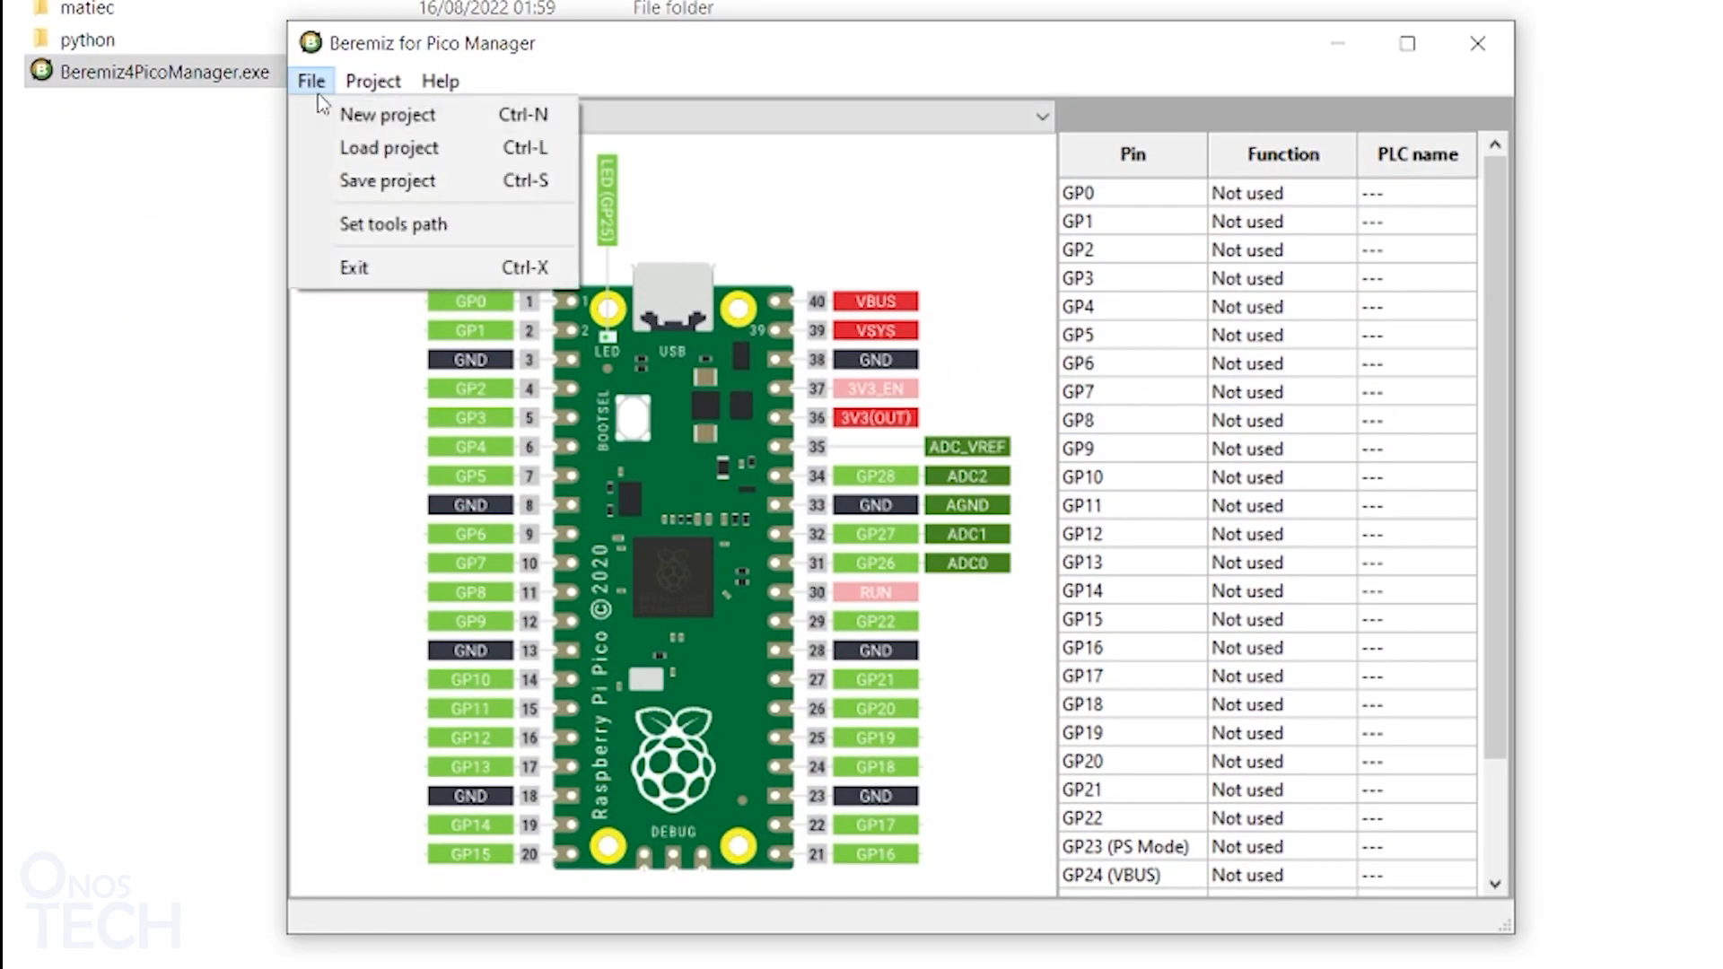
# Step: Set the manager's tools path to C:\Beremiz4Pico via File > Set tools path
pyautogui.click(393, 224)
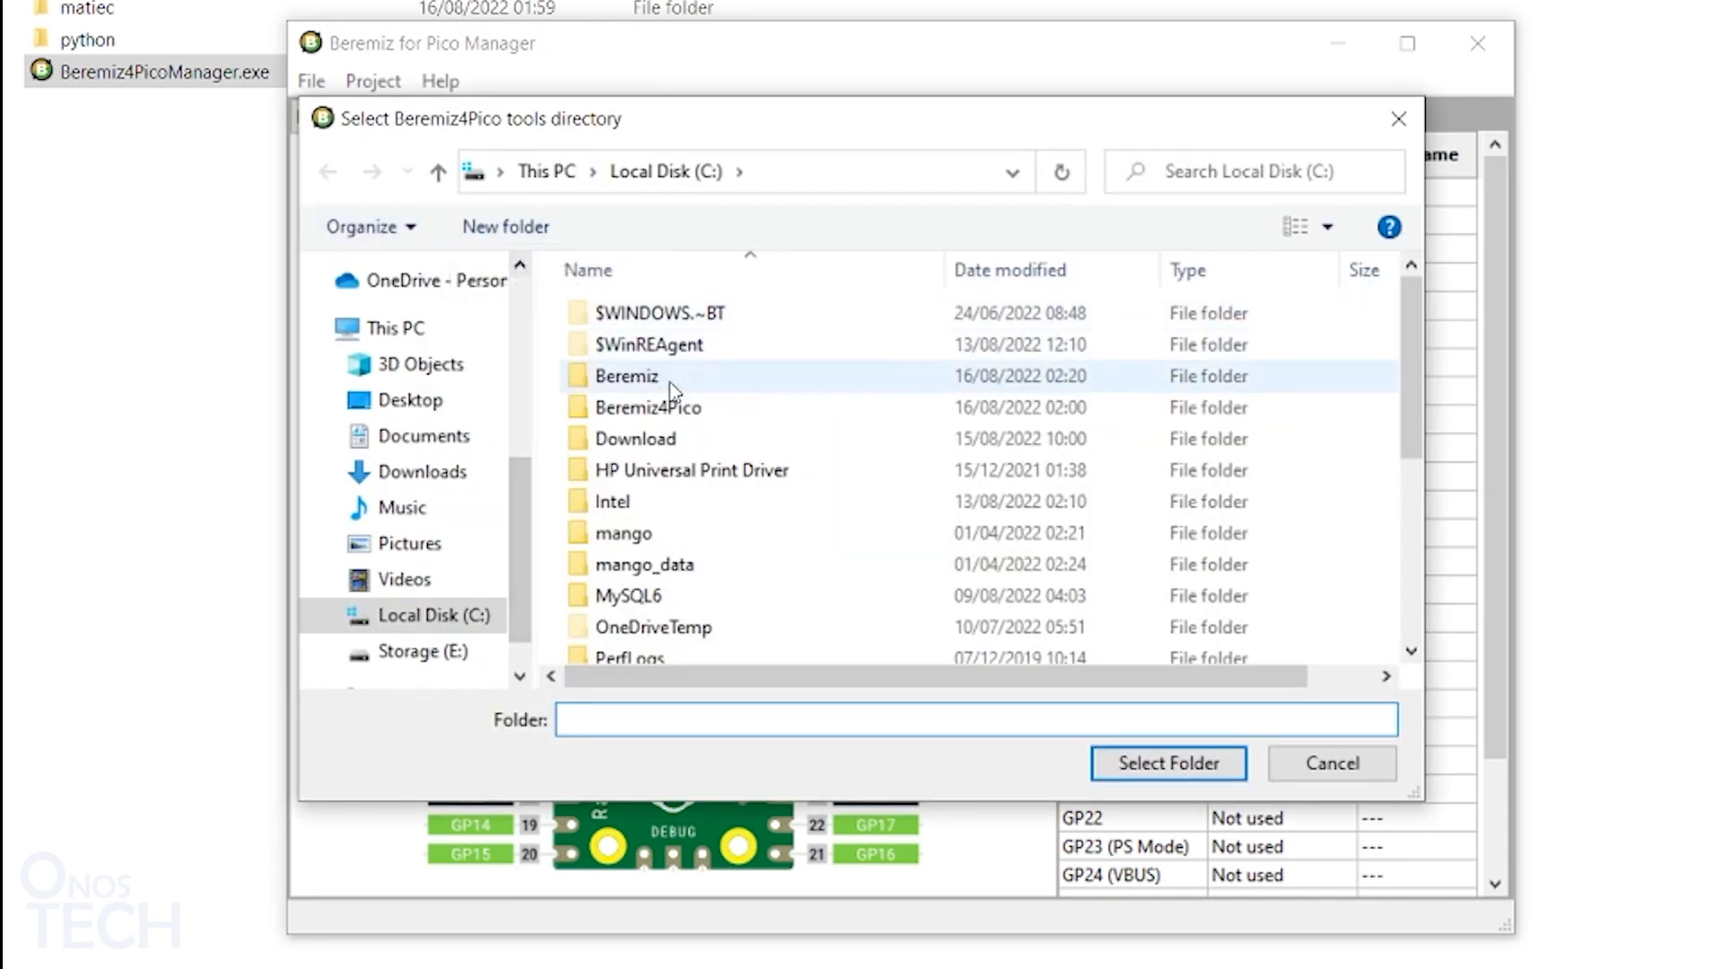
pyautogui.doubleClick(648, 407)
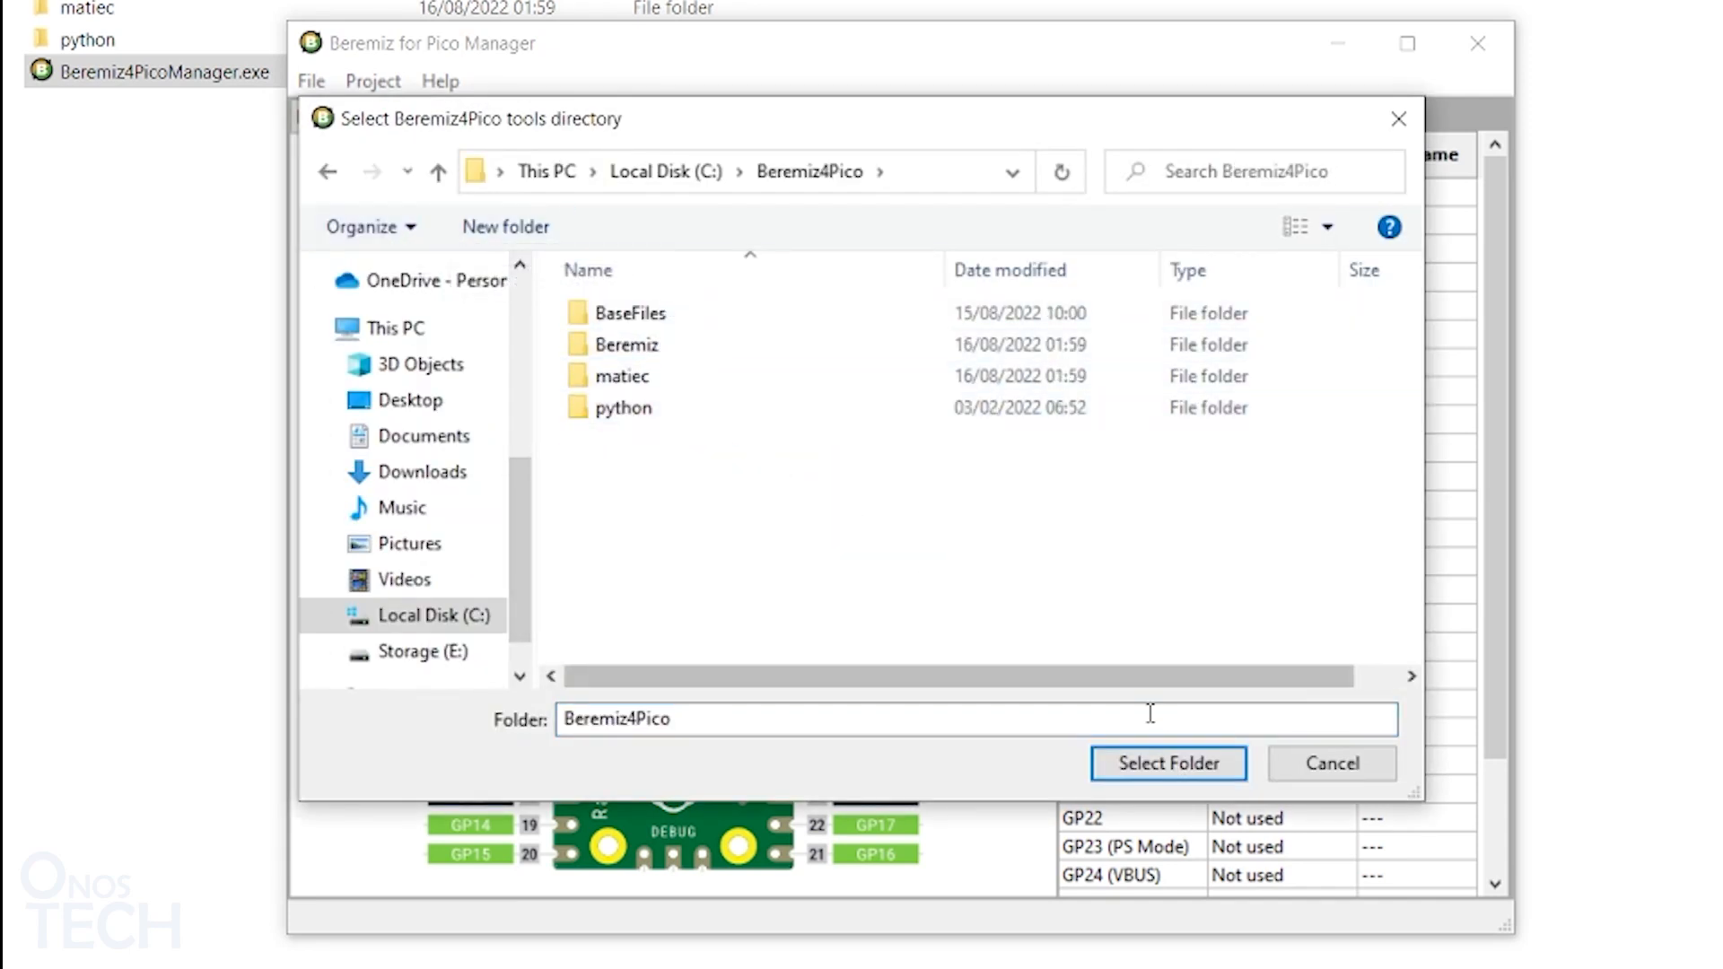
pyautogui.click(1167, 765)
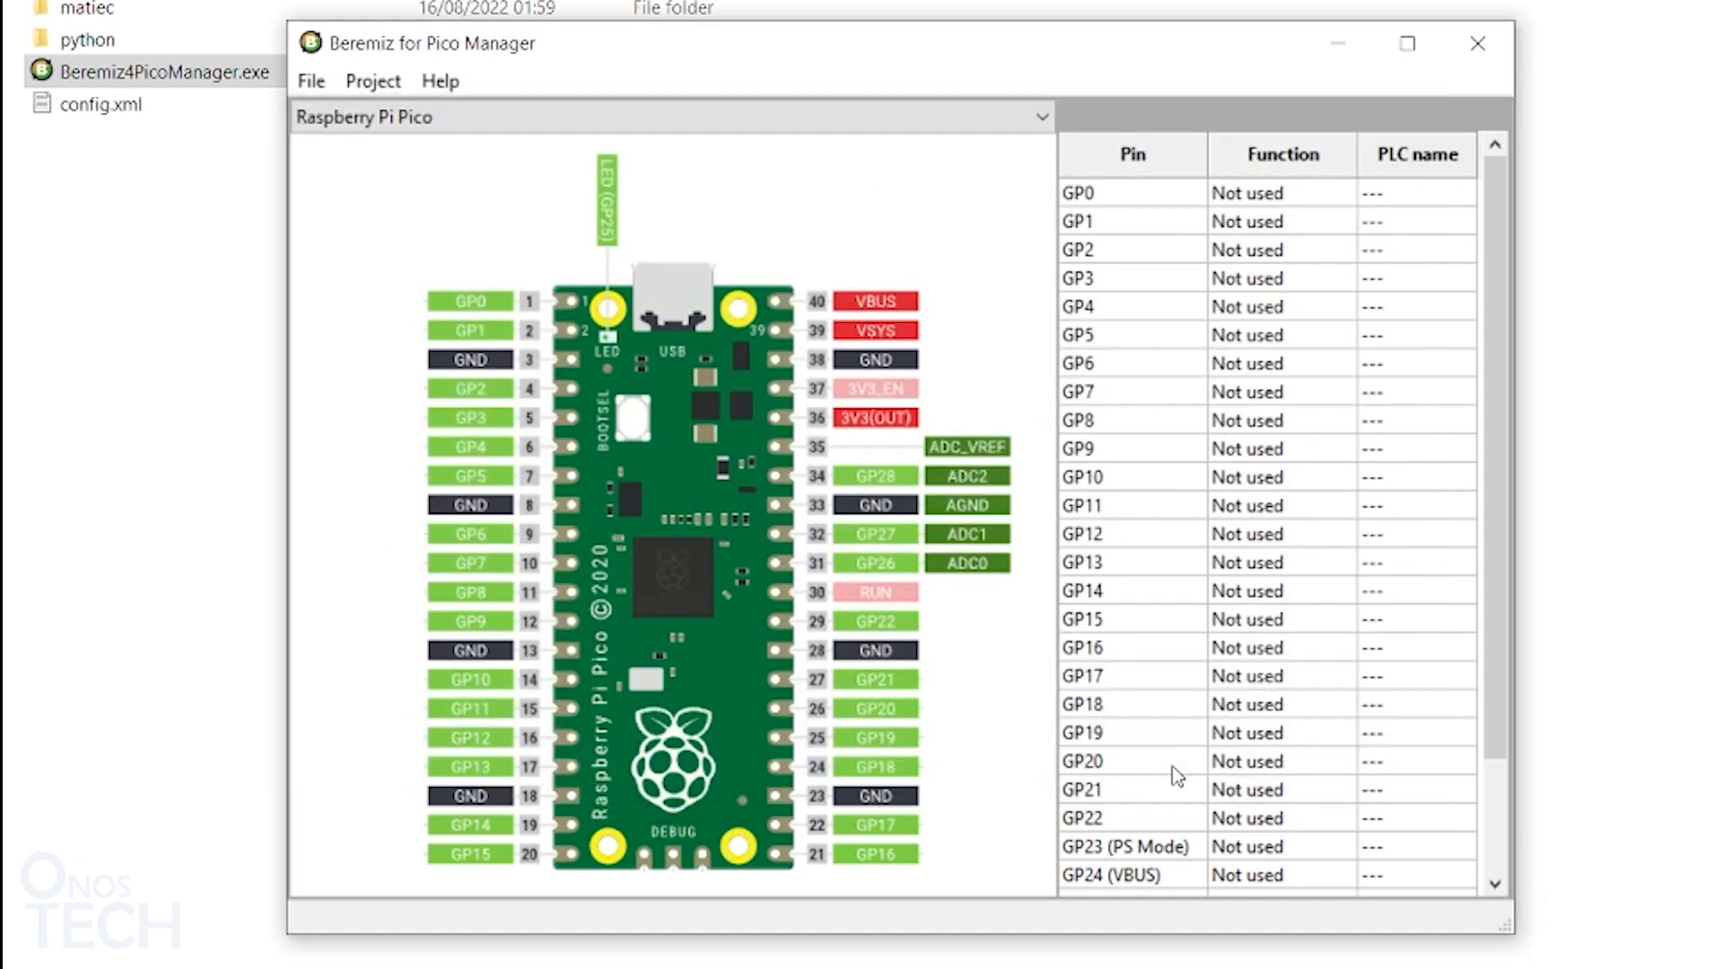
pyautogui.moveTo(423, 163)
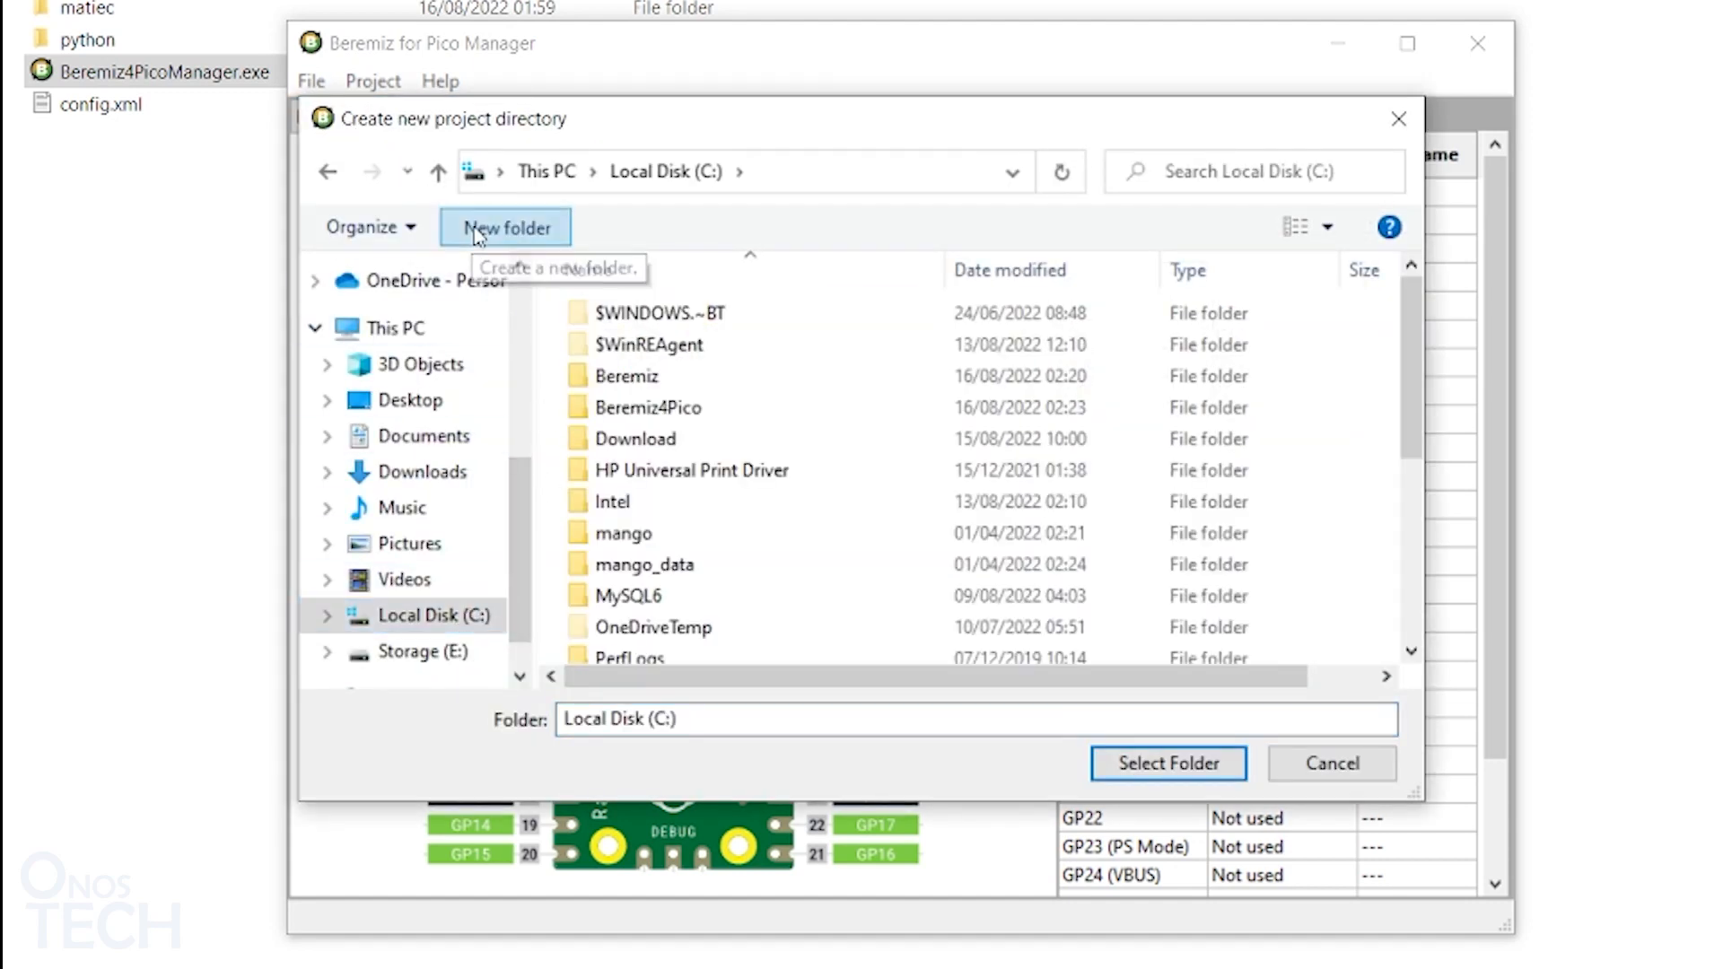
# Step: Create a new project in a new folder named Project on the C: drive
pyautogui.click(505, 228)
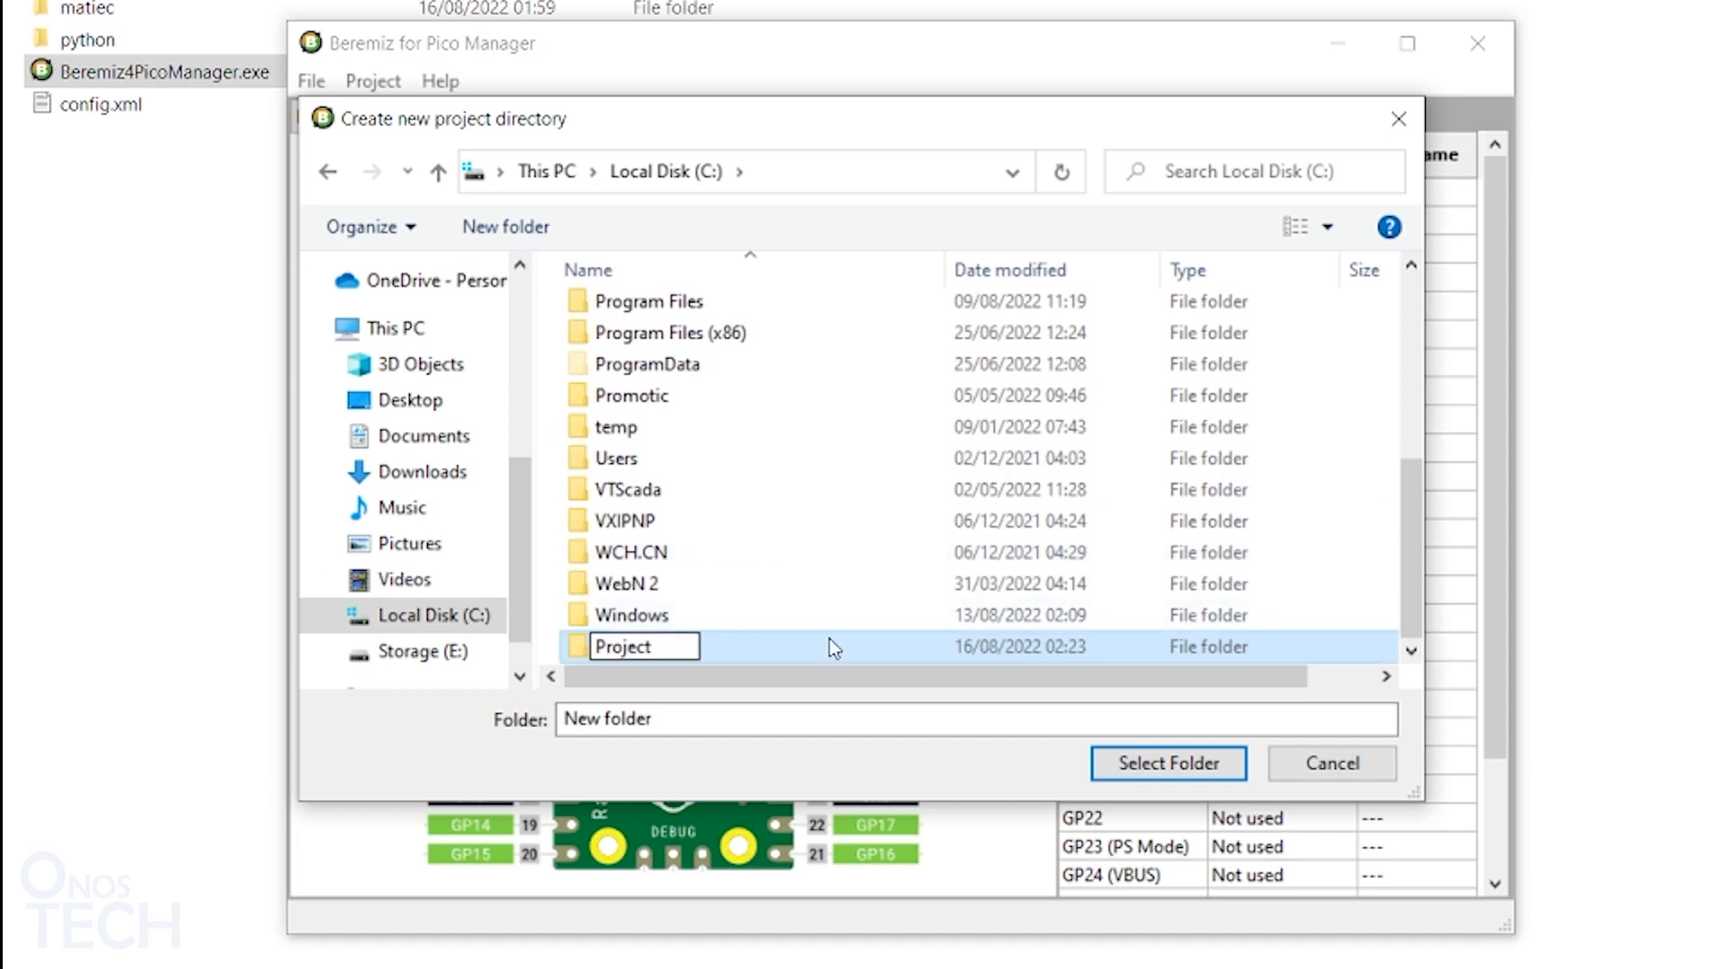
pyautogui.doubleClick(623, 646)
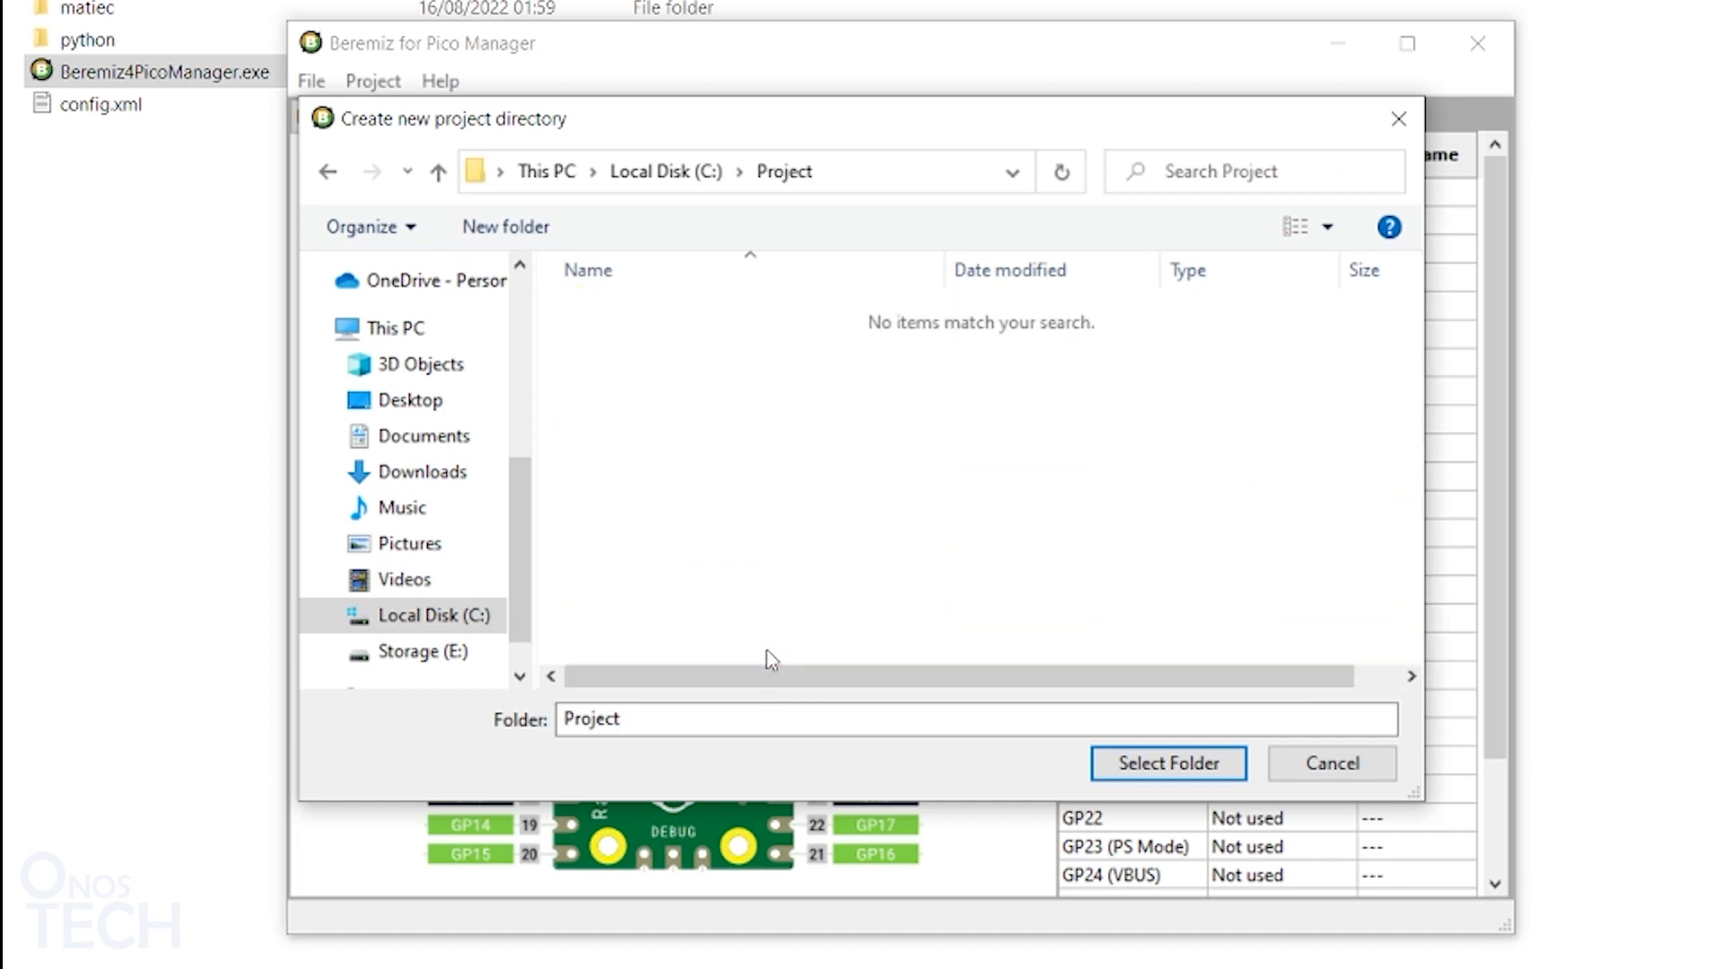
pyautogui.click(1167, 763)
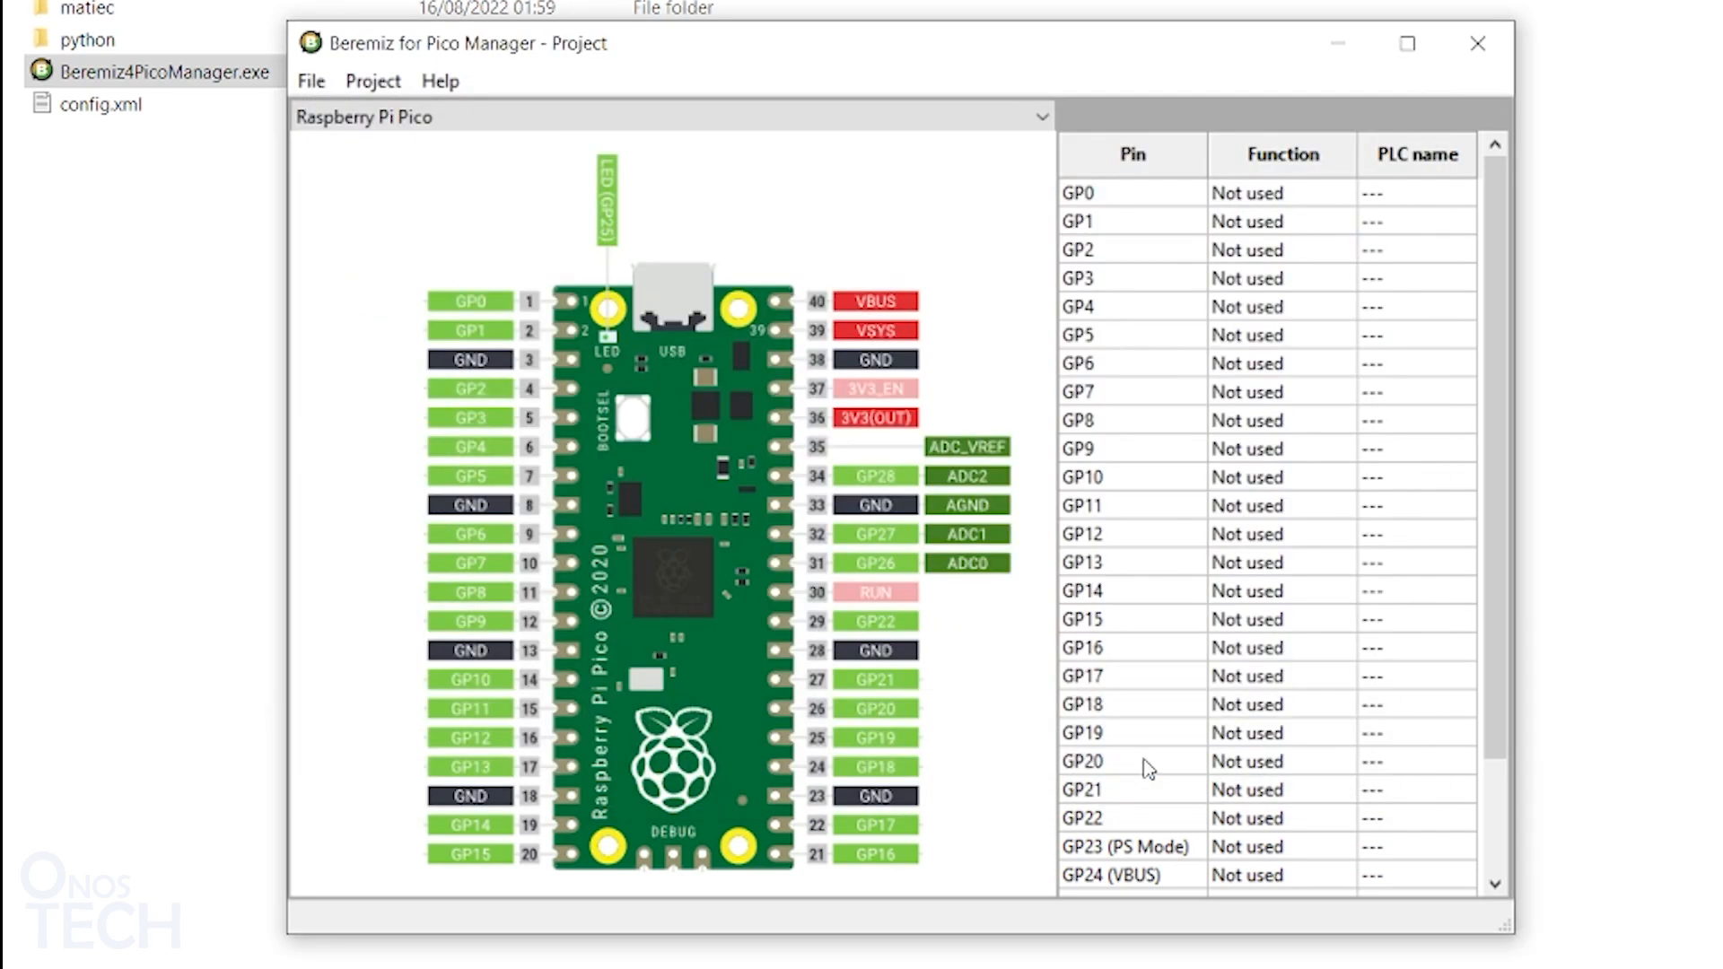
pyautogui.click(1039, 117)
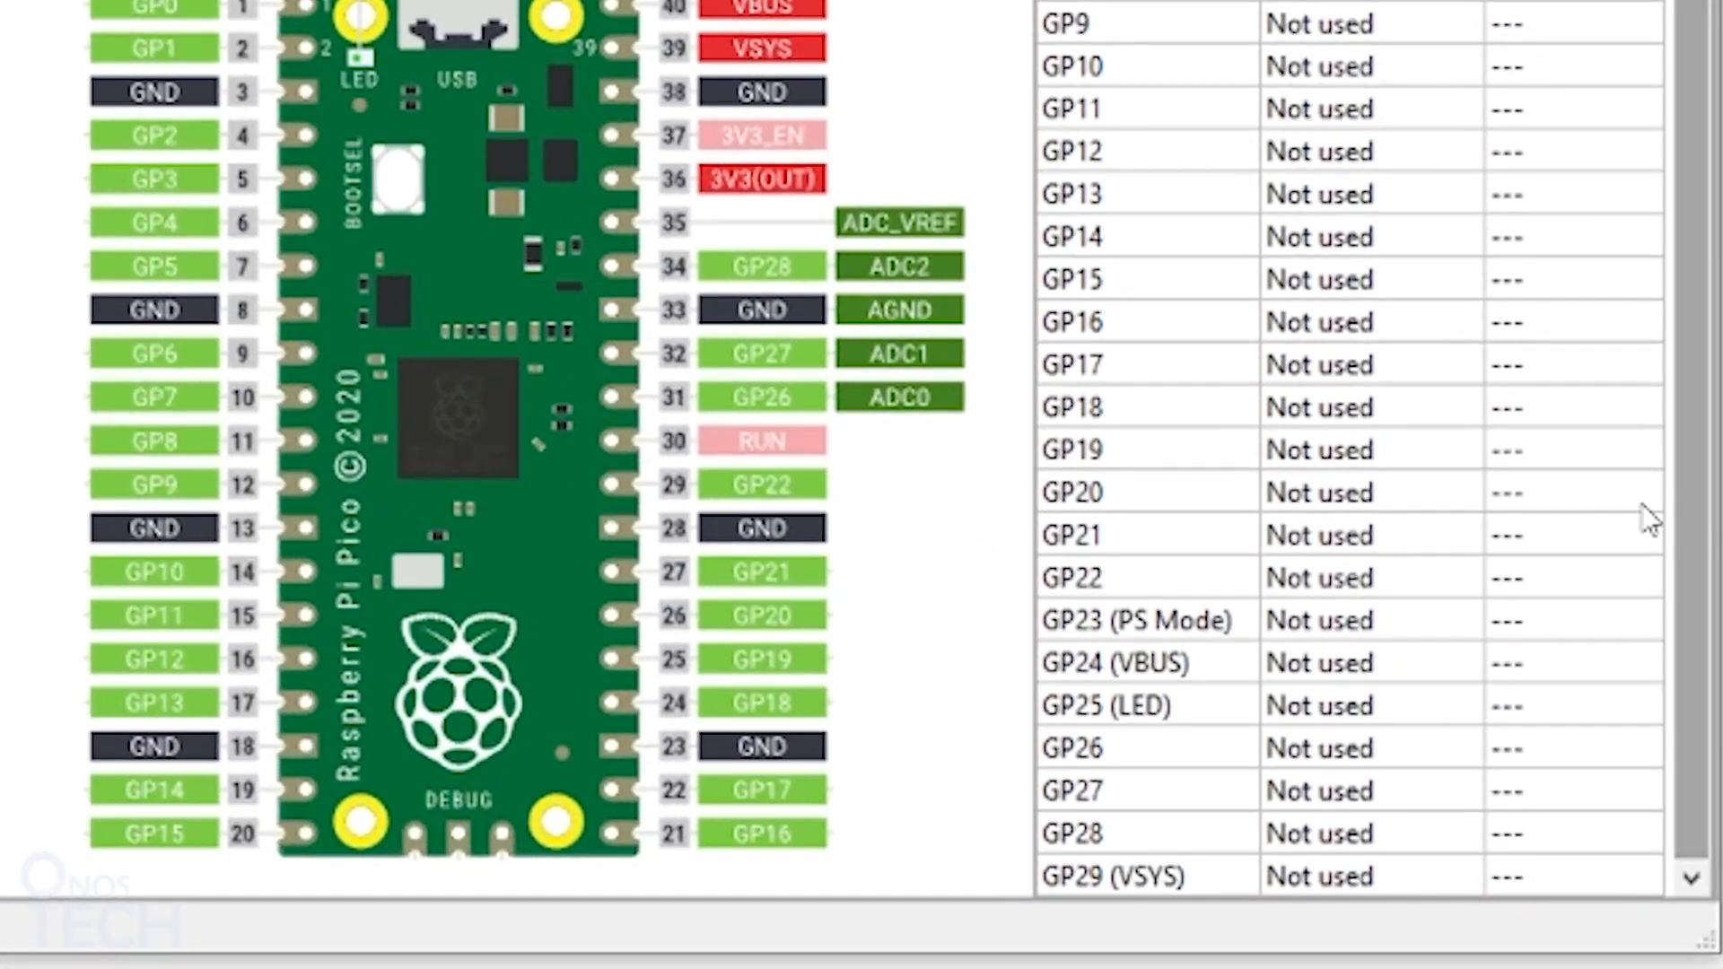
pyautogui.moveTo(1403, 720)
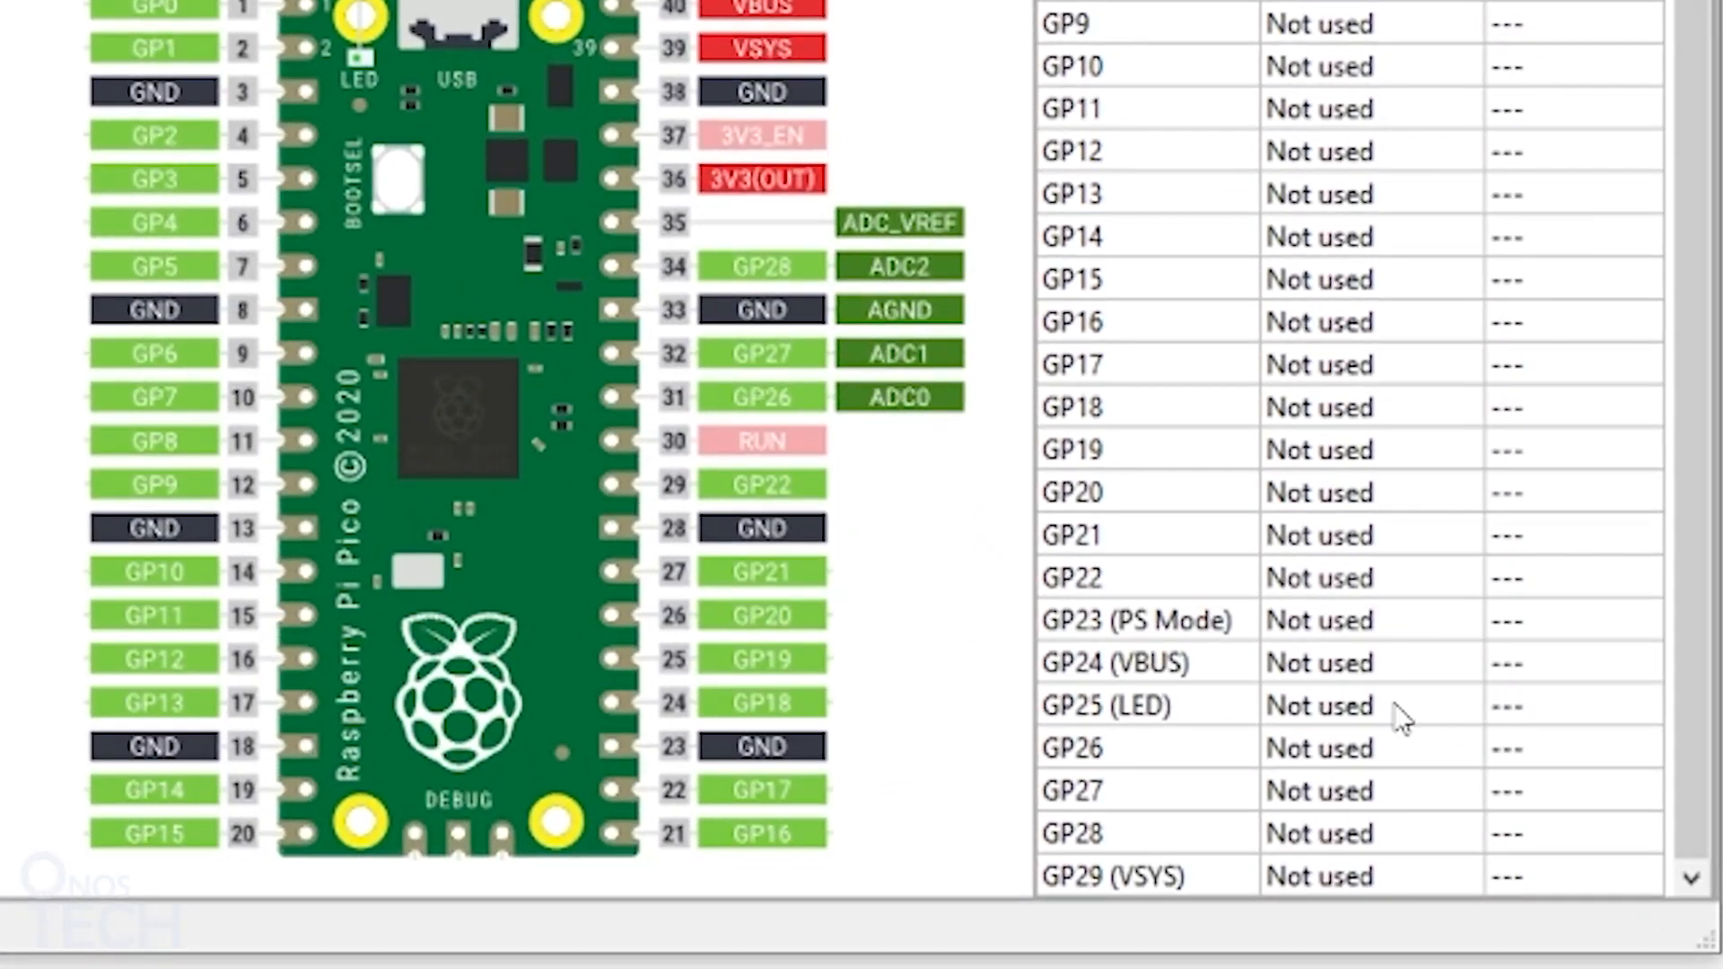
# Step: Set pin GP25 (LED) to Digital output so it maps to %QX0.25
pyautogui.click(1372, 704)
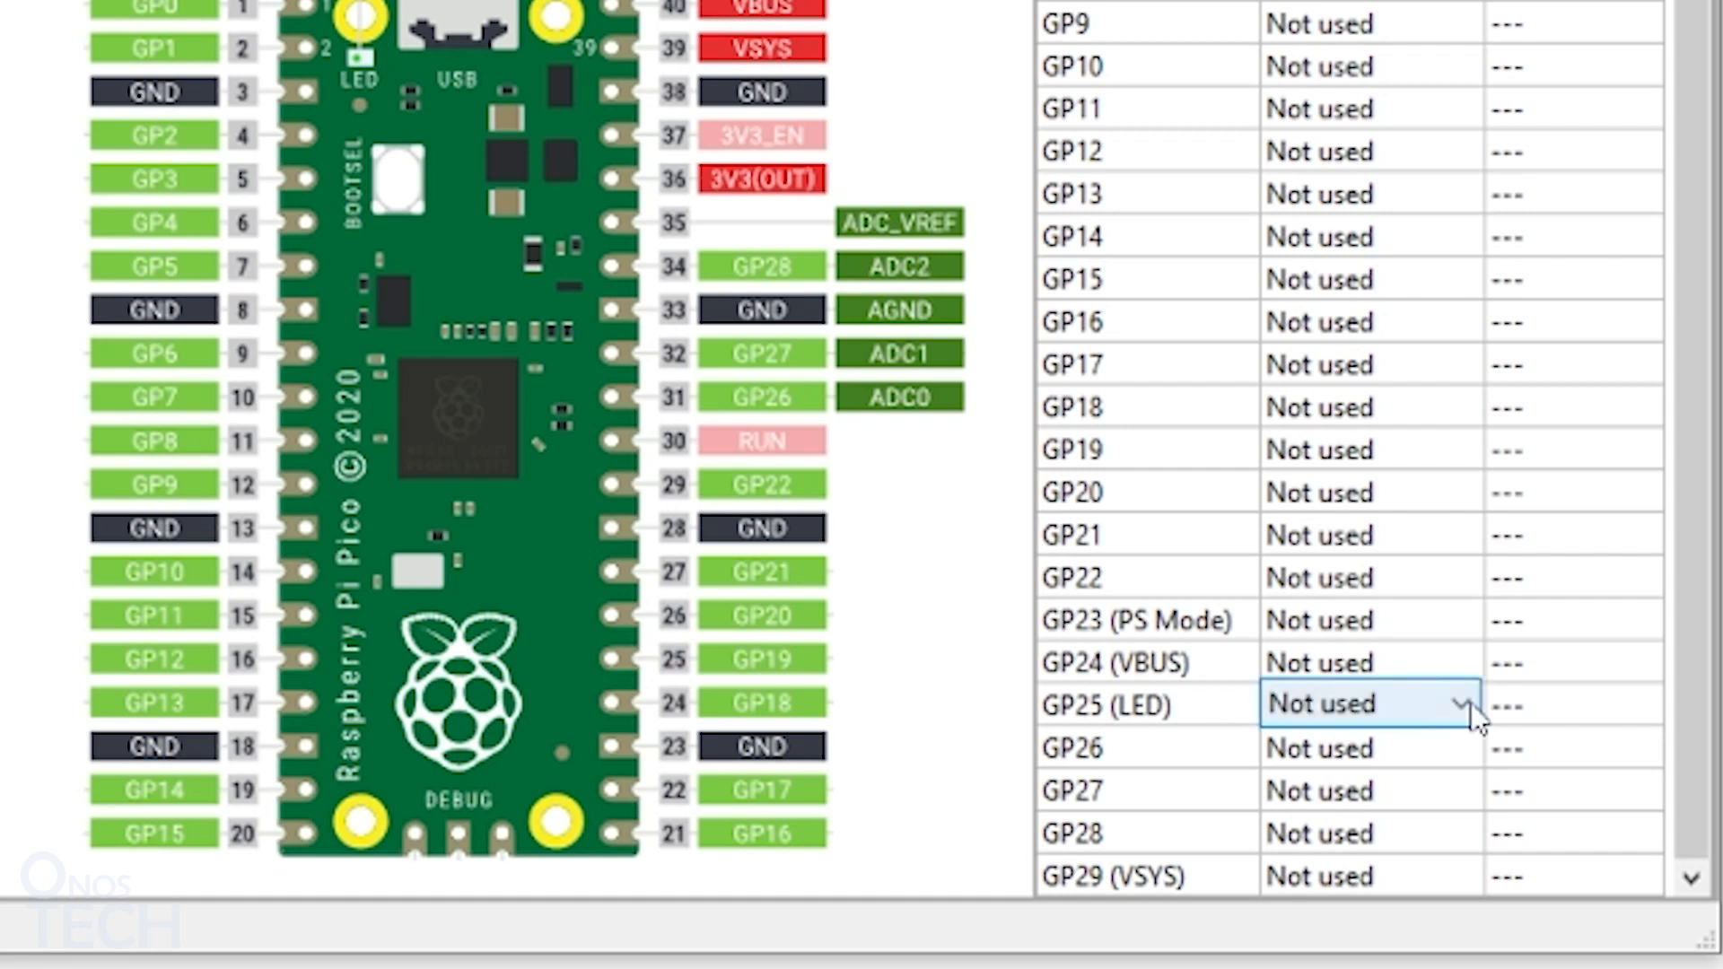
pyautogui.click(1461, 704)
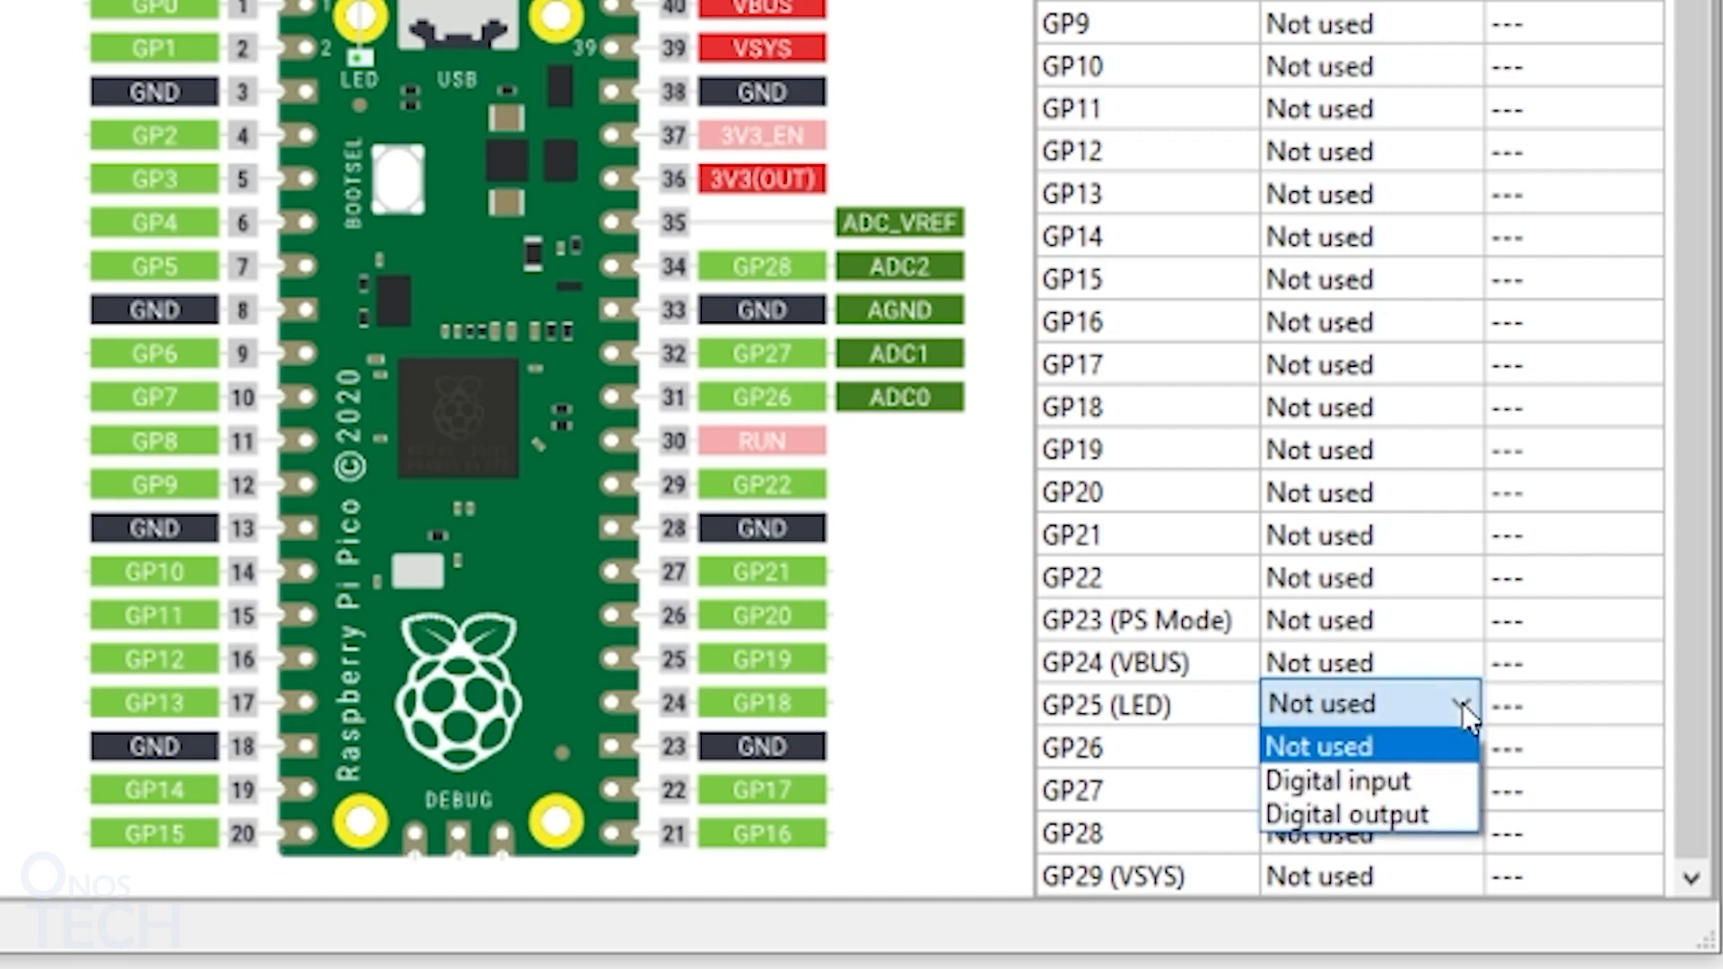
pyautogui.moveTo(1469, 722)
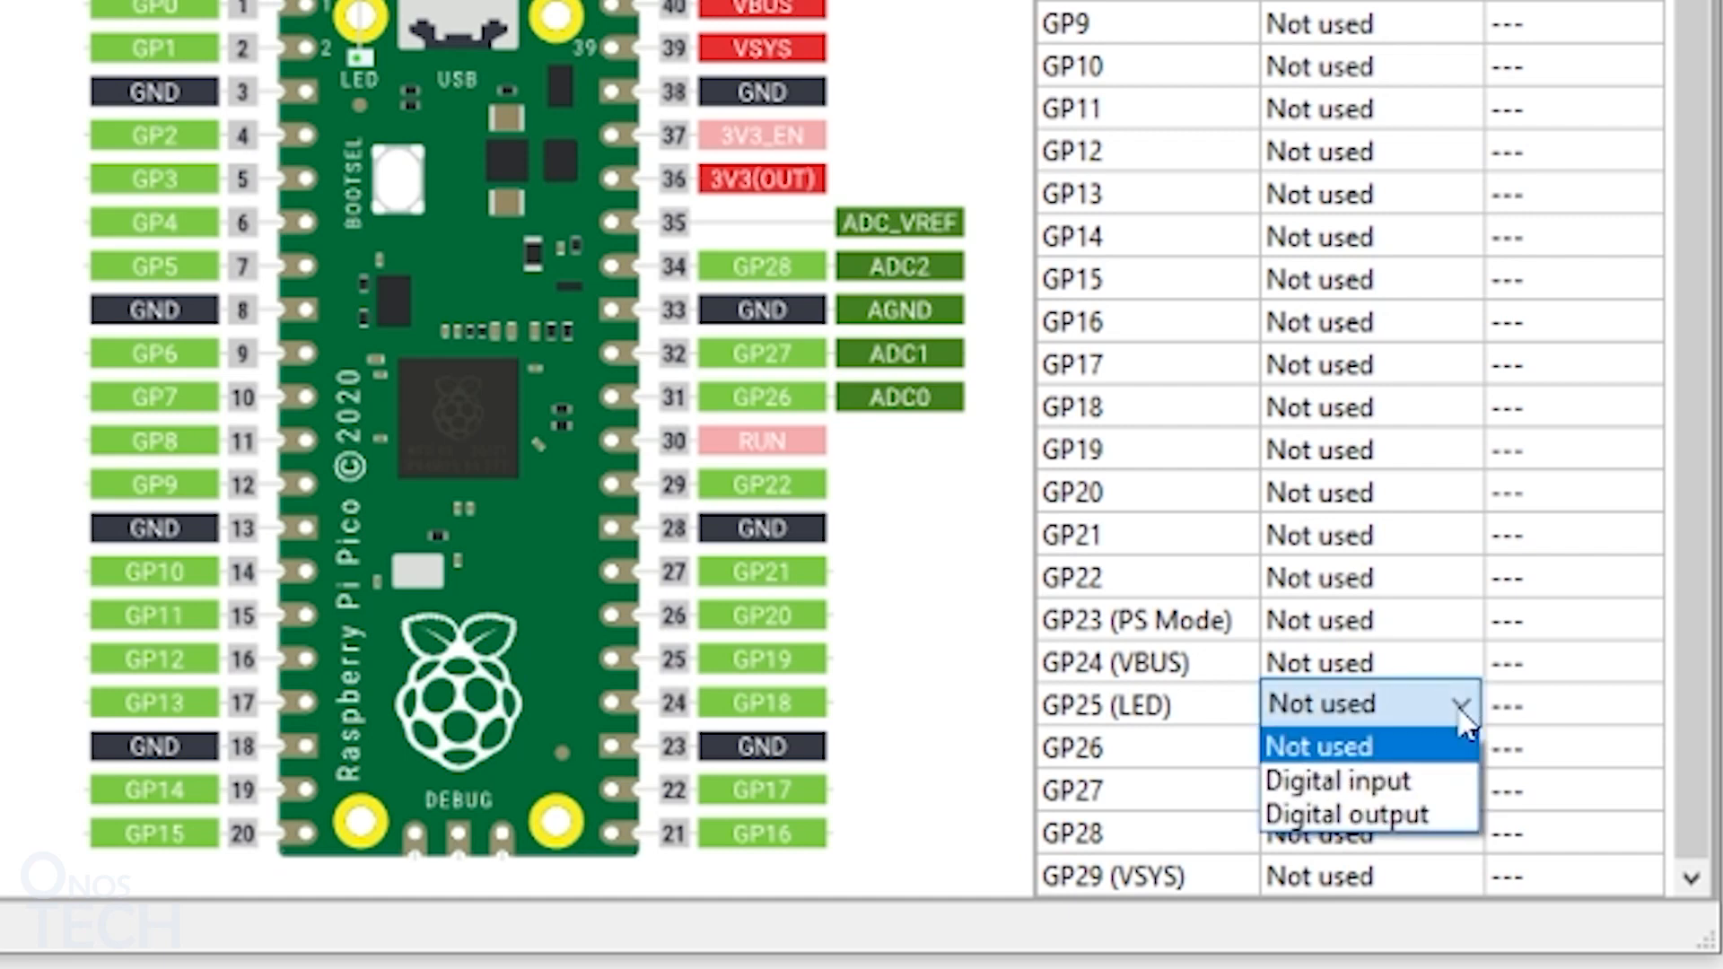
pyautogui.click(1361, 814)
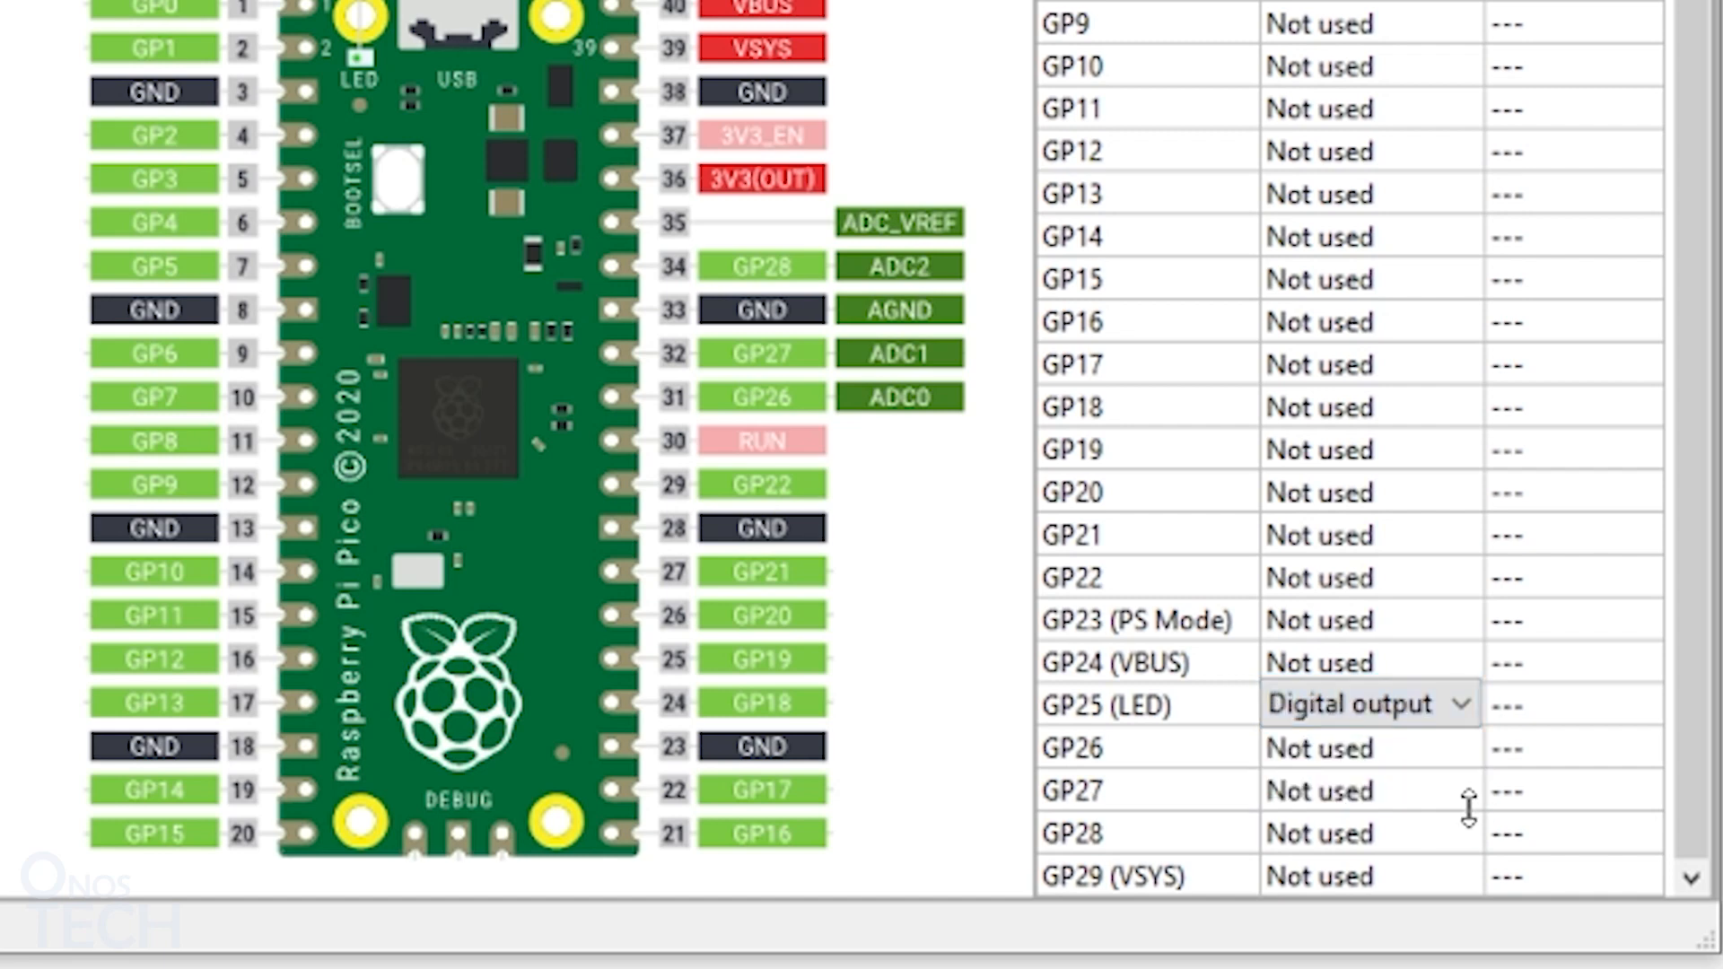
pyautogui.moveTo(1461, 776)
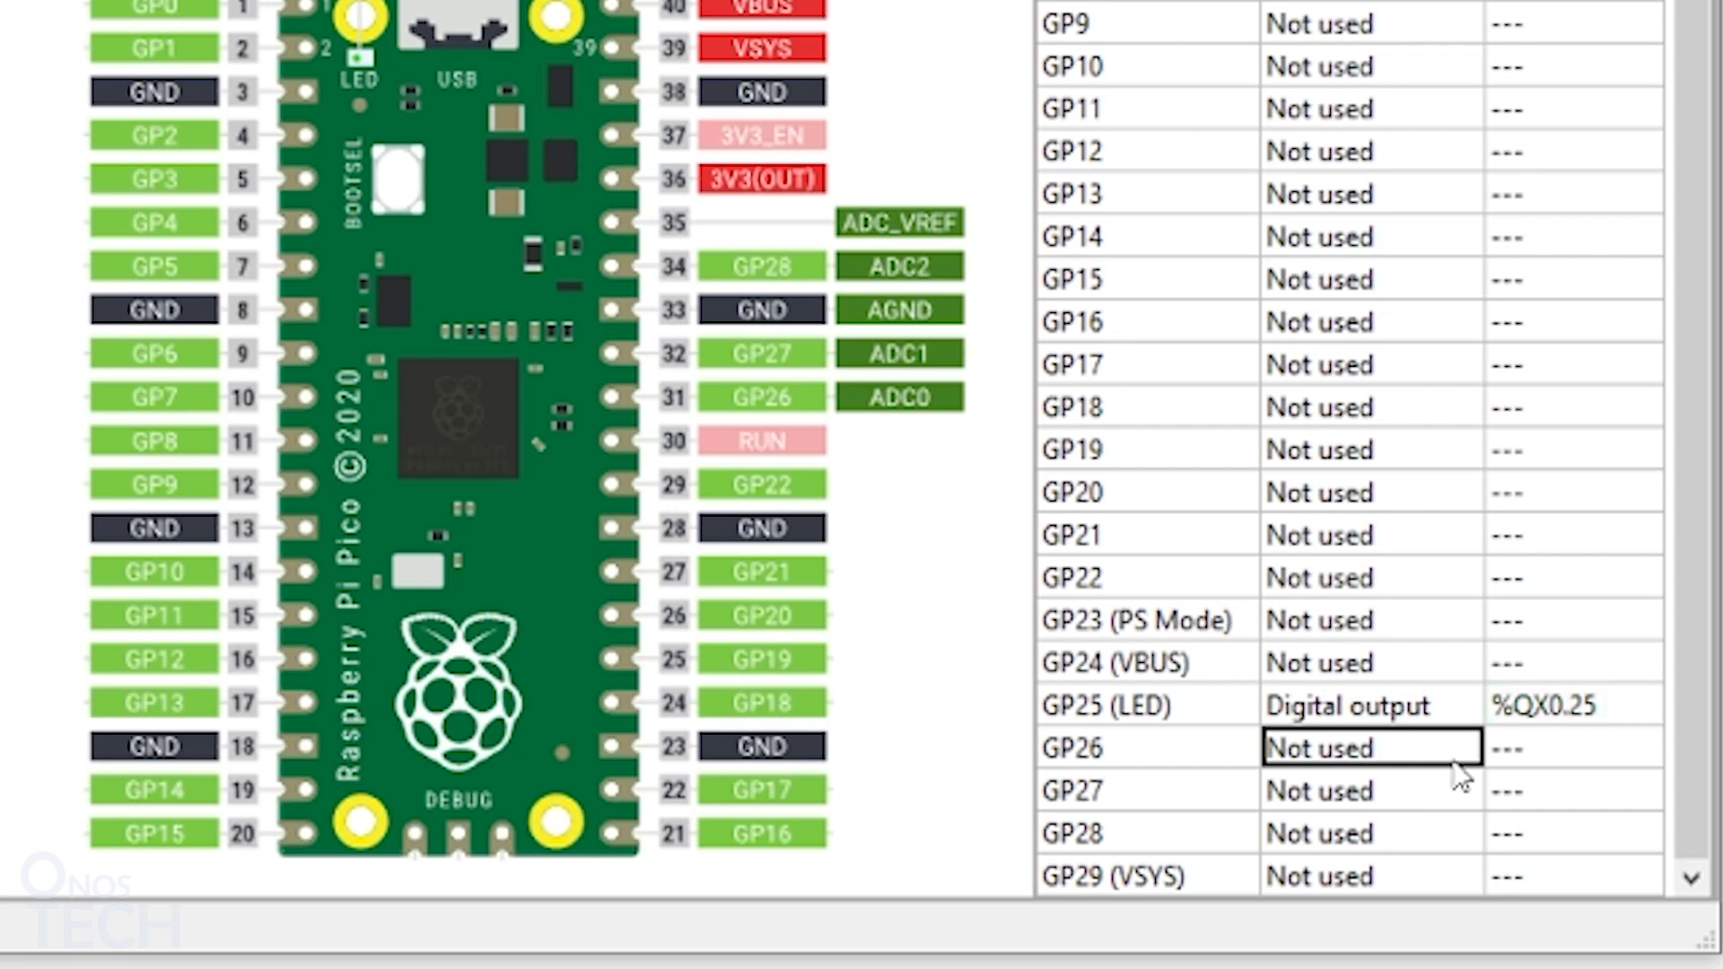
pyautogui.moveTo(1486, 196)
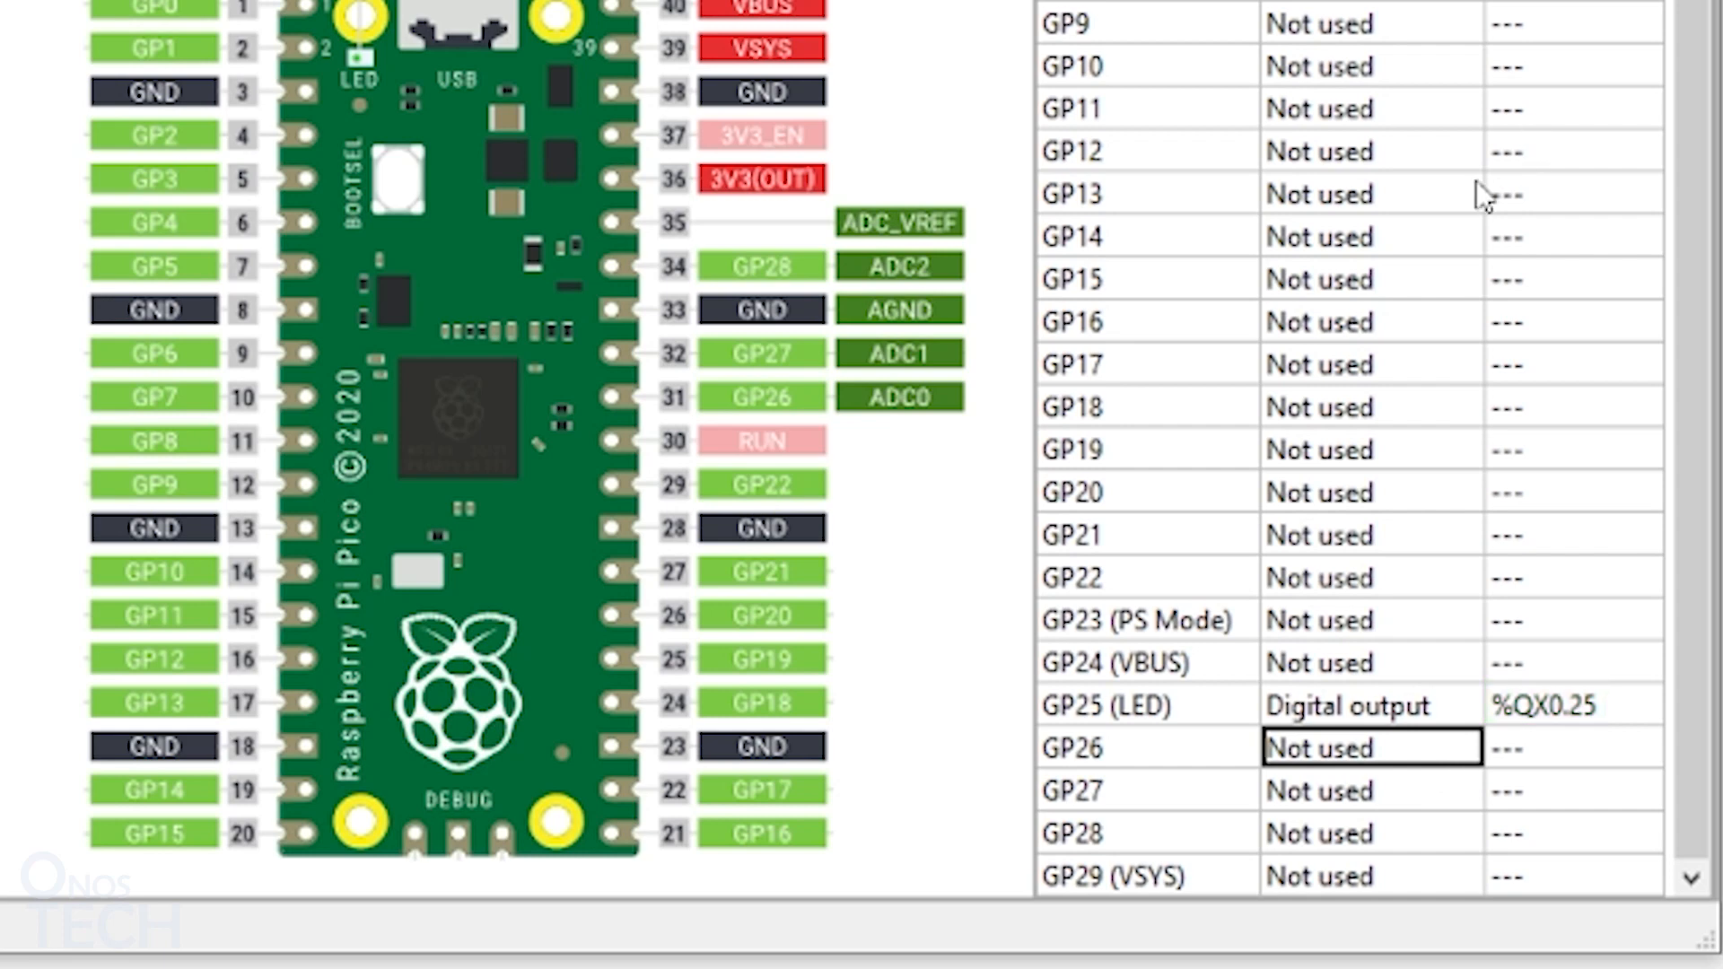
pyautogui.click(1362, 235)
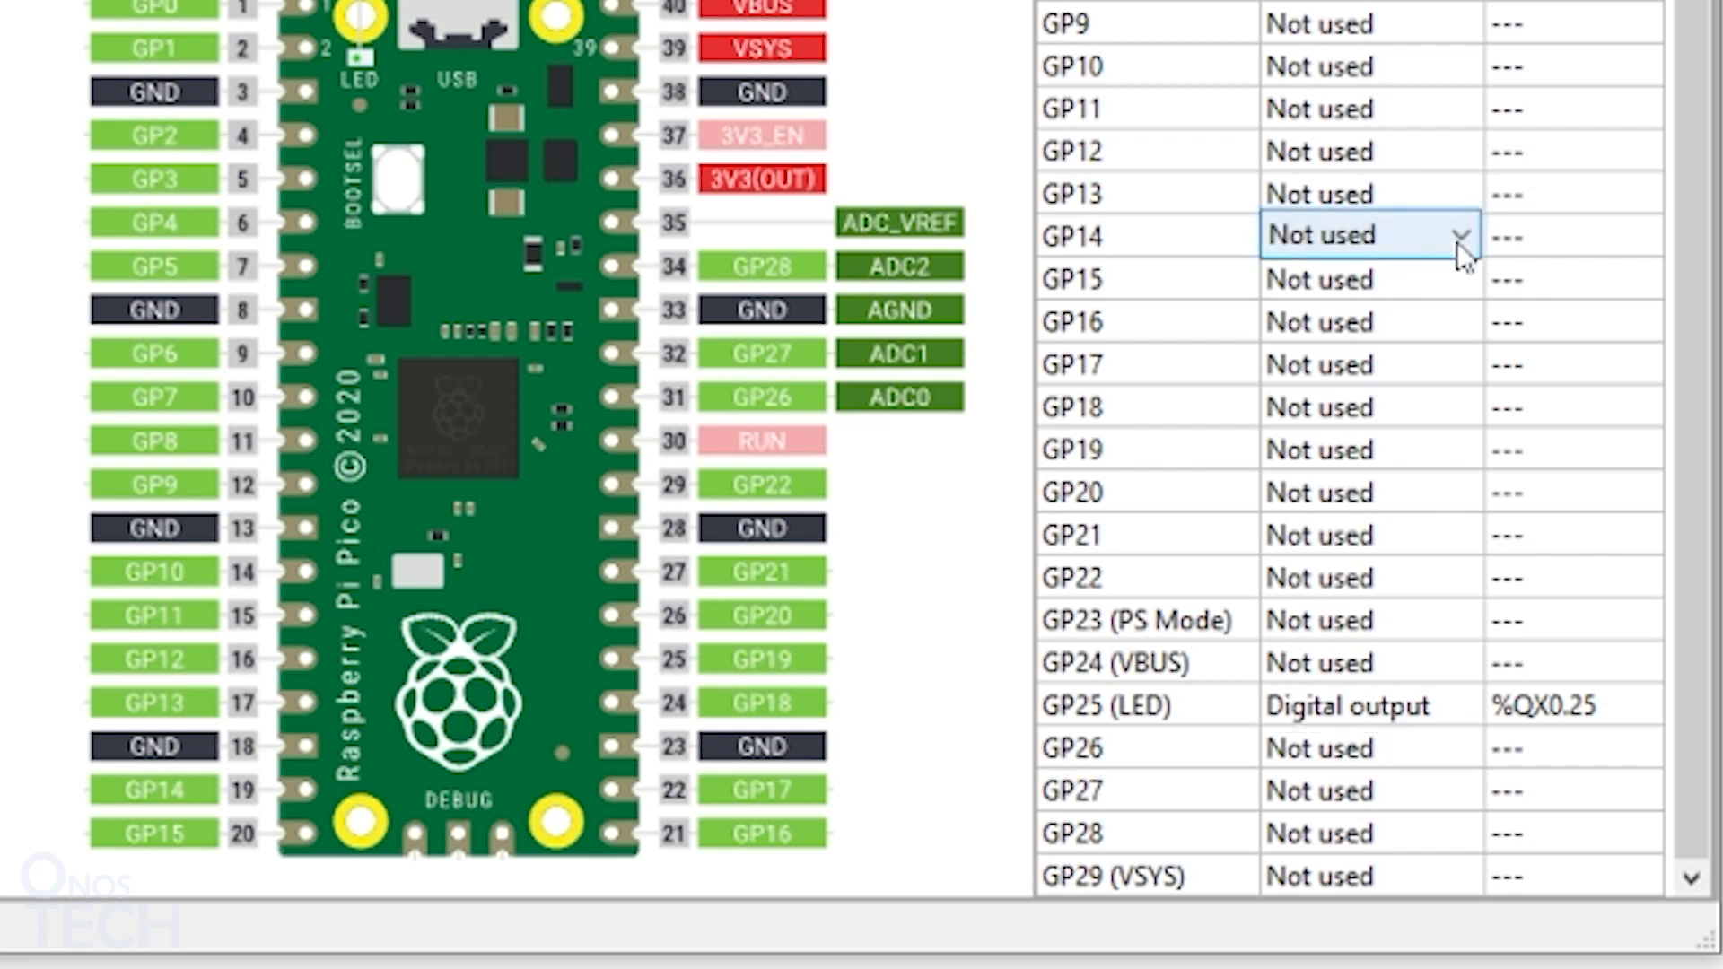
pyautogui.click(1461, 235)
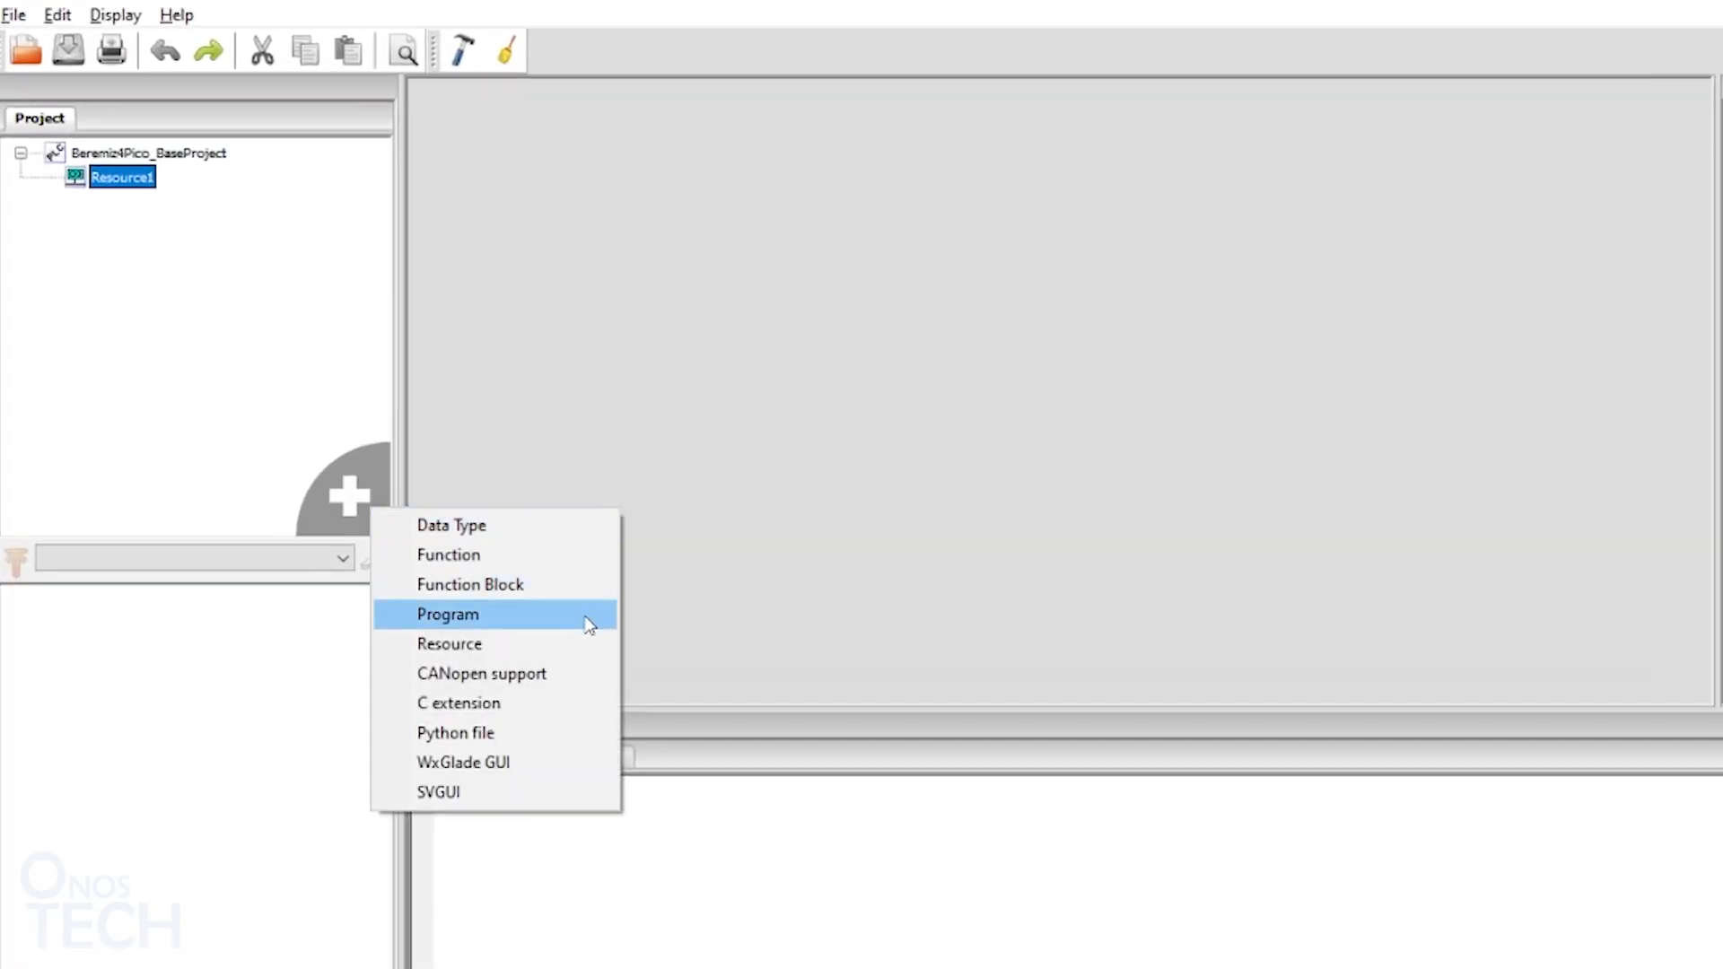
# Step: Add a new Program POU named program0 with language LD
pyautogui.click(447, 614)
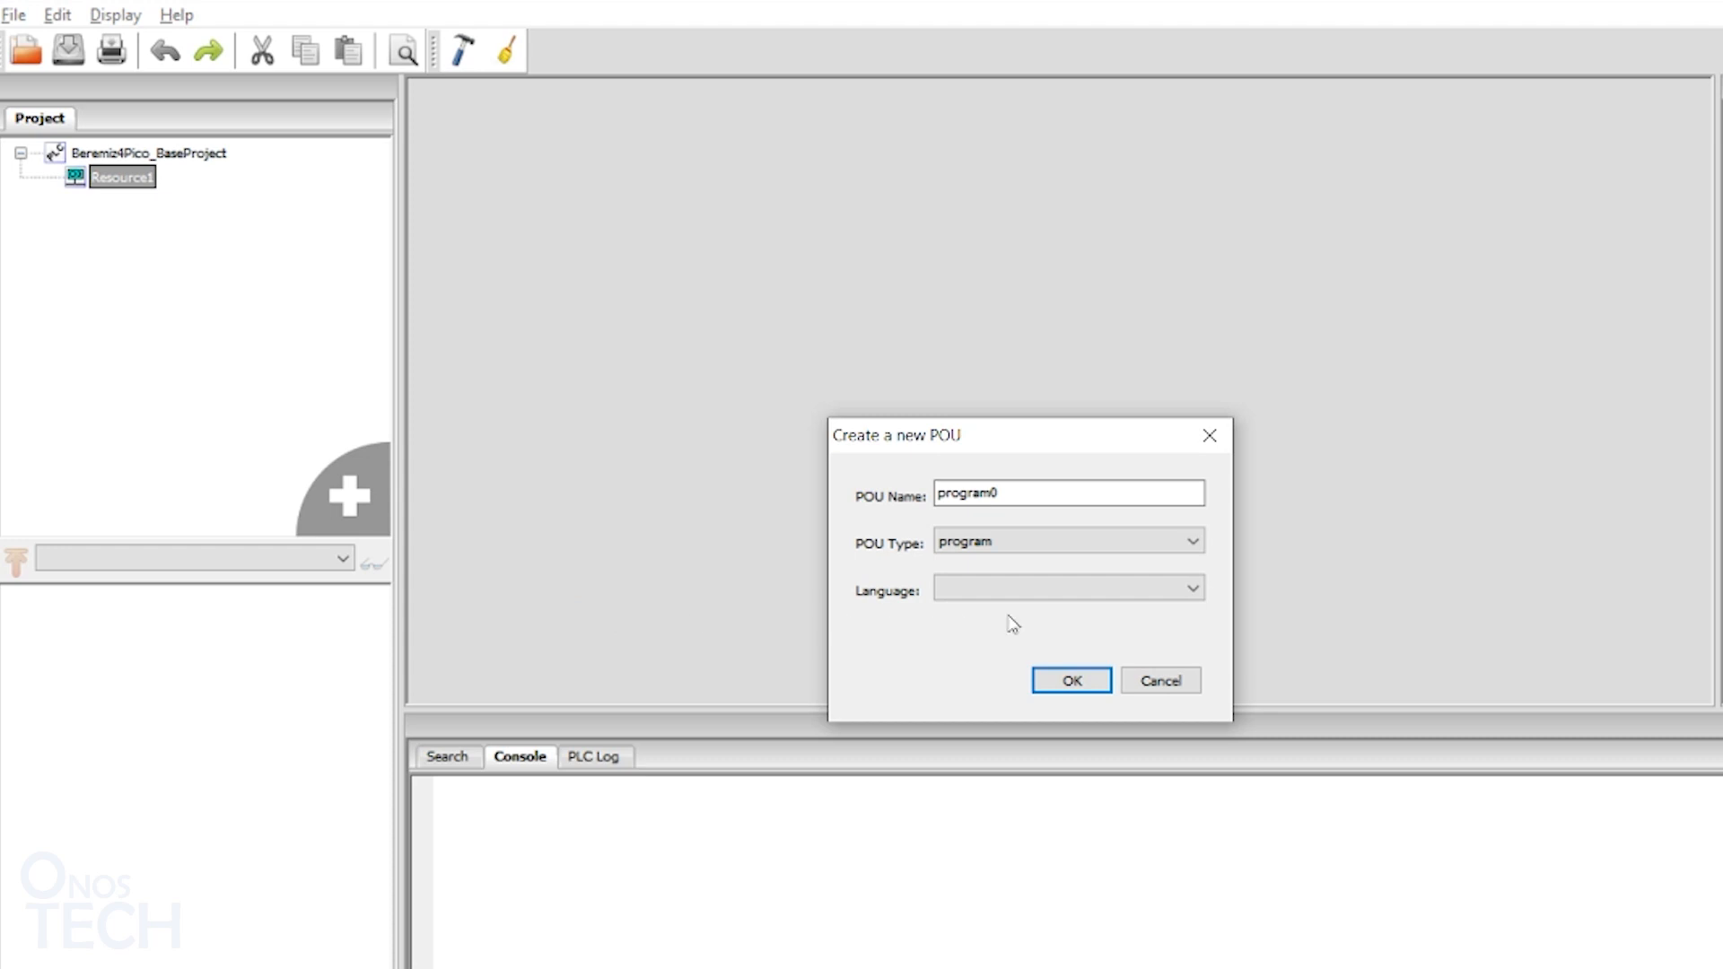
pyautogui.click(1066, 589)
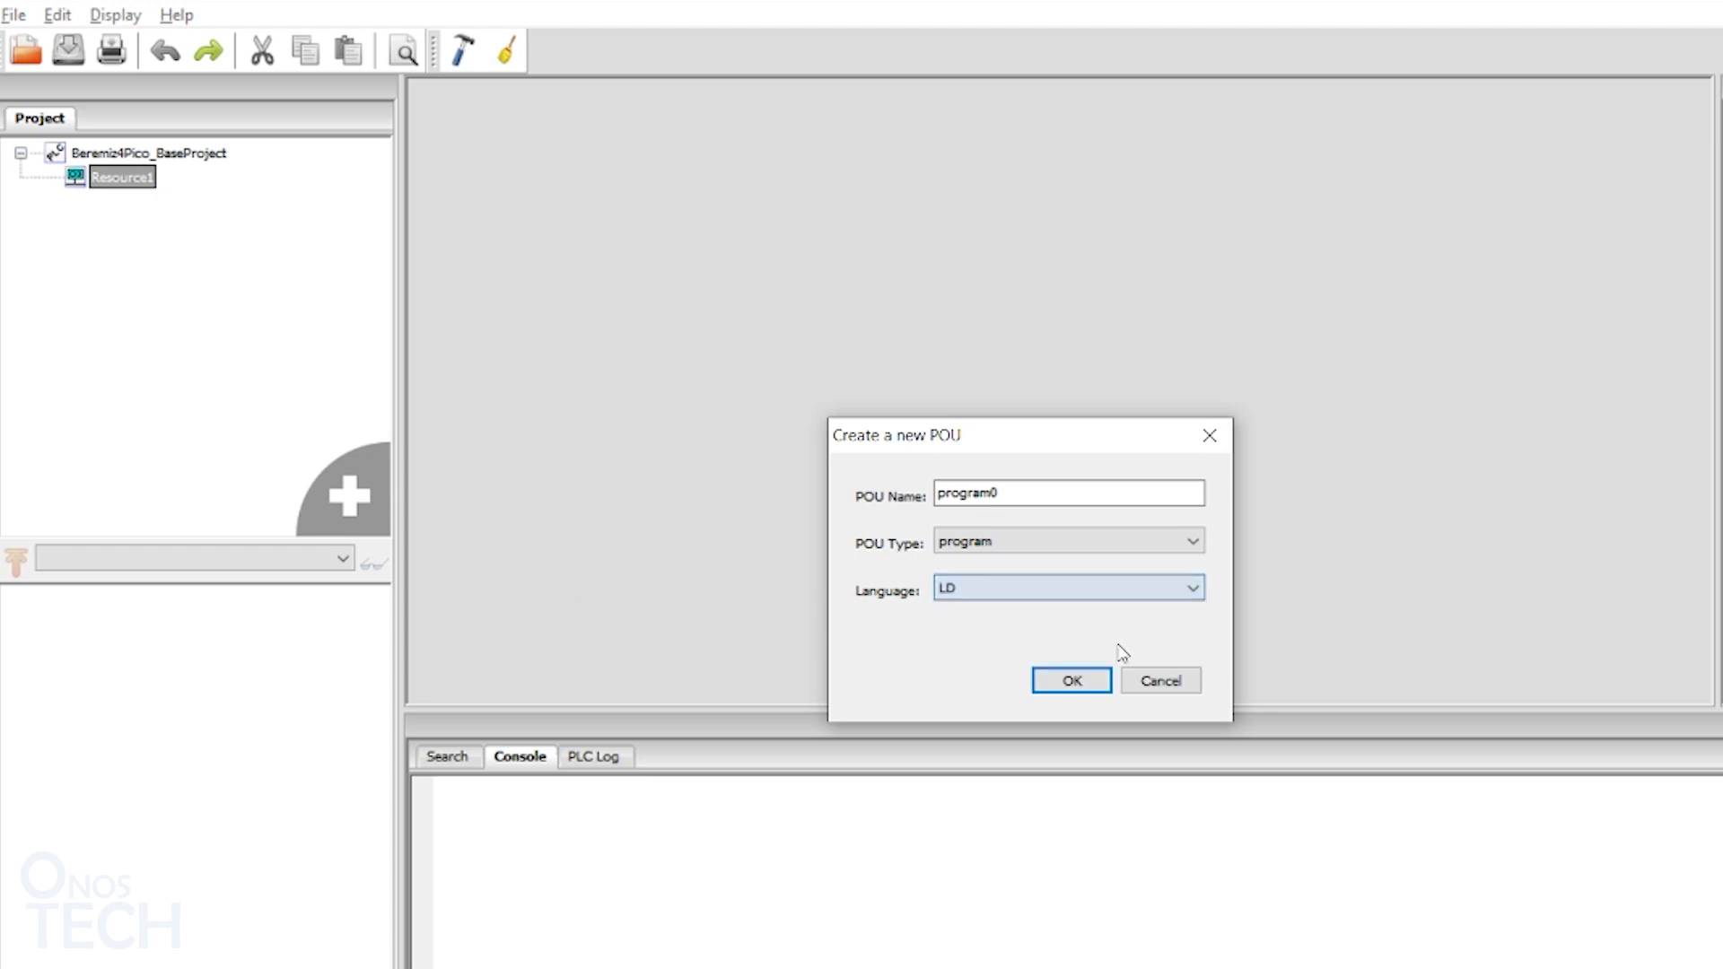
pyautogui.click(1070, 681)
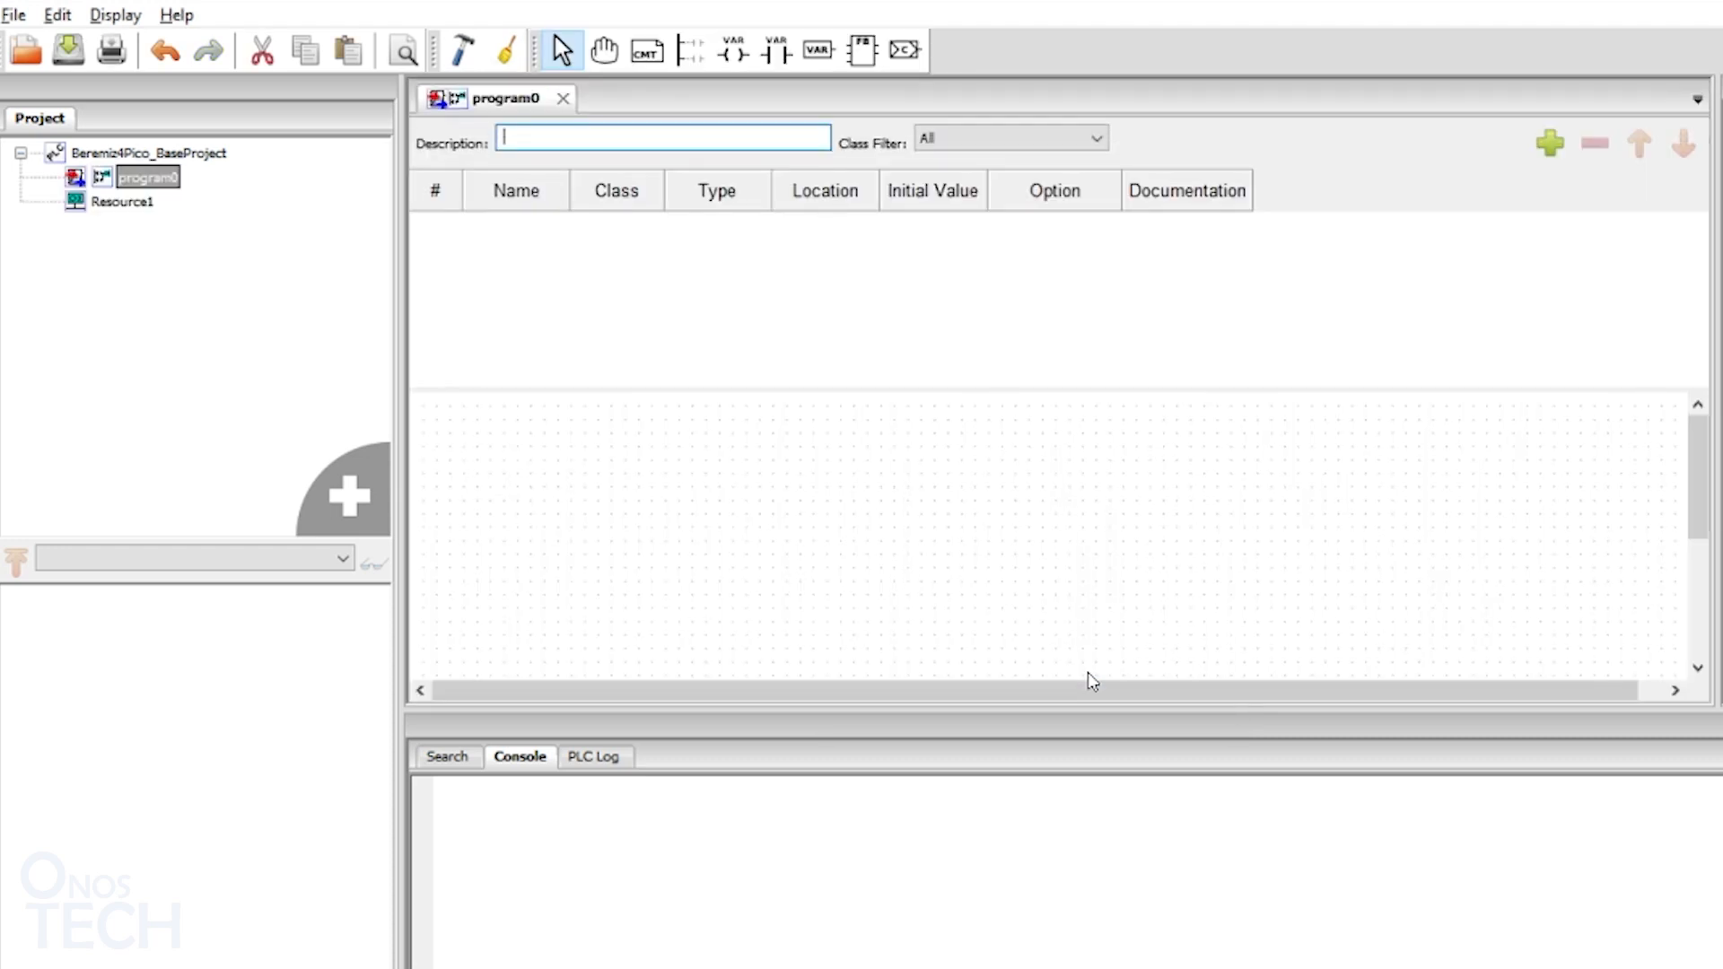
pyautogui.moveTo(1550, 143)
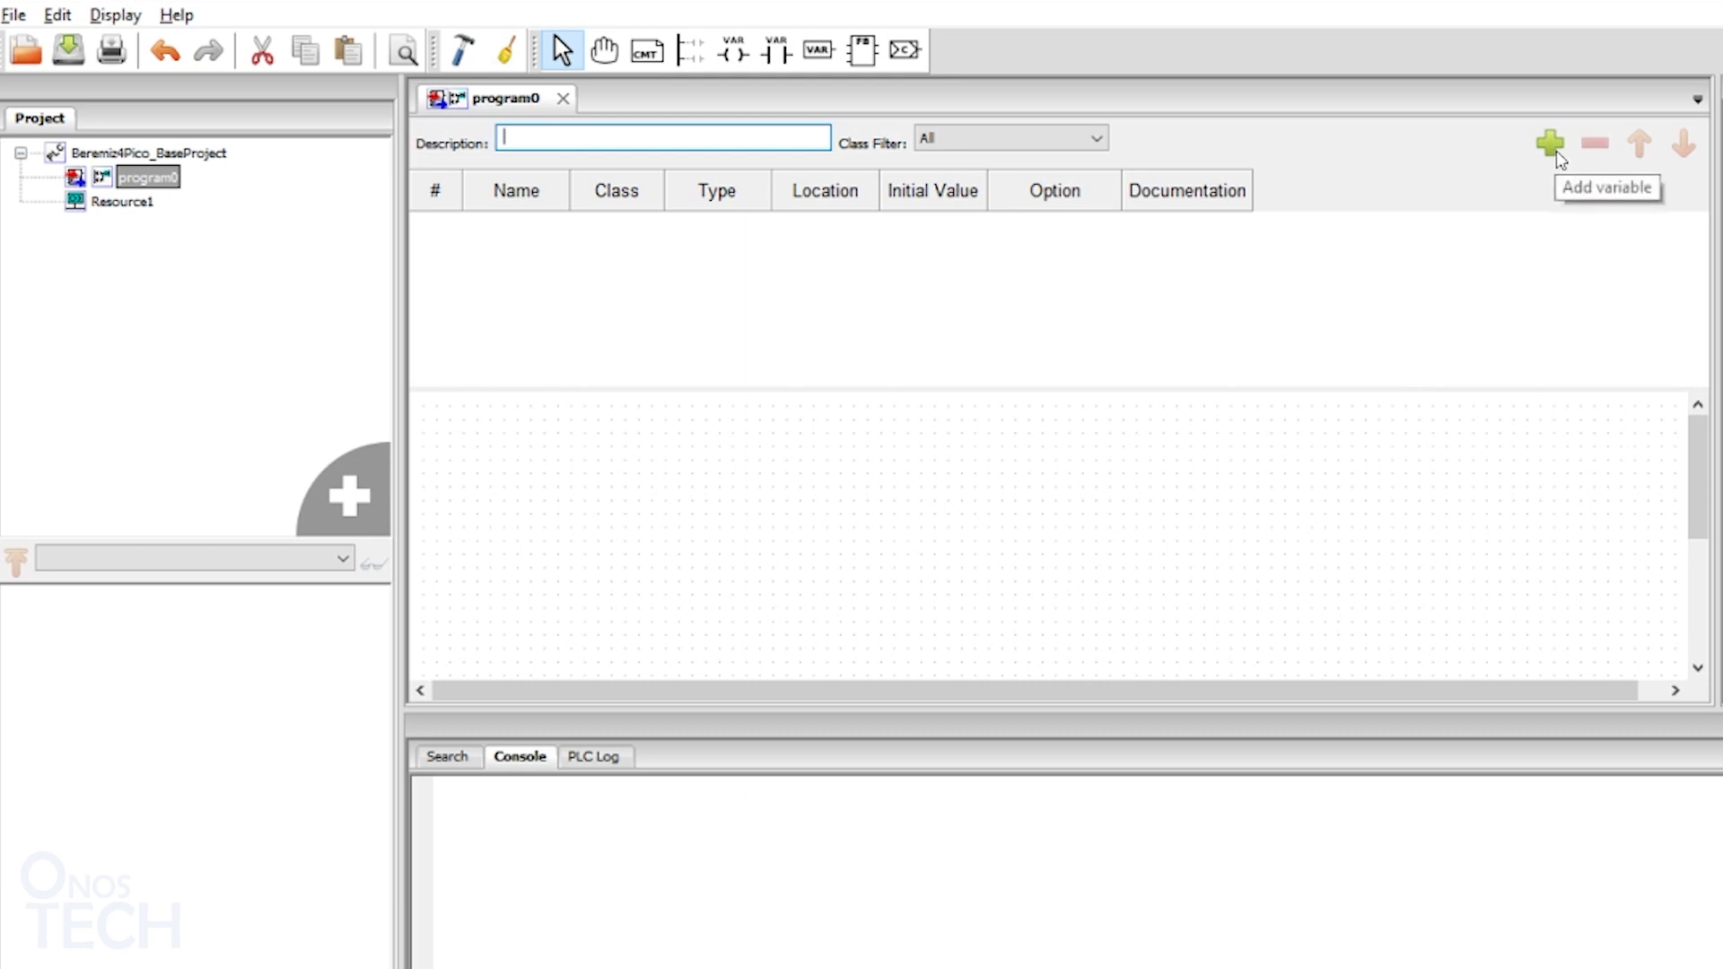
# Step: Declare a BOOL variable LED at location %QX0.25 in program0
pyautogui.click(1549, 144)
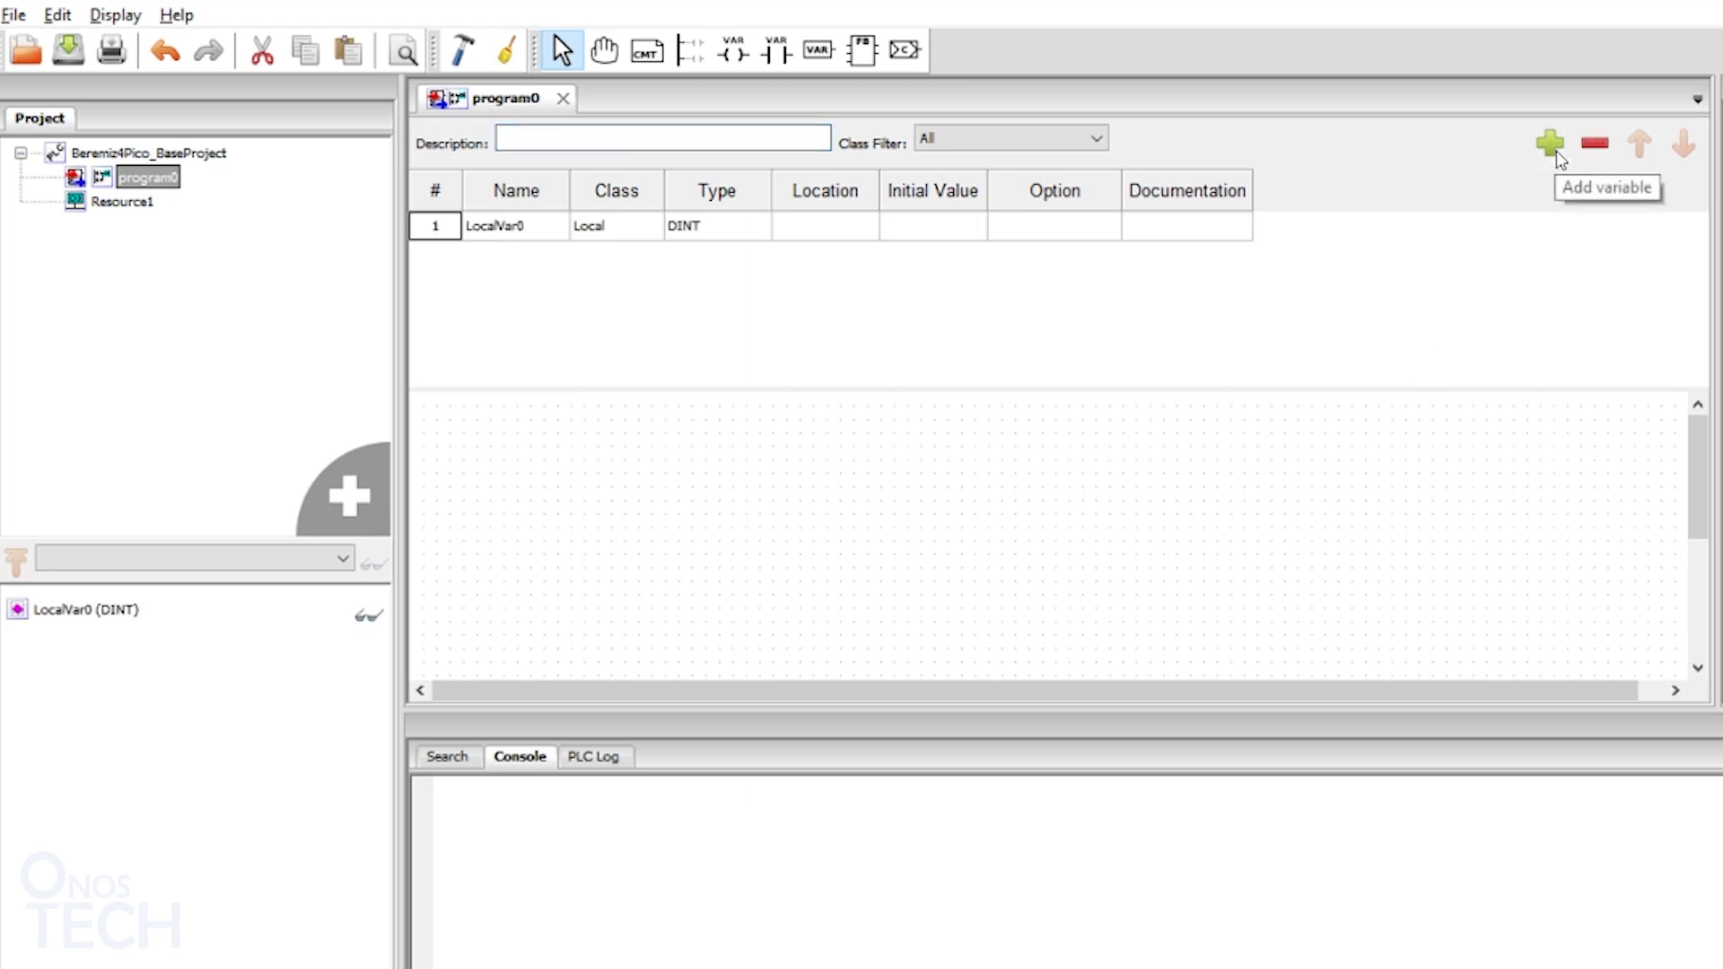
pyautogui.moveTo(538, 238)
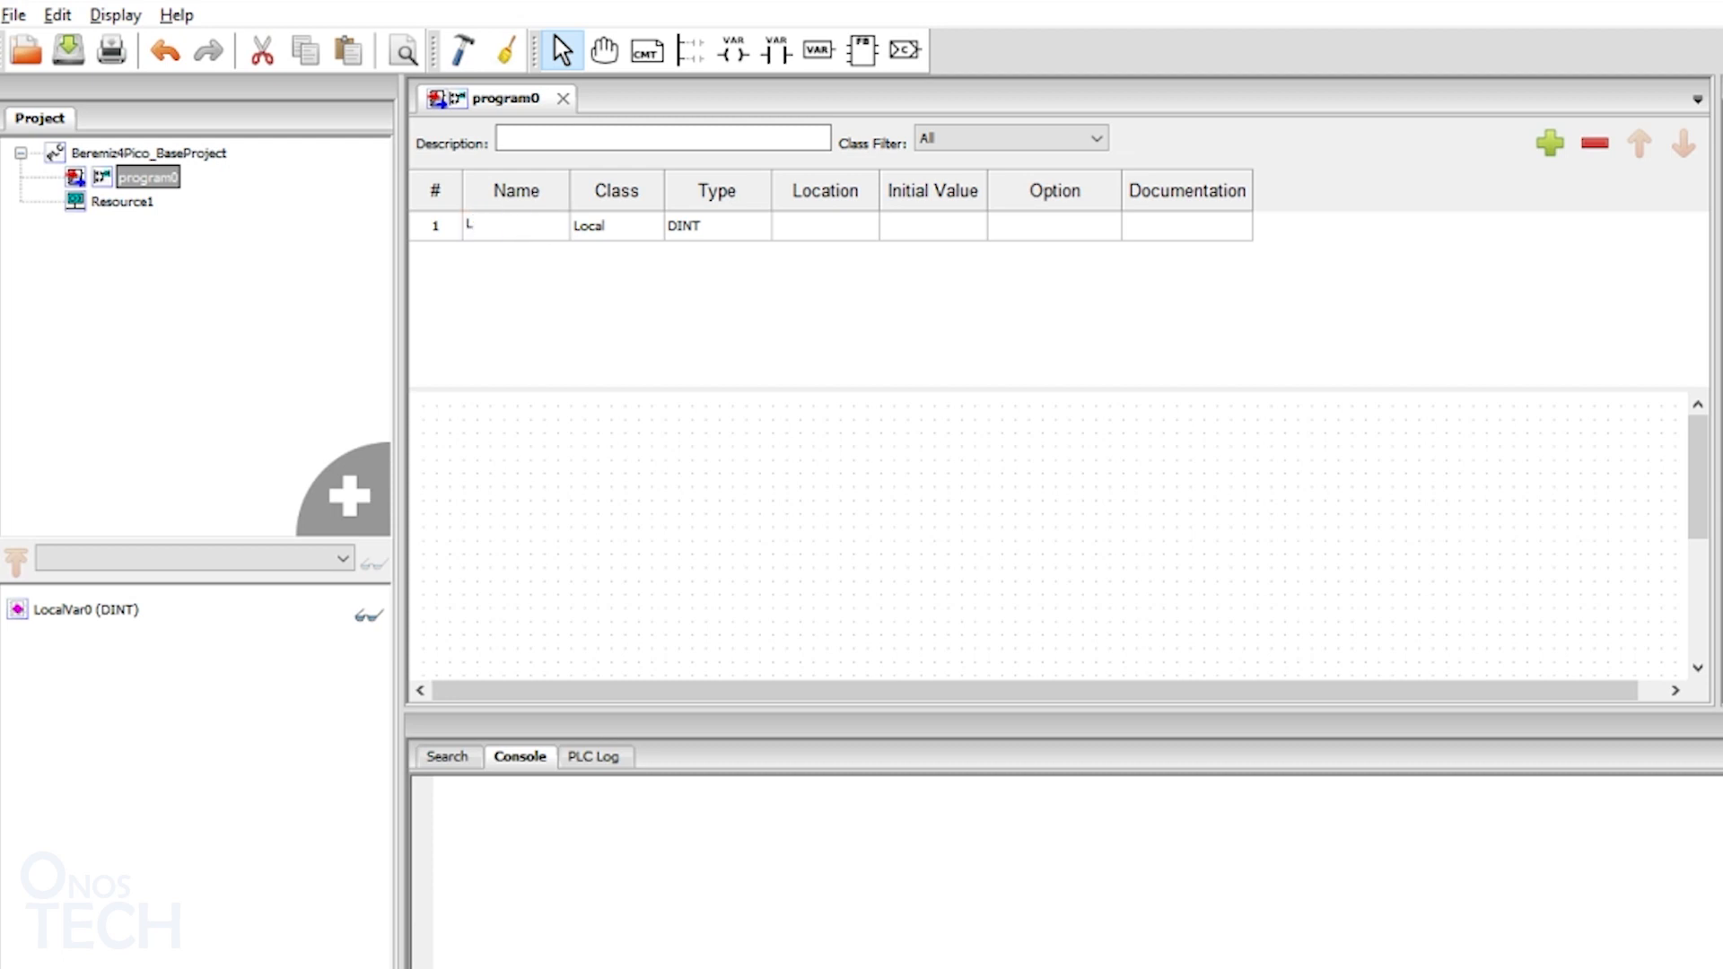
pyautogui.write('LED')
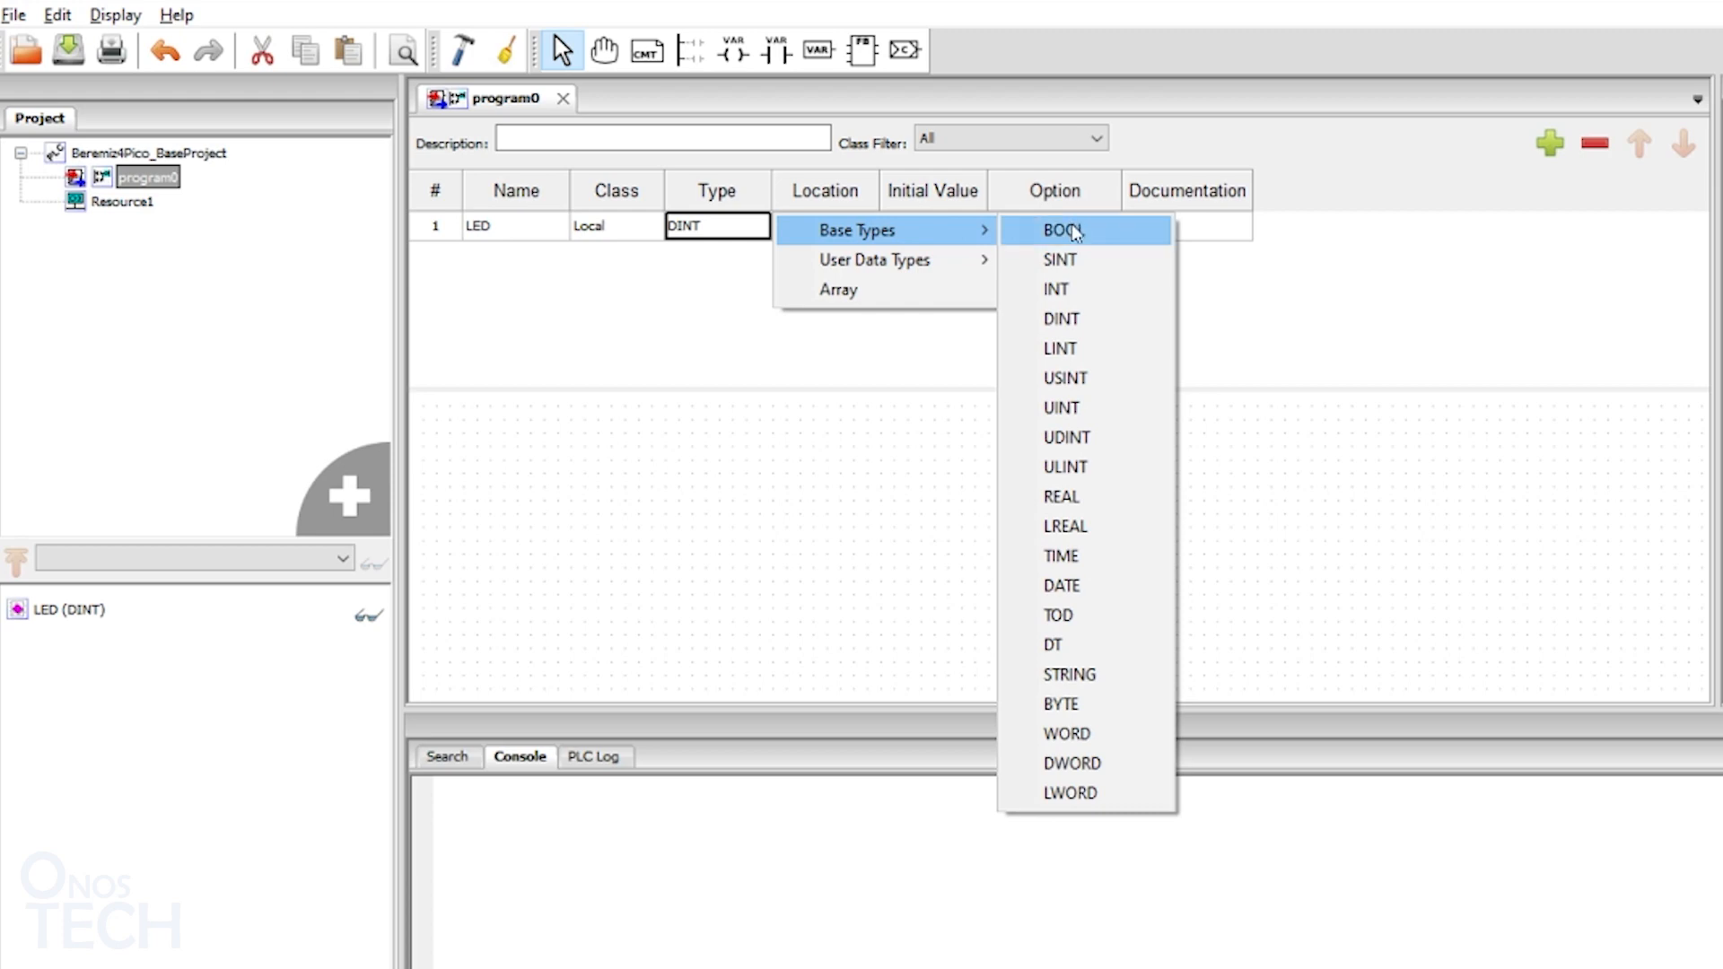
pyautogui.click(1057, 231)
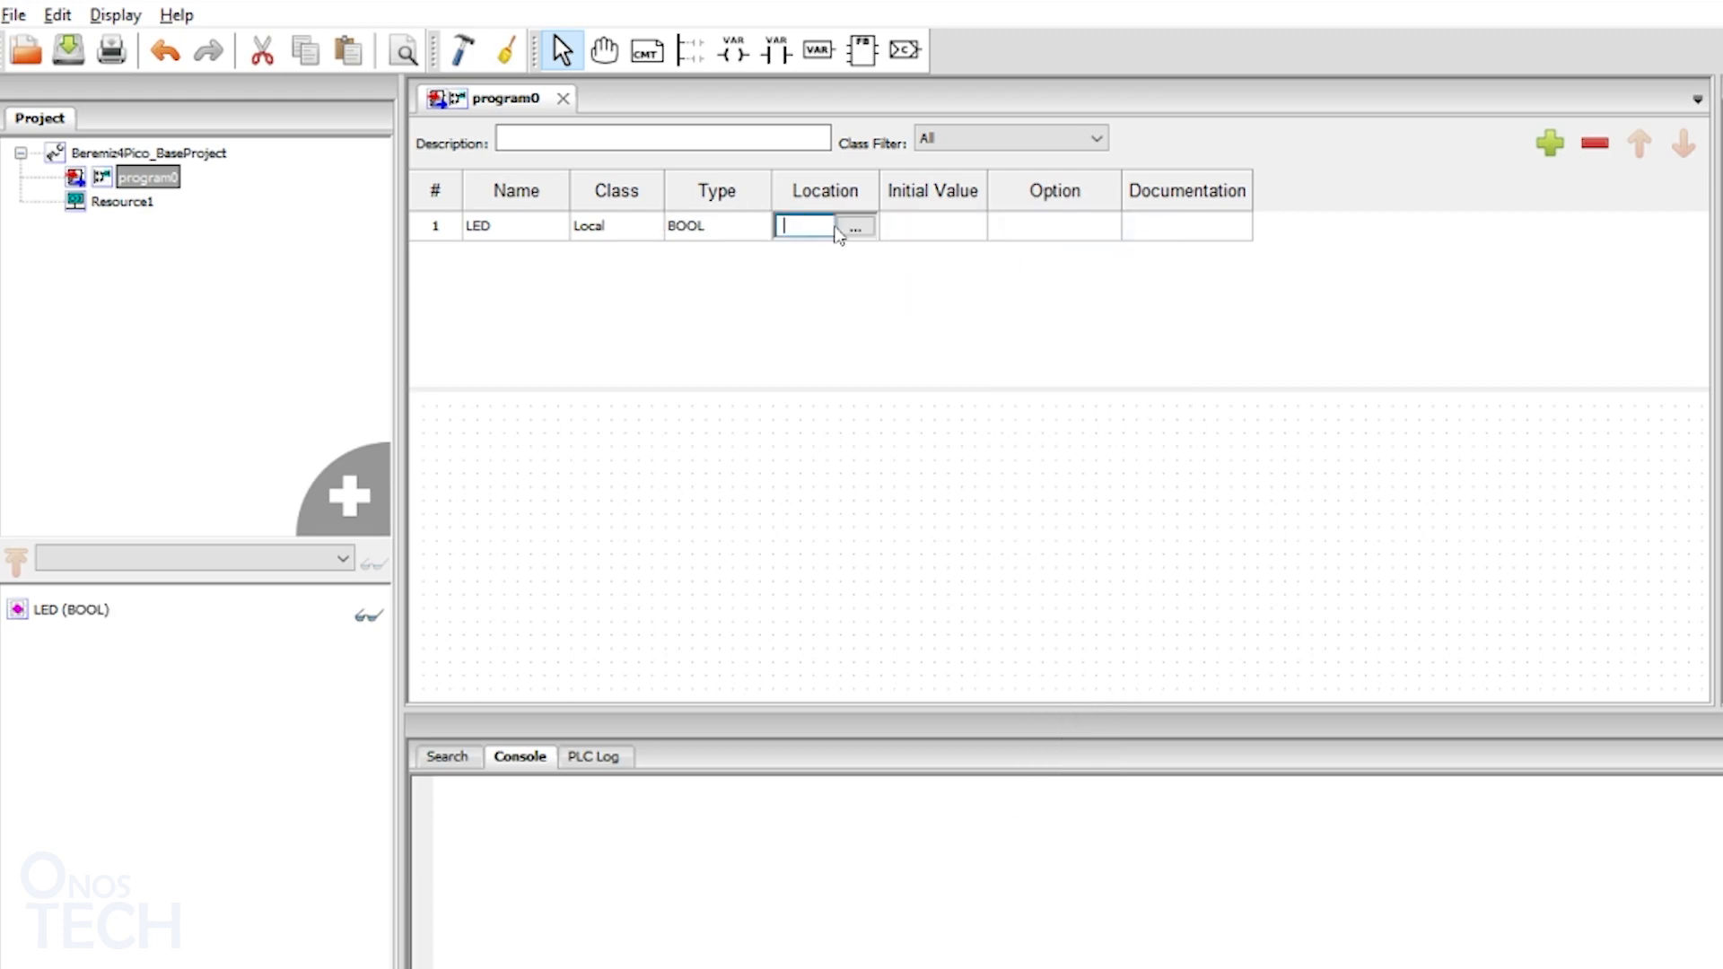
pyautogui.write('%QX0.25')
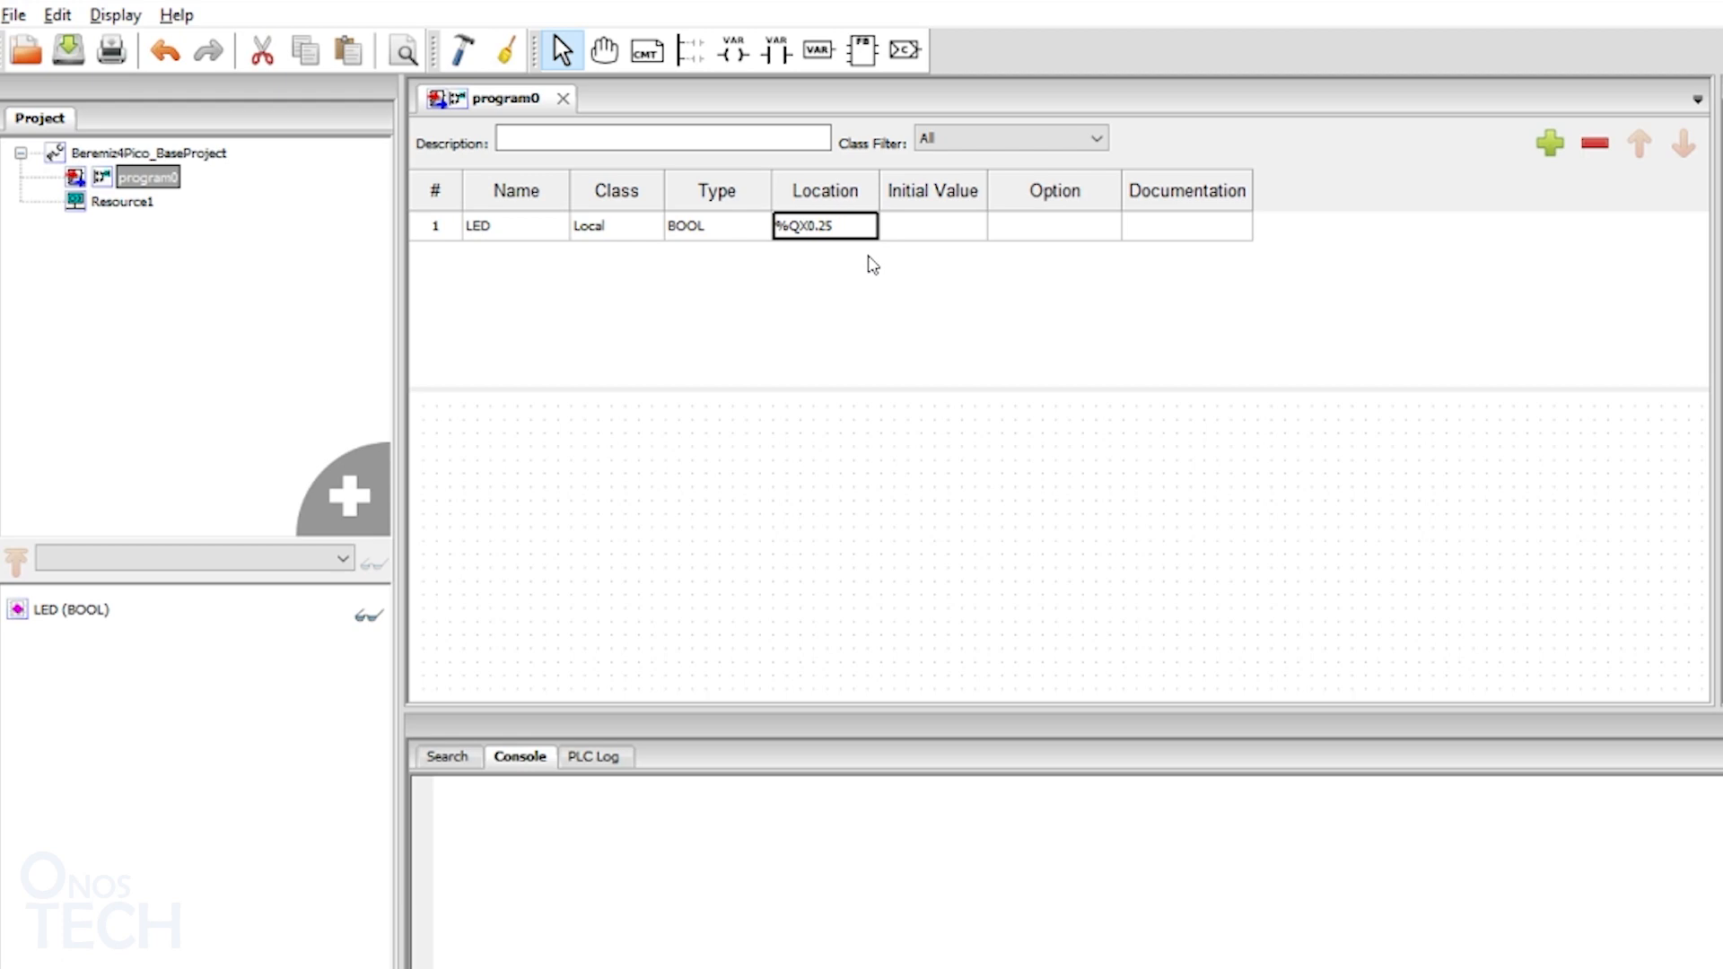
pyautogui.moveTo(690, 50)
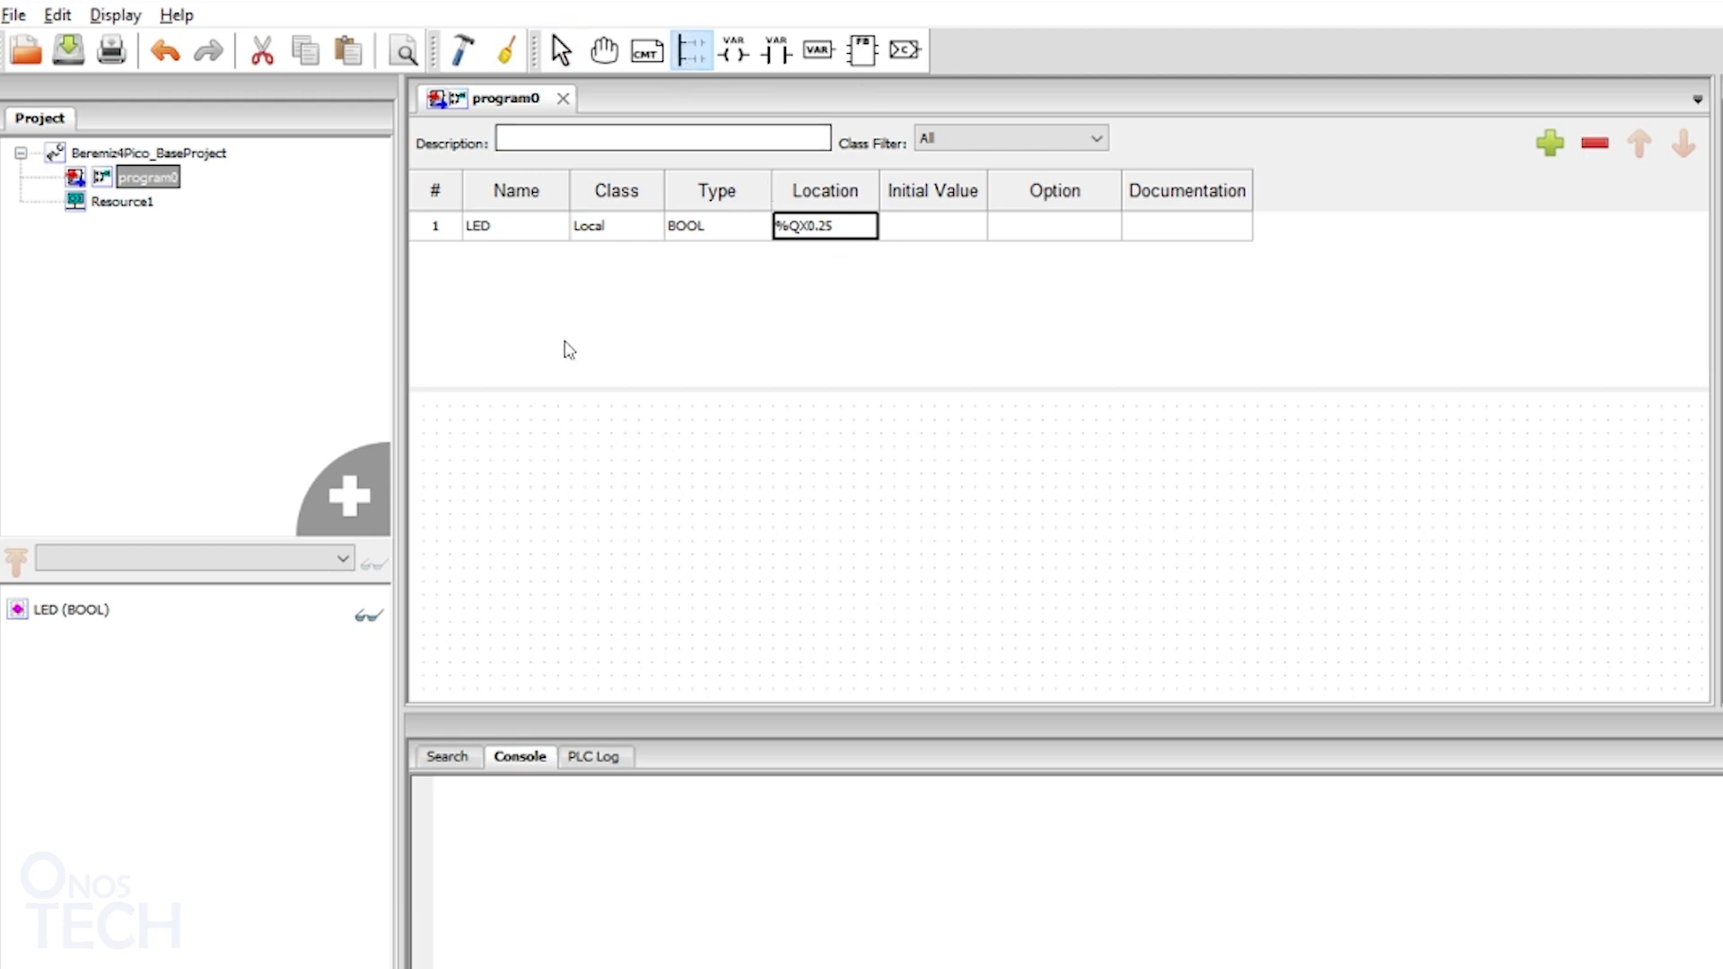
pyautogui.moveTo(463, 497)
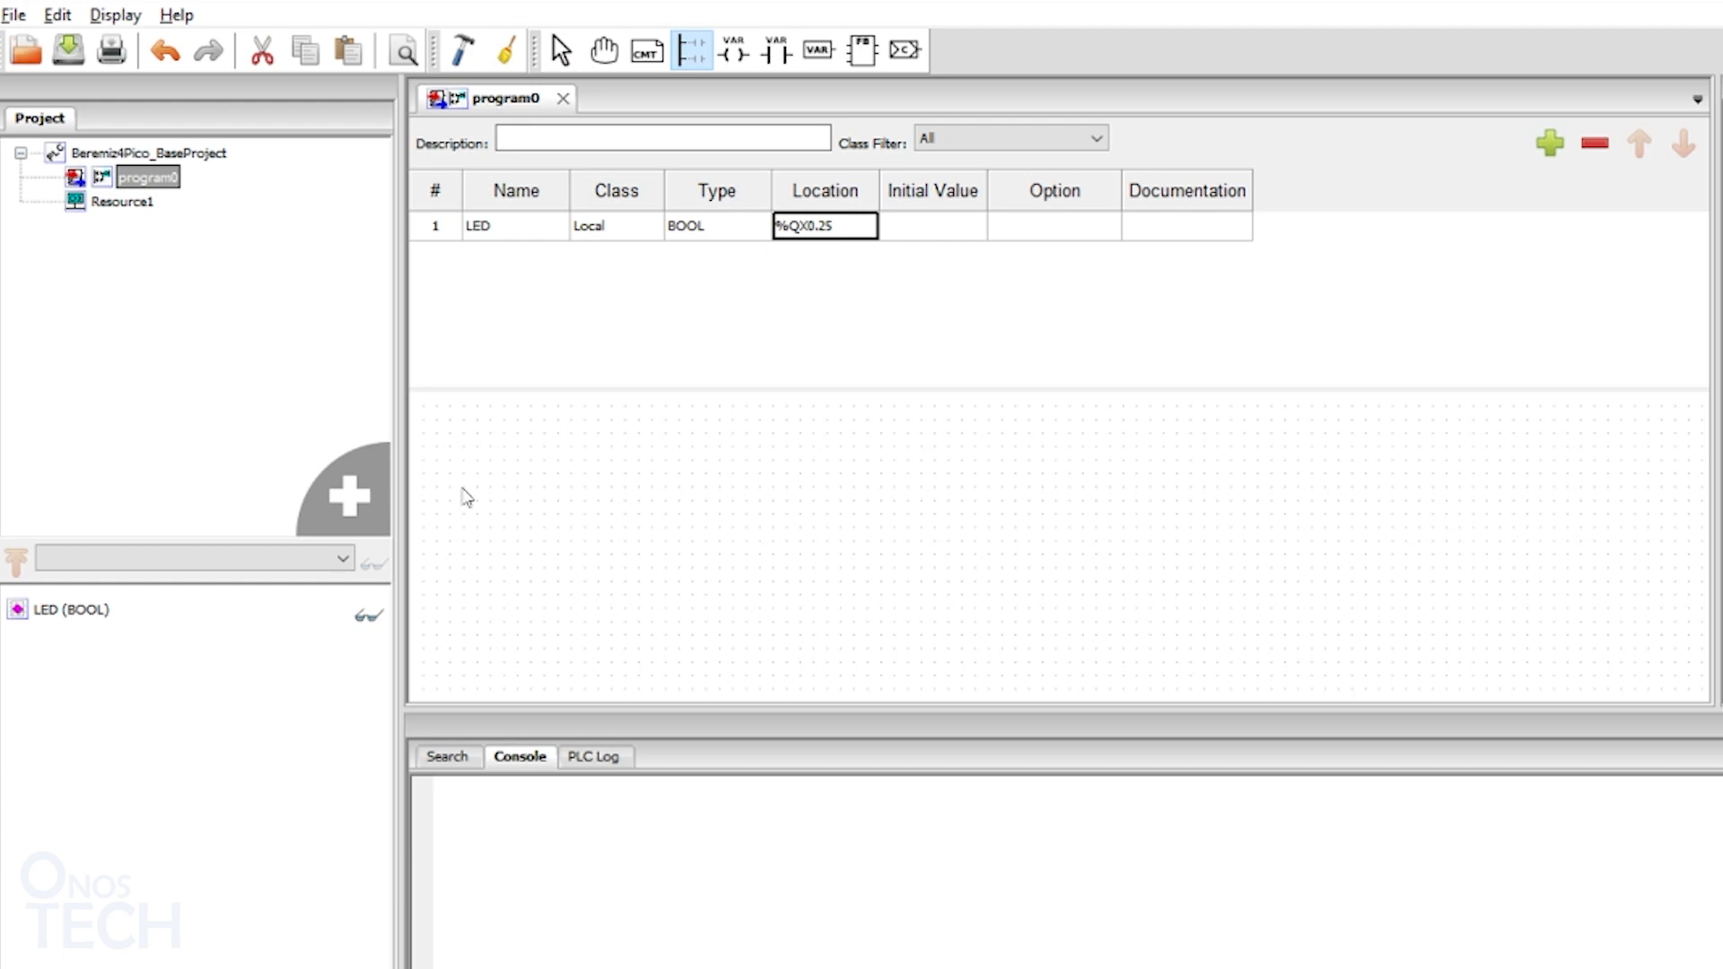
# Step: Add a left power rail and then a right power rail to program0's ladder canvas
pyautogui.click(691, 50)
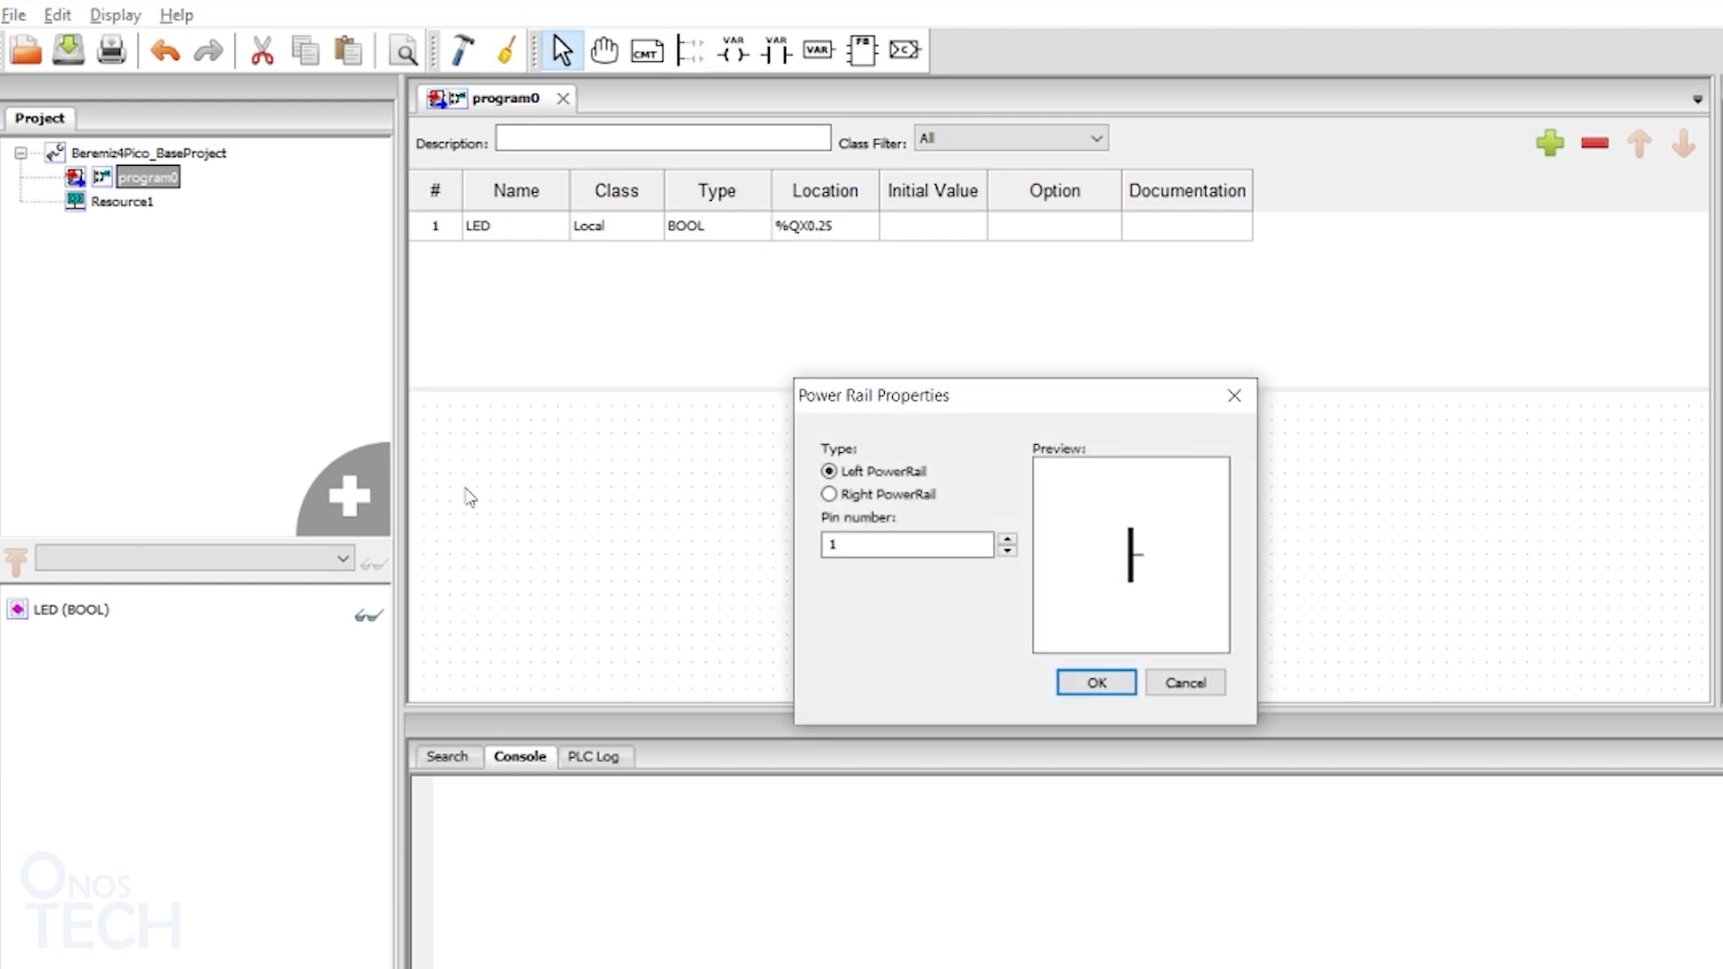
pyautogui.moveTo(903, 478)
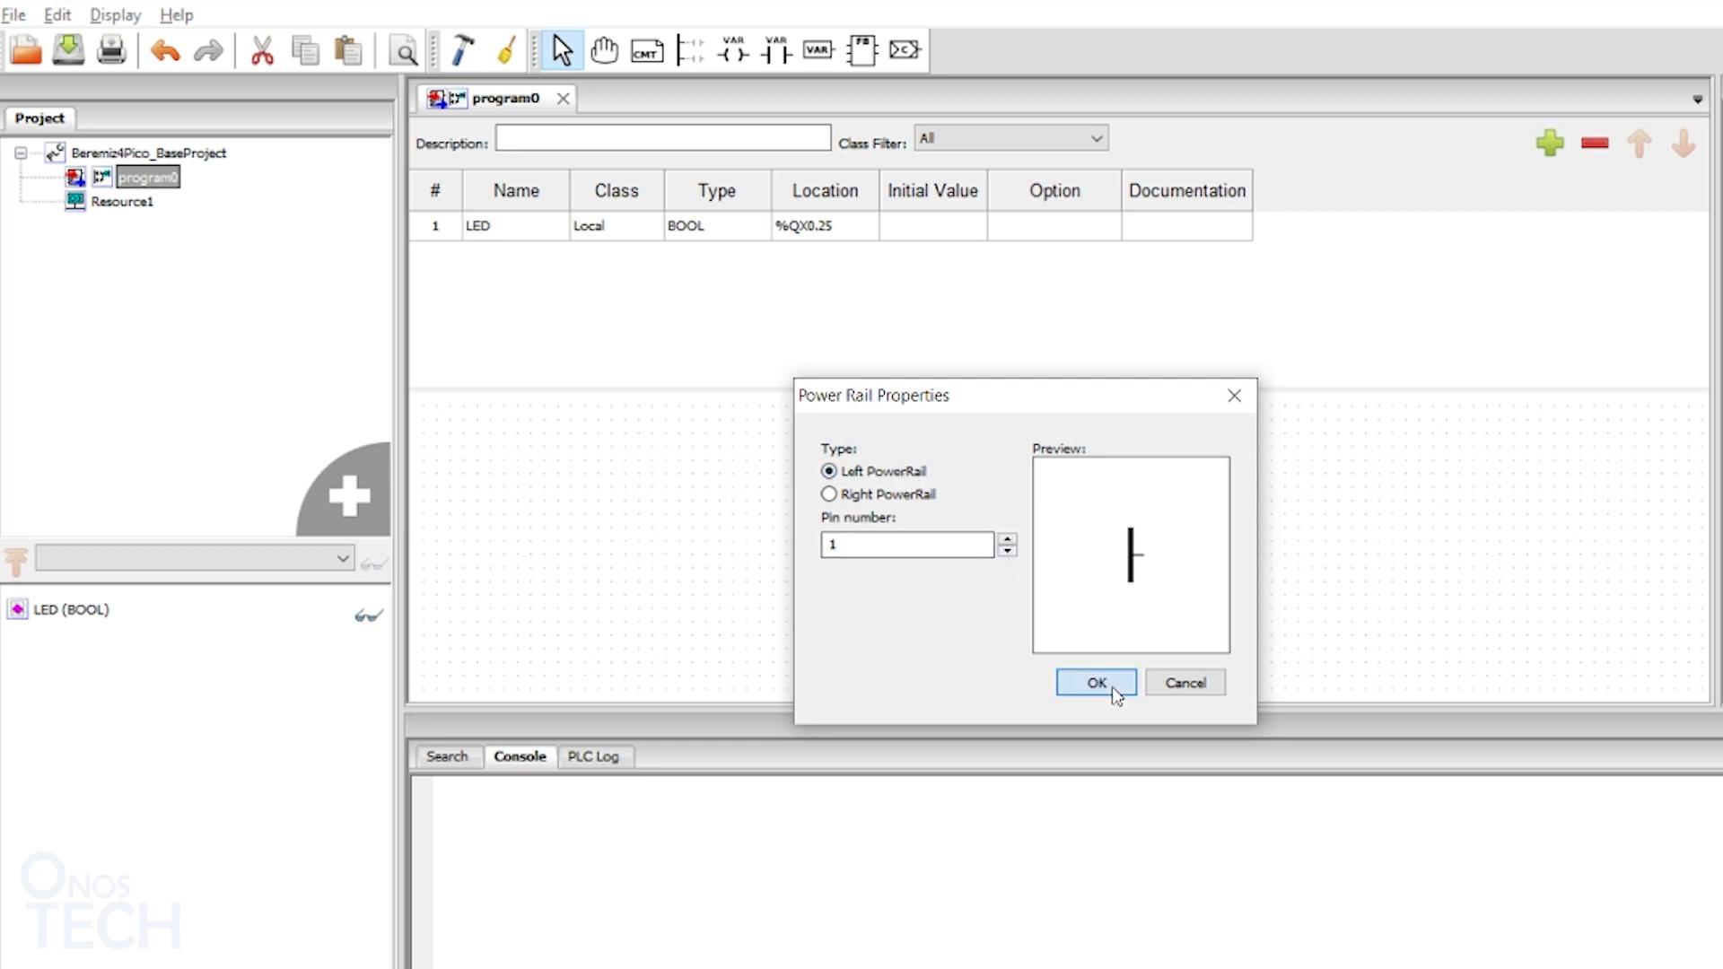
pyautogui.click(1095, 682)
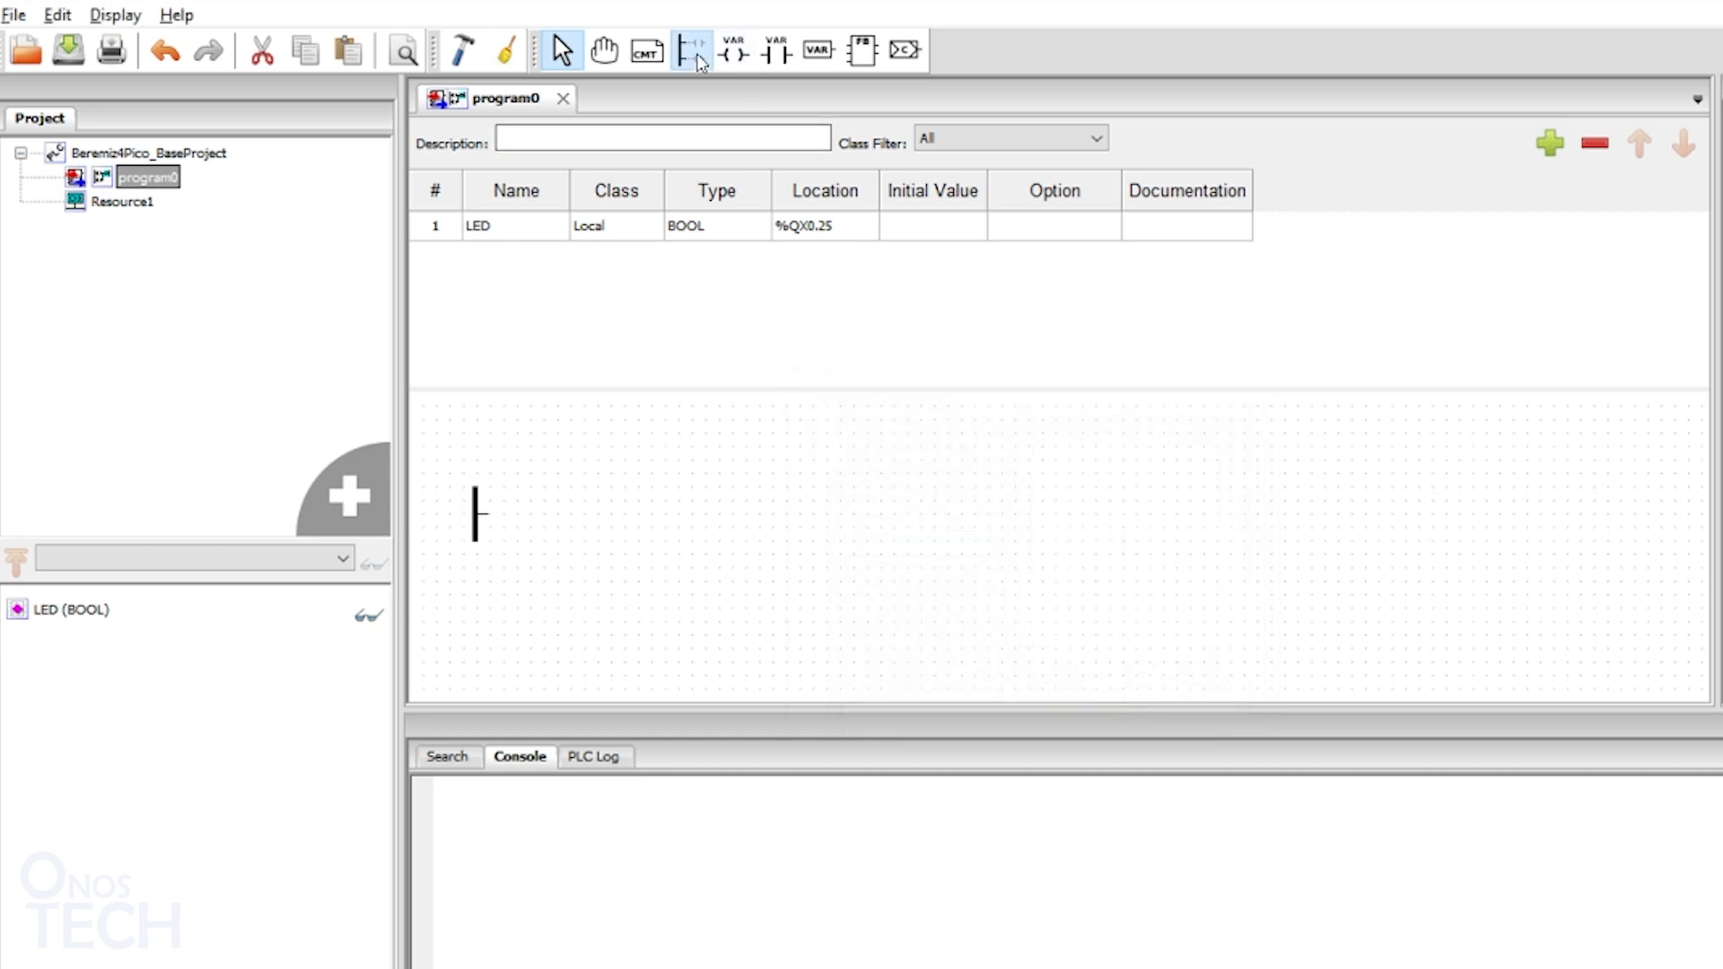
pyautogui.click(691, 50)
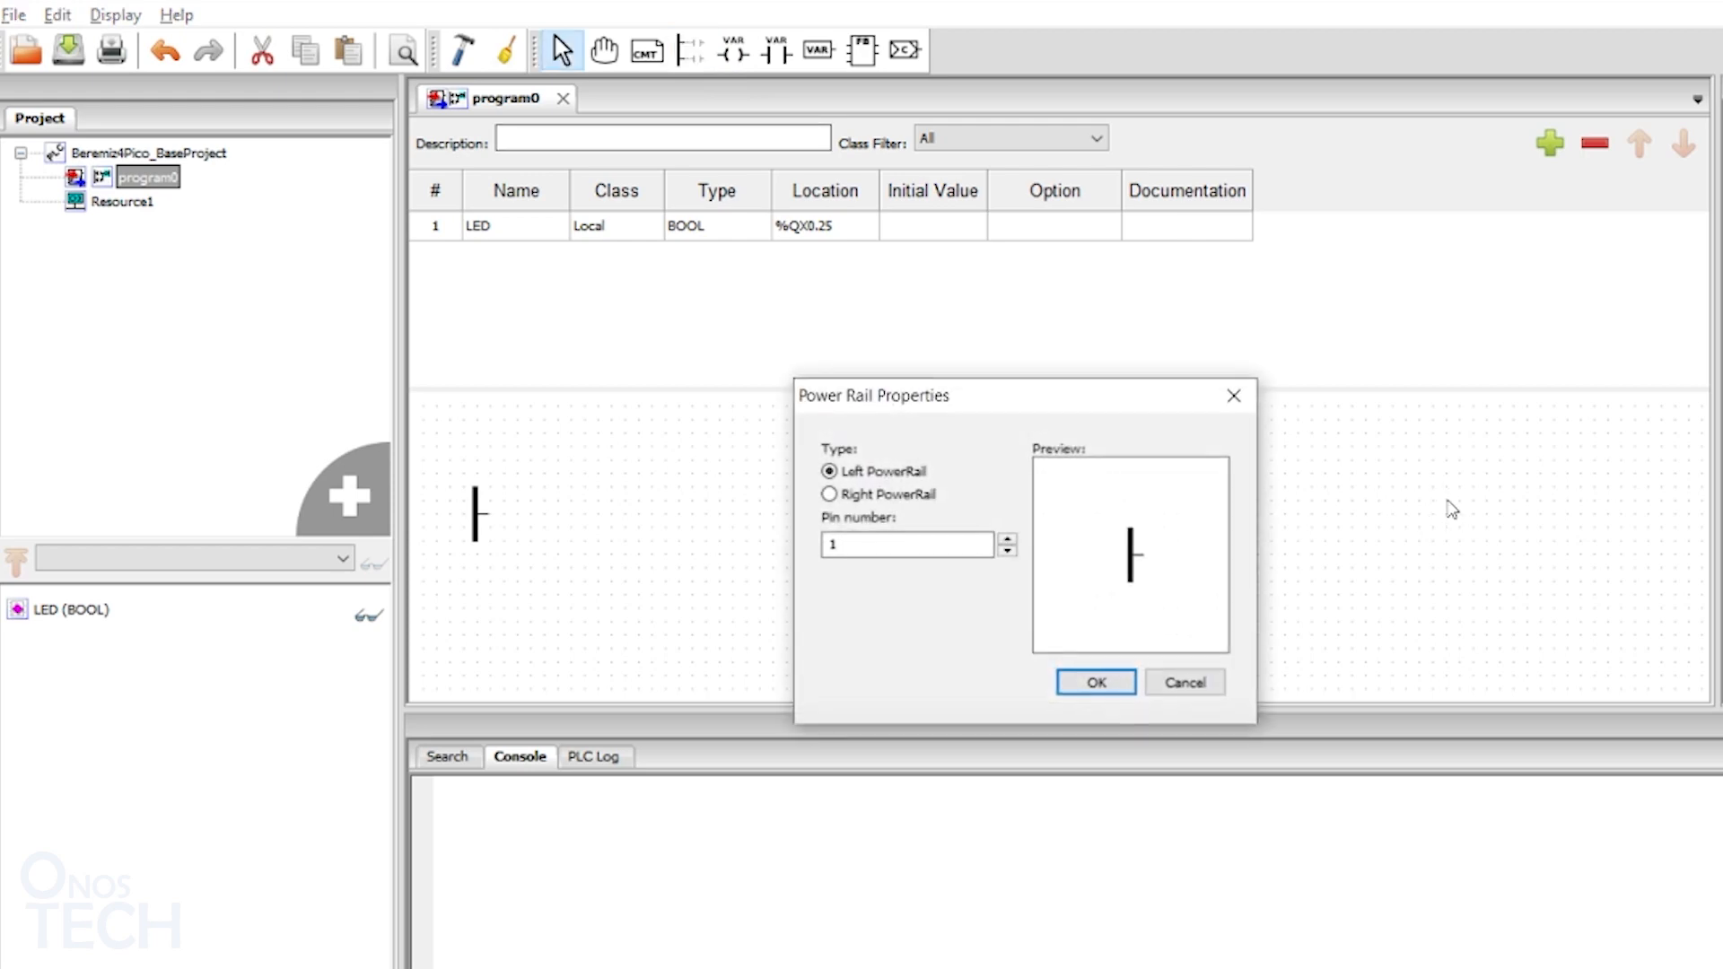
pyautogui.click(829, 493)
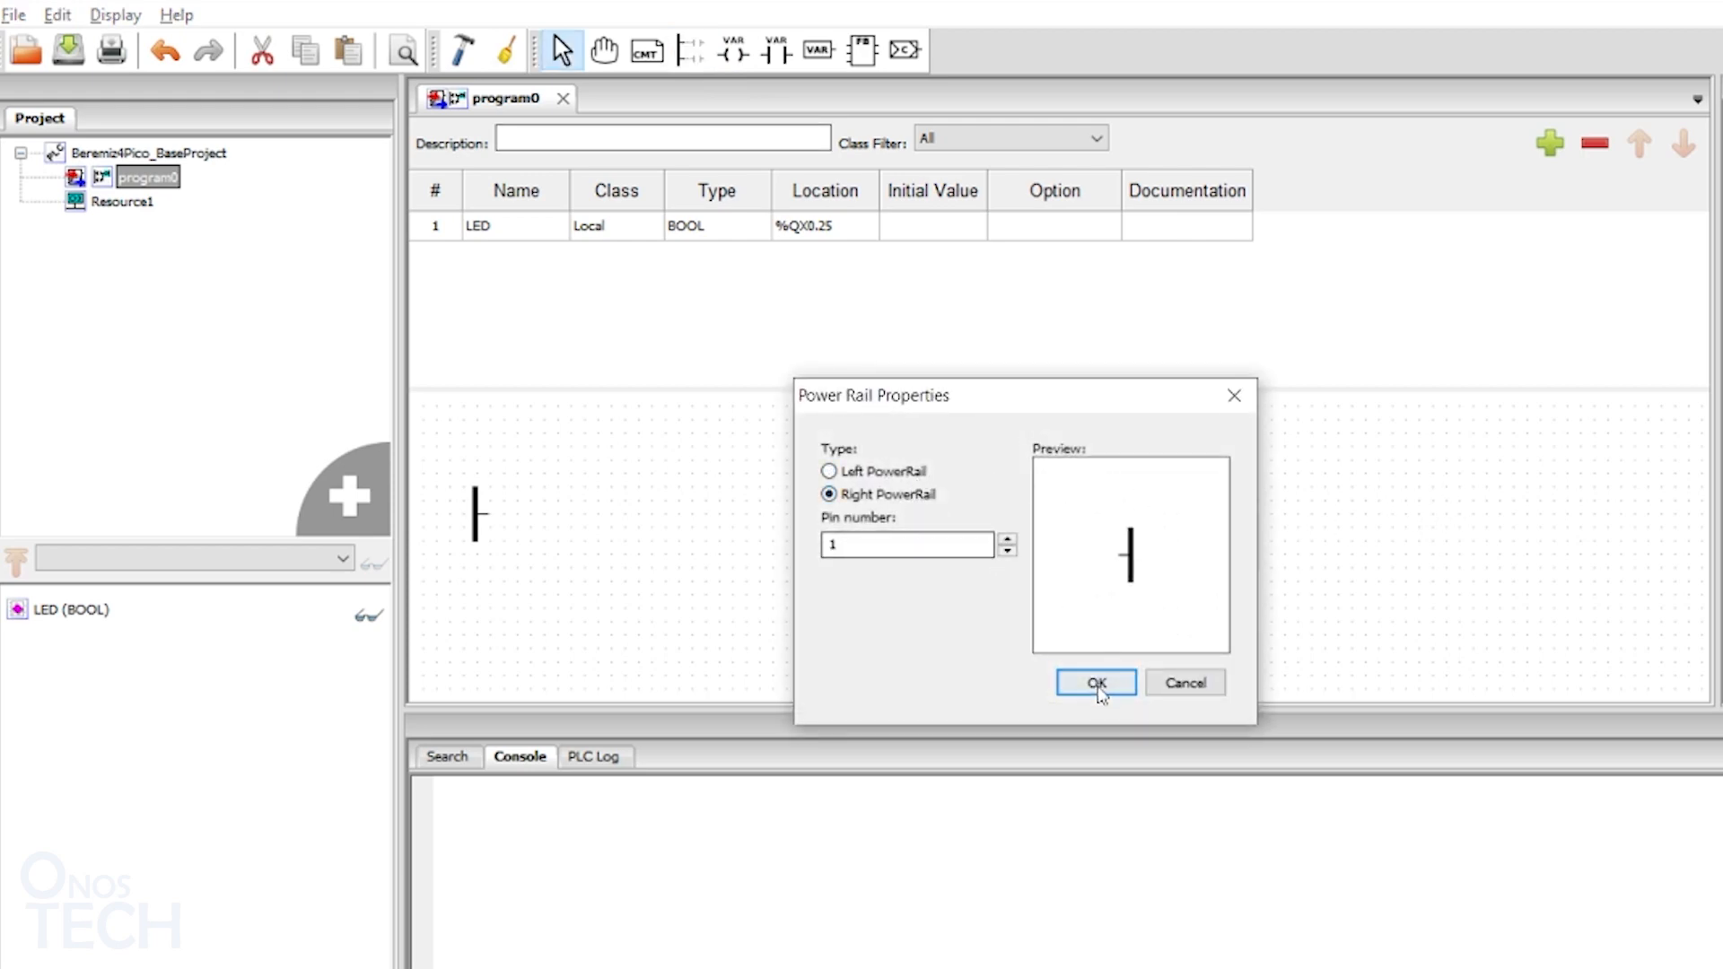
pyautogui.click(1094, 682)
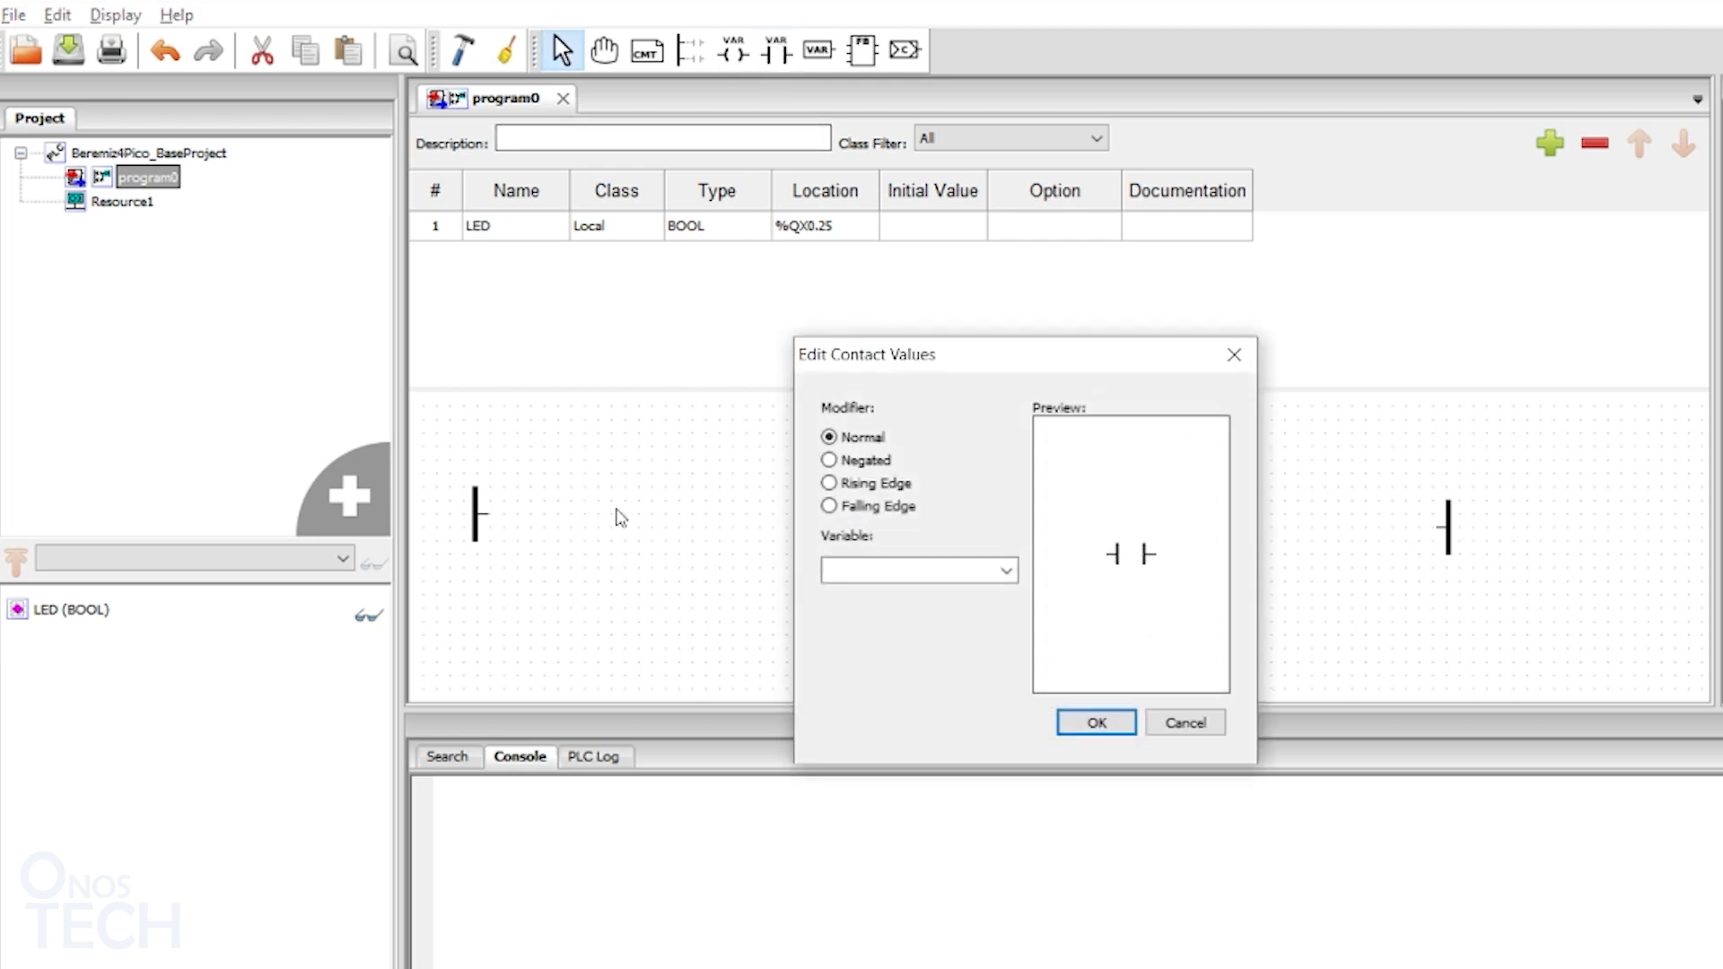
# Step: Add a negated contact tied to variable LED and begin choosing the coil's variable
pyautogui.click(1002, 571)
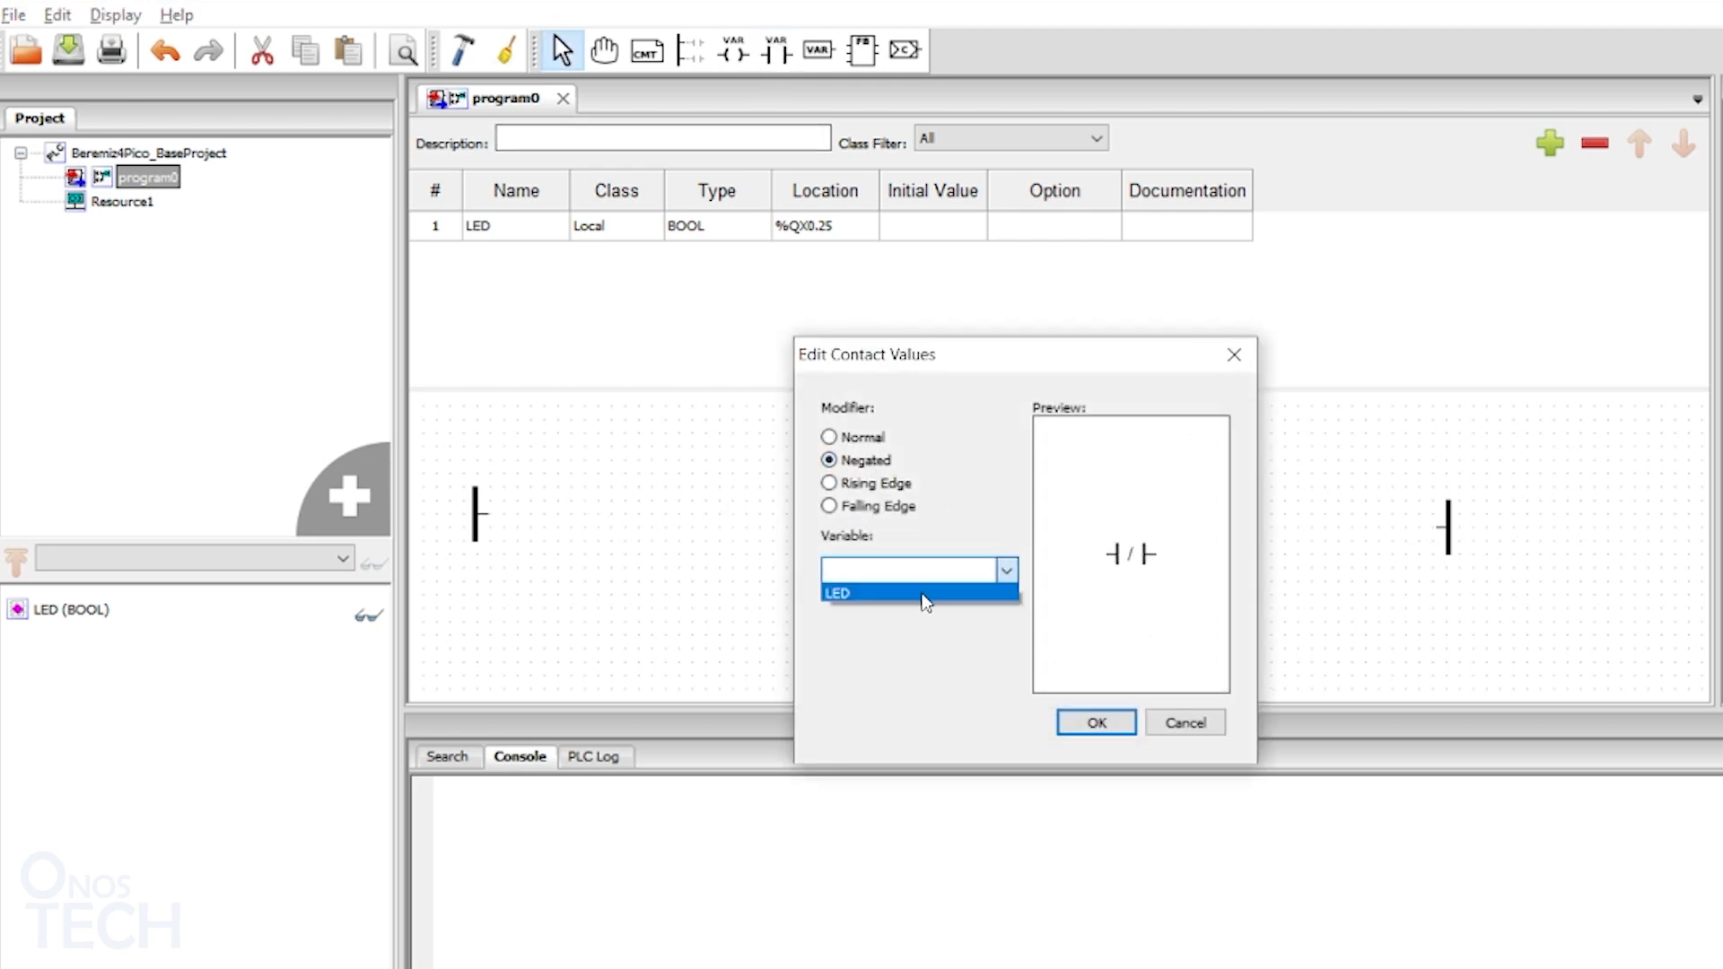
pyautogui.click(1095, 722)
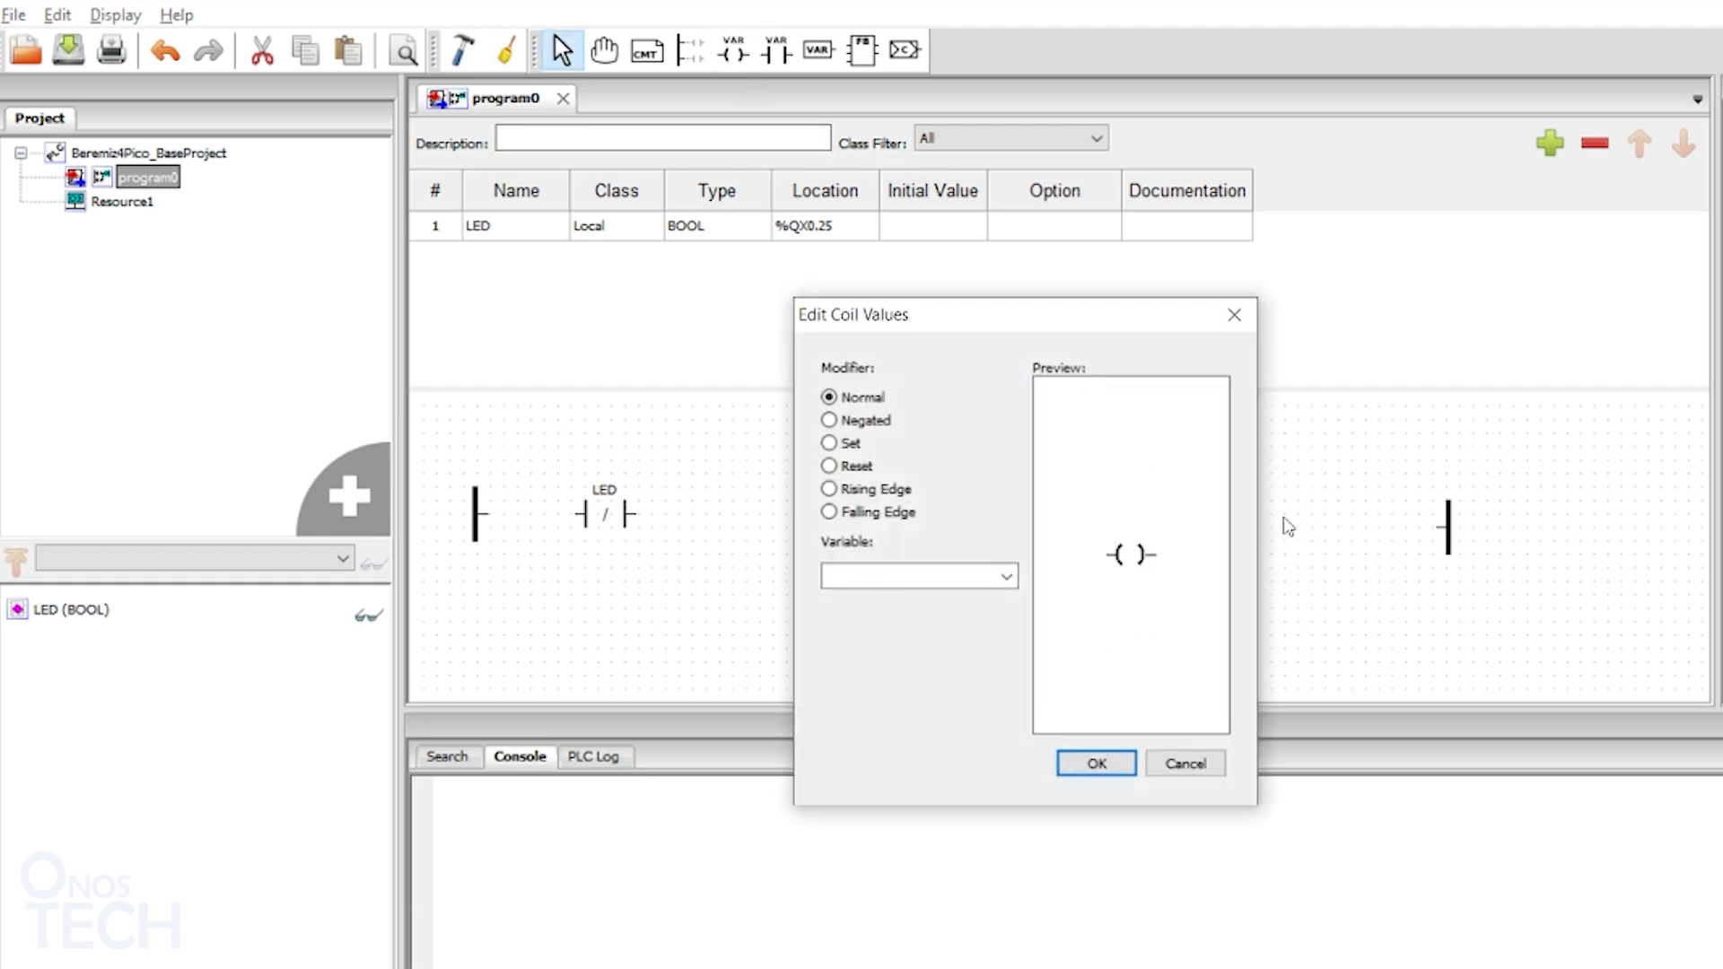
pyautogui.click(1002, 576)
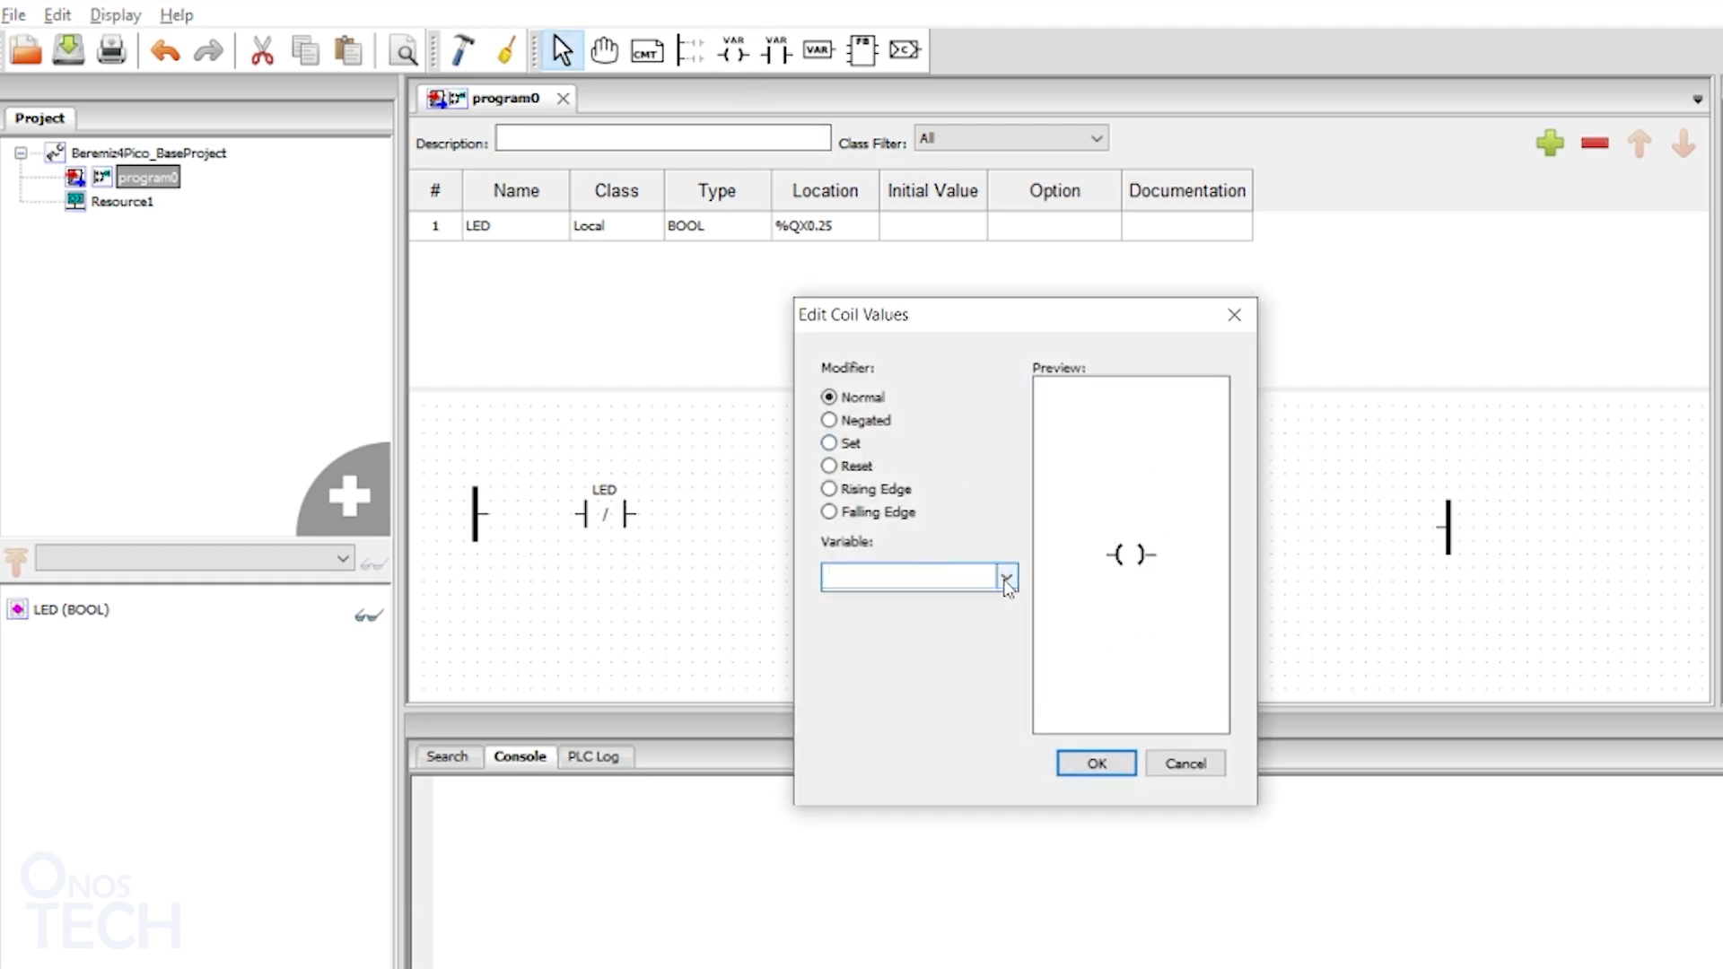
pyautogui.click(1095, 763)
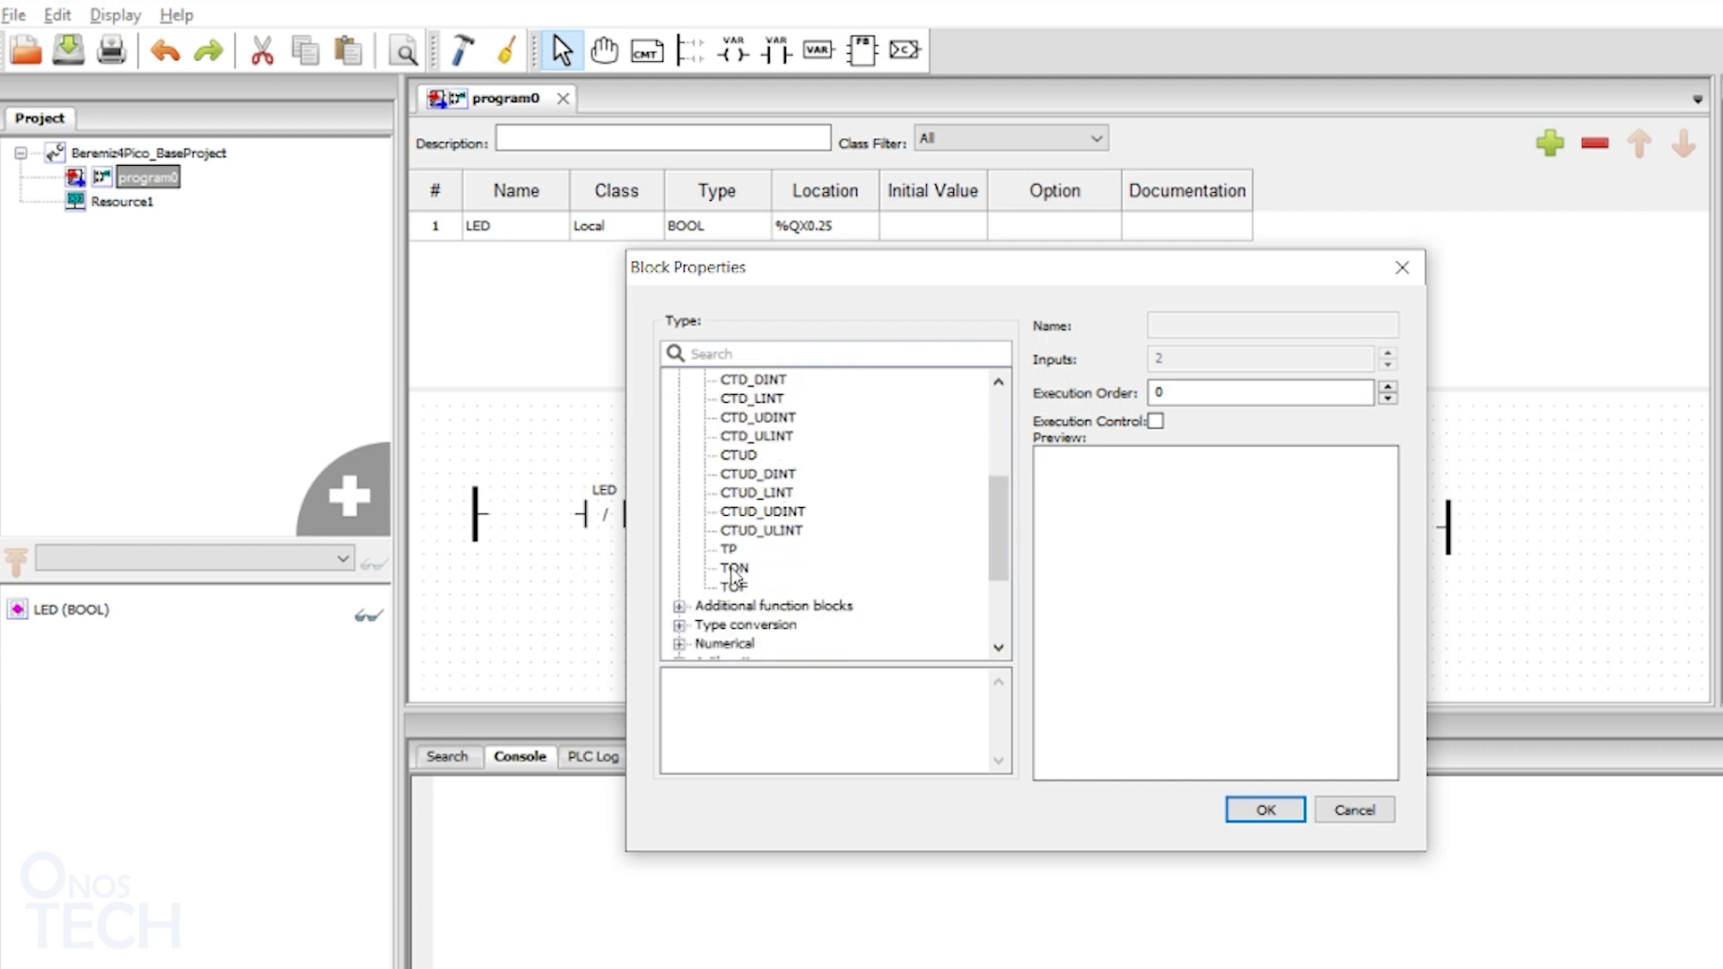
# Step: Insert a TON0 on-delay timer and a TOF0 off-delay timer from the standard function blocks
pyautogui.click(734, 569)
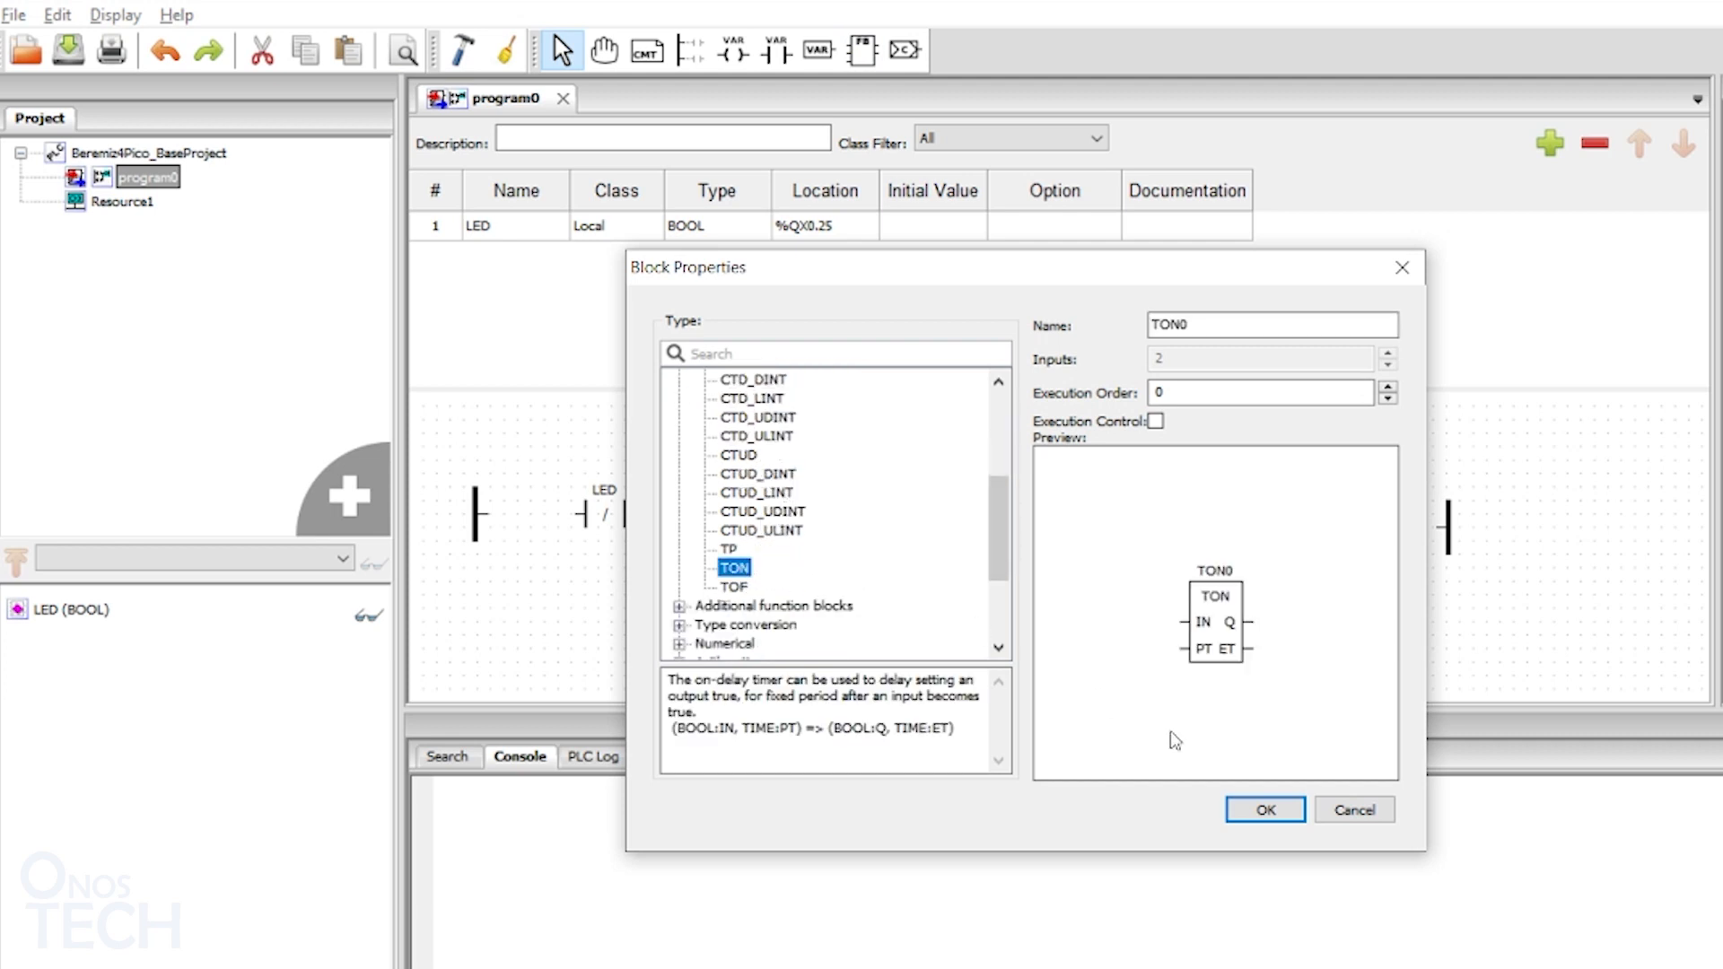
pyautogui.click(1264, 810)
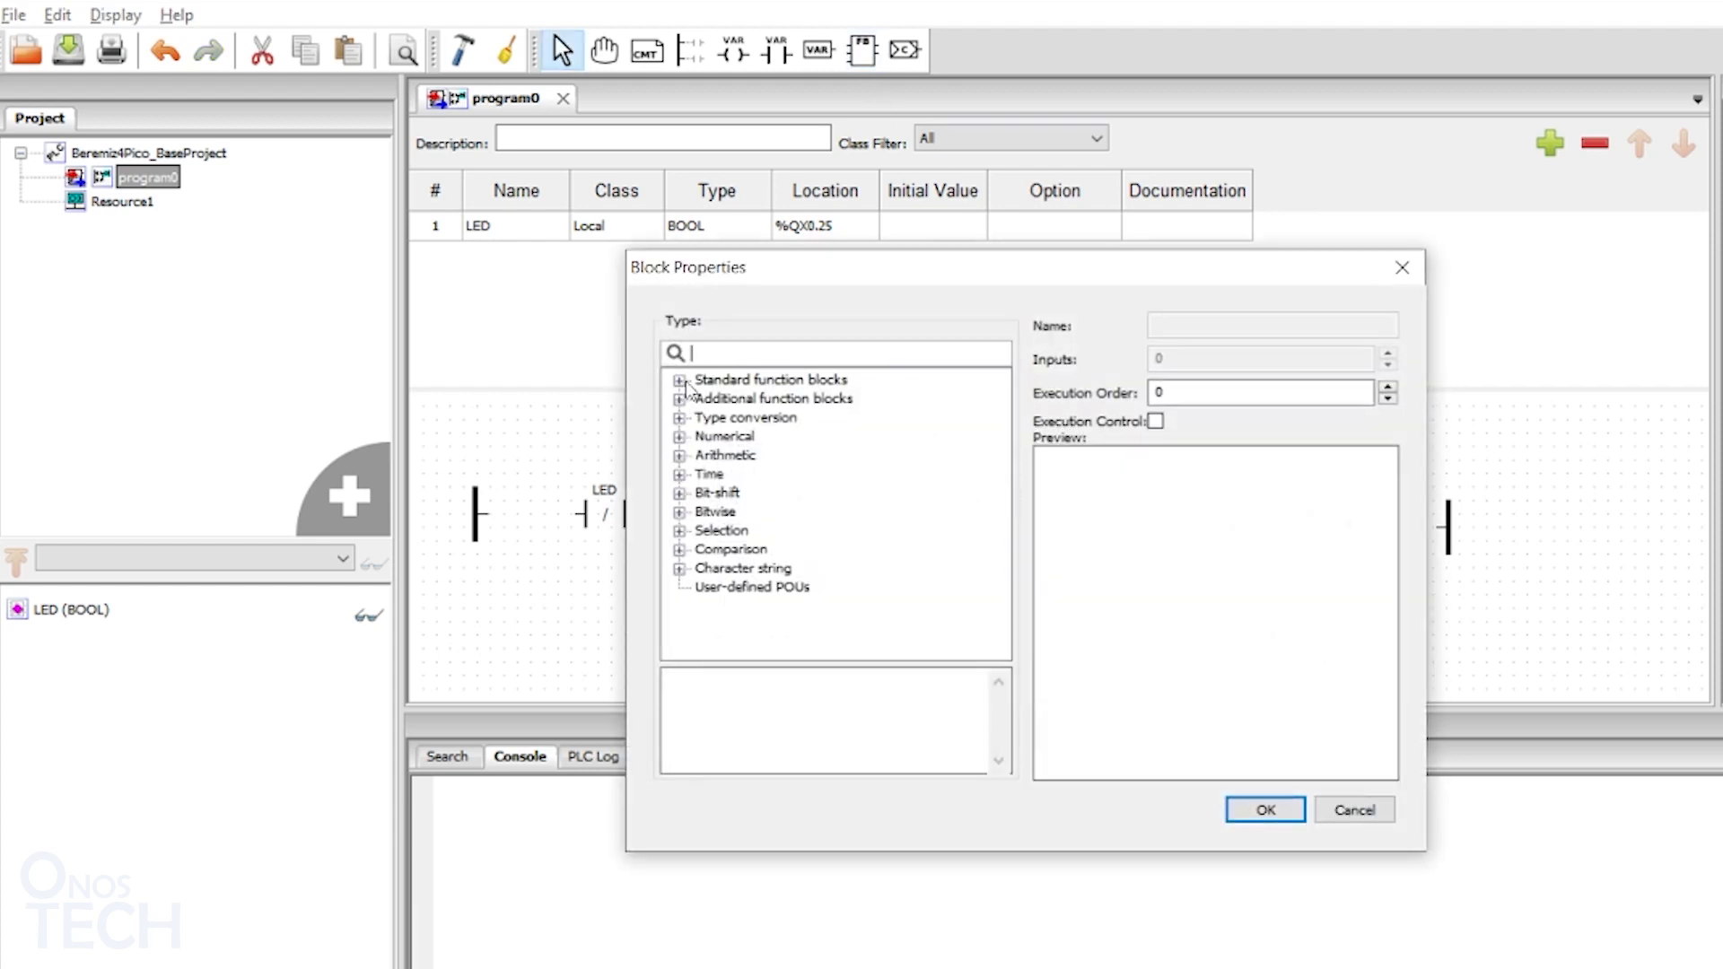
pyautogui.click(734, 474)
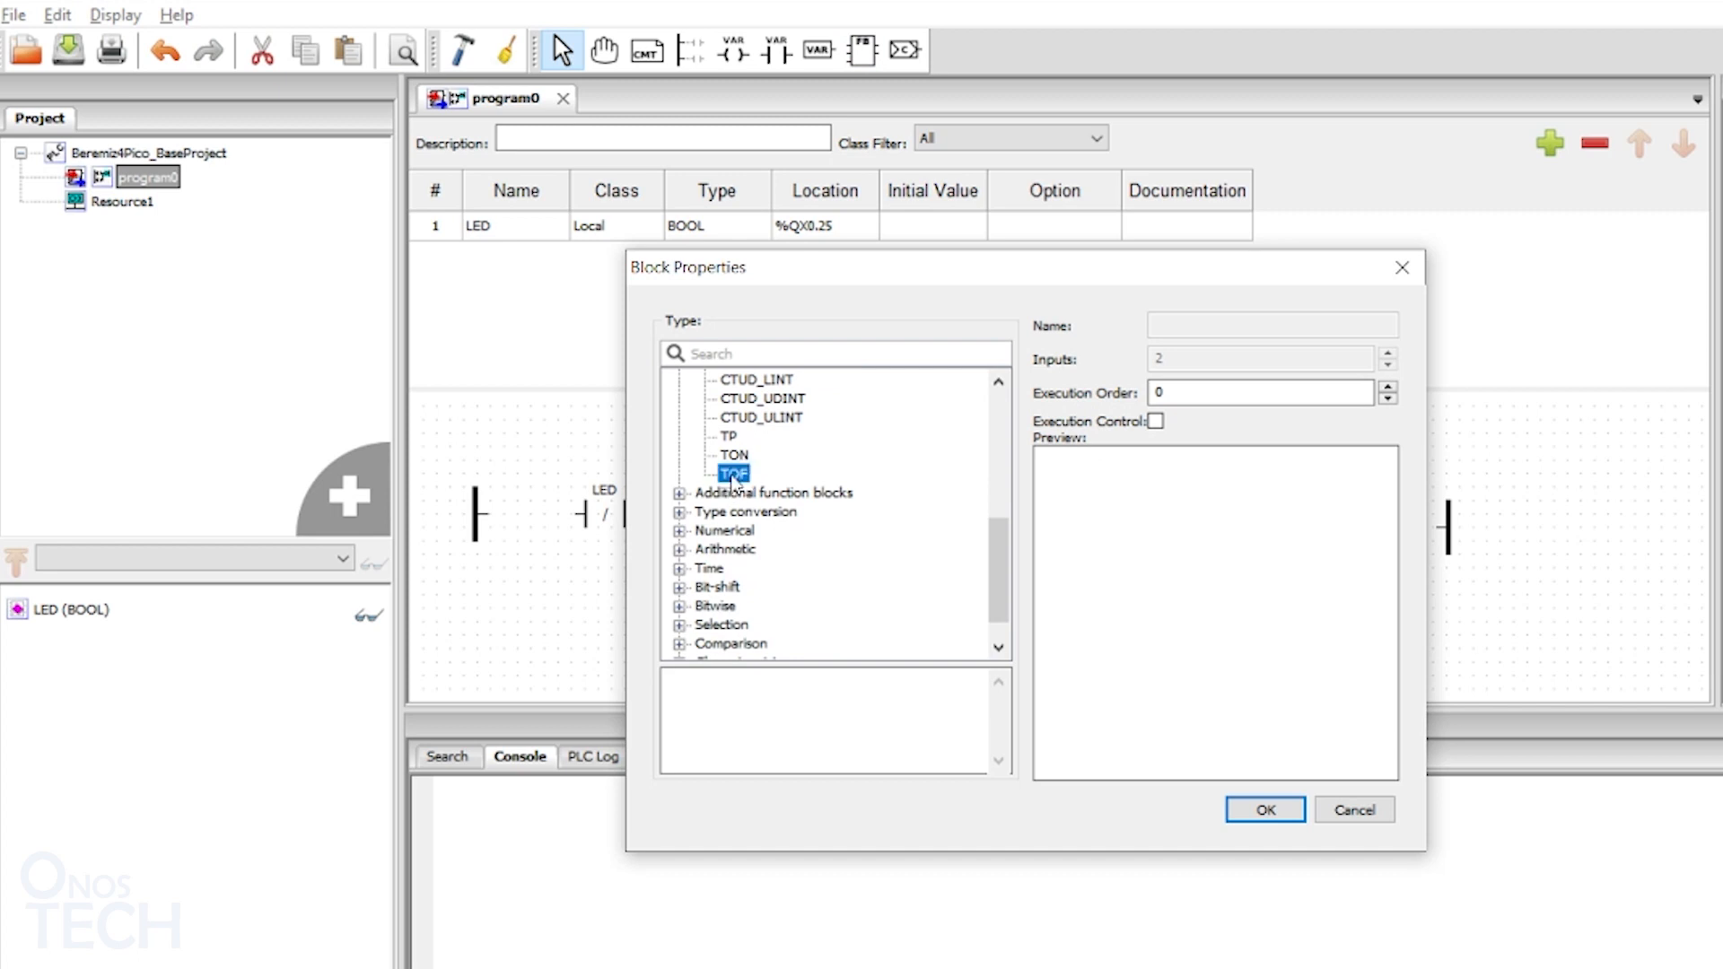
pyautogui.click(1262, 809)
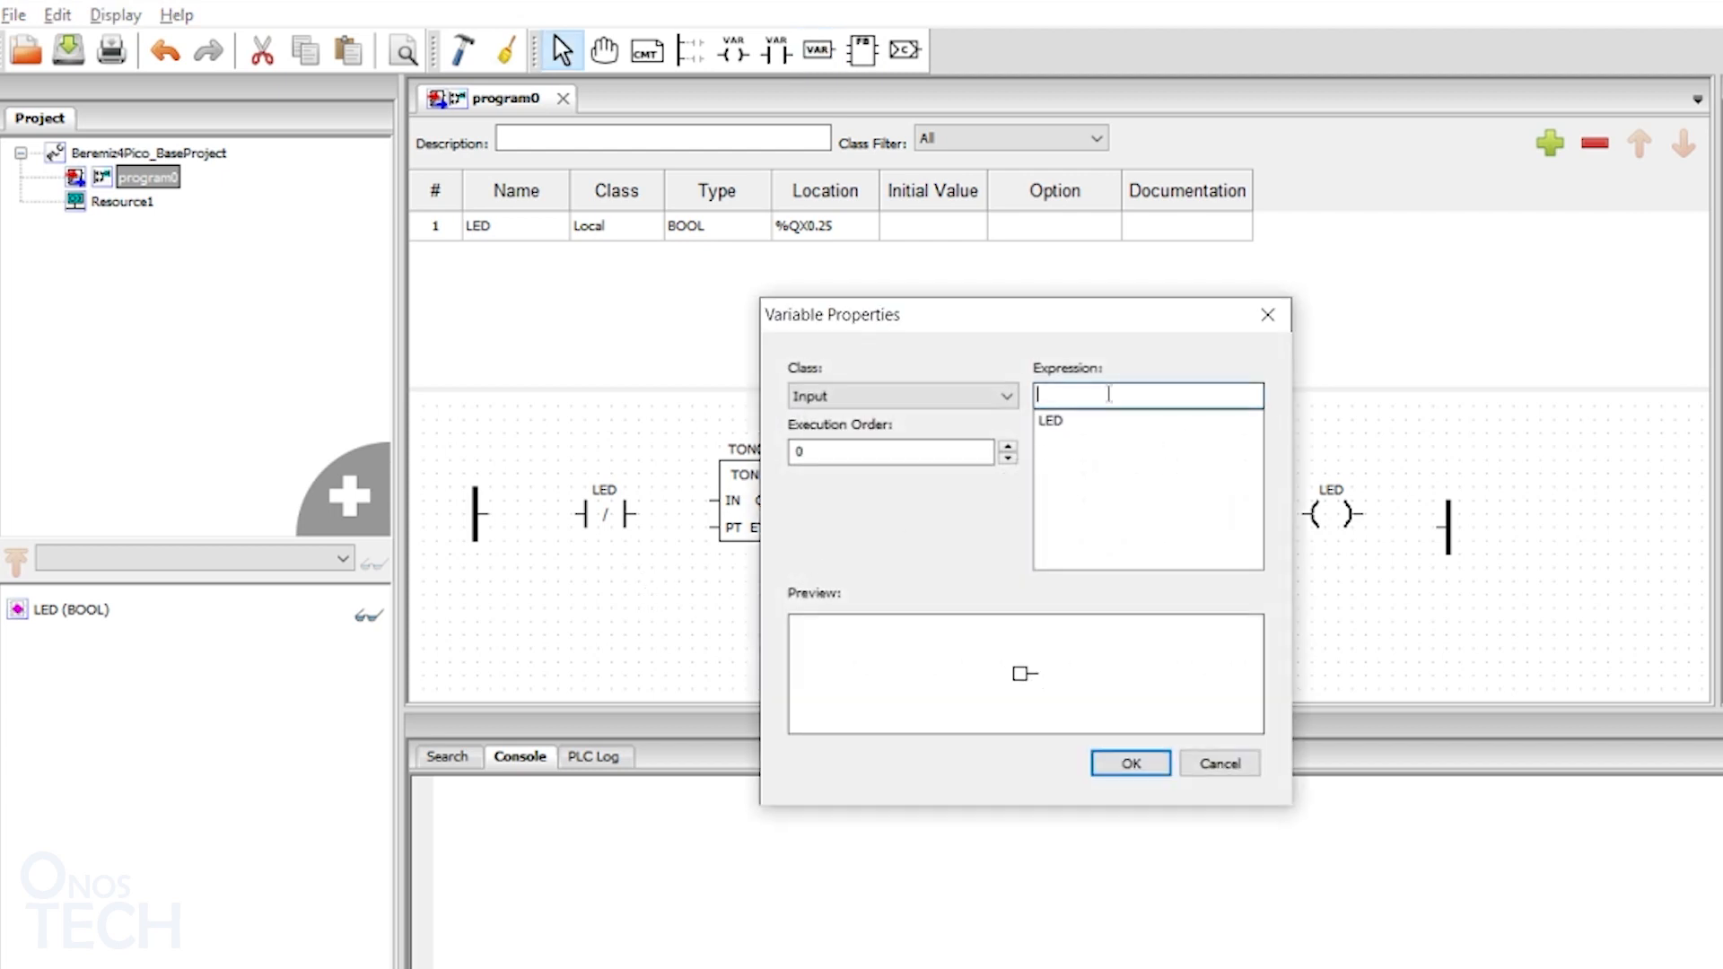
# Step: Add an input variable with expression T#1s as the timer preset
pyautogui.write('T#1s')
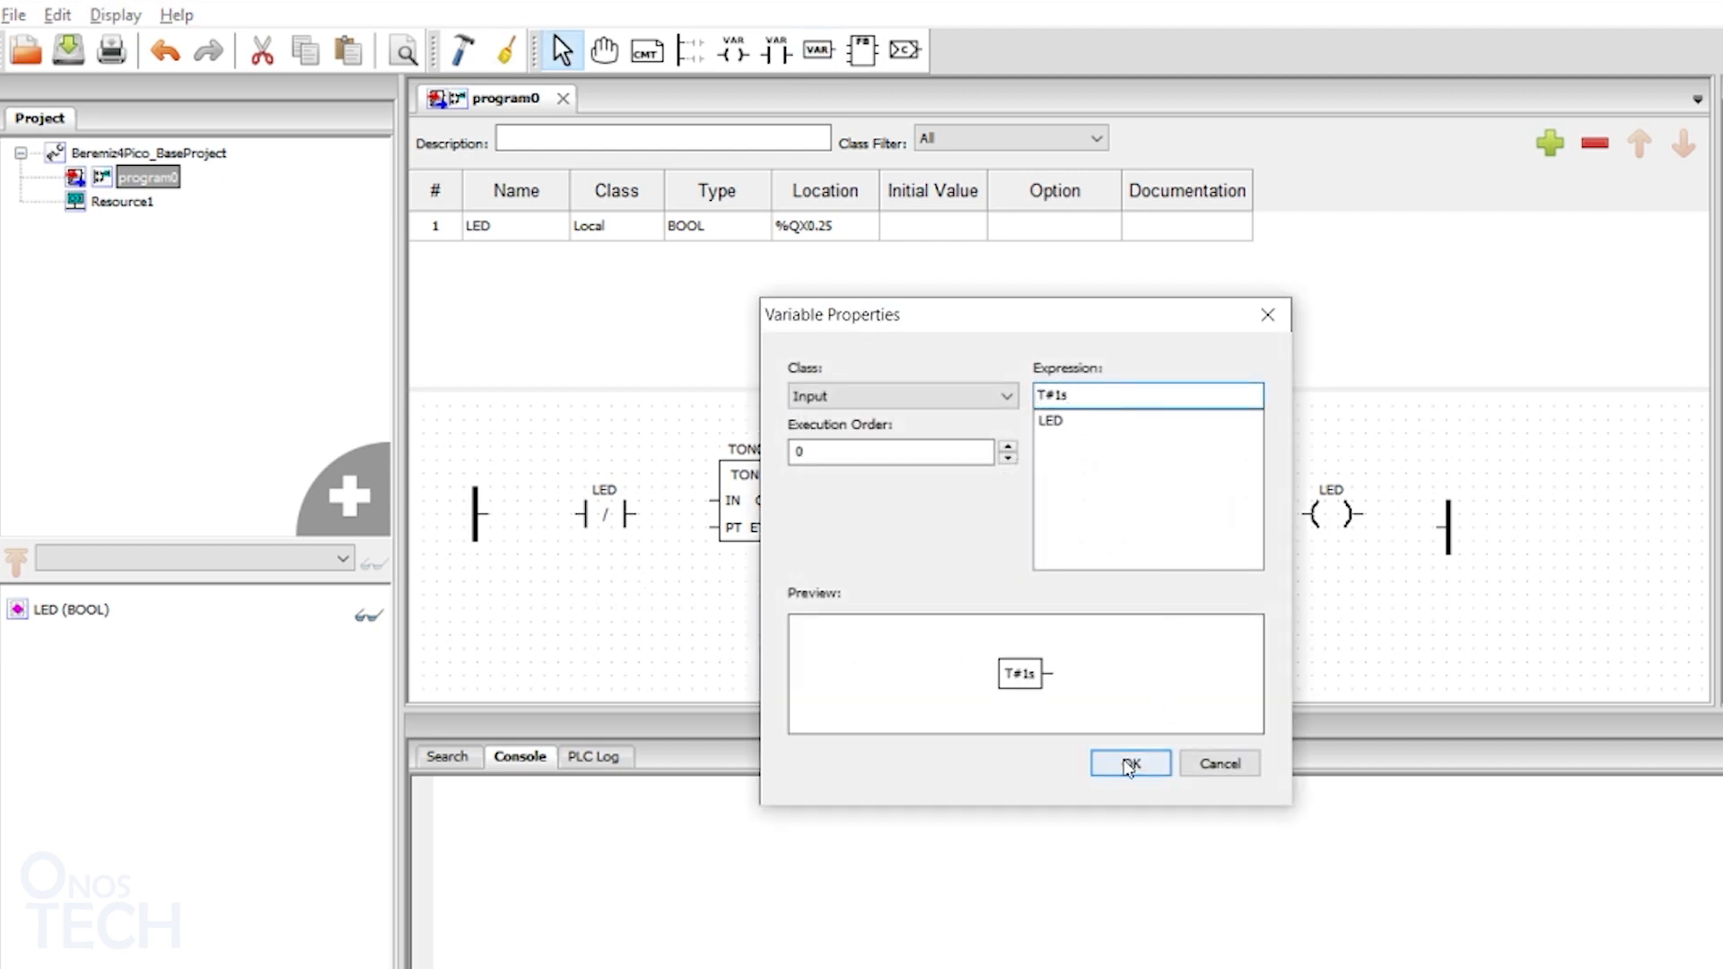
pyautogui.click(1129, 763)
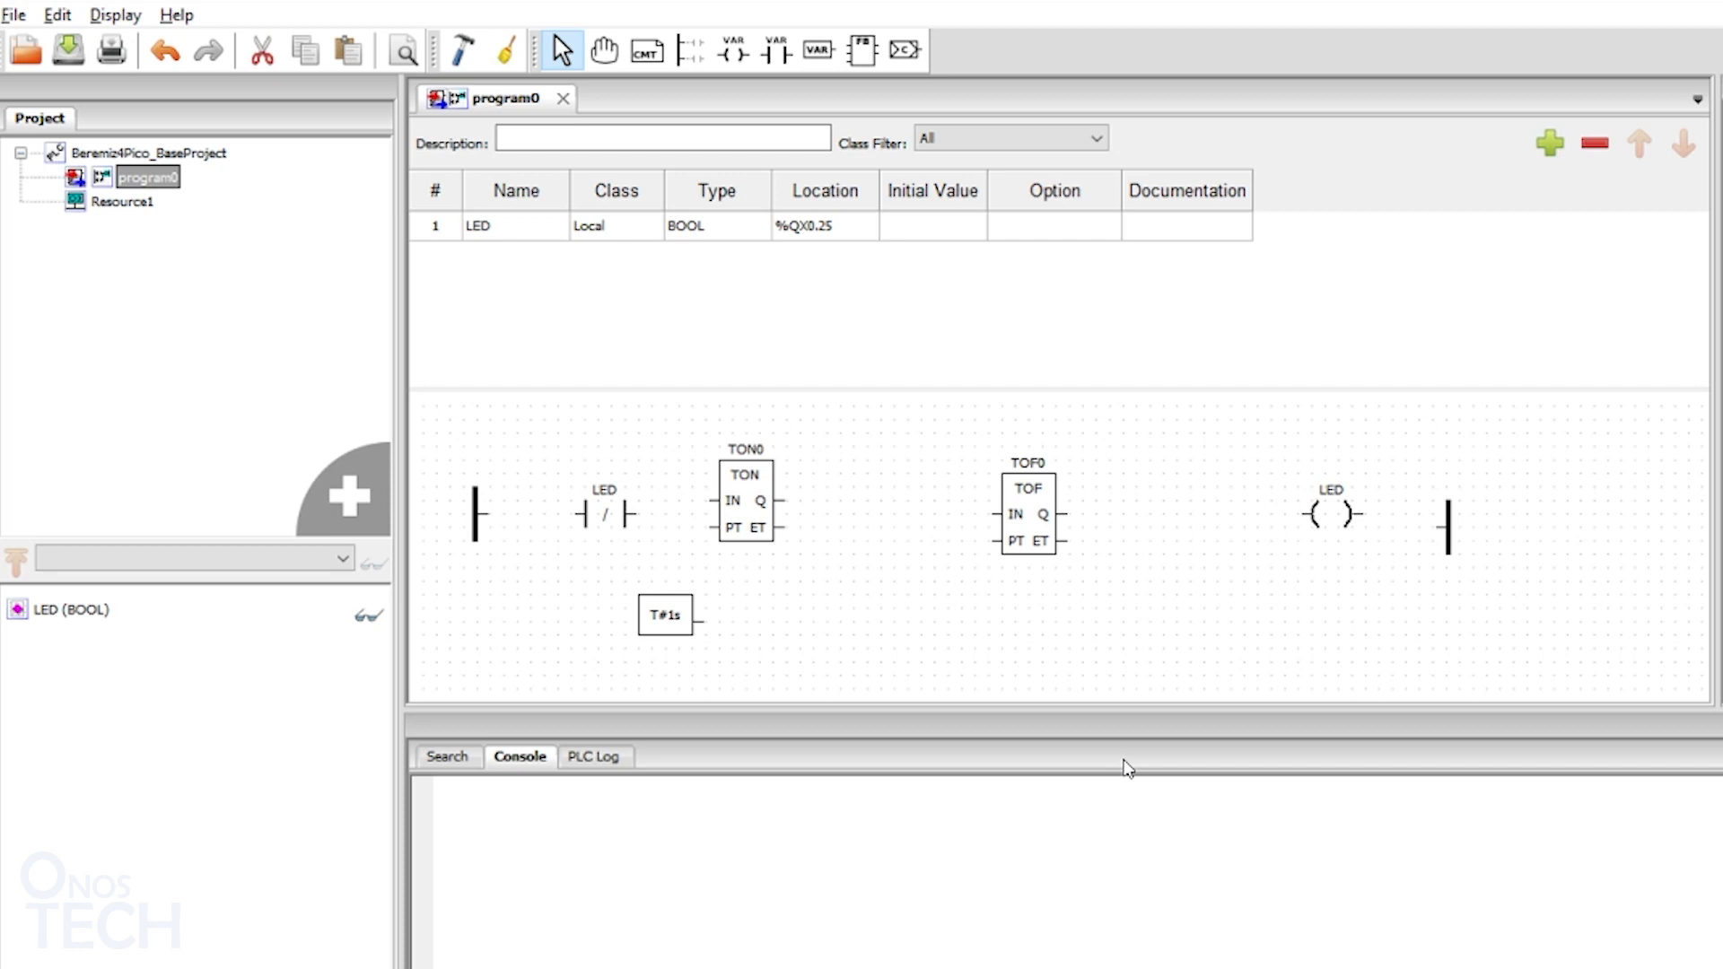
pyautogui.rightClick(665, 614)
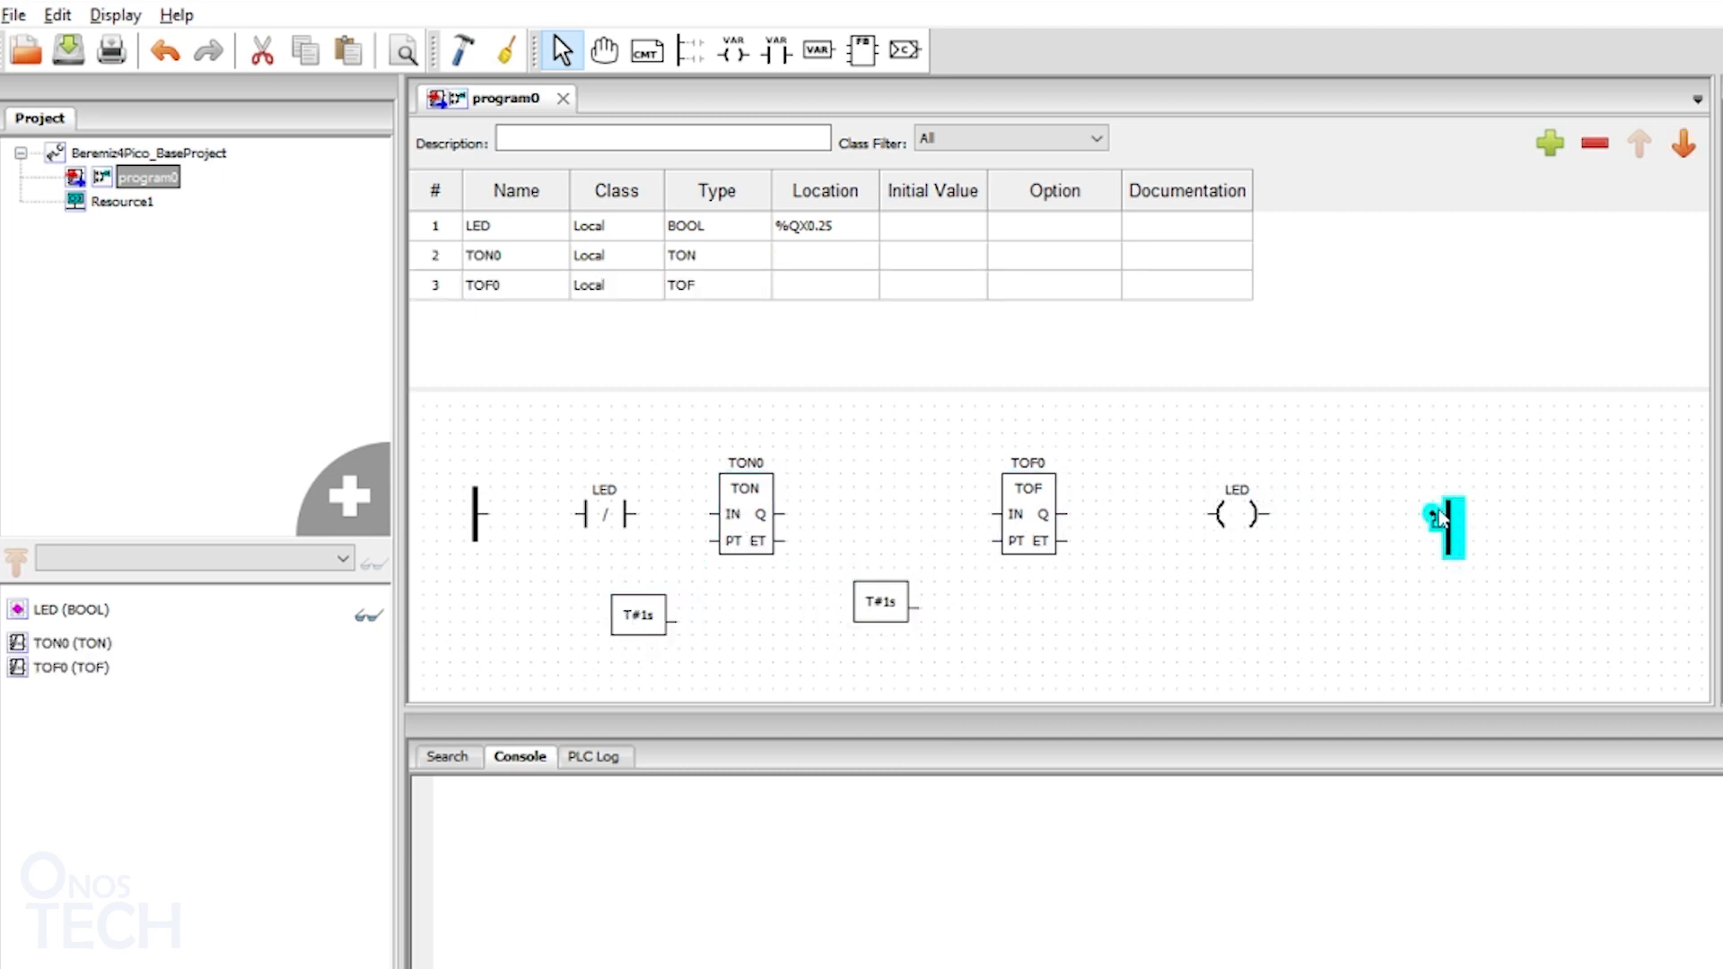
# Step: Wire the rung through to the right power rail, then bring up Resource1's configuration
pyautogui.click(474, 515)
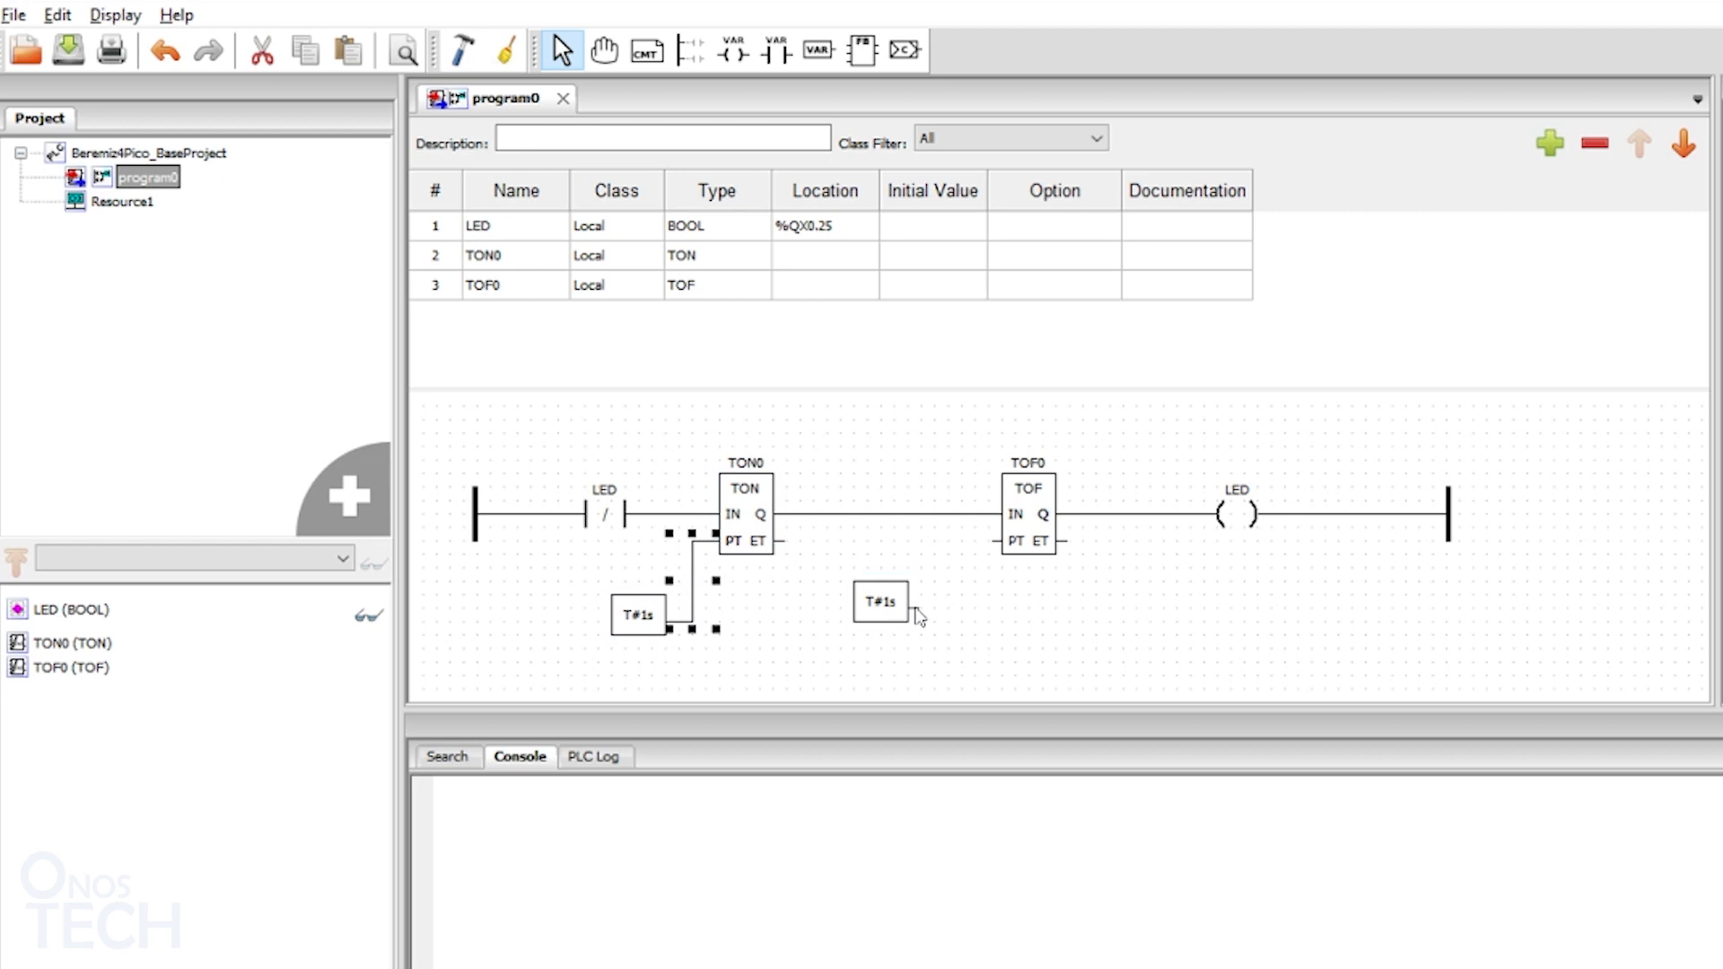
pyautogui.doubleClick(124, 201)
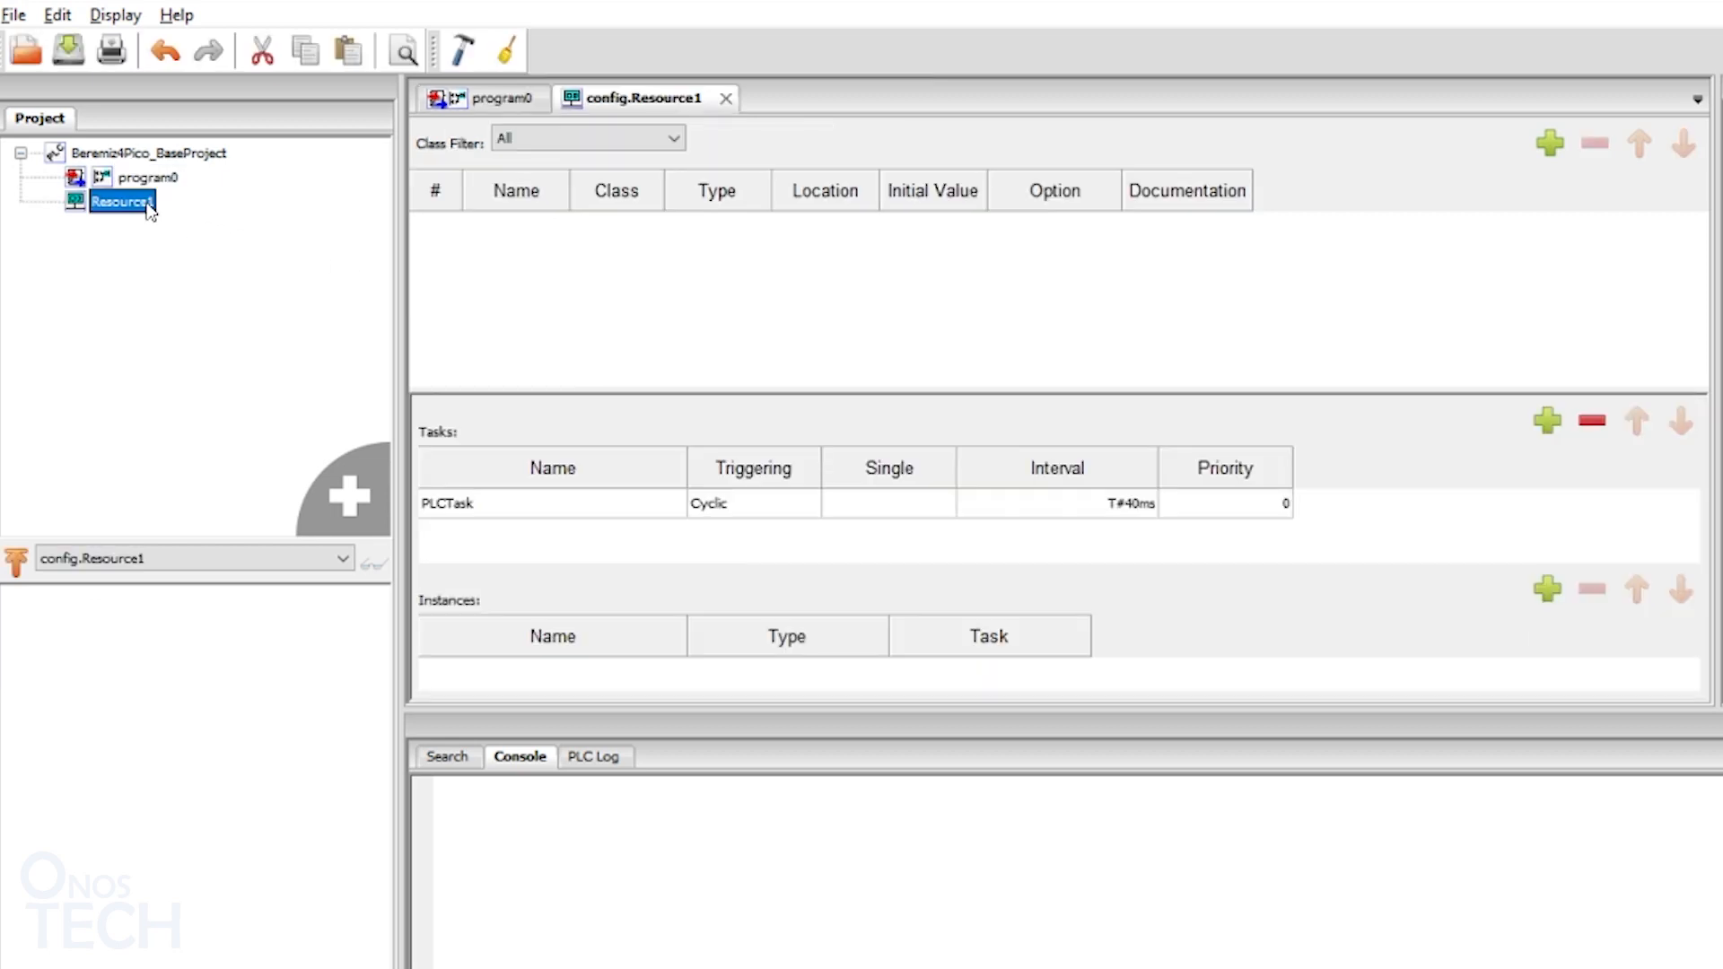
pyautogui.moveTo(1235, 436)
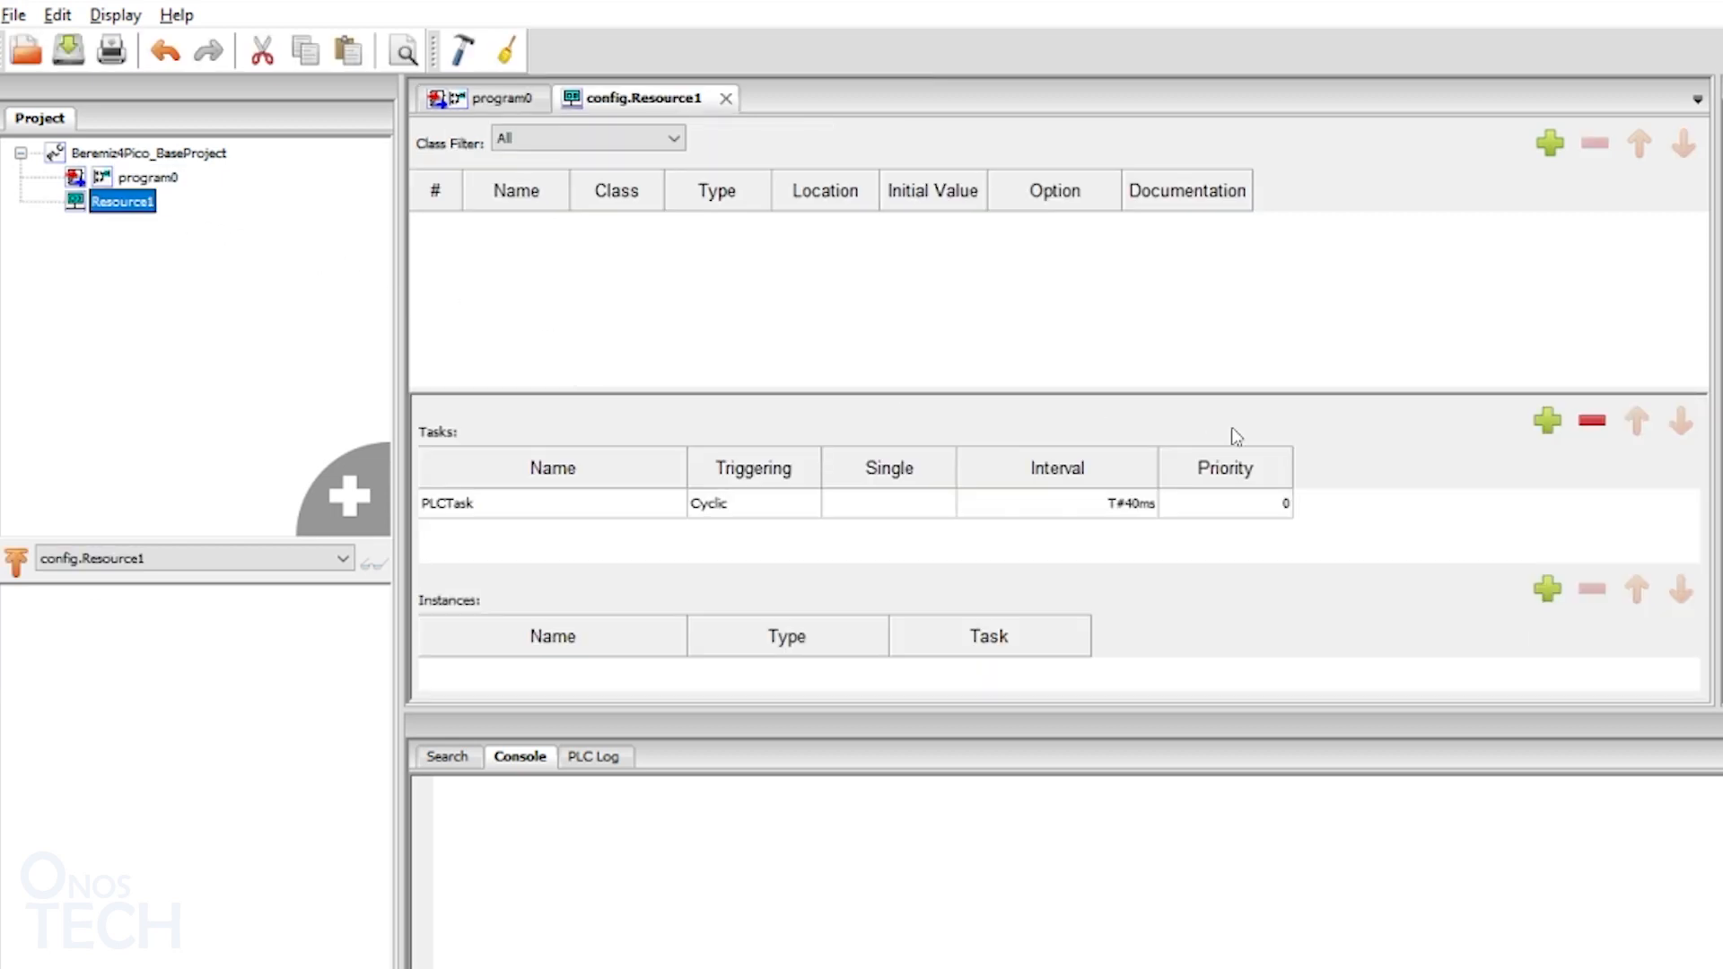
# Step: Add instance 'Instacne1' of type program0 running on task PLCTask under Resource1
pyautogui.click(1546, 590)
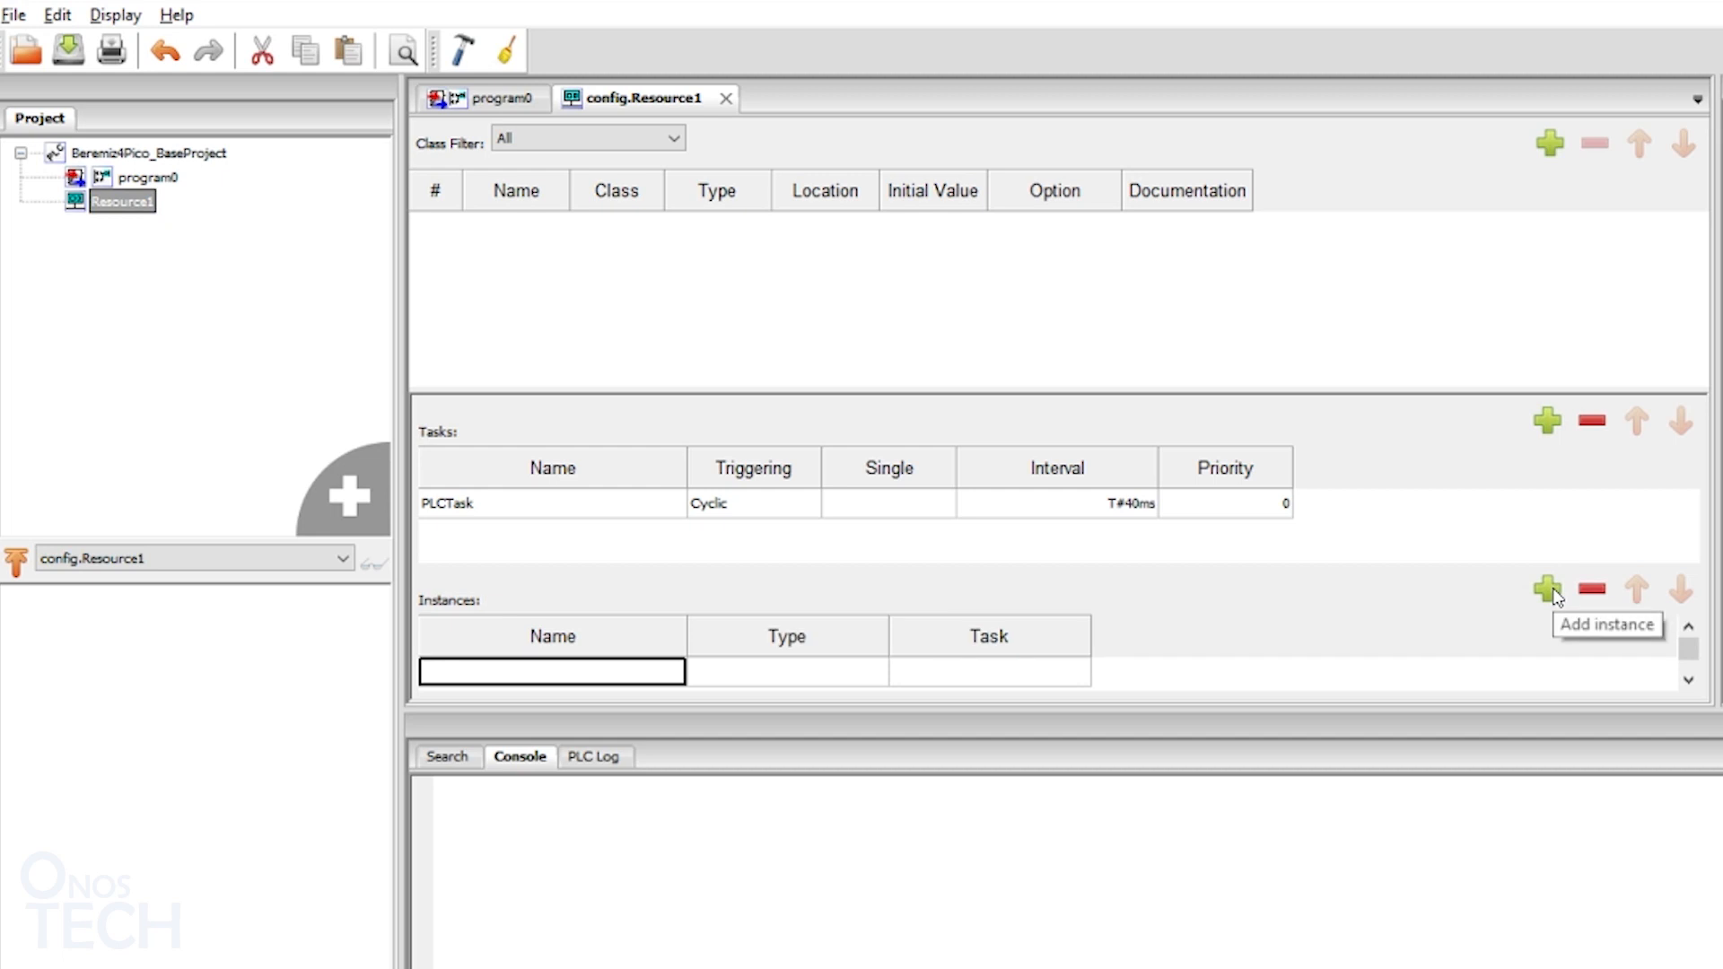
pyautogui.moveTo(538, 678)
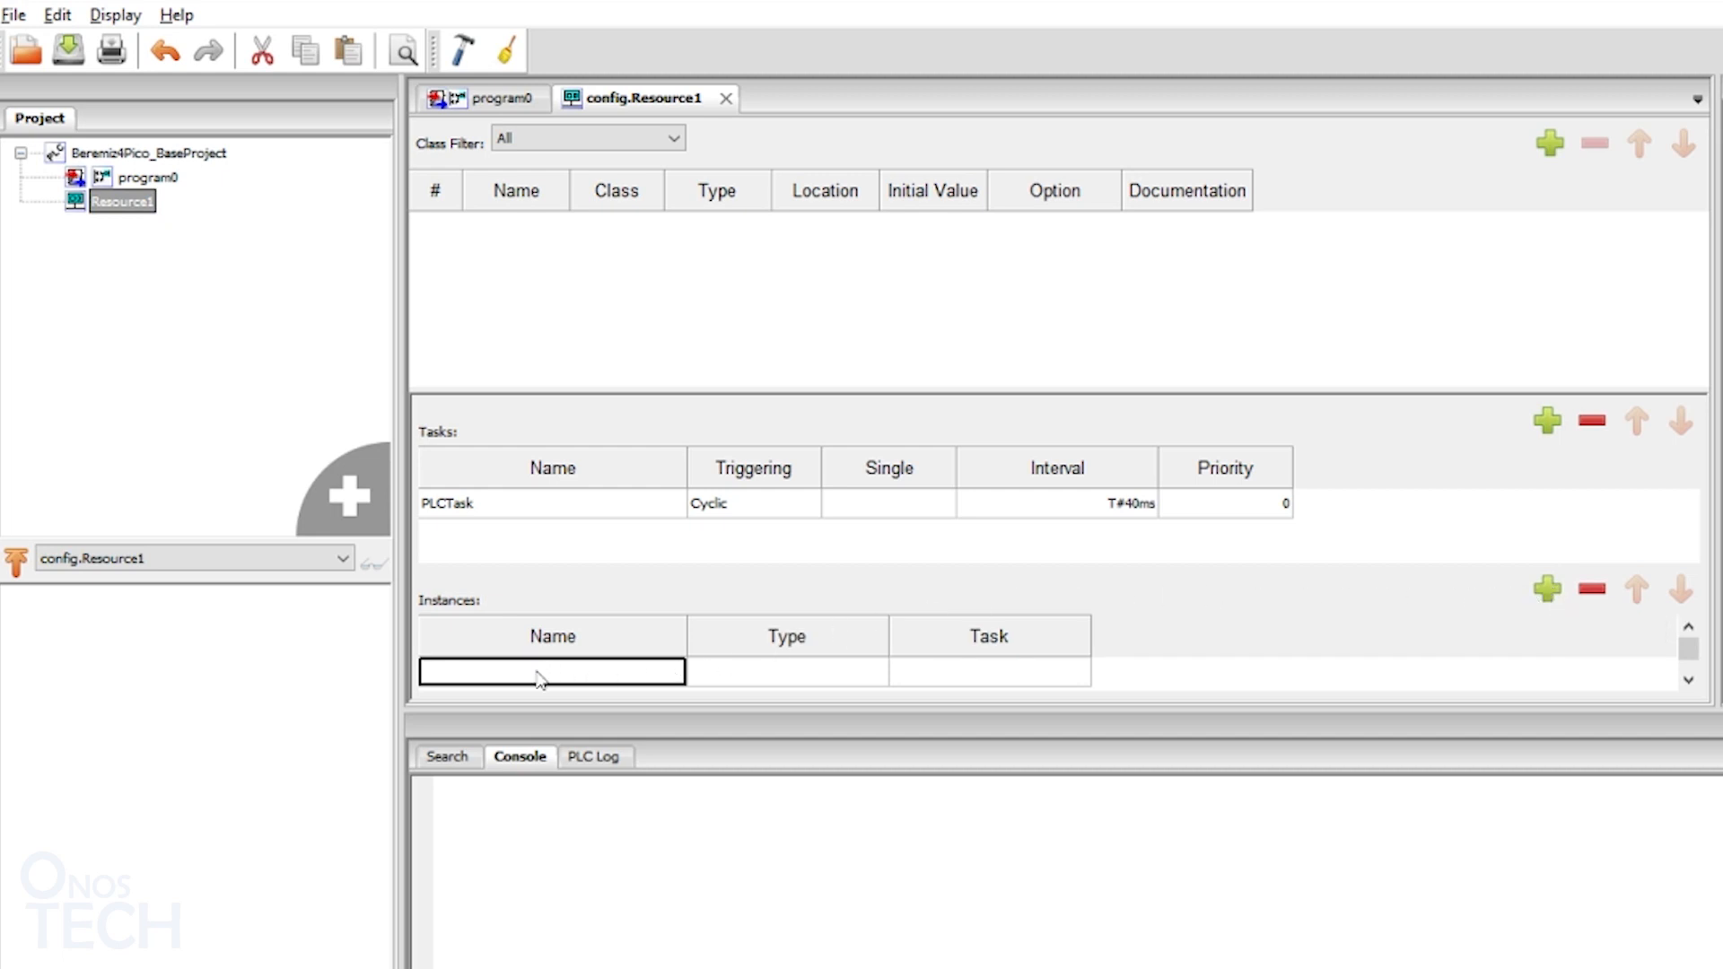
pyautogui.write('Instacne1')
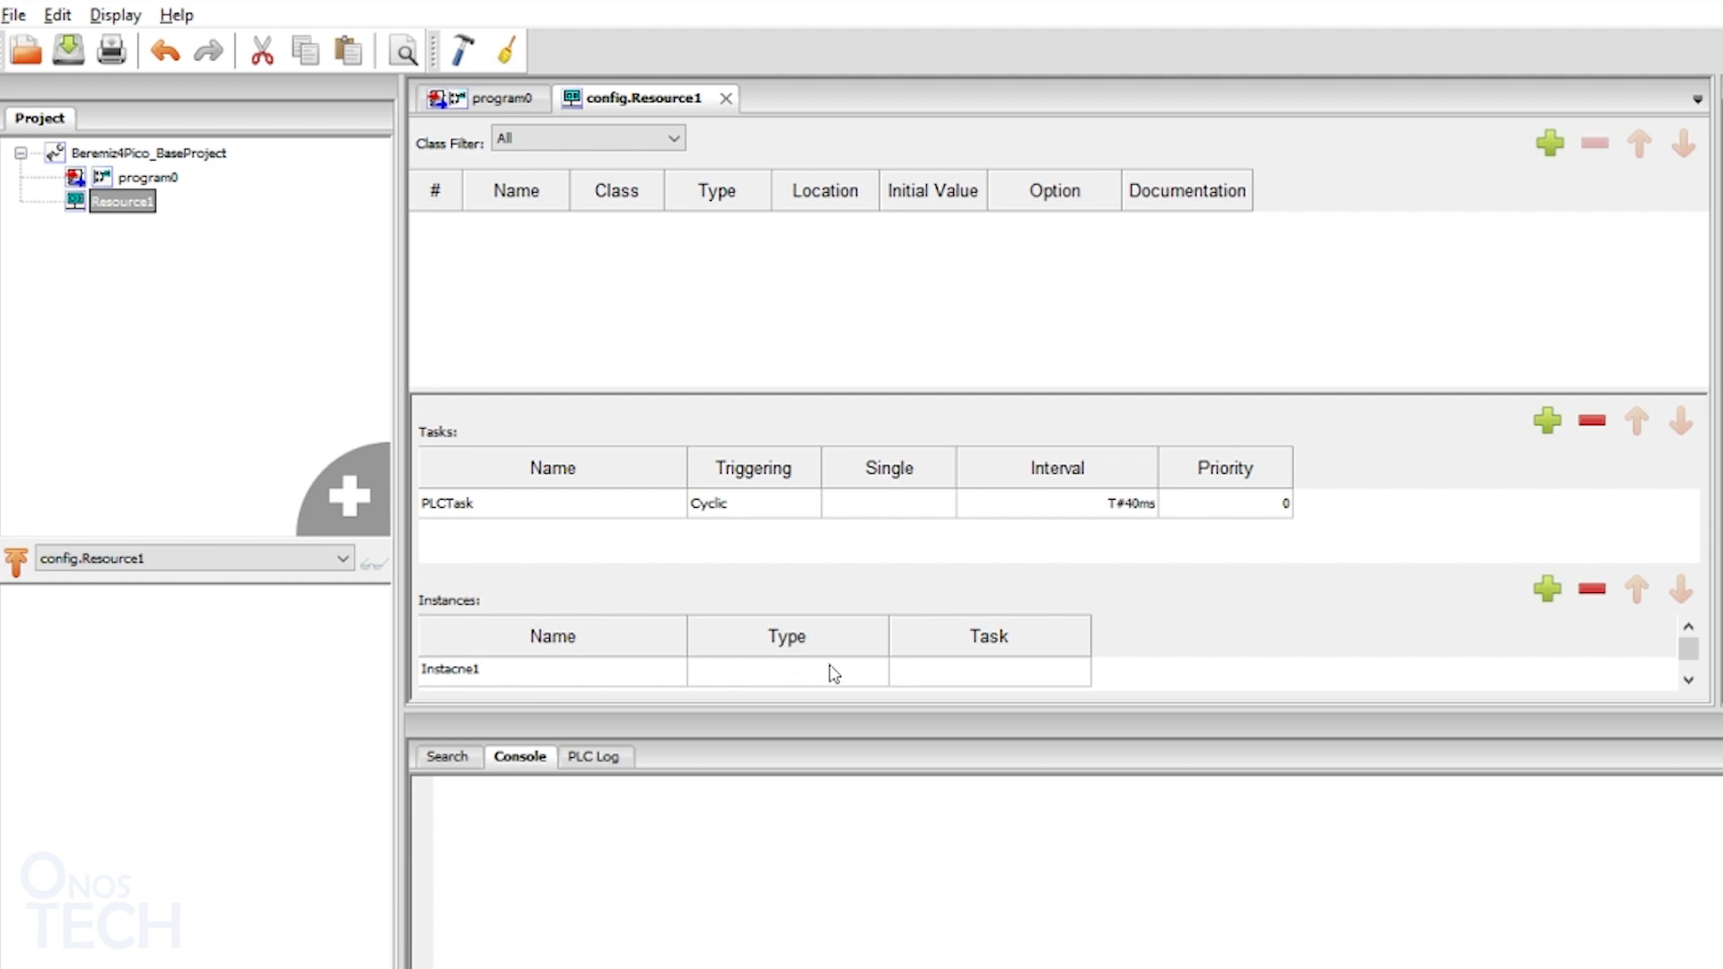
pyautogui.click(786, 671)
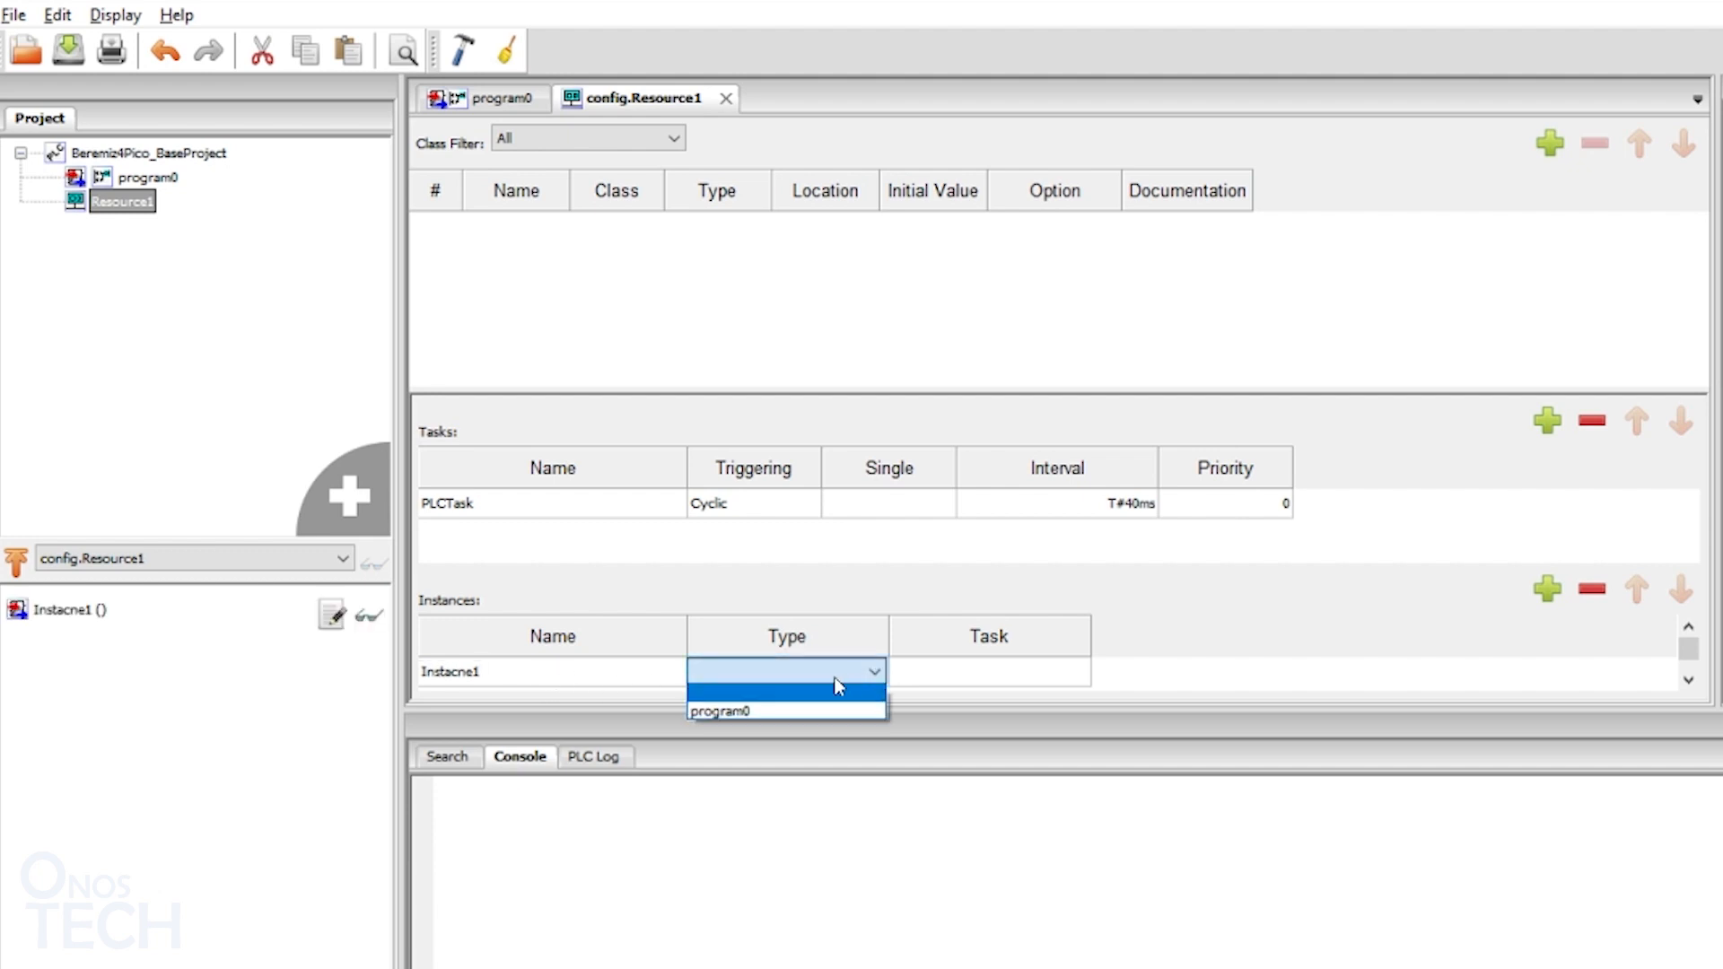
pyautogui.click(724, 711)
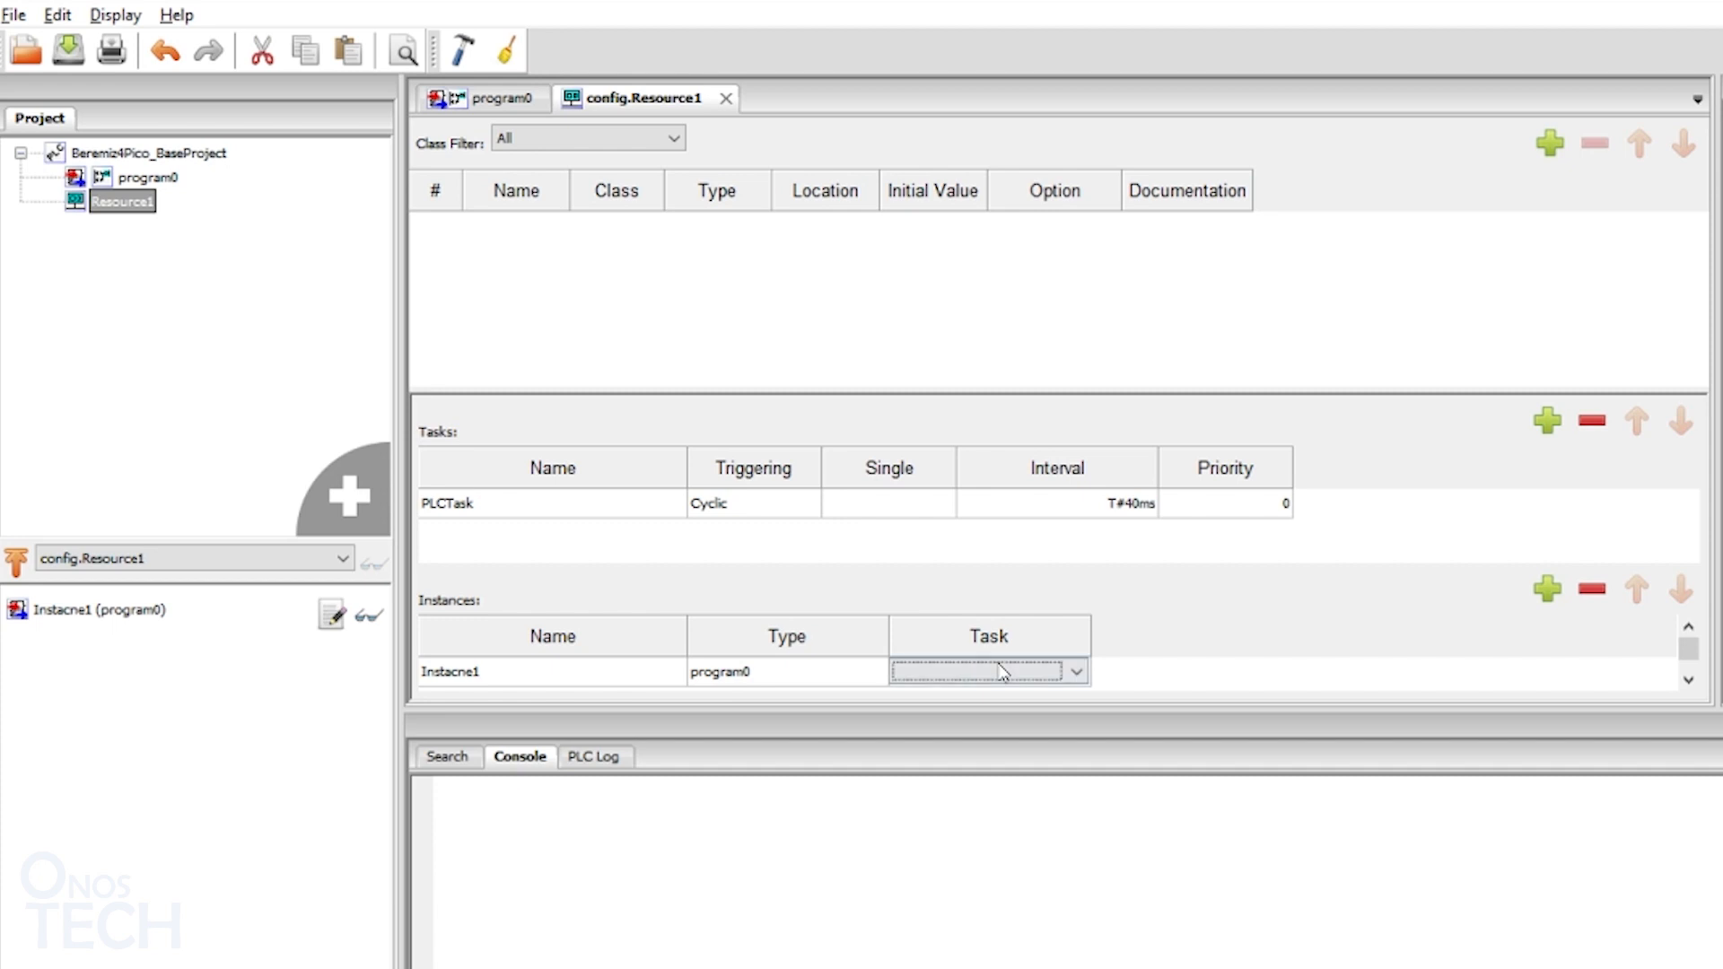
pyautogui.click(985, 671)
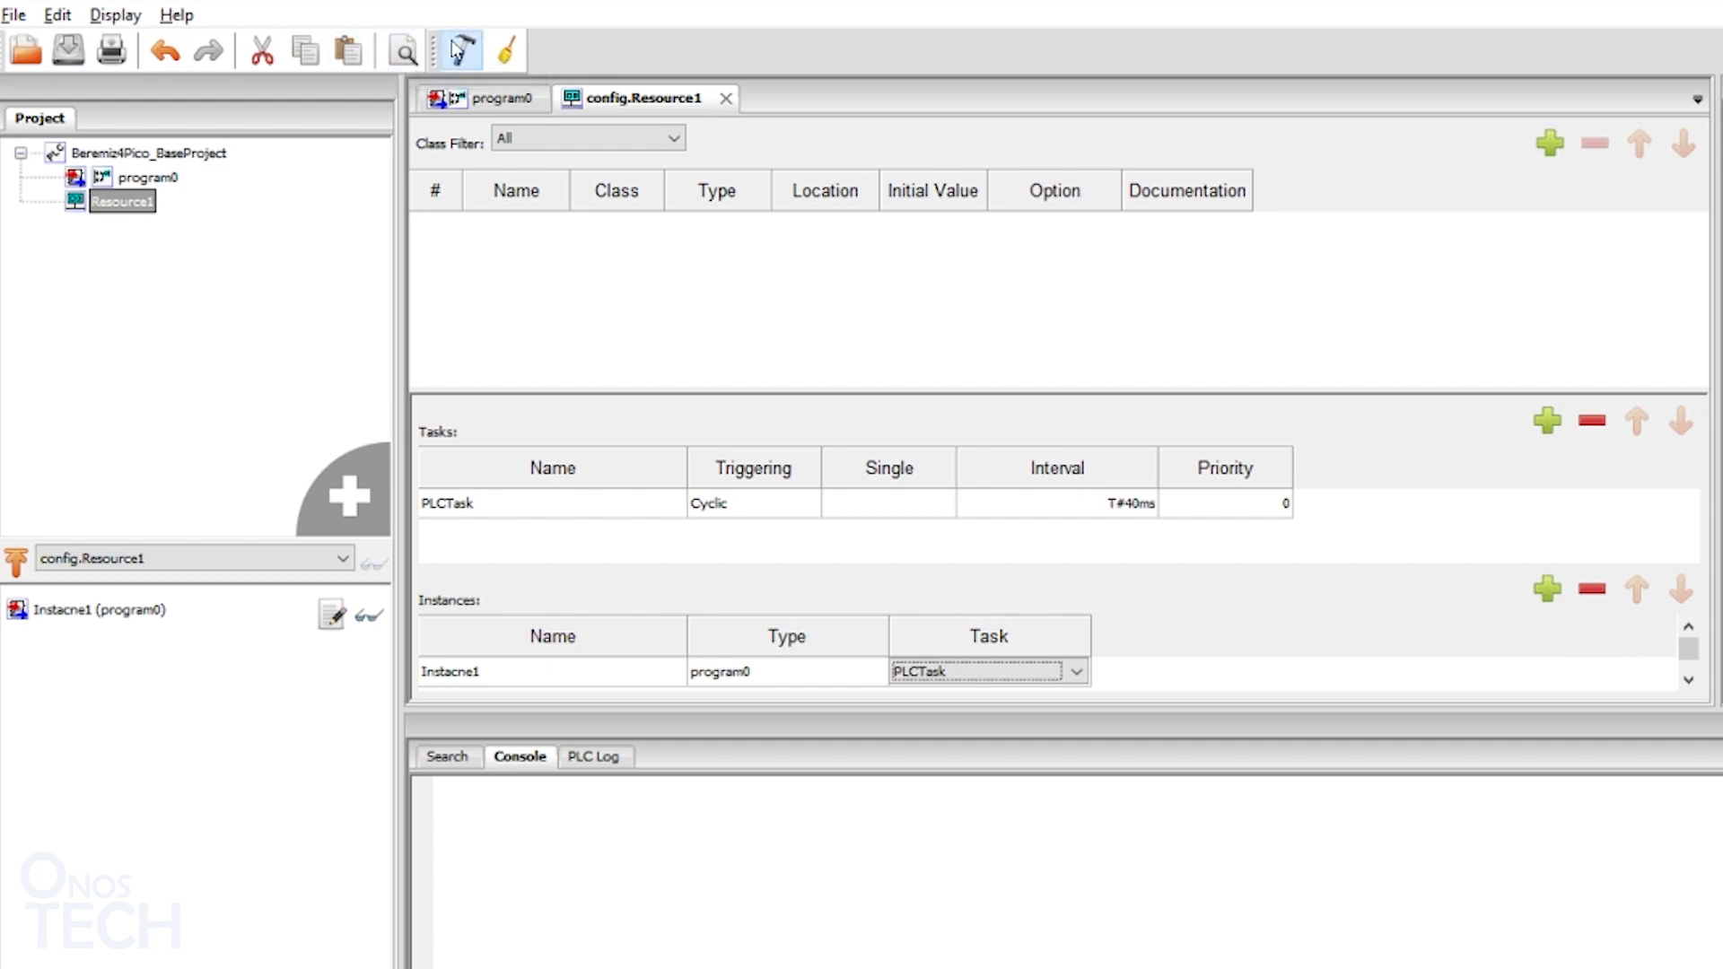
# Step: Build the project into C code
pyautogui.click(454, 50)
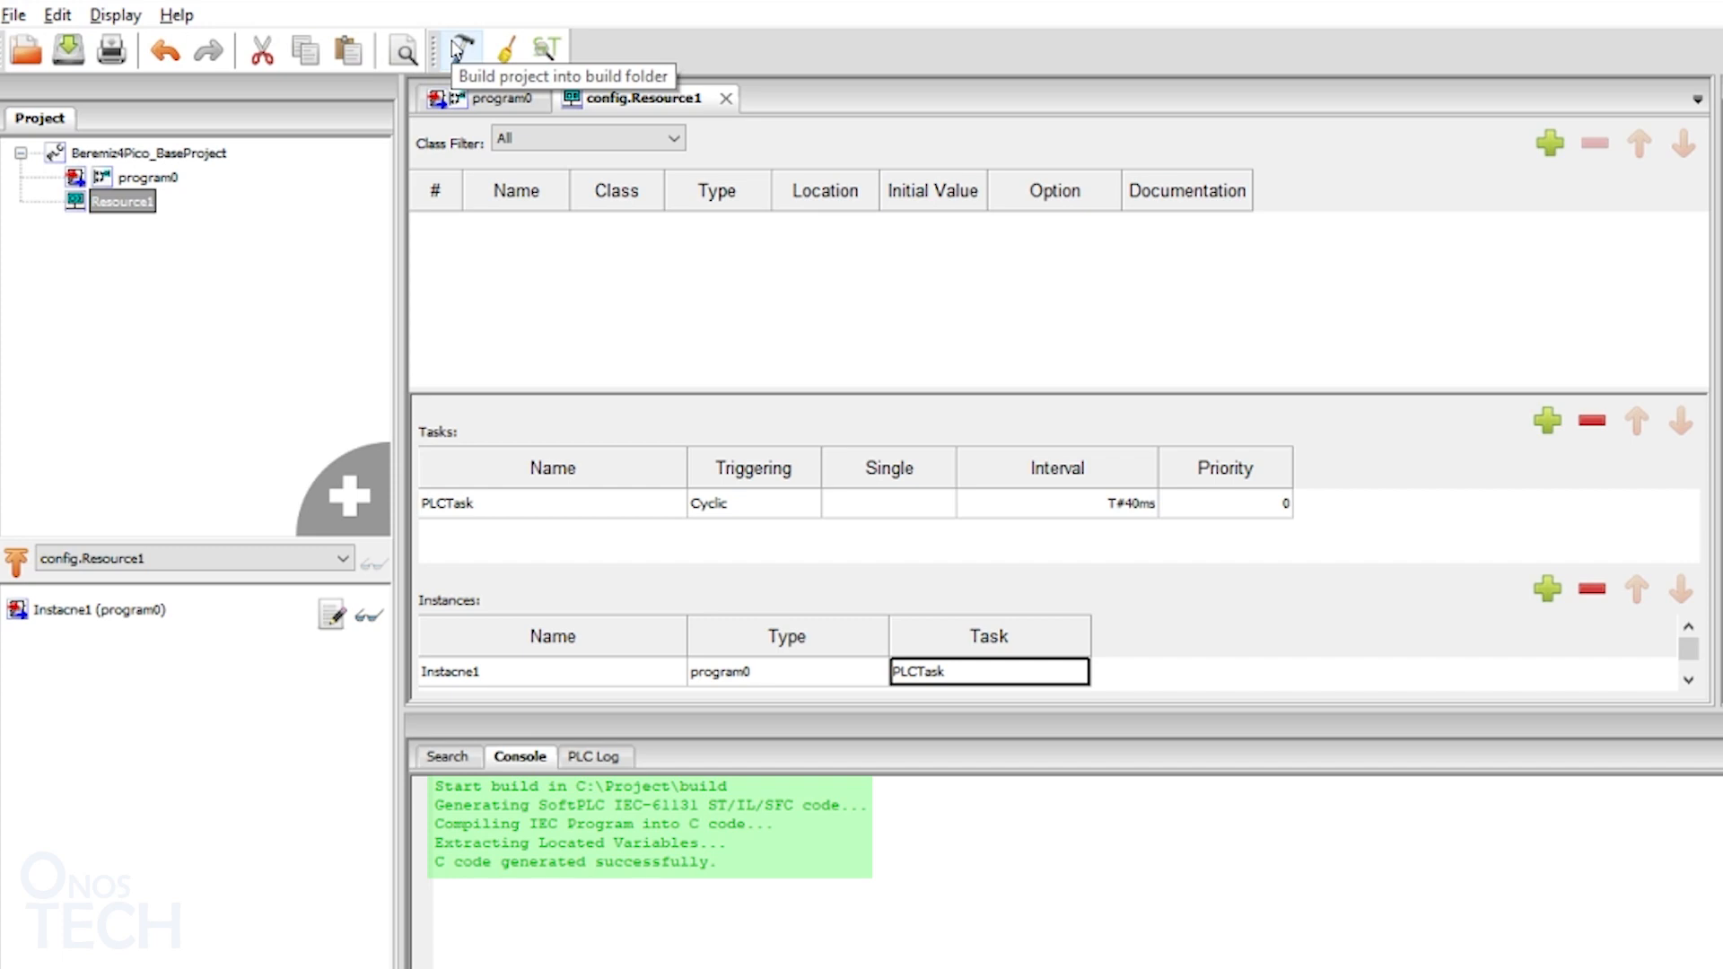
pyautogui.click(454, 51)
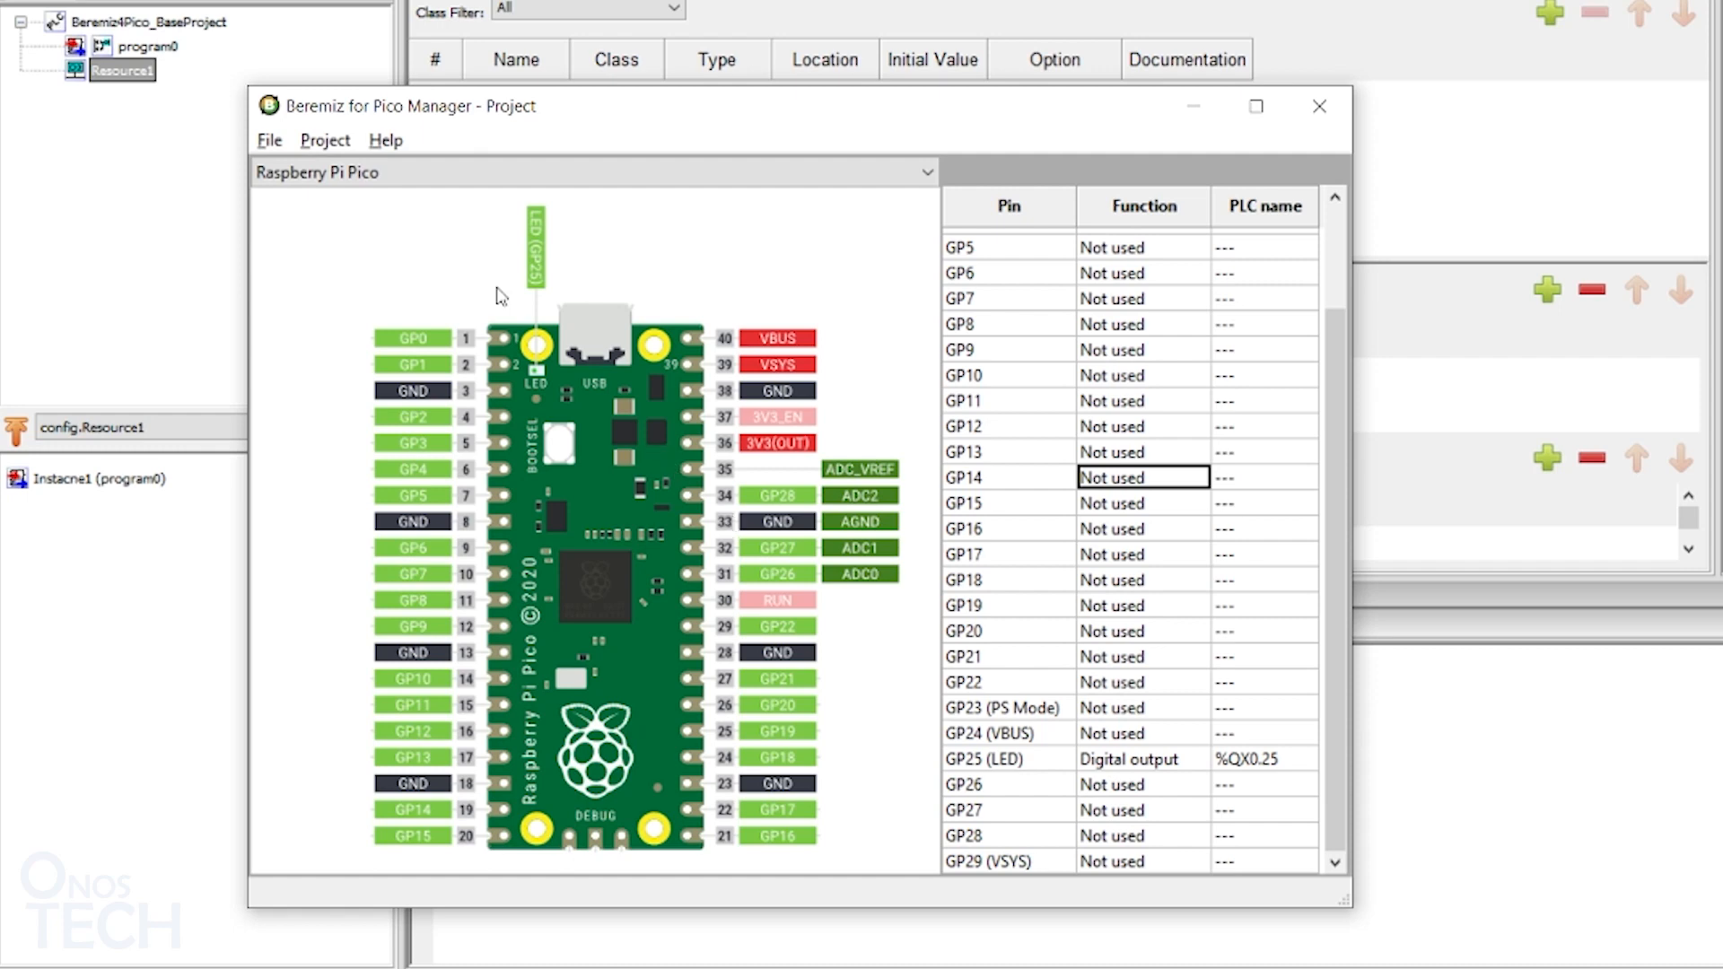
# Step: Run Project > Generate target files and acknowledge the runtime-files success message
pyautogui.click(325, 140)
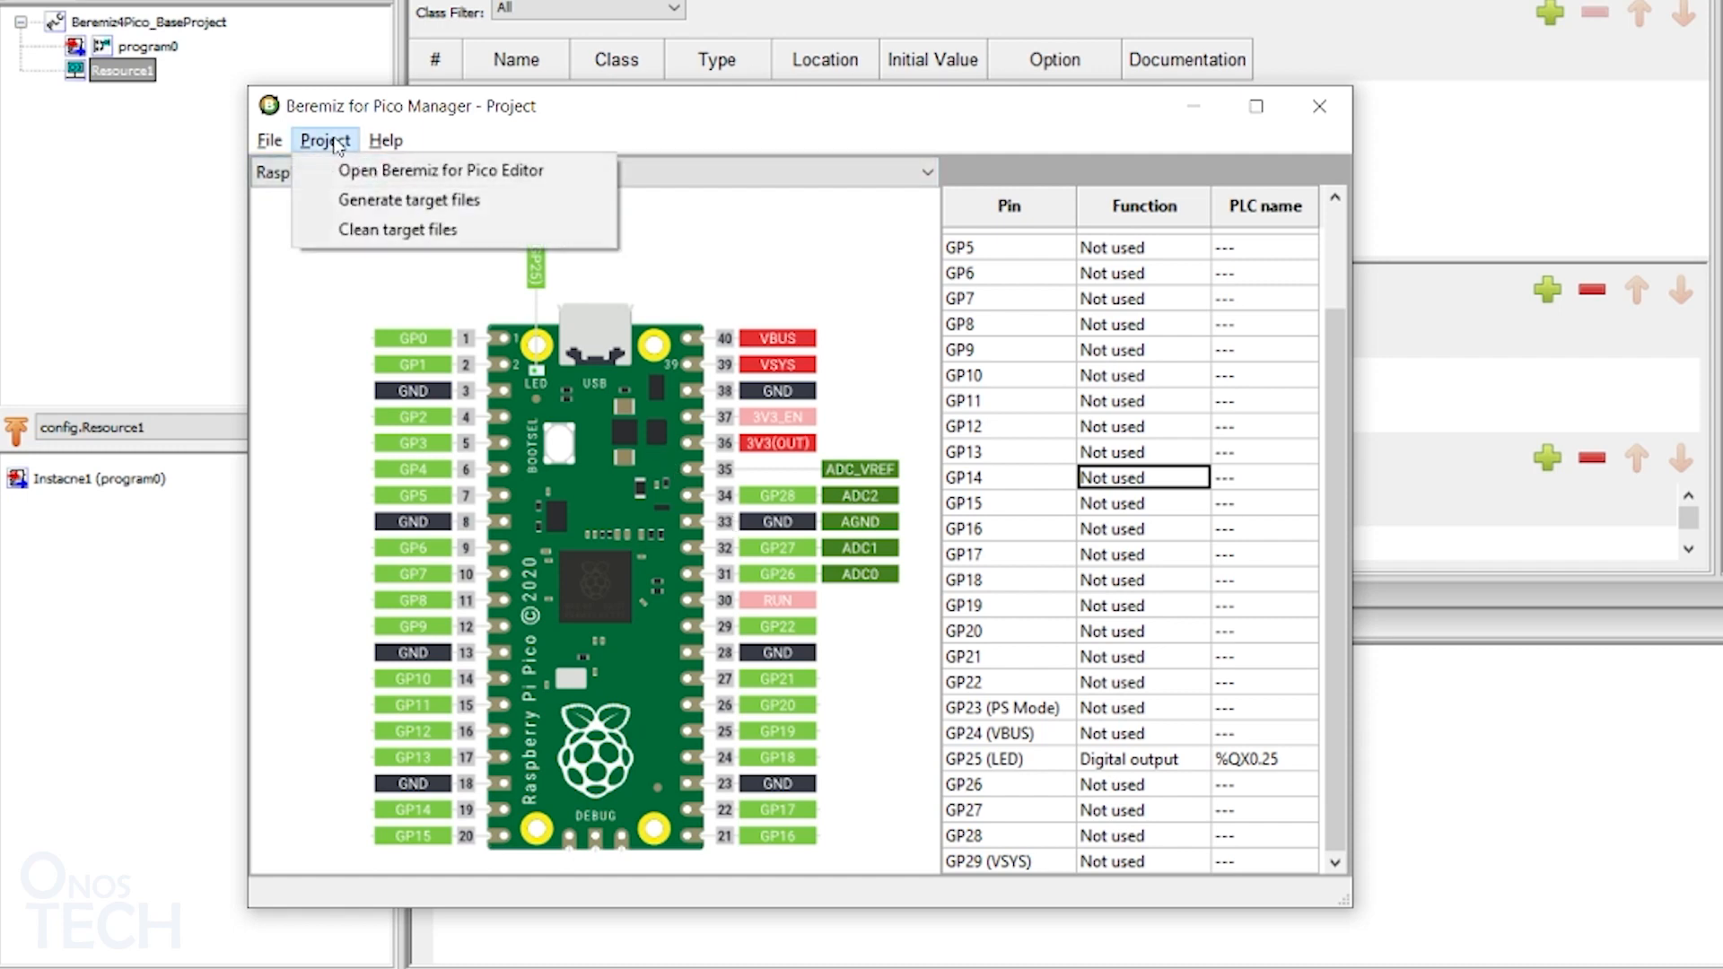
pyautogui.click(409, 199)
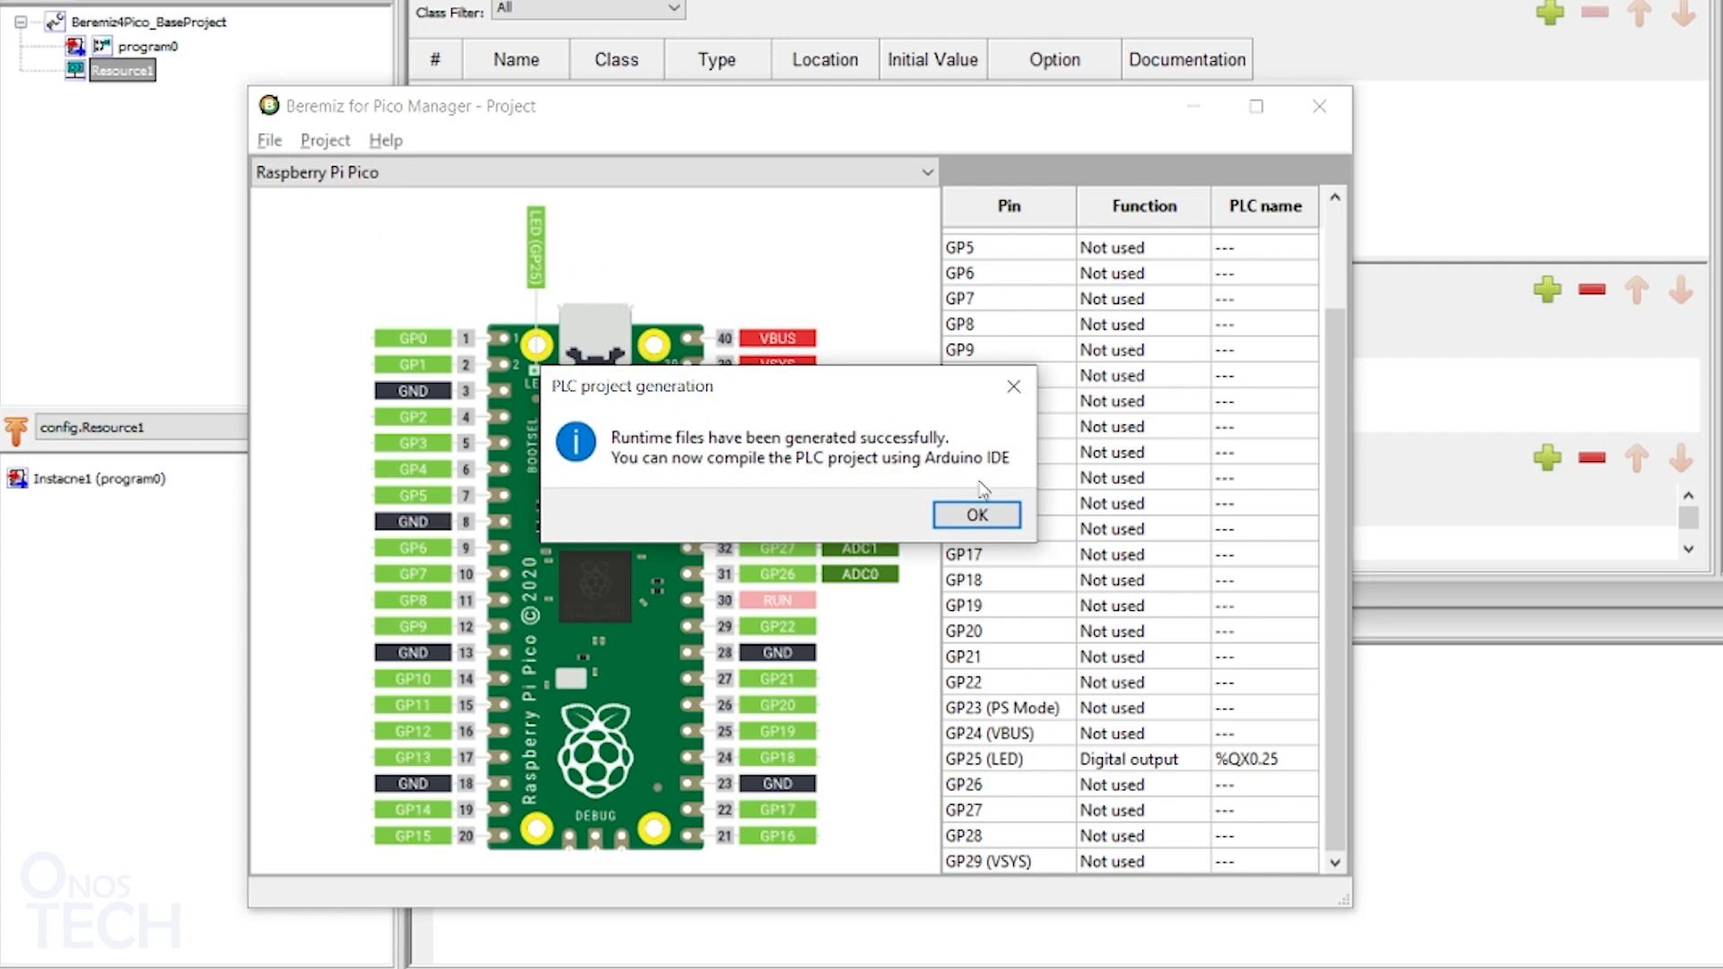
pyautogui.moveTo(977, 515)
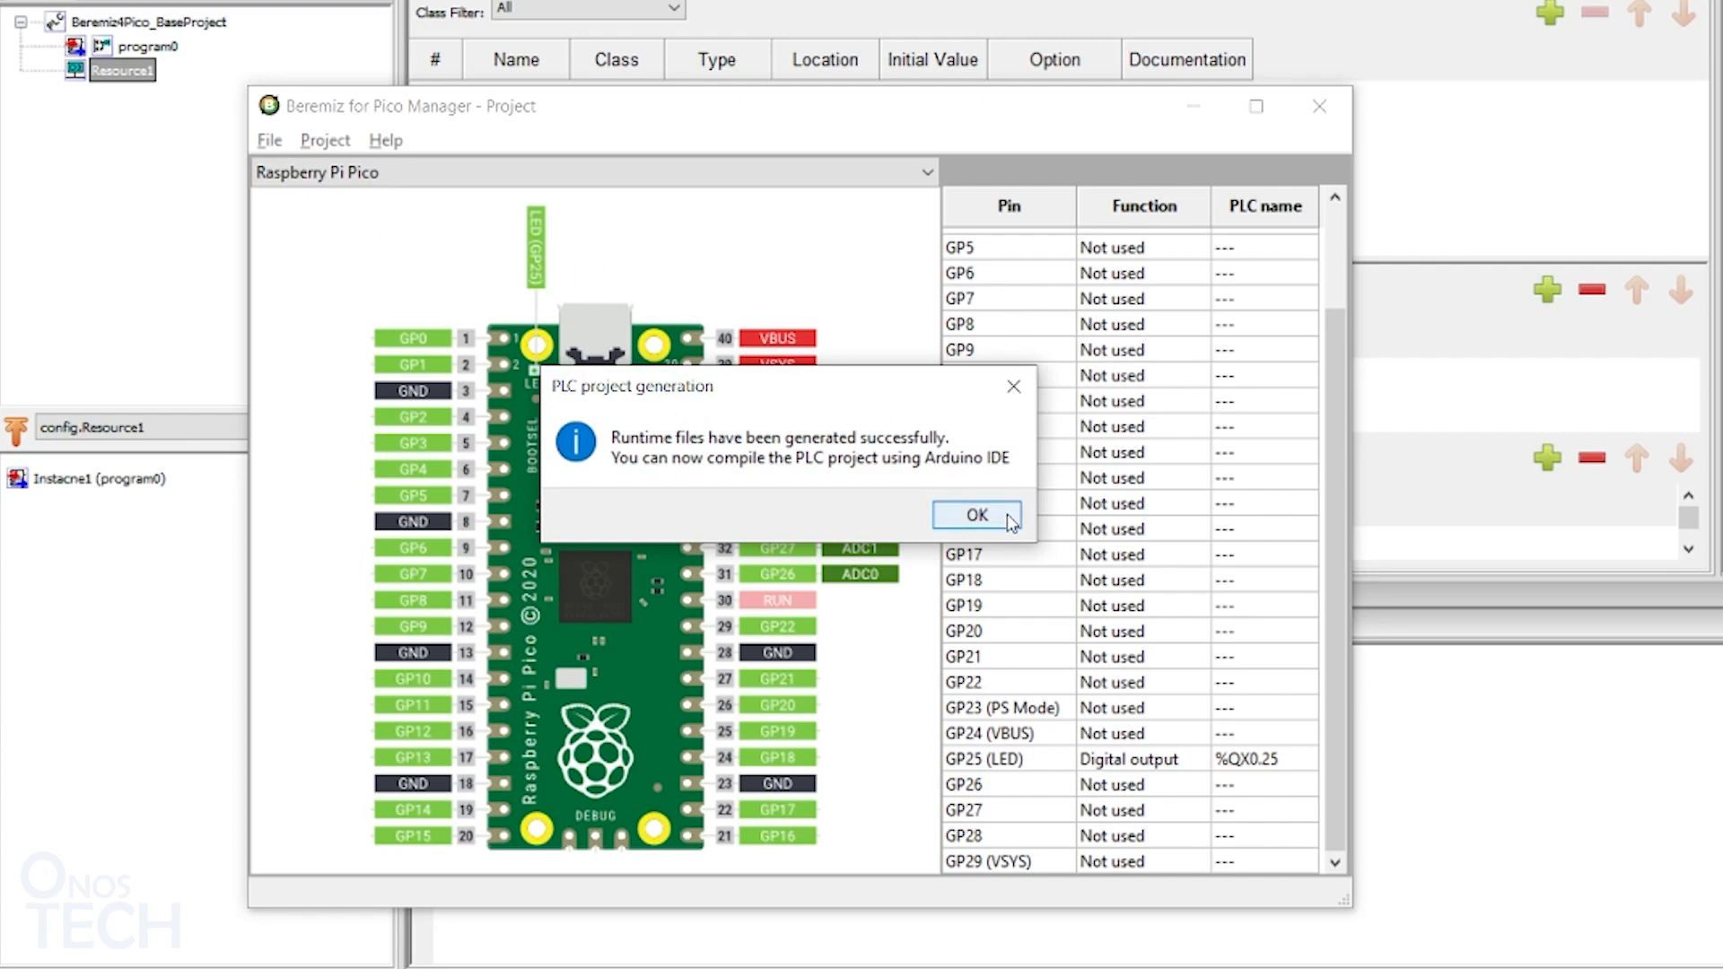
pyautogui.click(974, 515)
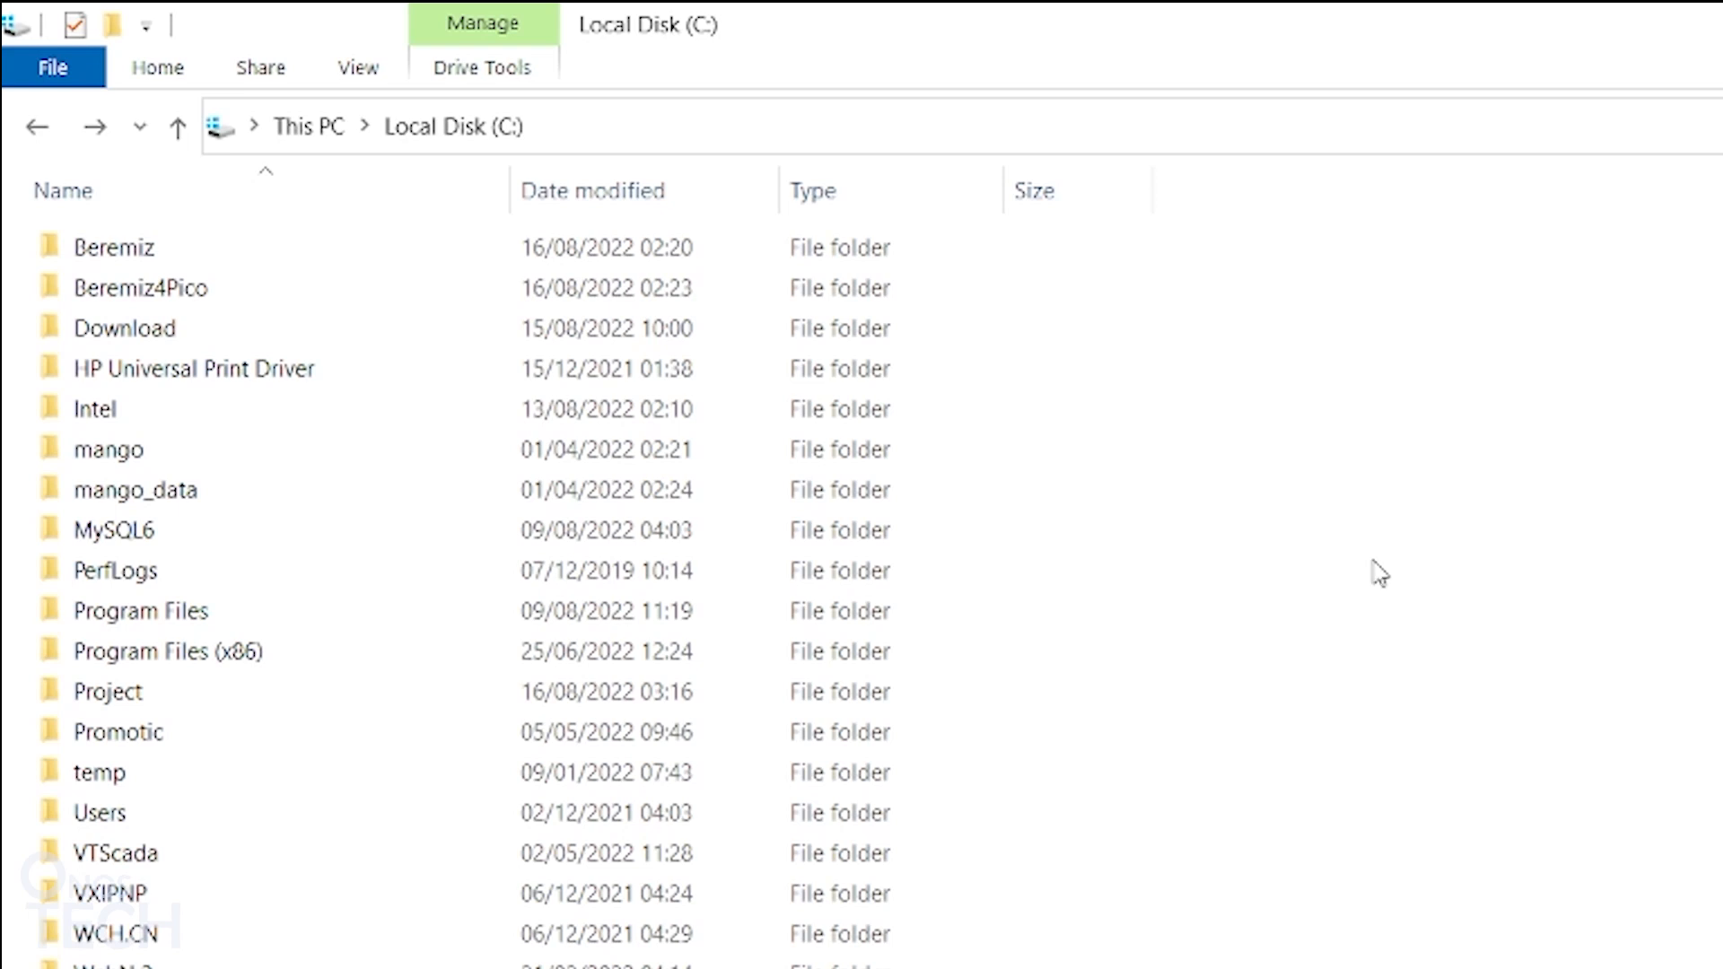
# Step: Browse into C:\Project\Project_arduino and launch Project_arduino.ino in Arduino IDE
pyautogui.doubleClick(105, 690)
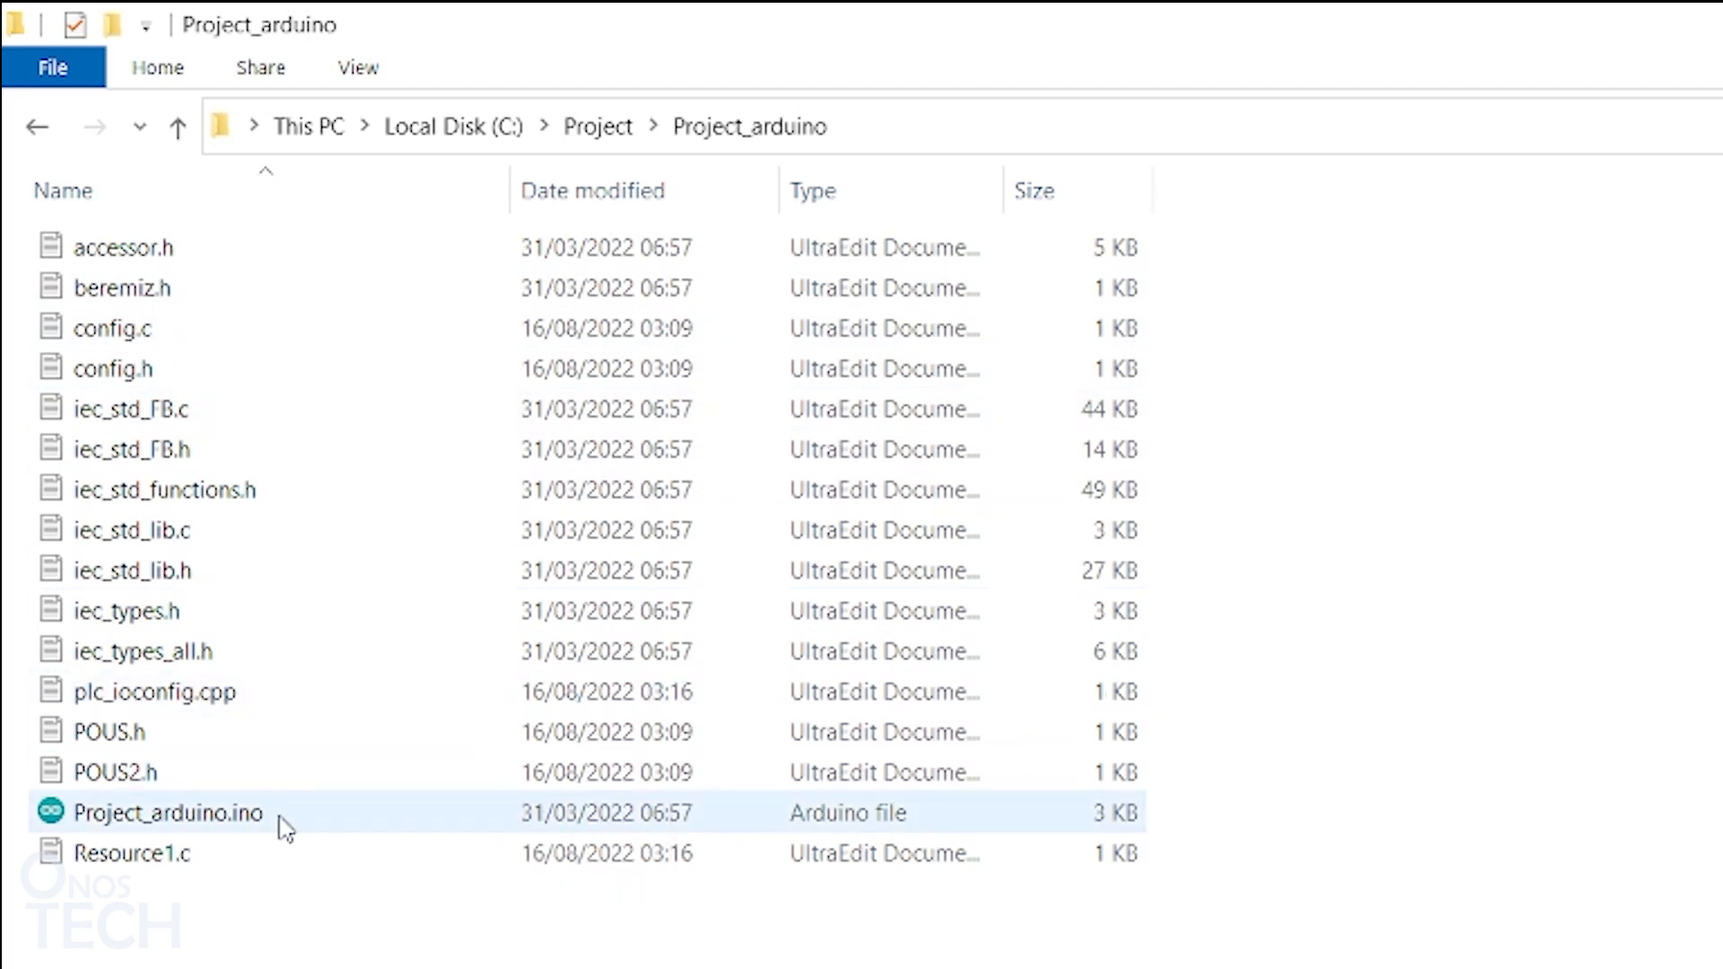
pyautogui.doubleClick(167, 811)
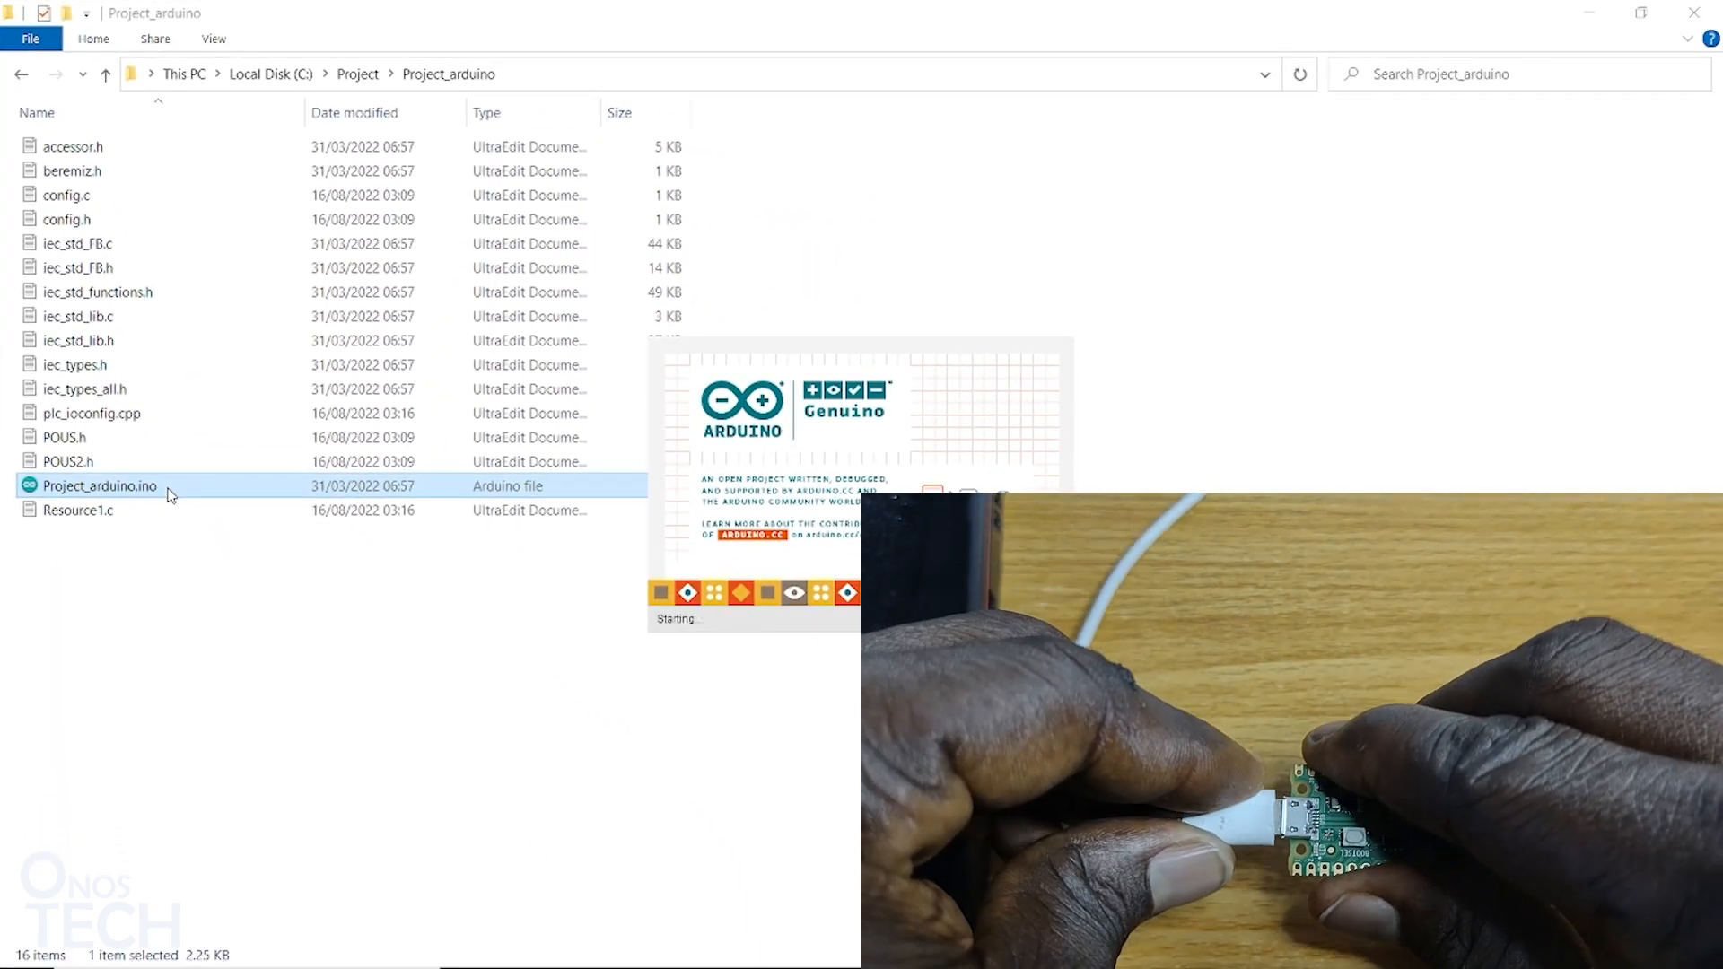
# Step: Set the board to Raspberry Pi Pico (Arduino Mbed OS RP2040) and start uploading the sketch
pyautogui.doubleClick(97, 487)
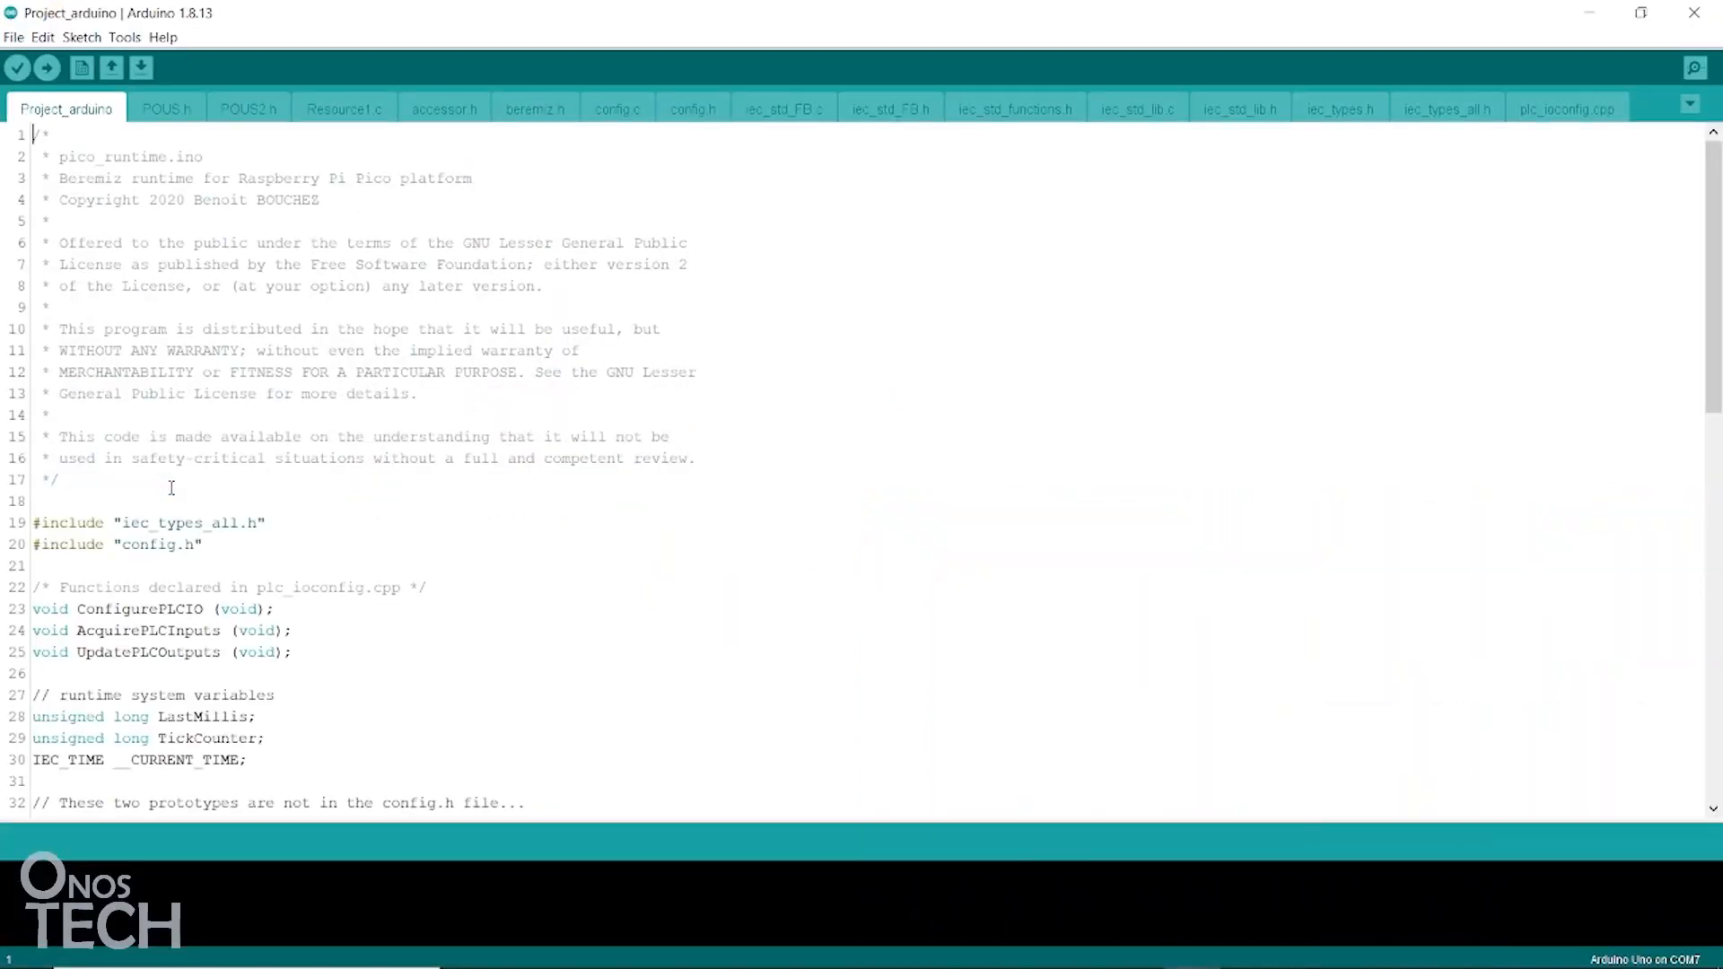
pyautogui.click(123, 36)
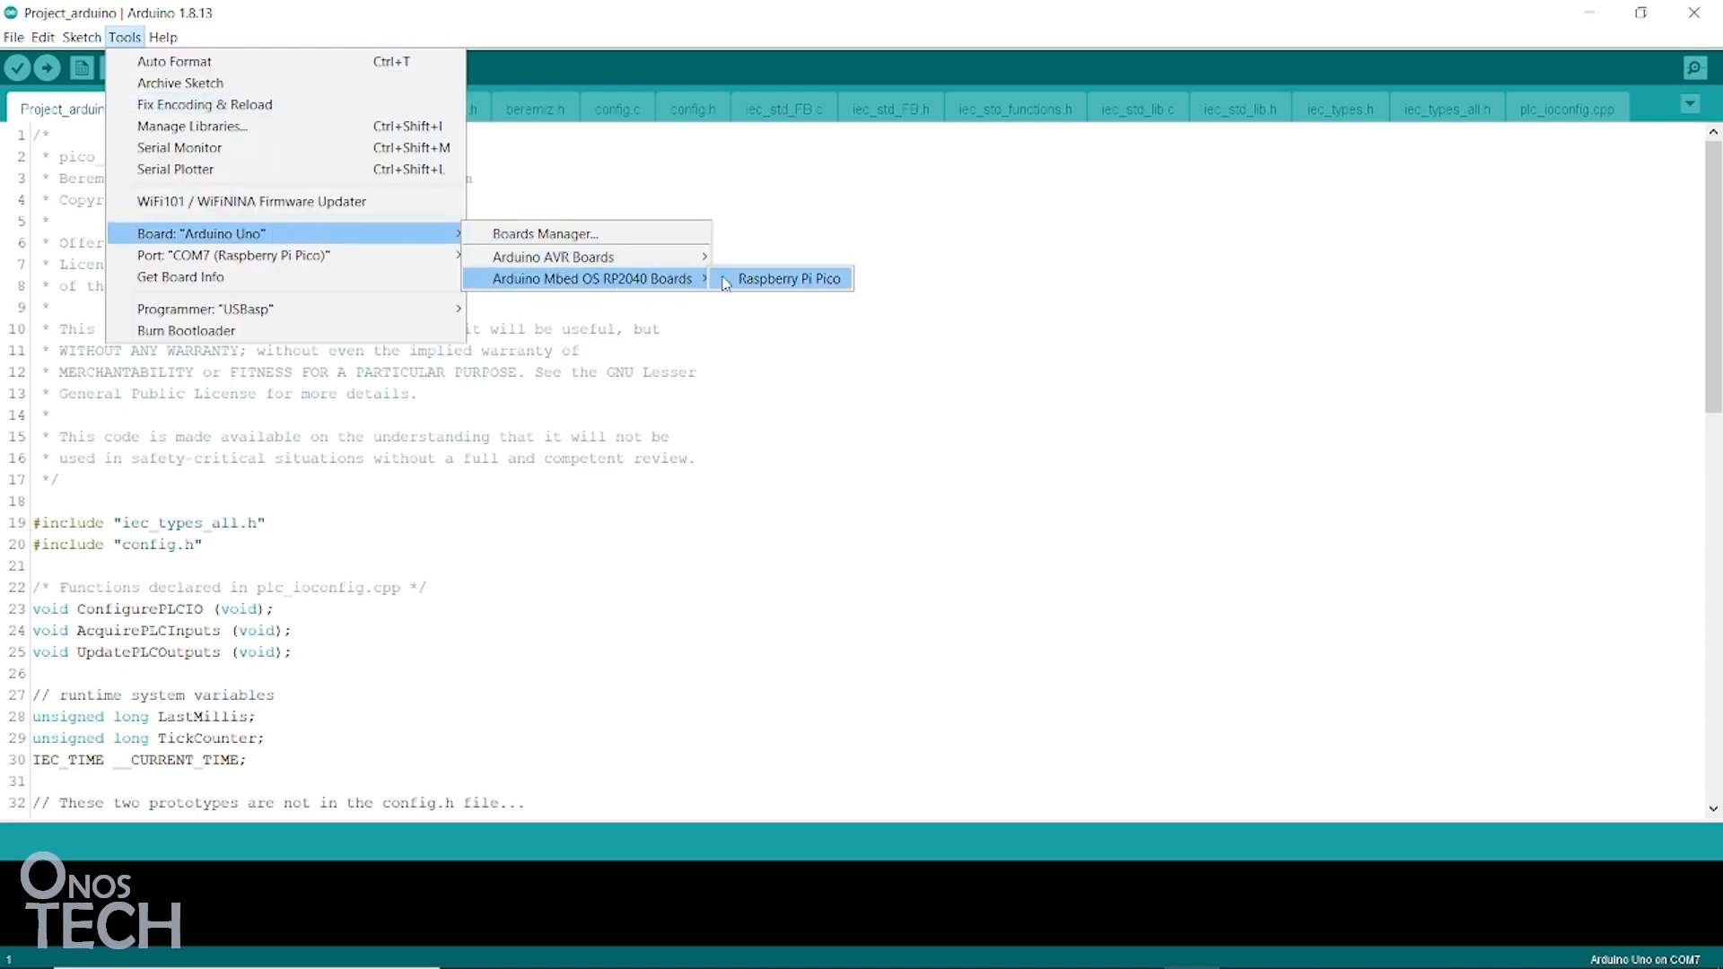
pyautogui.click(790, 278)
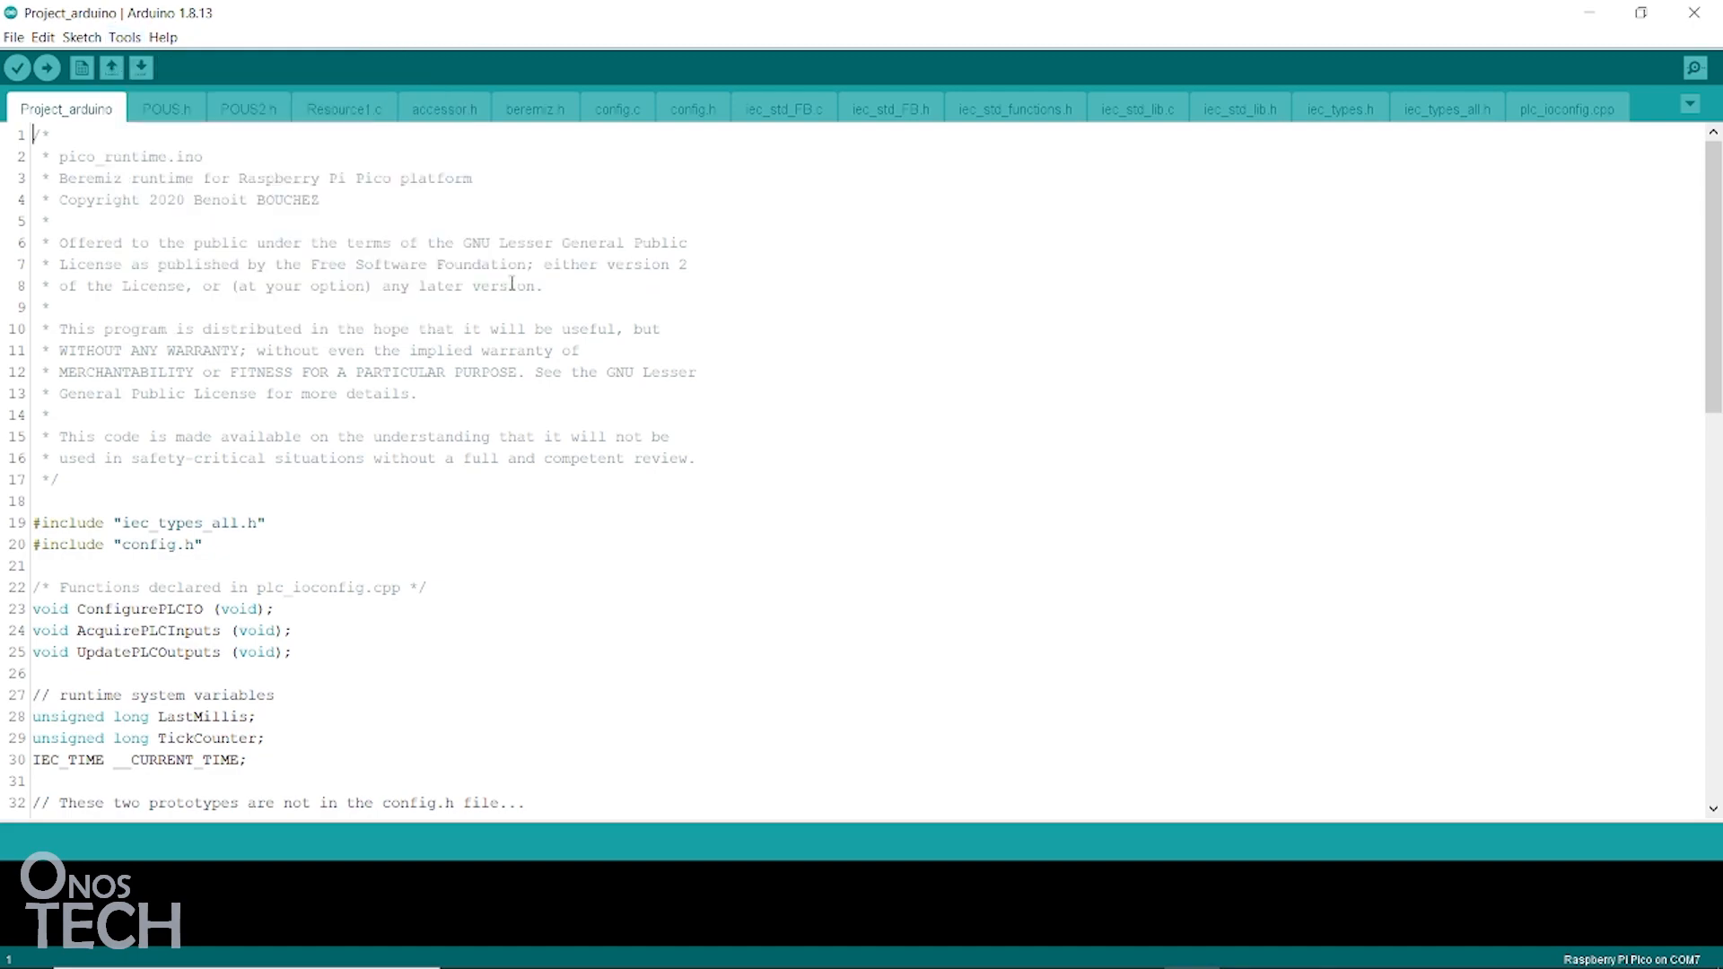
pyautogui.click(47, 66)
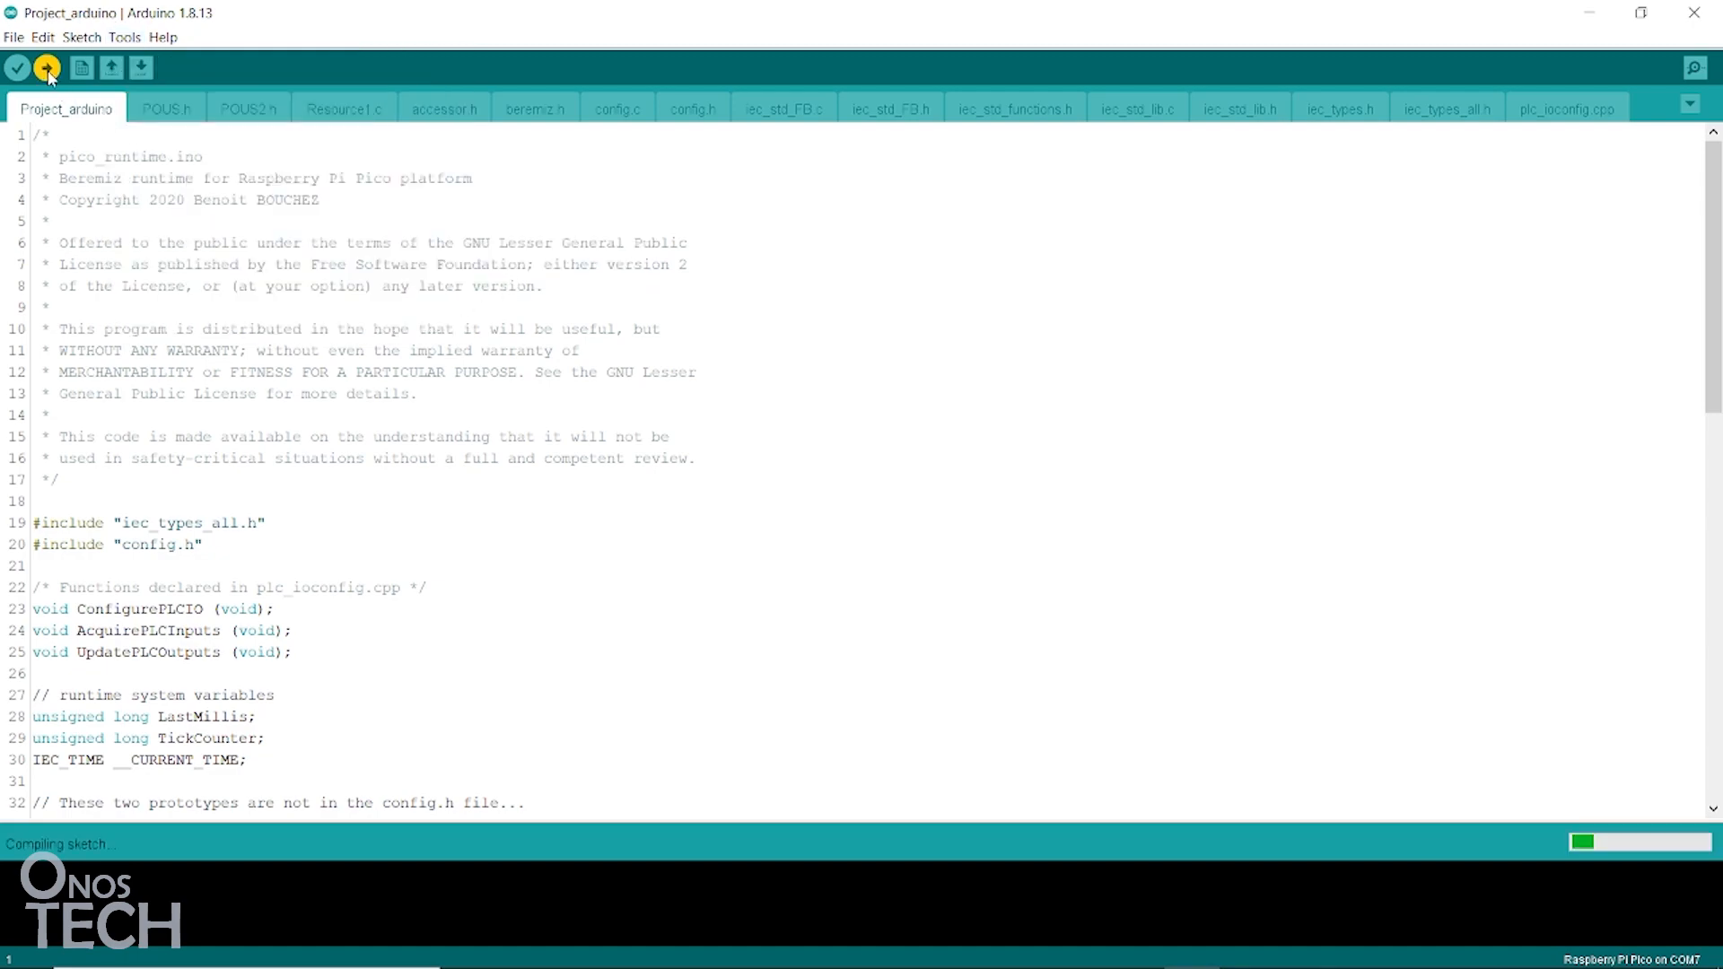